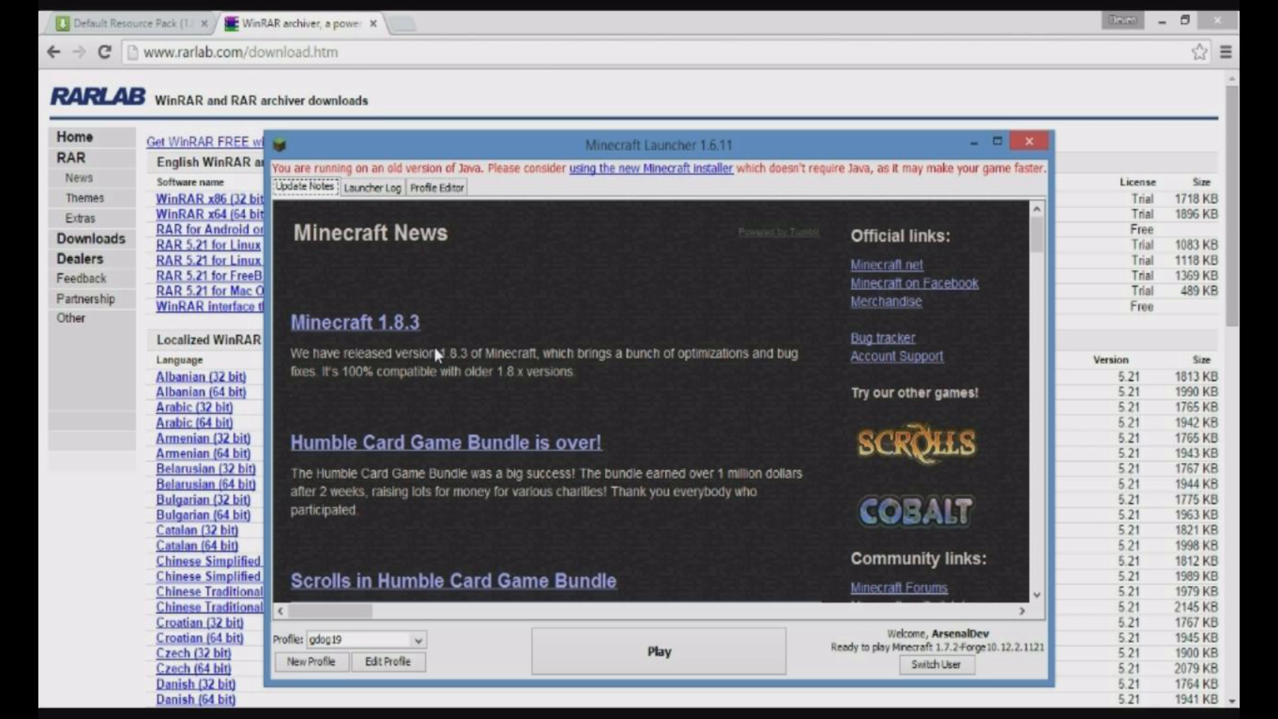
{"action": "mouse_move", "coordinate": [451, 411]}
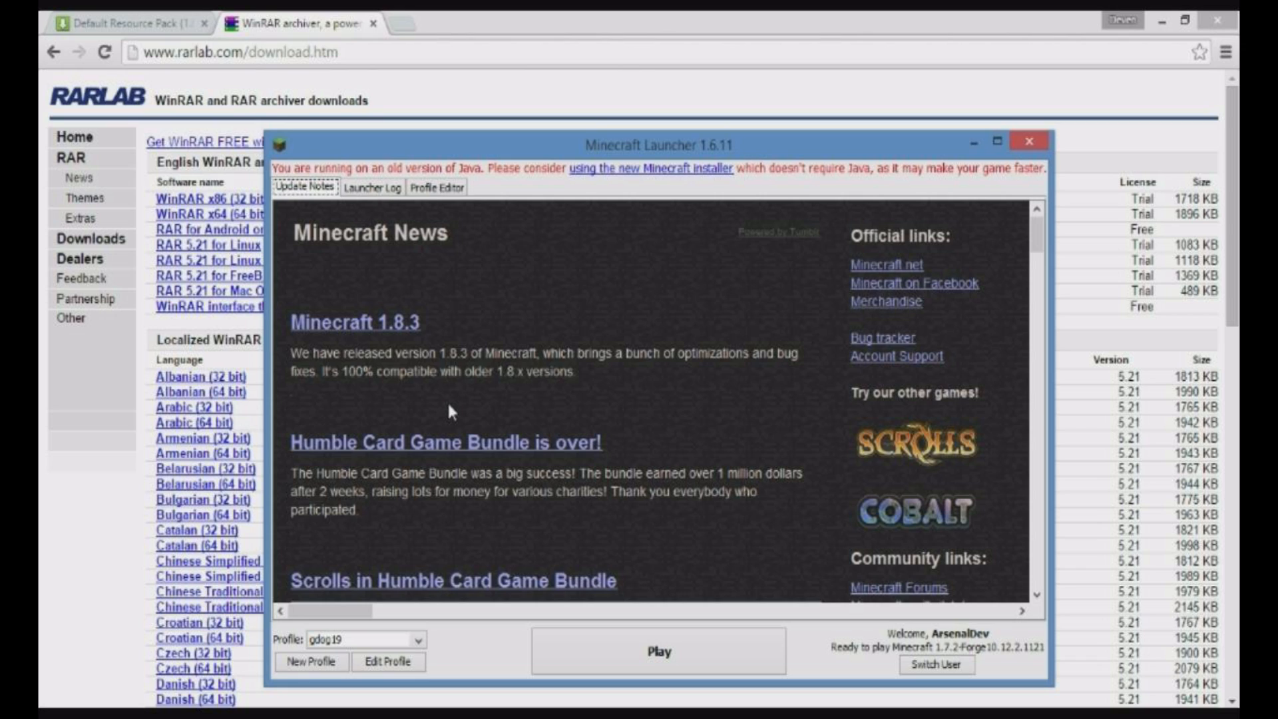
{"action": "mouse_move", "coordinate": [218, 19]}
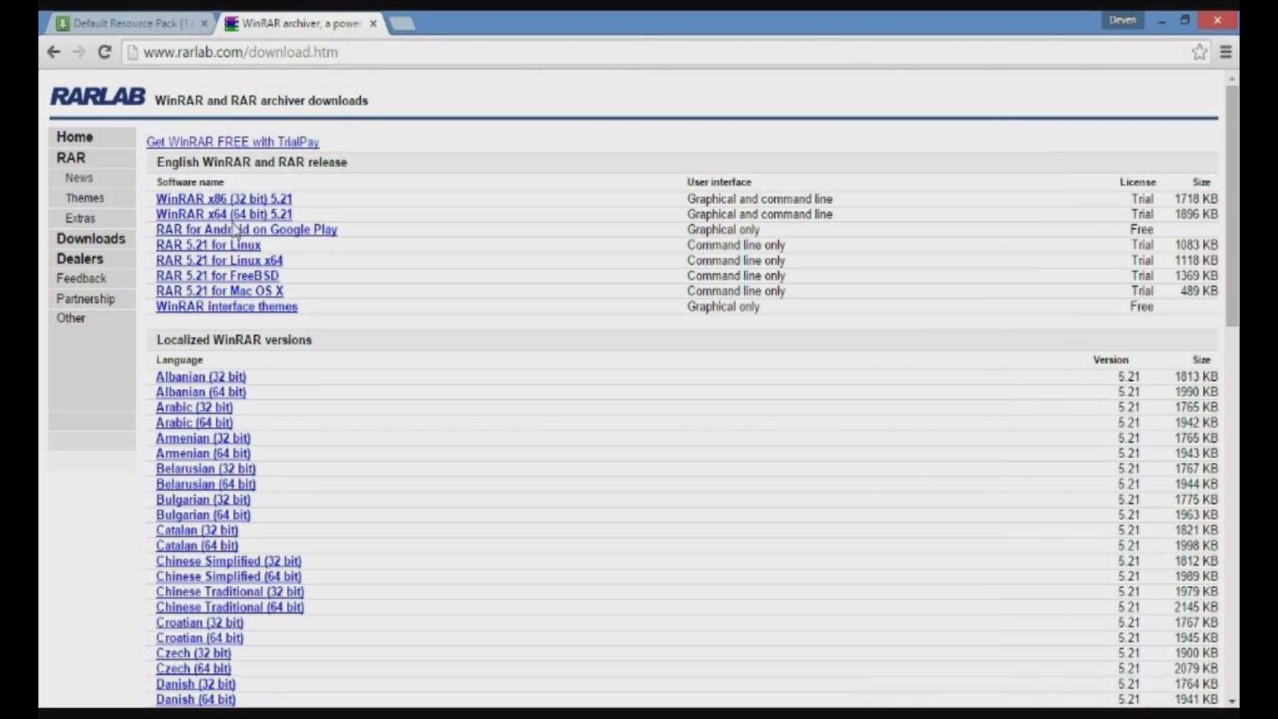
{"action": "mouse_move", "coordinate": [248, 298]}
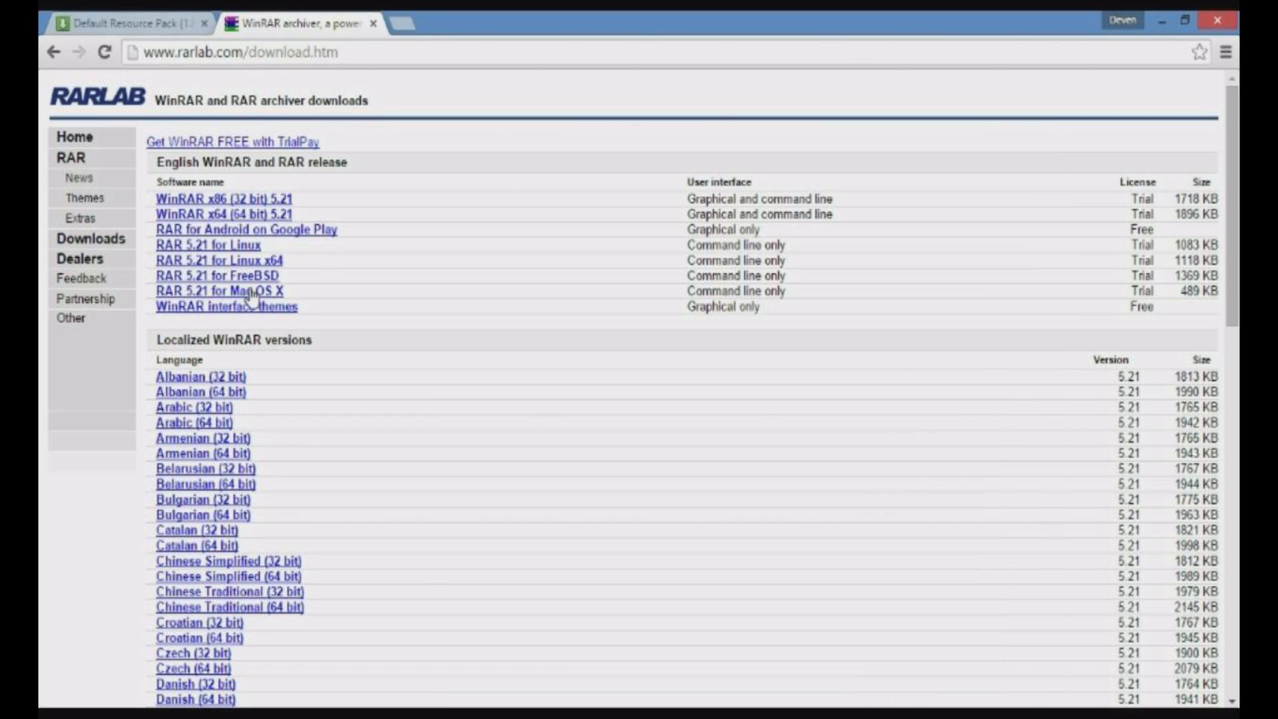
{"action": "mouse_move", "coordinate": [239, 203]}
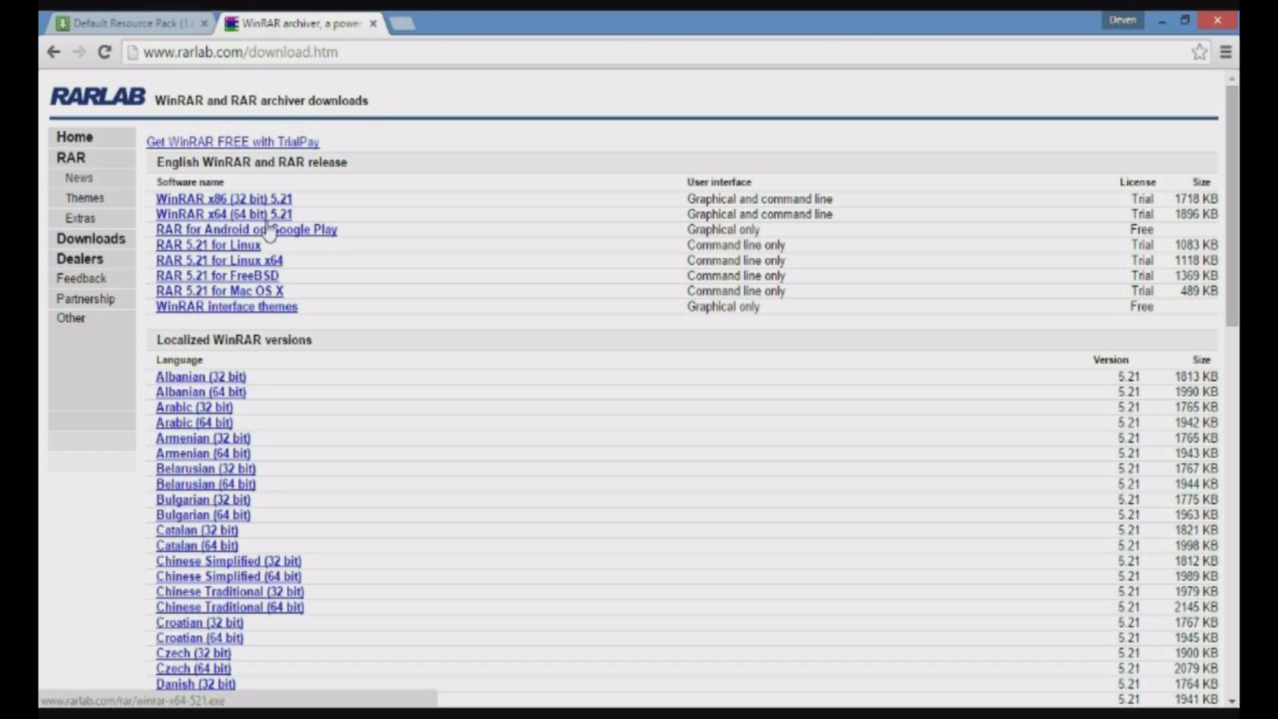
{"action": "mouse_move", "coordinate": [261, 236]}
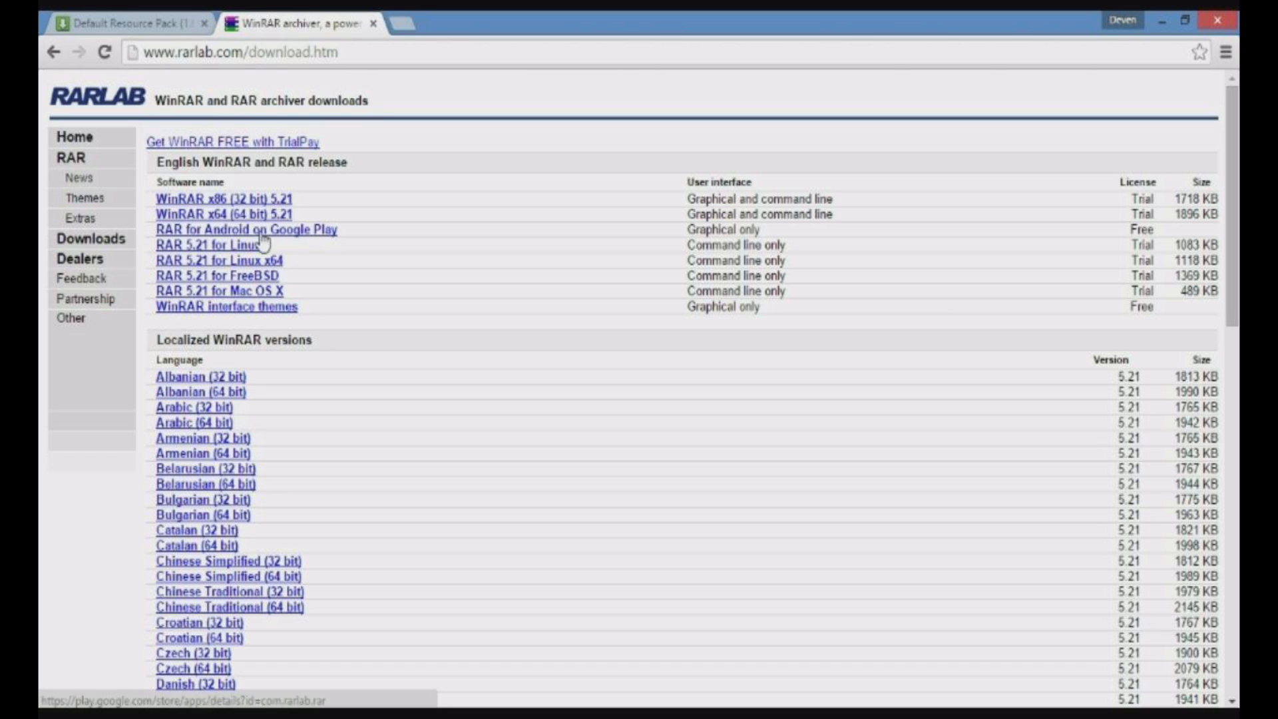
{"action": "mouse_move", "coordinate": [236, 214]}
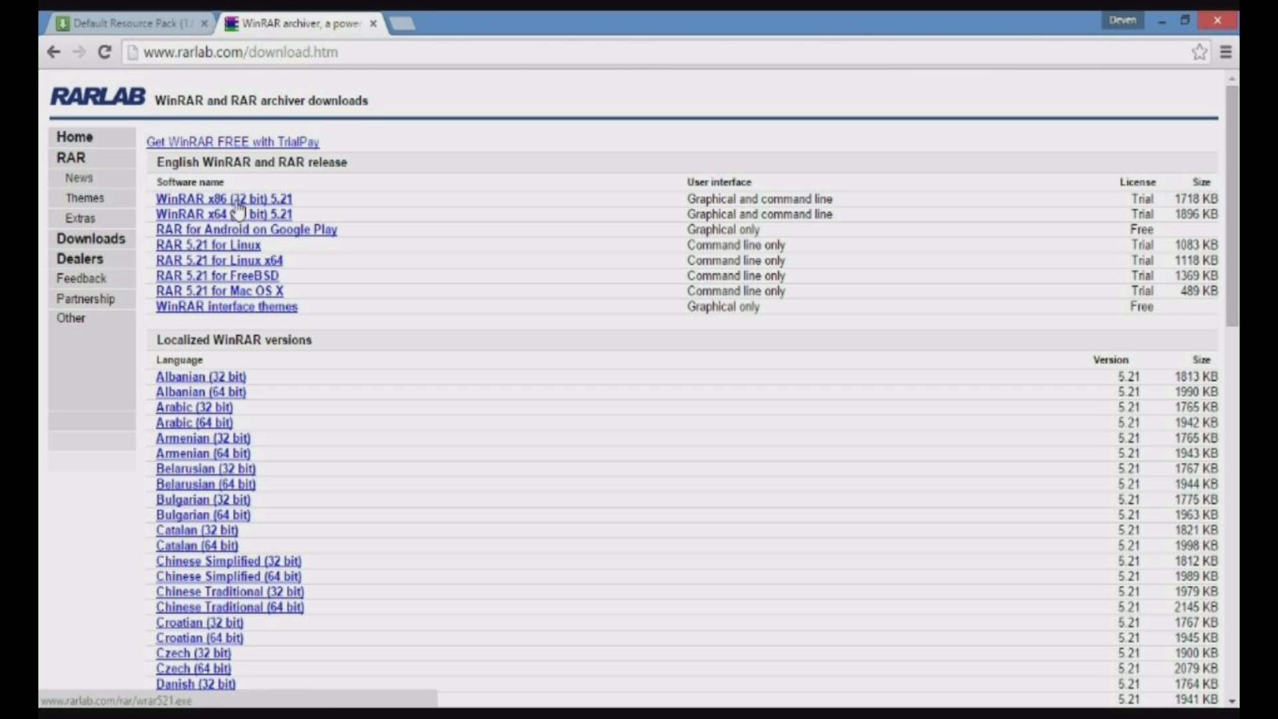
{"action": "mouse_move", "coordinate": [231, 321]}
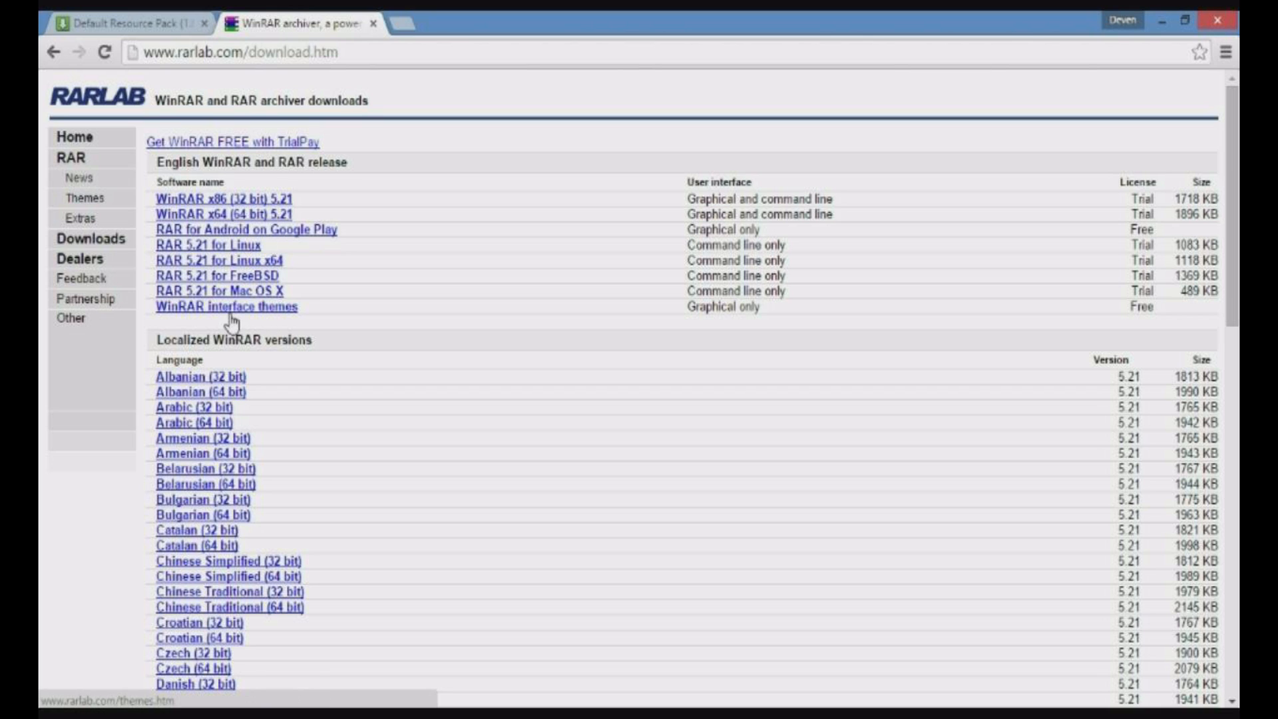
{"action": "mouse_move", "coordinate": [262, 314]}
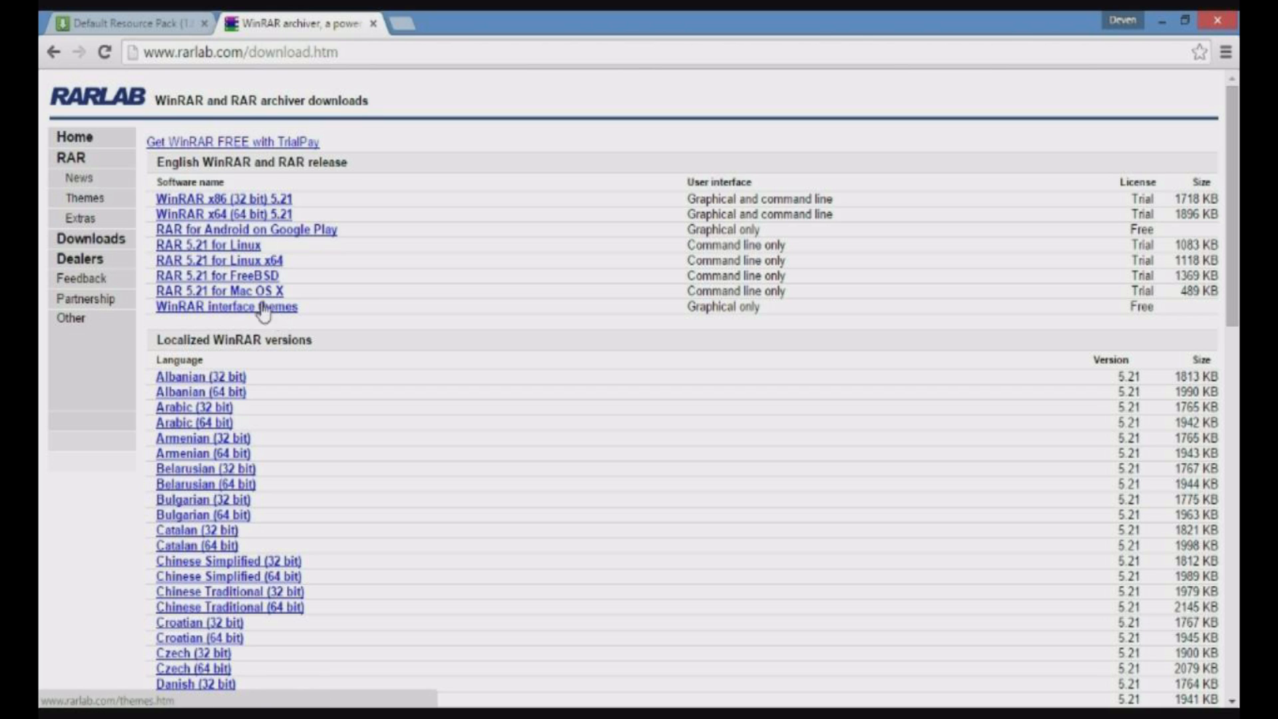
{"action": "mouse_move", "coordinate": [254, 269]}
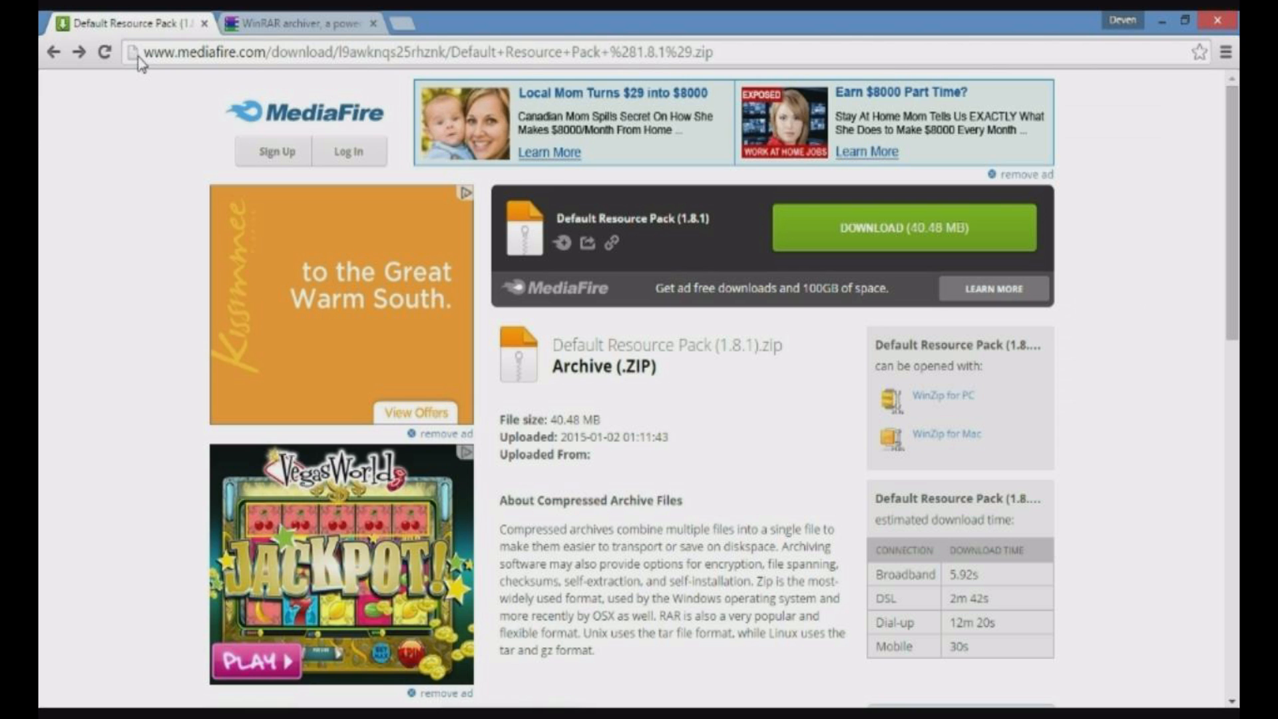
{"action": "mouse_move", "coordinate": [128, 52]}
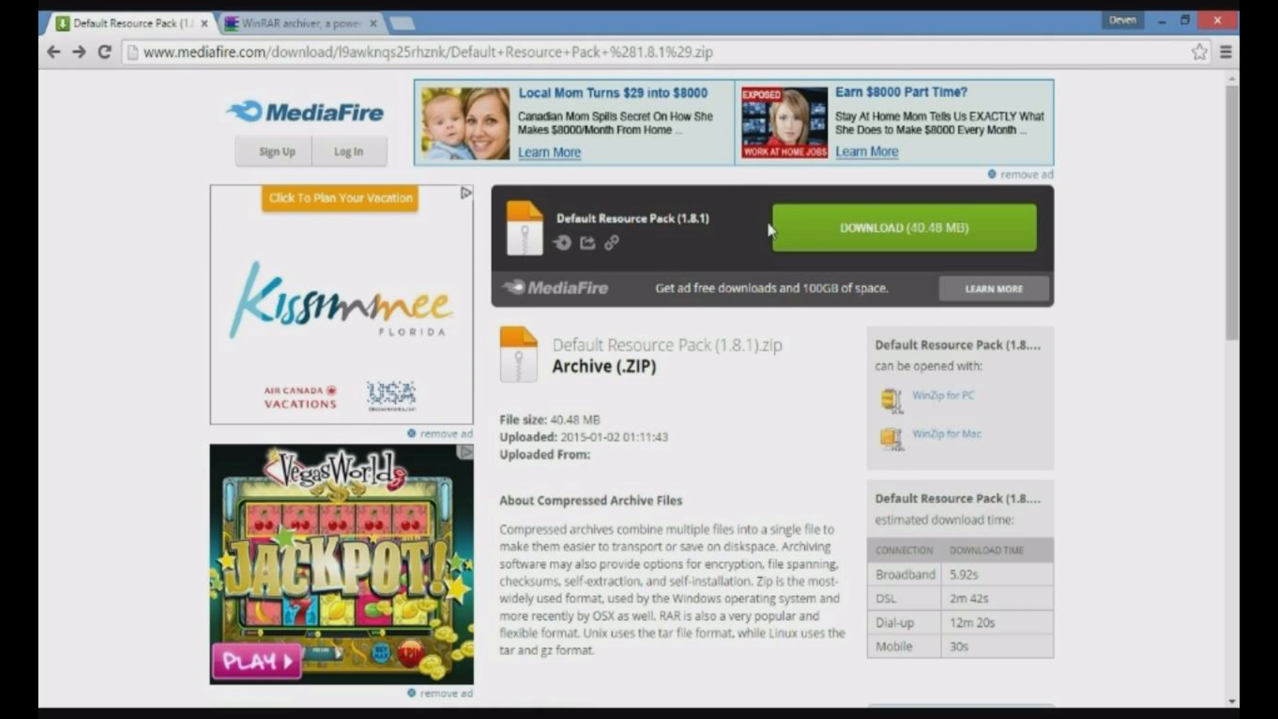
{"action": "mouse_move", "coordinate": [765, 253]}
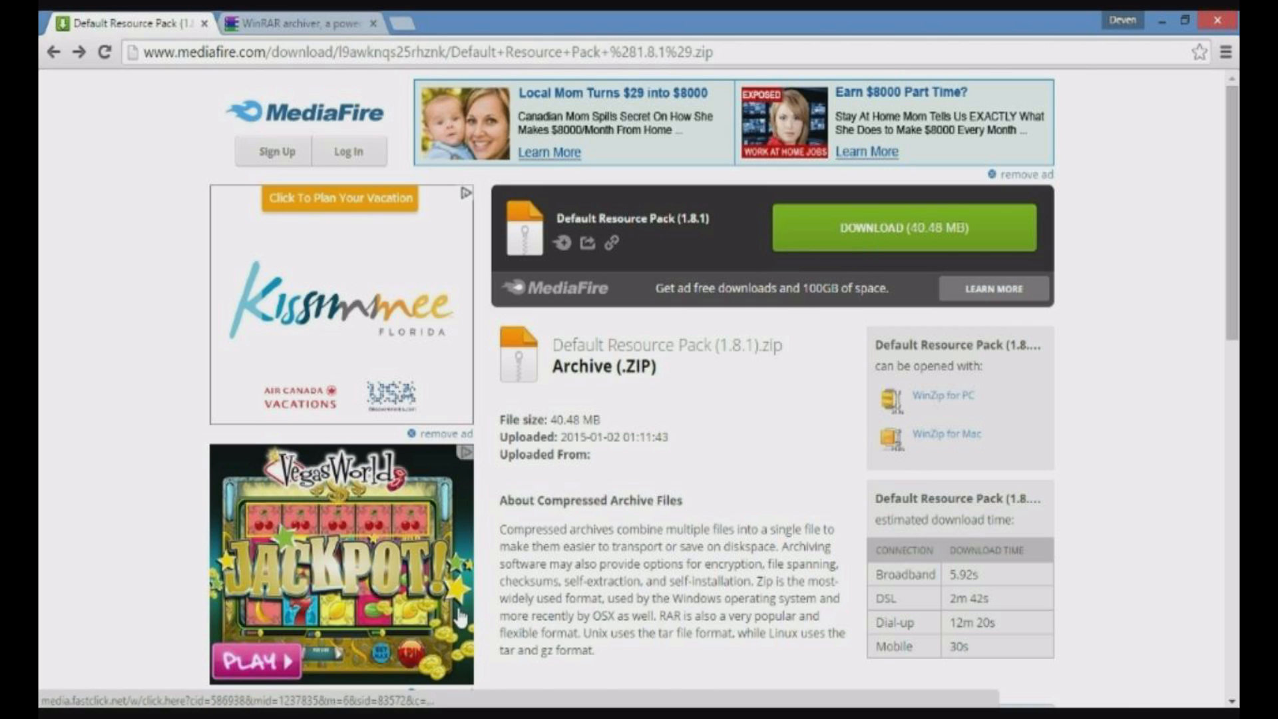
Start the Default Resource Pack (1.8.1).zip download from MediaFire, then cancel it
{"action": "left_click", "coordinate": [902, 228]}
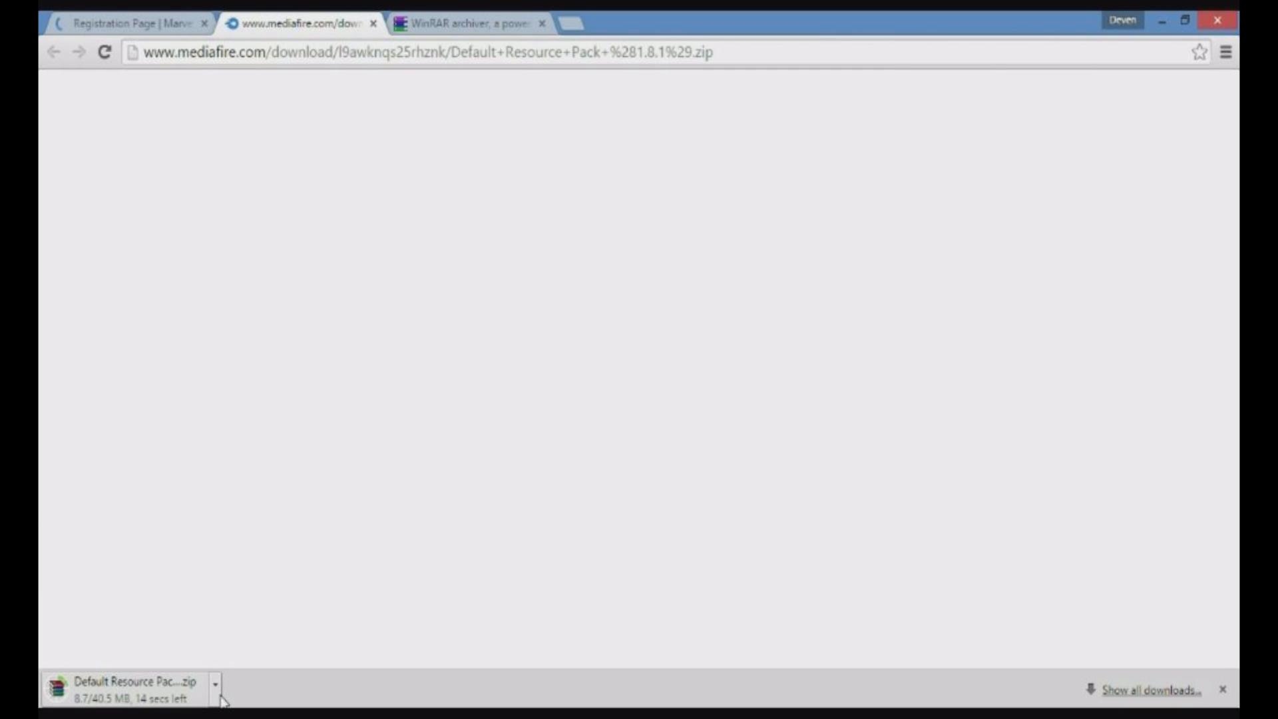
{"action": "left_click", "coordinate": [215, 683]}
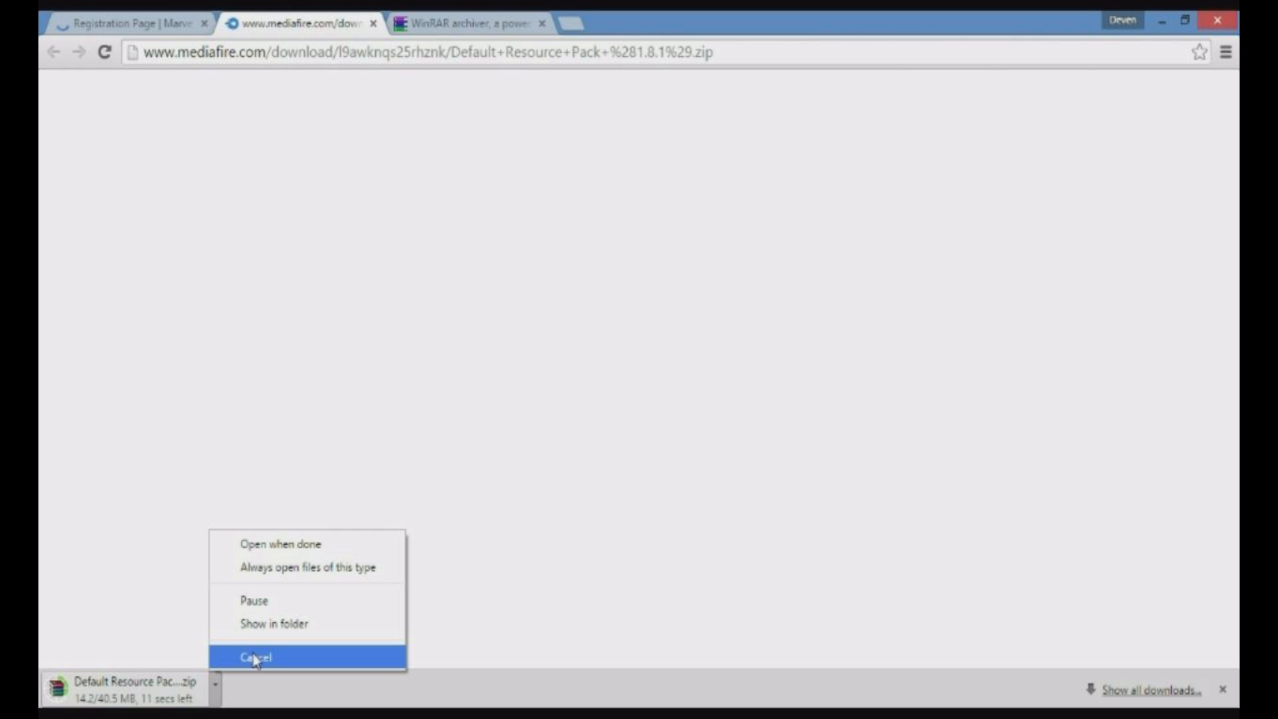
{"action": "left_click", "coordinate": [255, 657]}
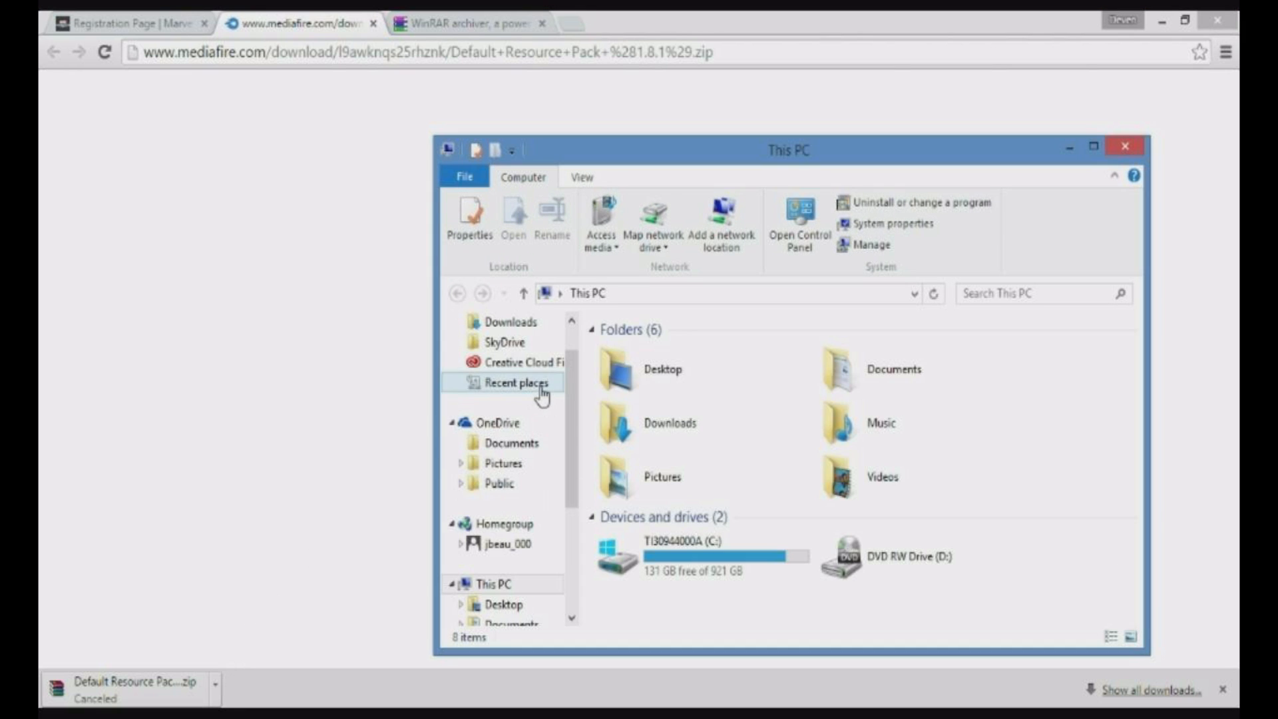
Check the Downloads folder, then close Explorer and minimize the Minecraft Launcher
{"action": "left_click", "coordinate": [512, 584]}
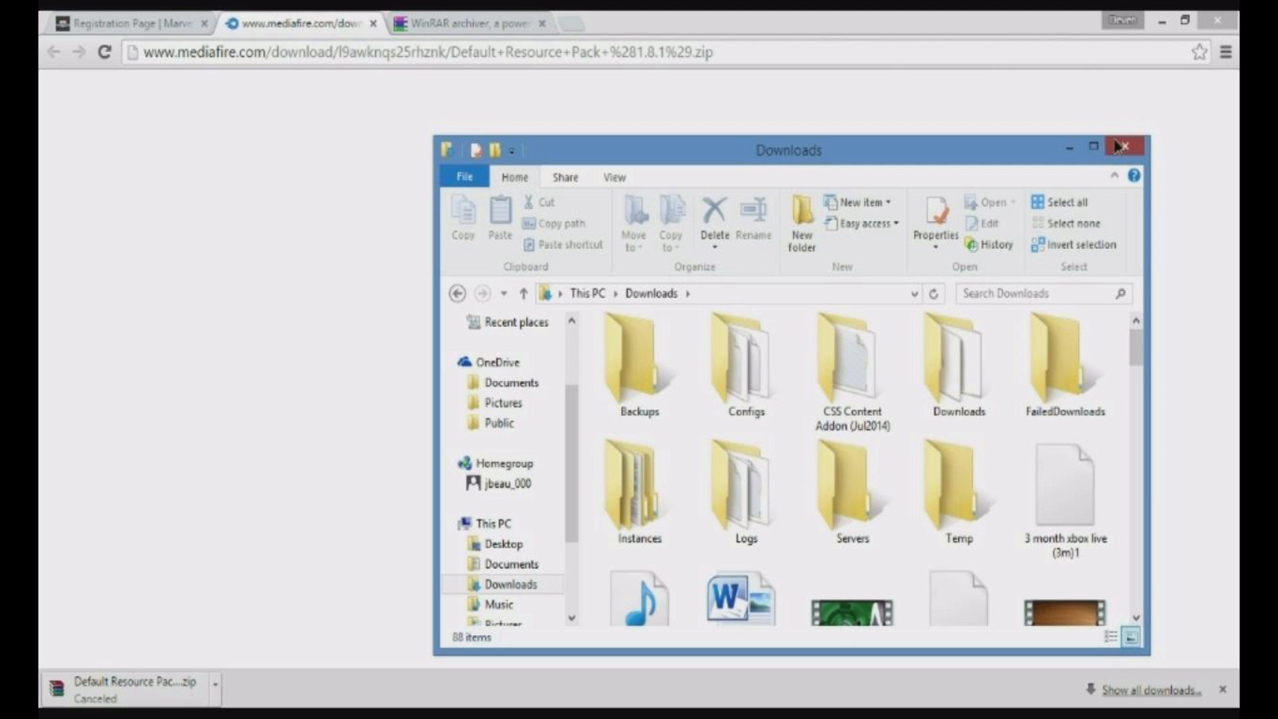
{"action": "left_click", "coordinate": [1125, 147]}
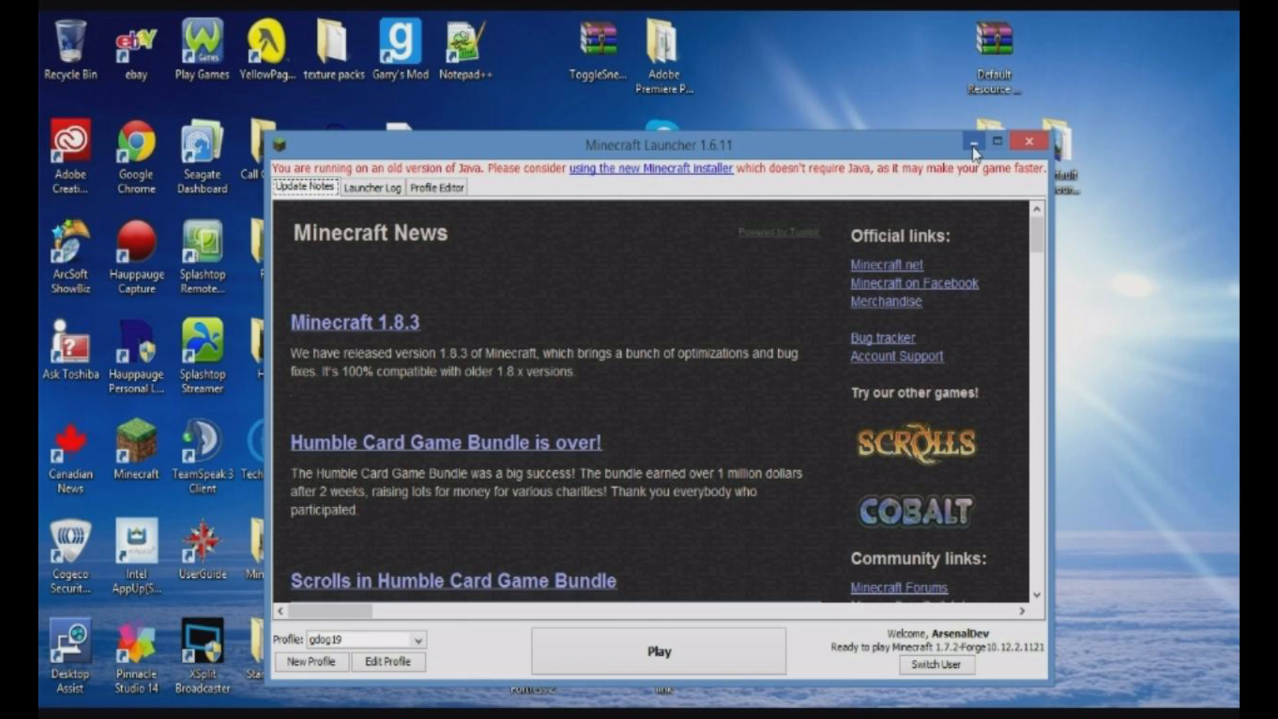
{"action": "left_click", "coordinate": [1004, 141]}
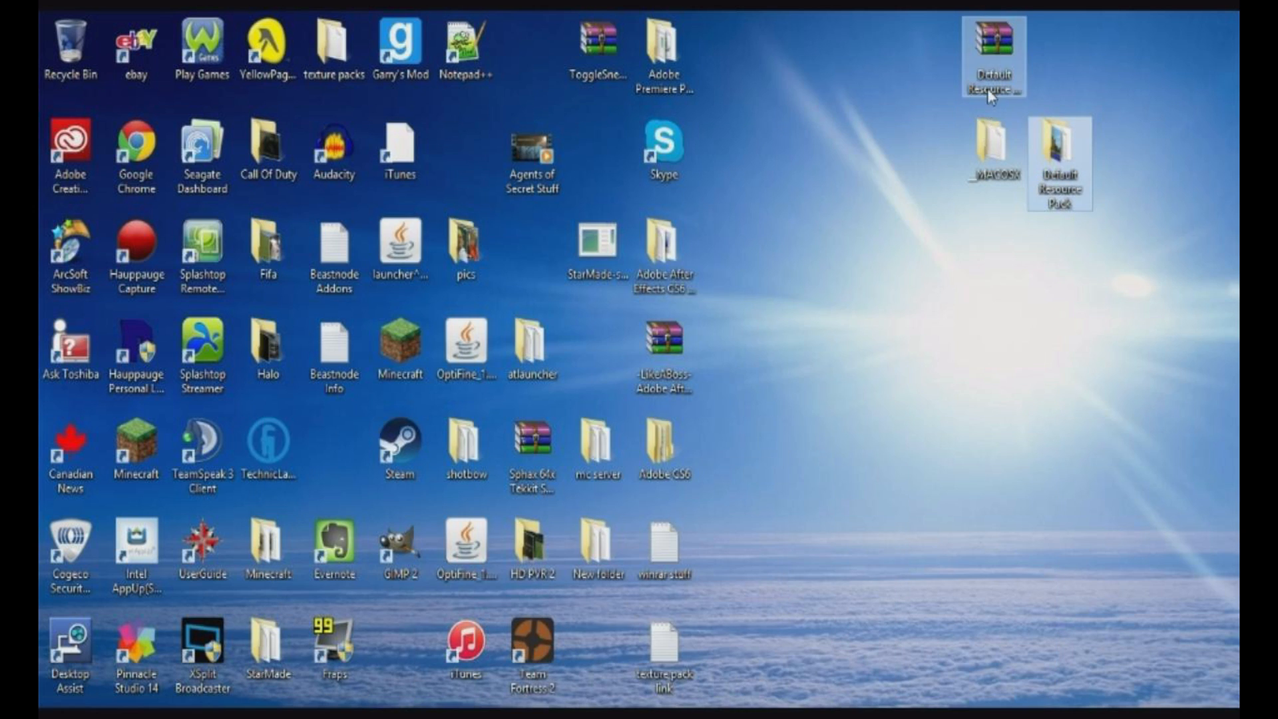
Extract the Default Resource Pack zip onto the desktop with Extract Here
{"action": "double_click", "coordinate": [991, 58]}
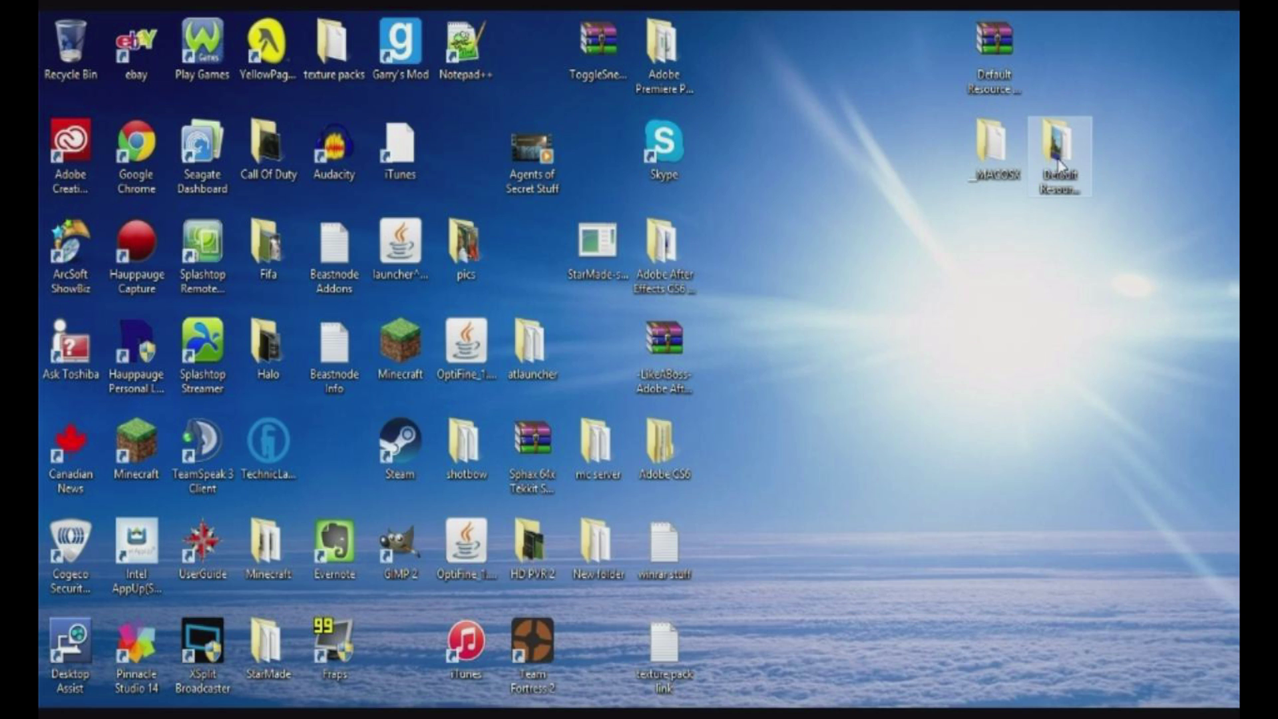
{"action": "right_click", "coordinate": [991, 41]}
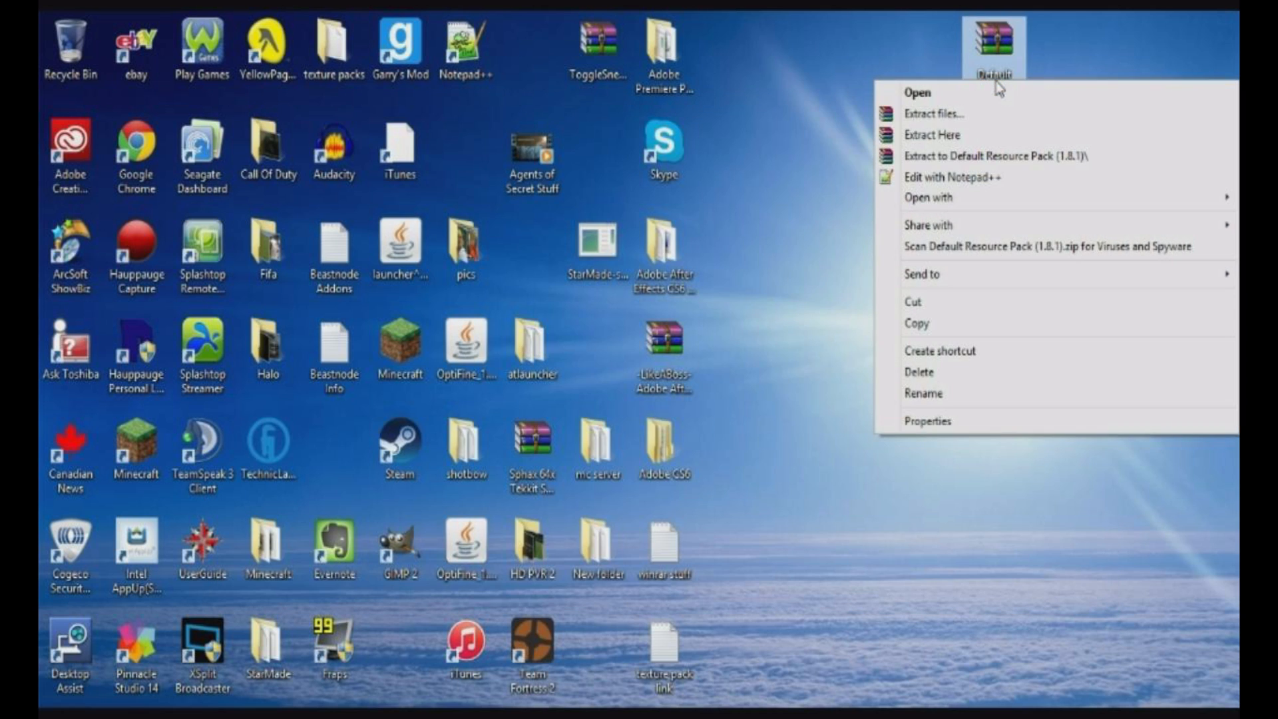
{"action": "mouse_move", "coordinate": [934, 135]}
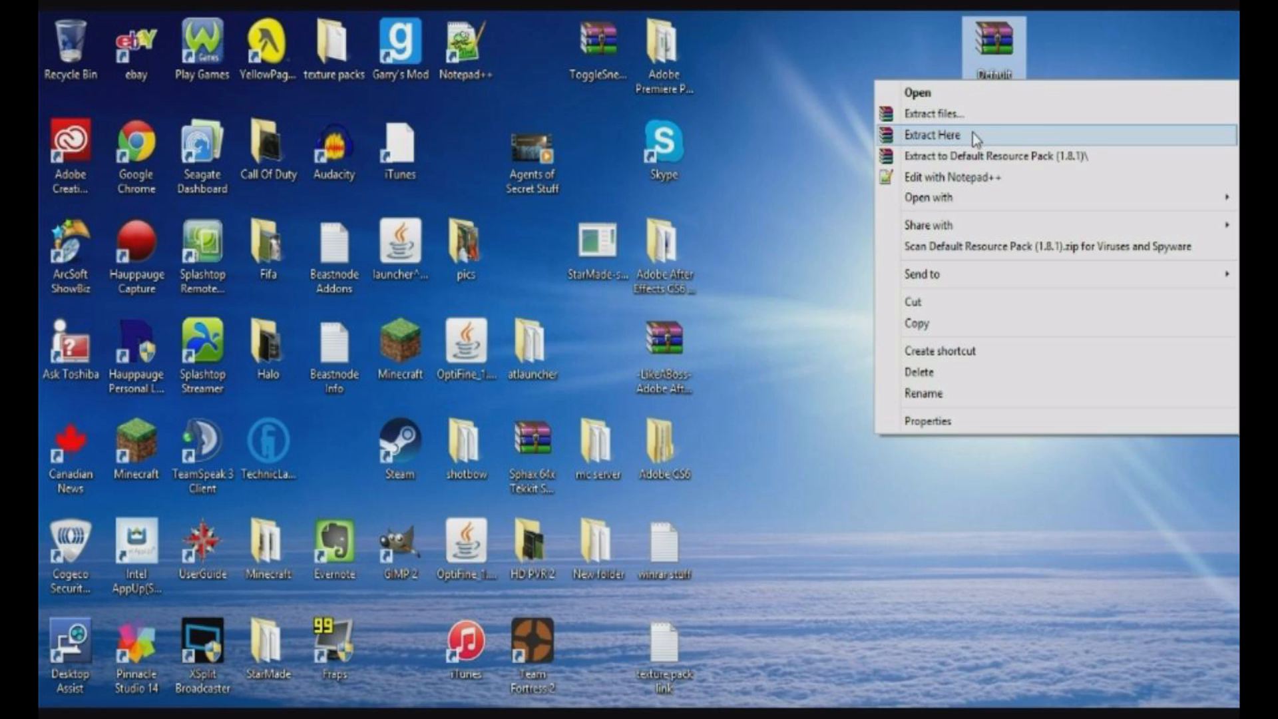
{"action": "left_click", "coordinate": [933, 134]}
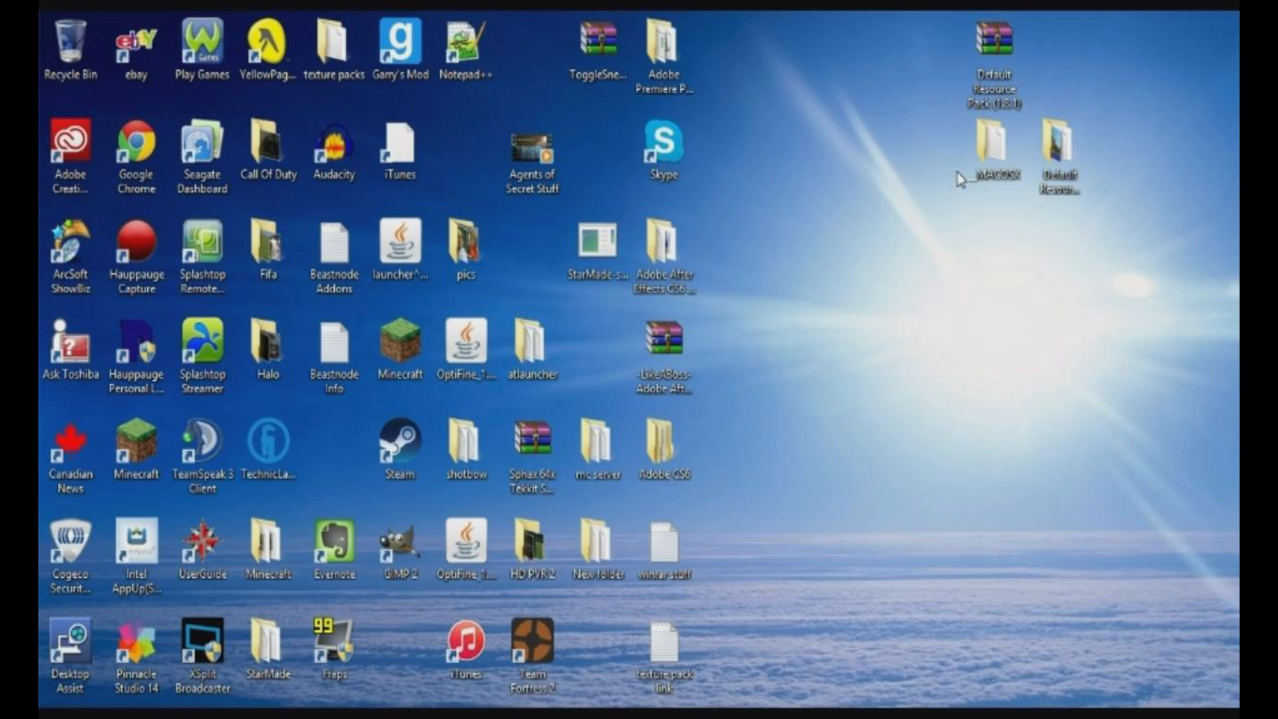
{"action": "mouse_move", "coordinate": [1058, 156]}
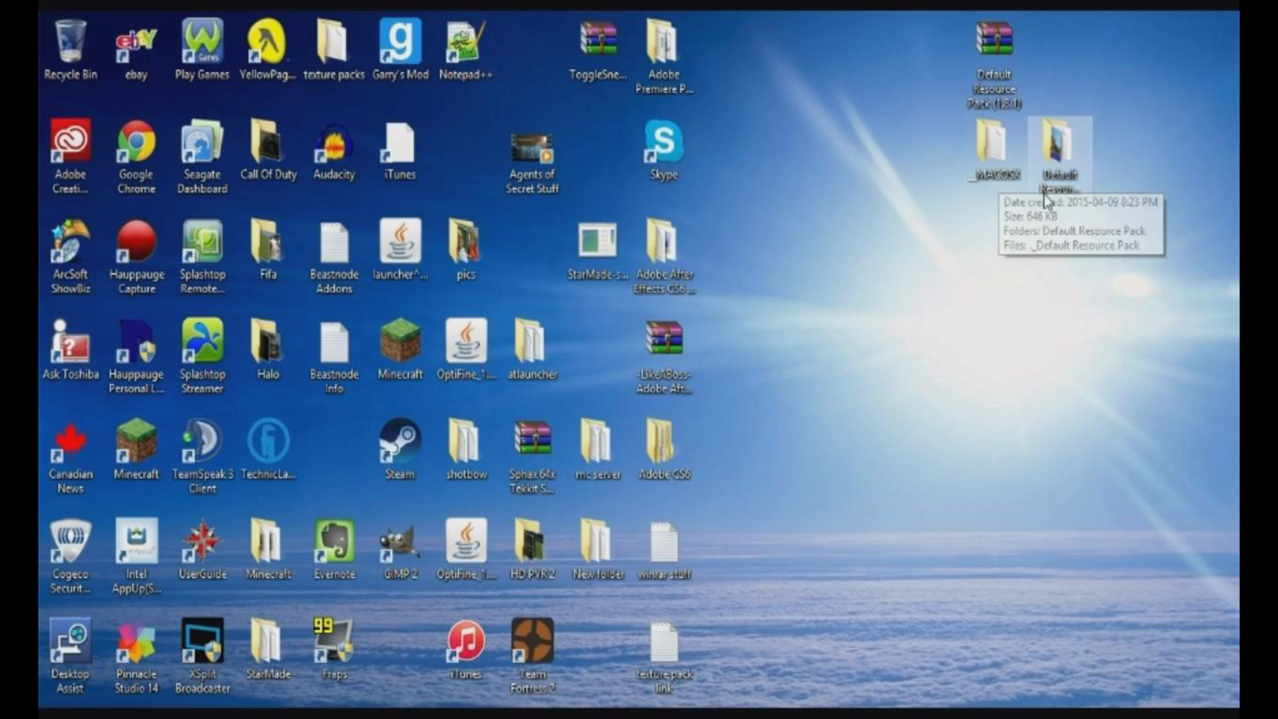
{"action": "mouse_move", "coordinate": [994, 164]}
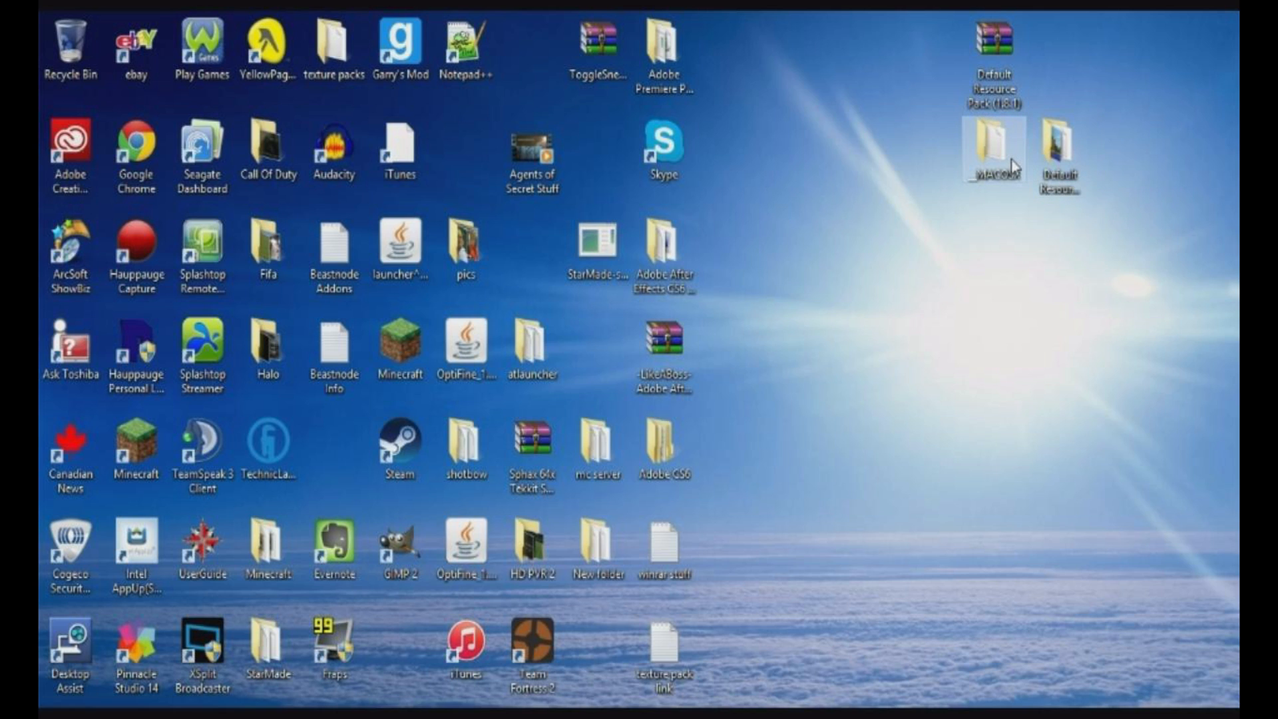
Browse the _MACOSX copy of the pack down to assets/minecraft/textures
{"action": "double_click", "coordinate": [992, 154]}
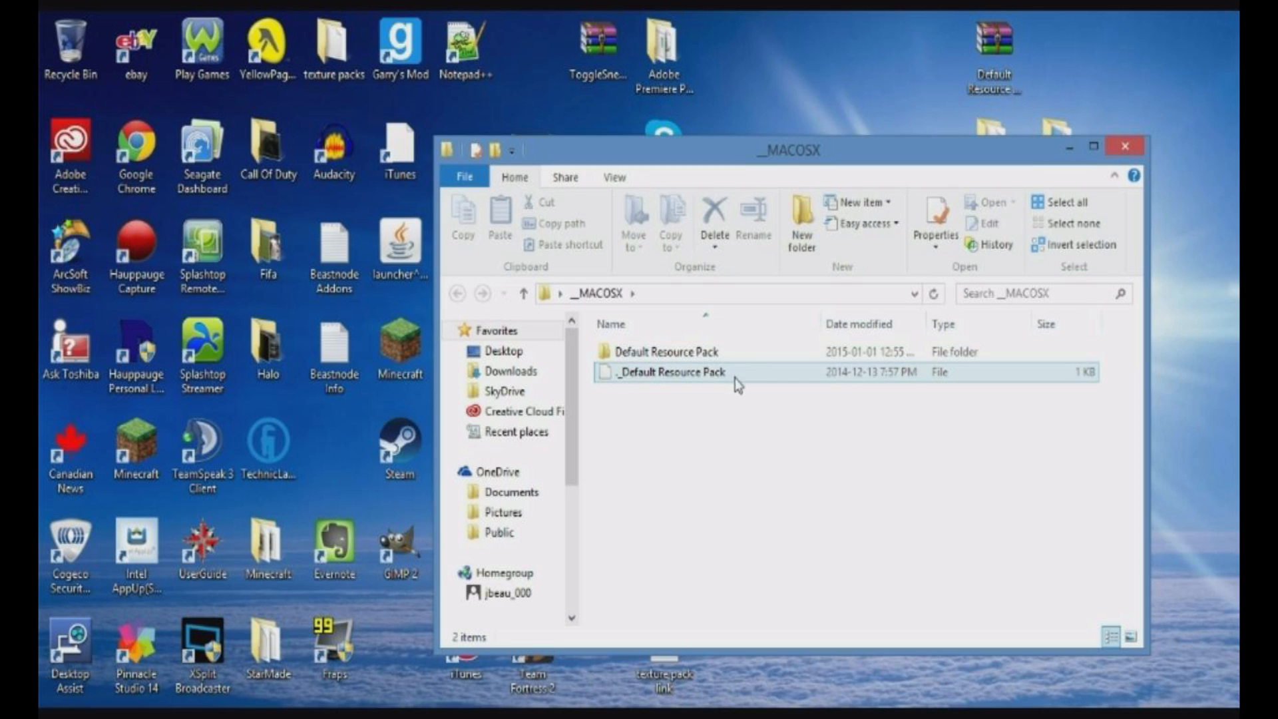
{"action": "double_click", "coordinate": [665, 351]}
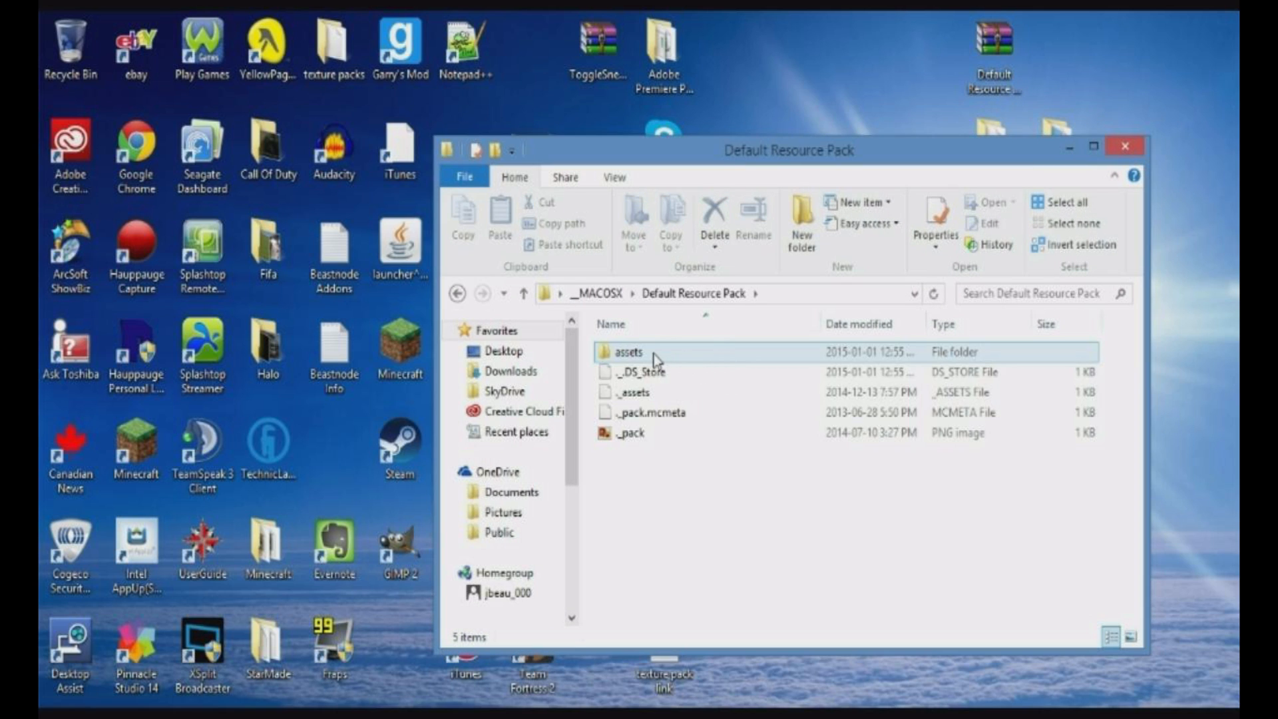
{"action": "double_click", "coordinate": [628, 351]}
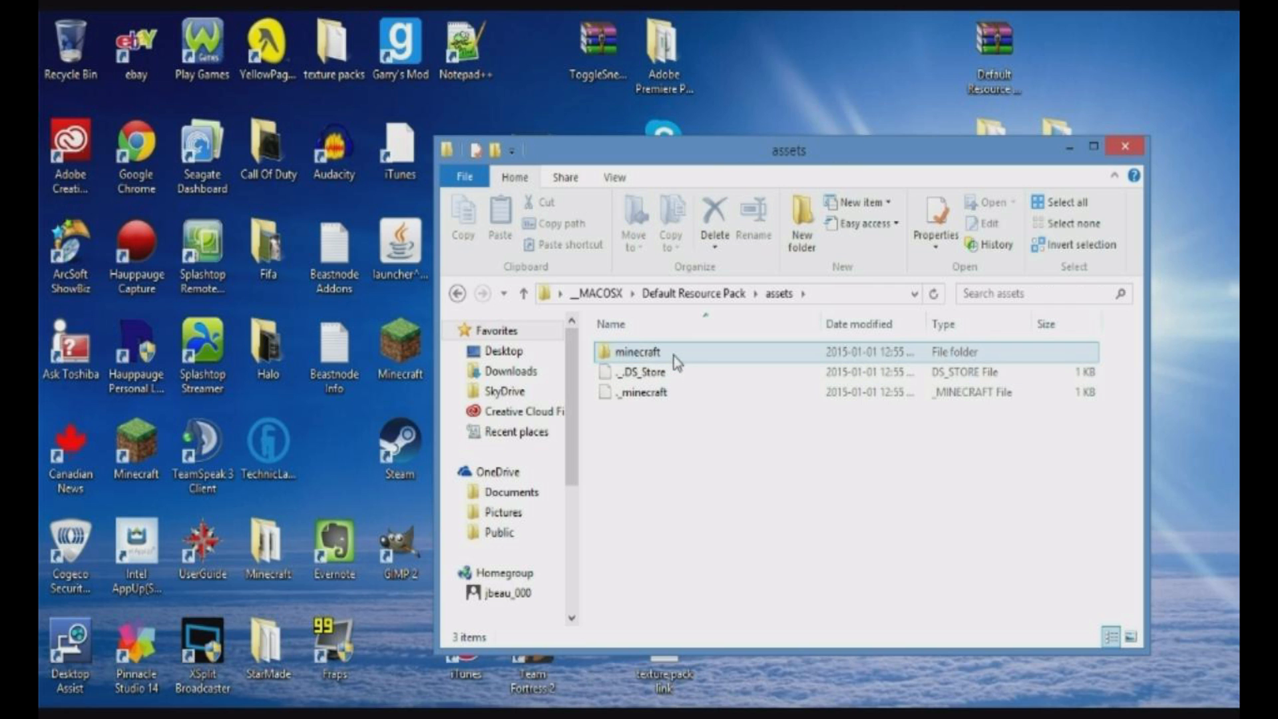
{"action": "double_click", "coordinate": [642, 351]}
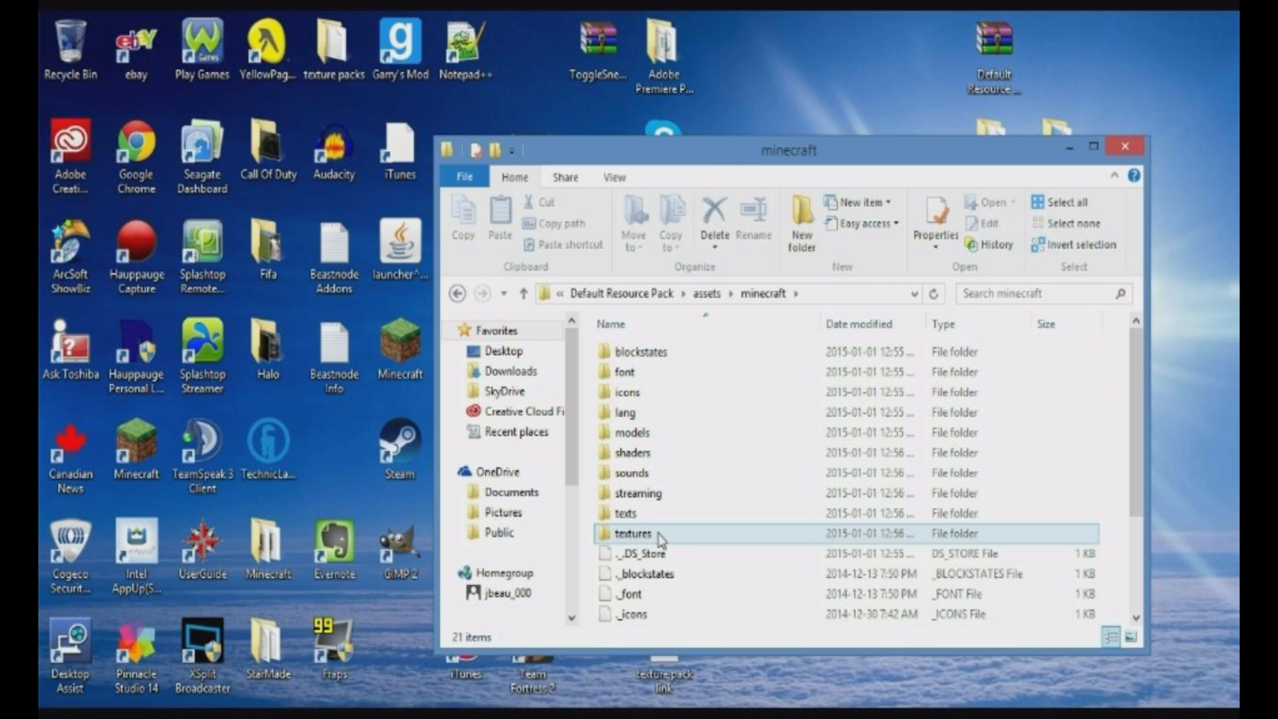
{"action": "double_click", "coordinate": [632, 534]}
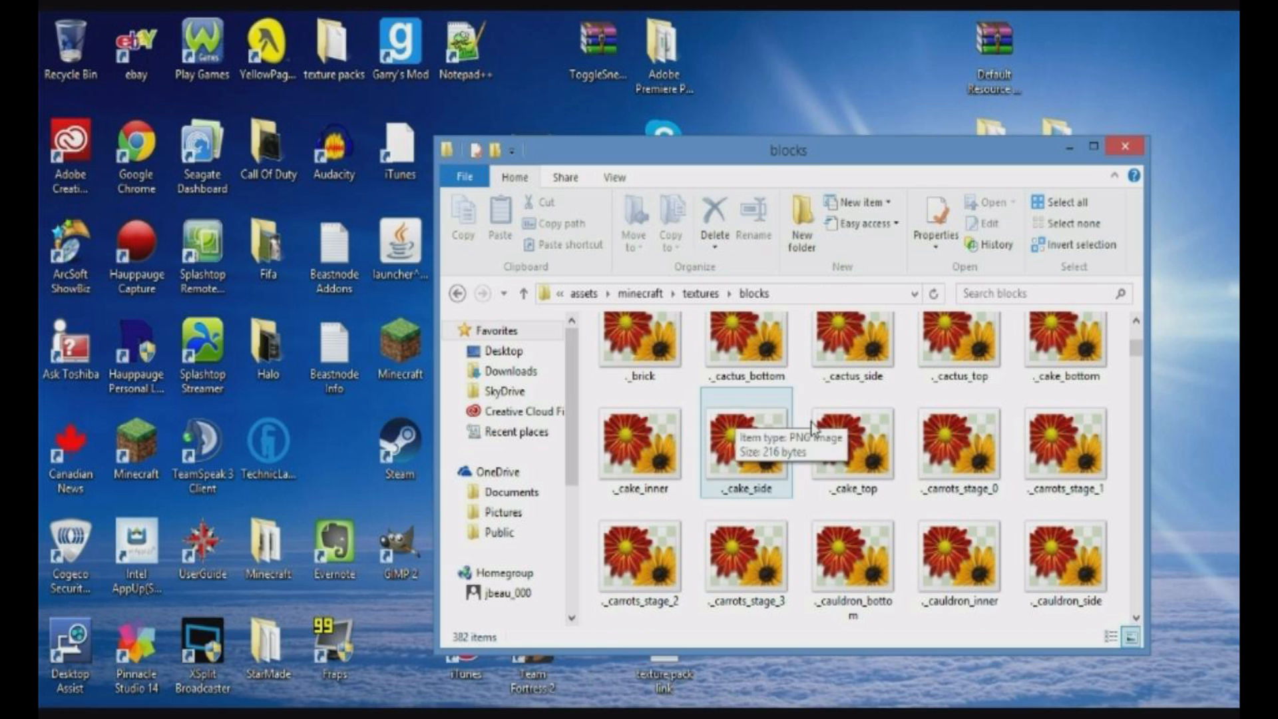
{"action": "scroll", "scroll_direction": "up", "scroll_amount": 3}
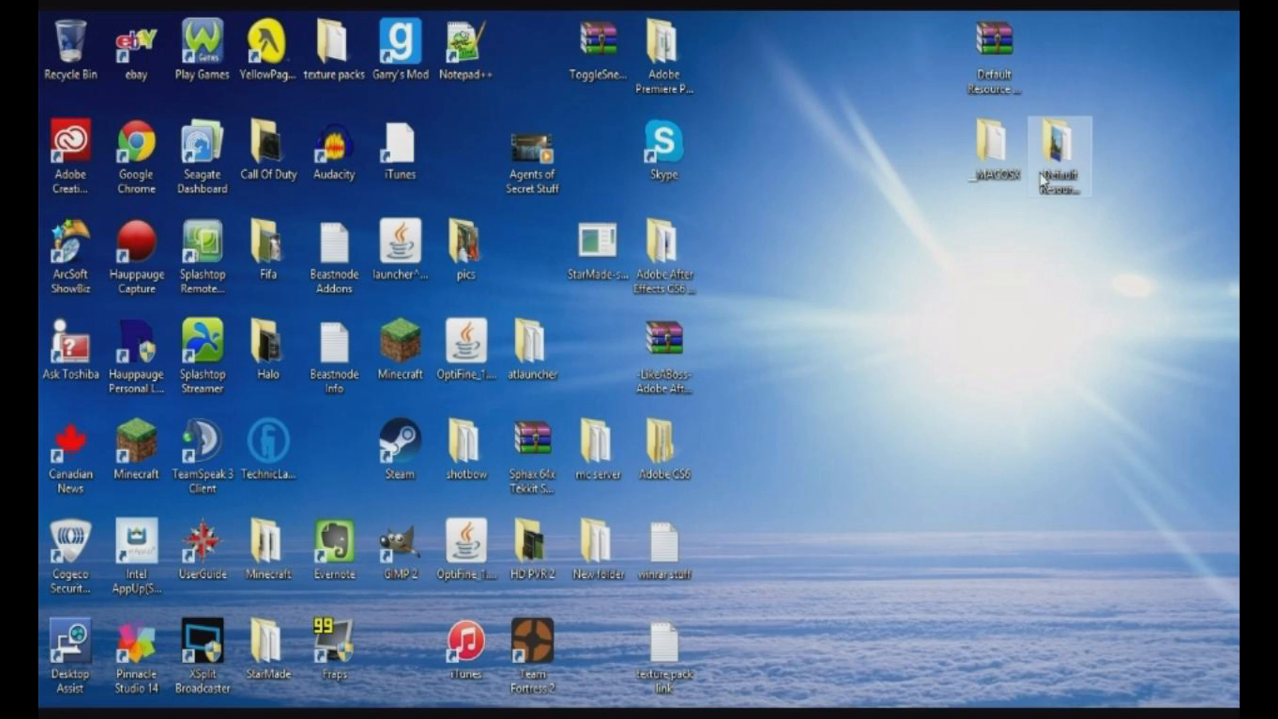
In the desktop pack's textures, look through items, then select paintings_kristoffer_zetterstrand in painting
{"action": "double_click", "coordinate": [1057, 157]}
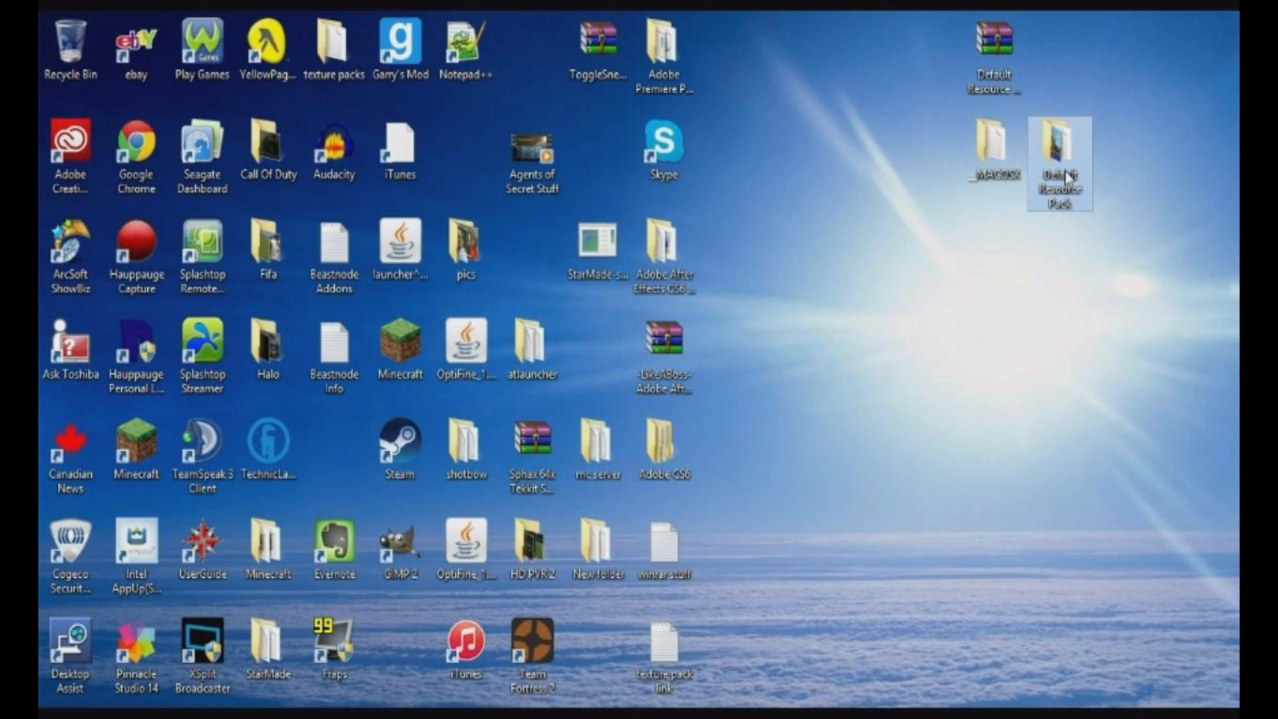
{"action": "double_click", "coordinate": [1059, 168]}
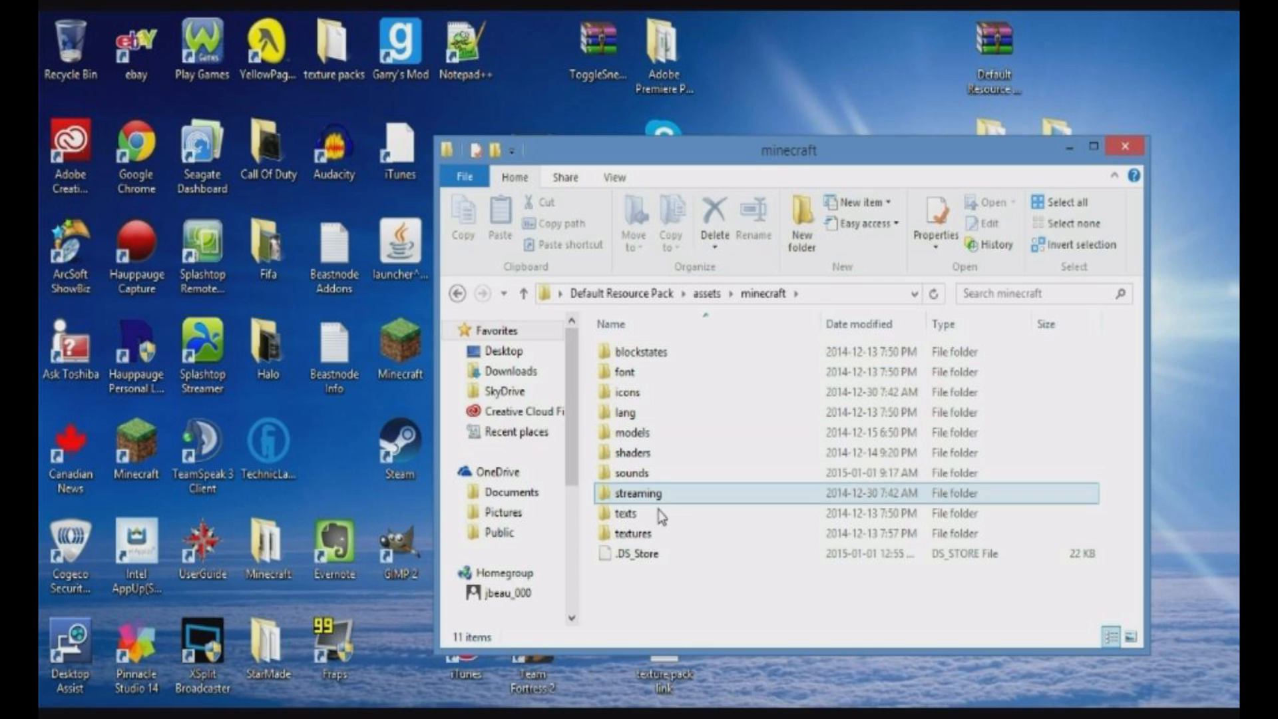
{"action": "double_click", "coordinate": [631, 533]}
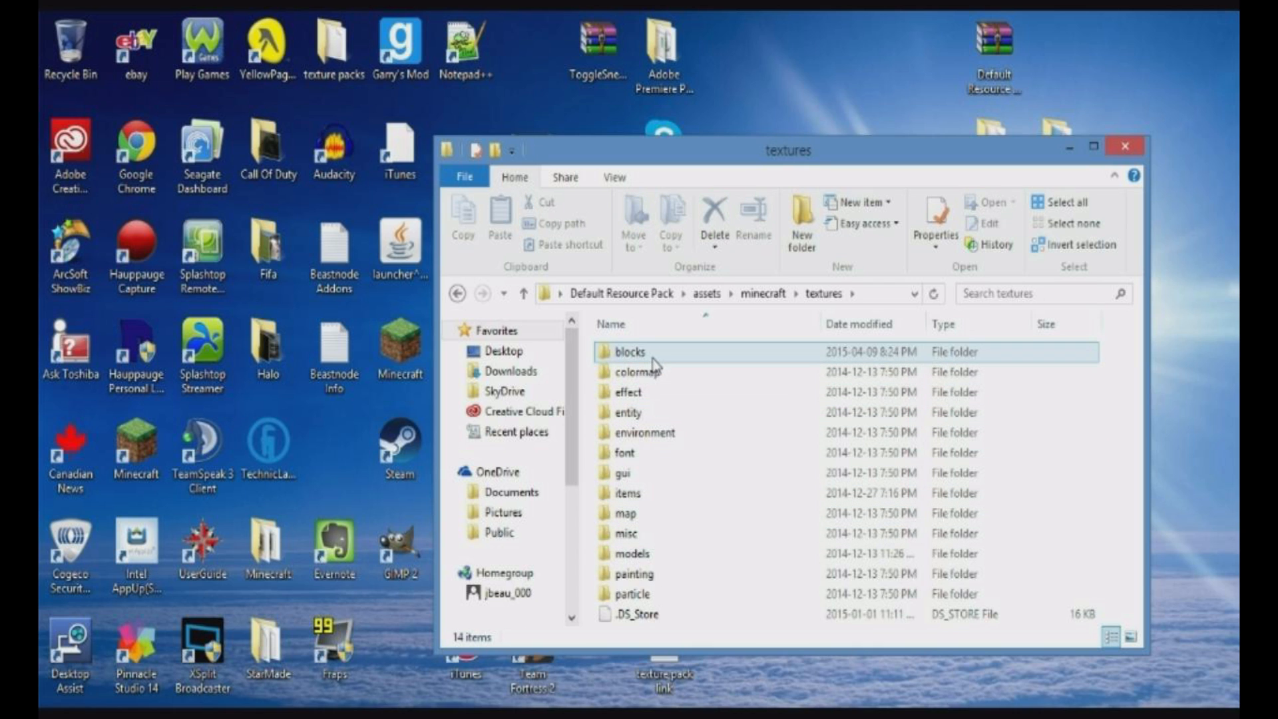
{"action": "left_click", "coordinate": [627, 493]}
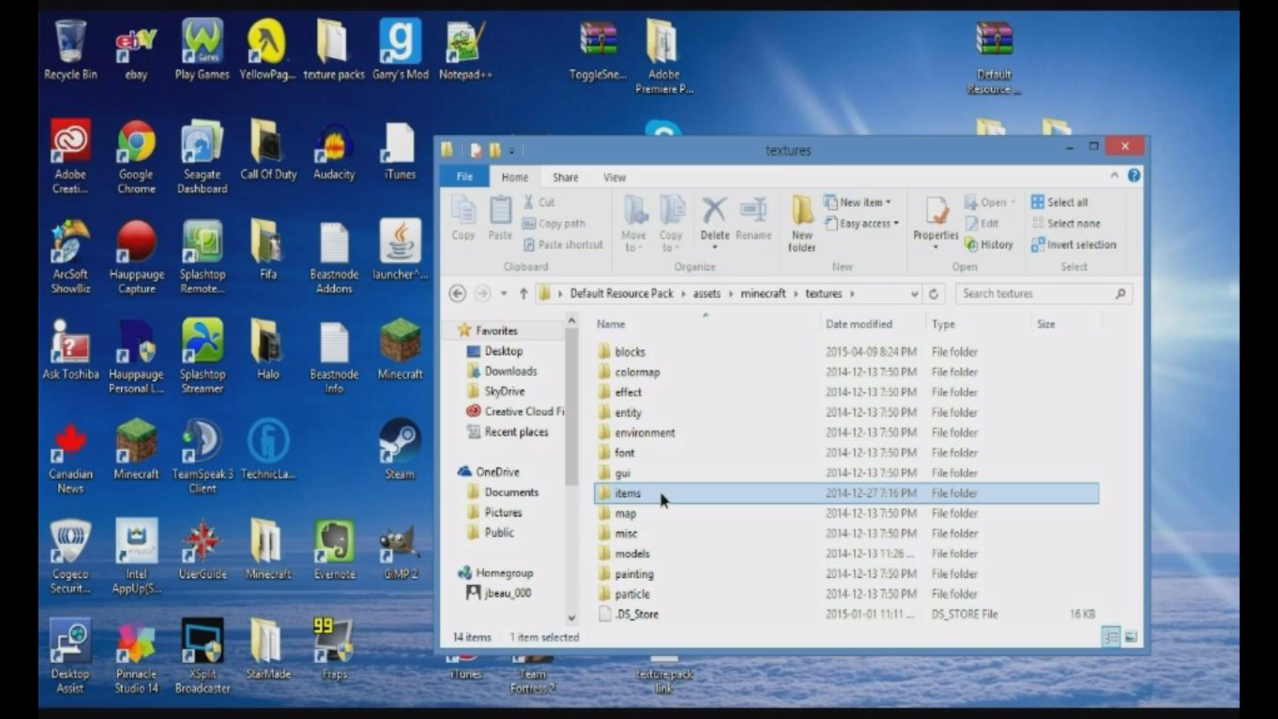
{"action": "double_click", "coordinate": [628, 492]}
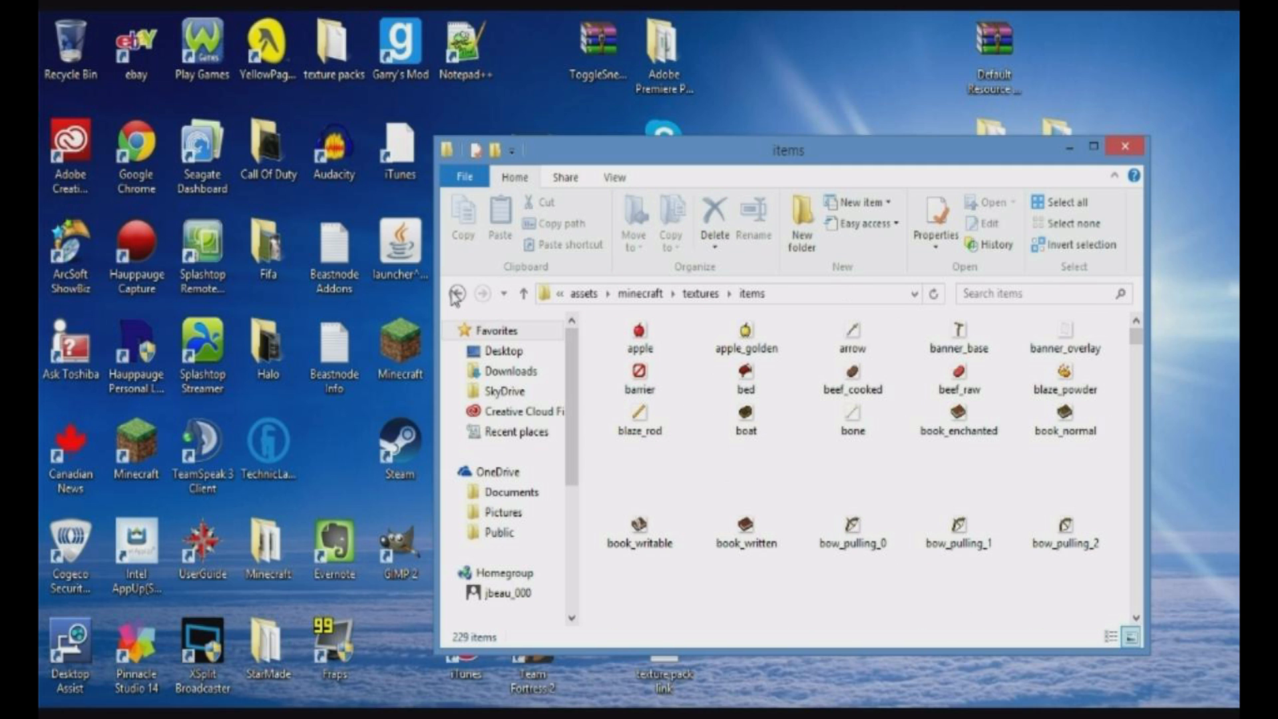
{"action": "left_click", "coordinate": [457, 294]}
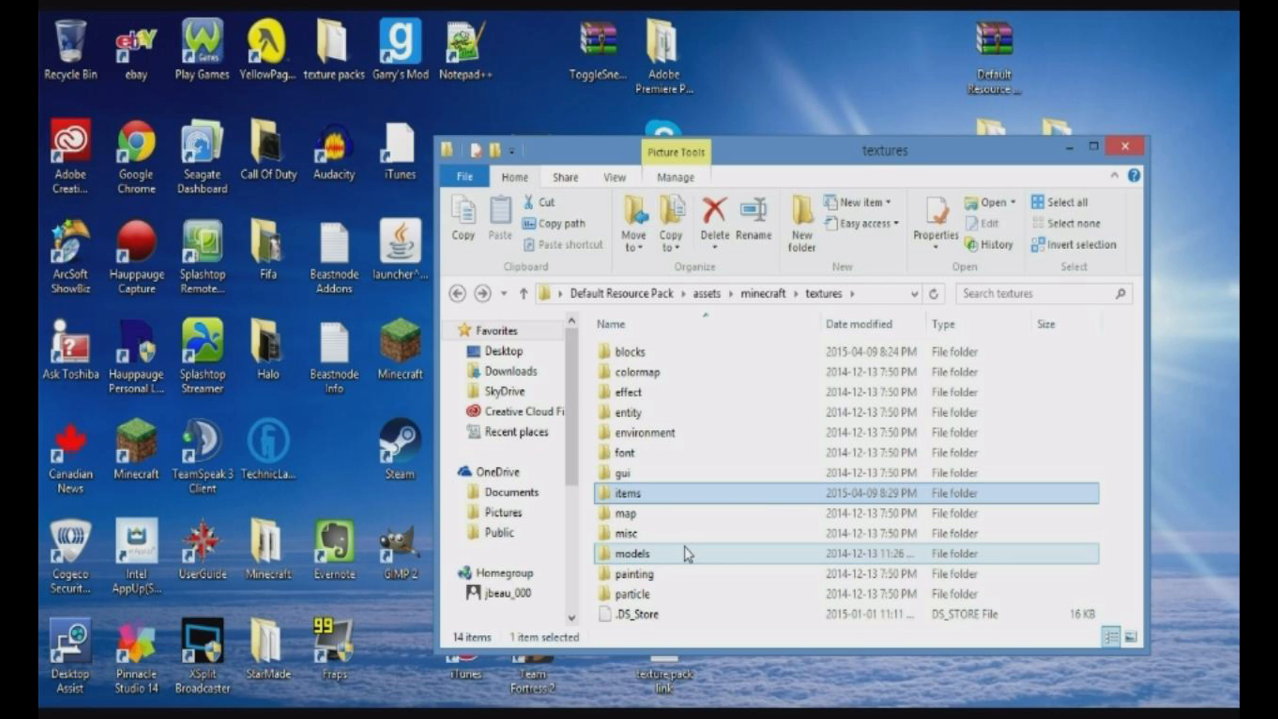
{"action": "double_click", "coordinate": [633, 573]}
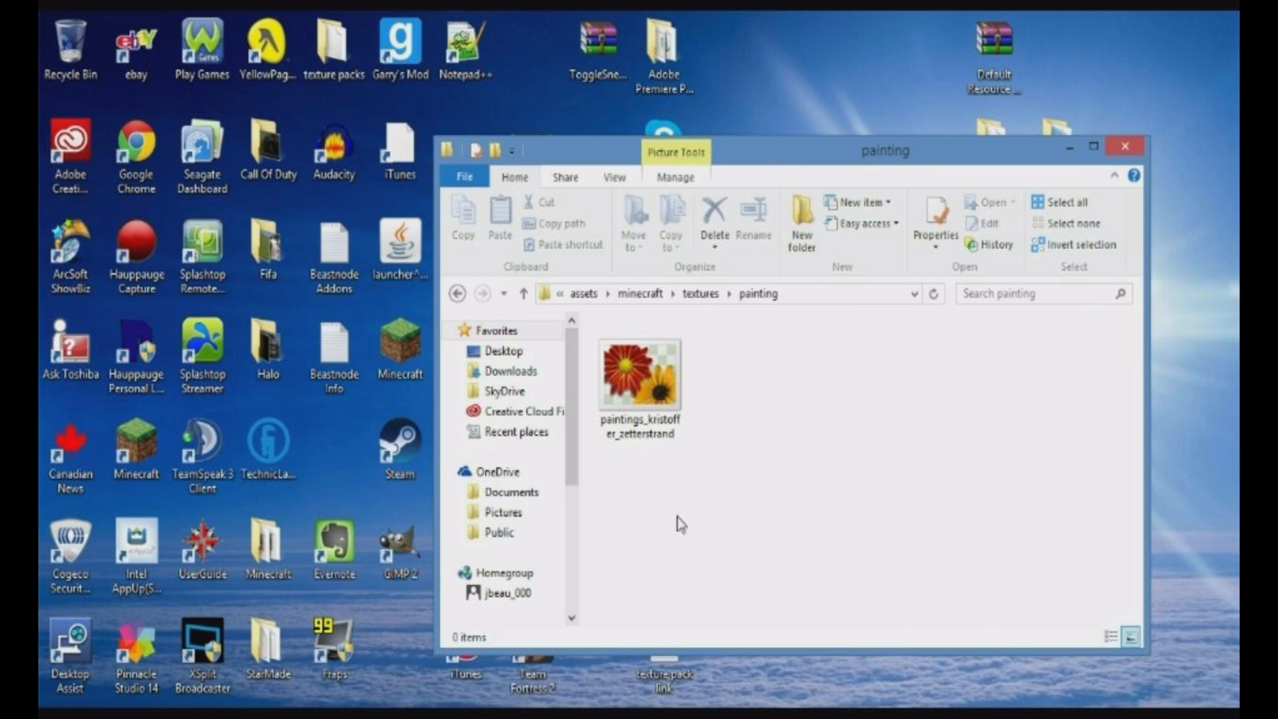
{"action": "left_click", "coordinate": [640, 374]}
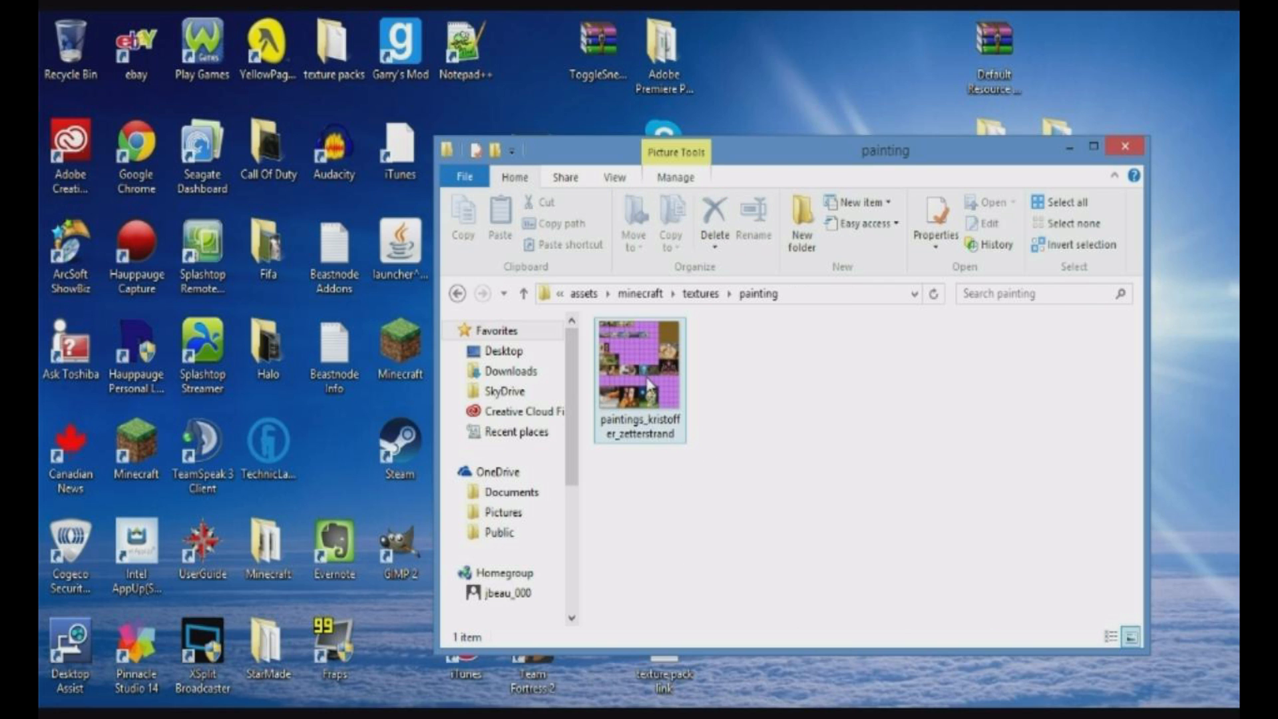
{"action": "left_click", "coordinate": [640, 371]}
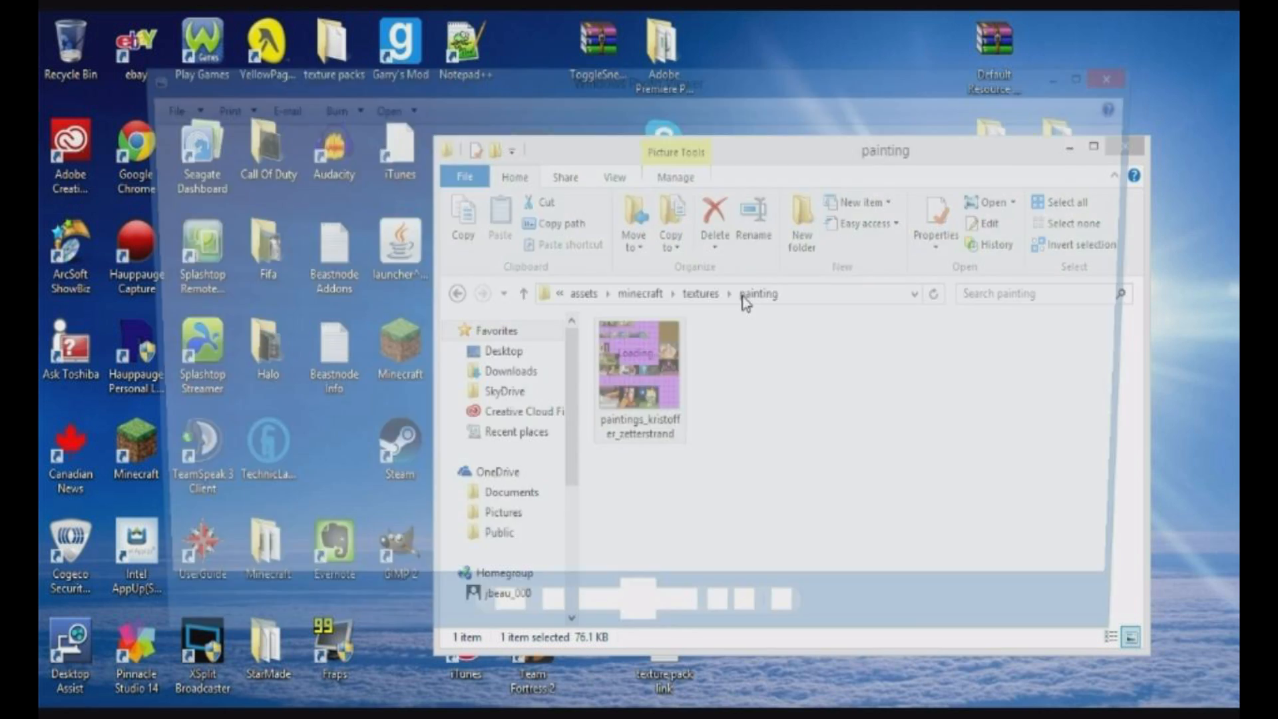
View the paintings_kristoffer_zetterstrand sheet in Windows Photo Viewer, then close the viewer
{"action": "double_click", "coordinate": [639, 378]}
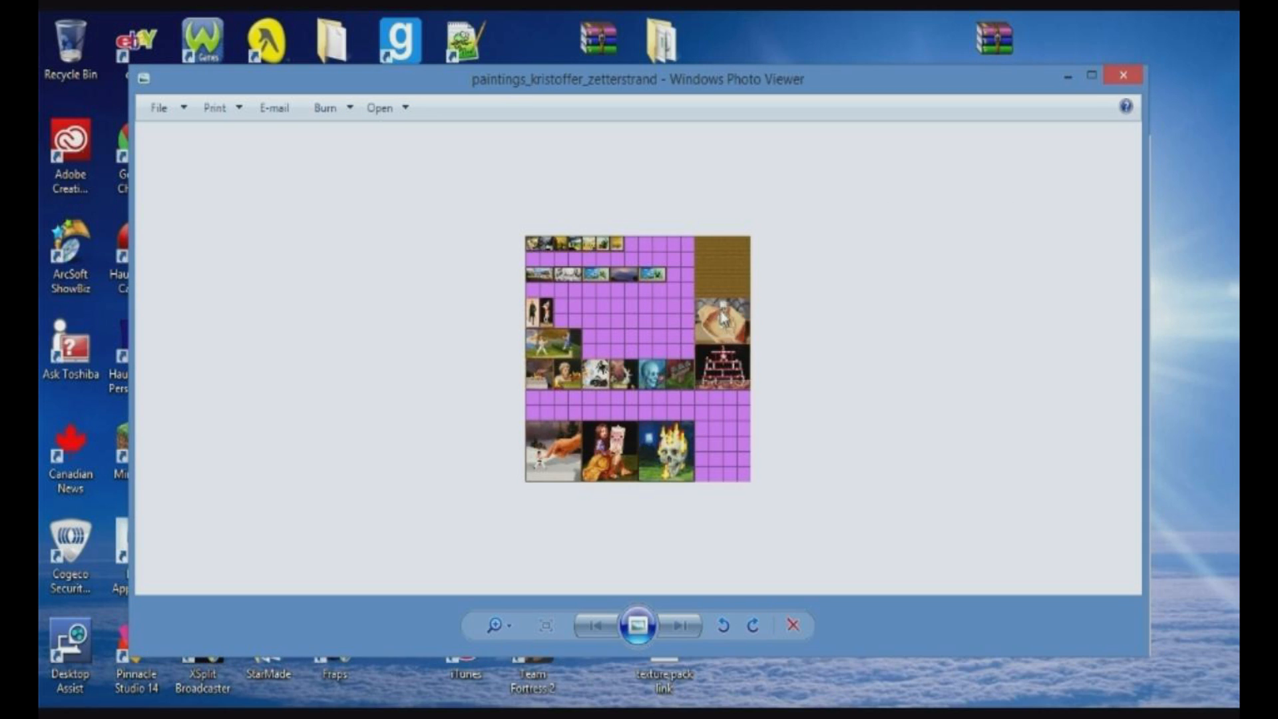
{"action": "mouse_move", "coordinate": [727, 265]}
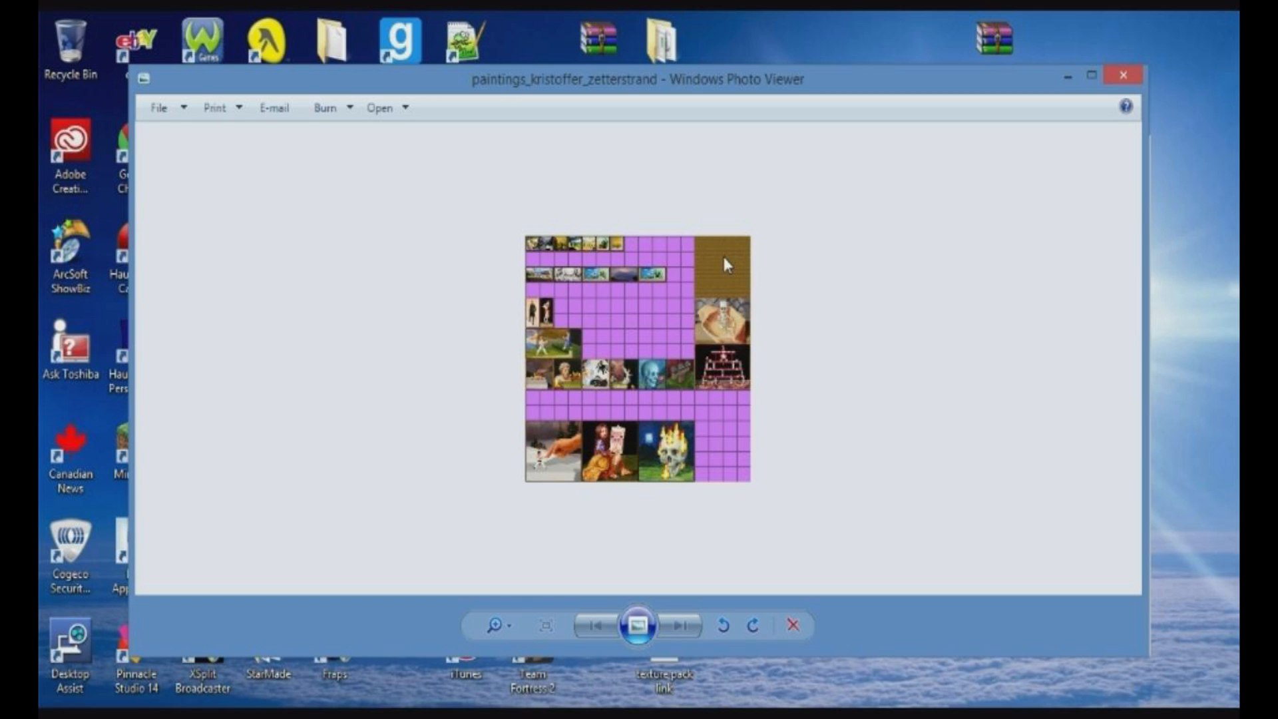
{"action": "mouse_move", "coordinate": [1111, 108]}
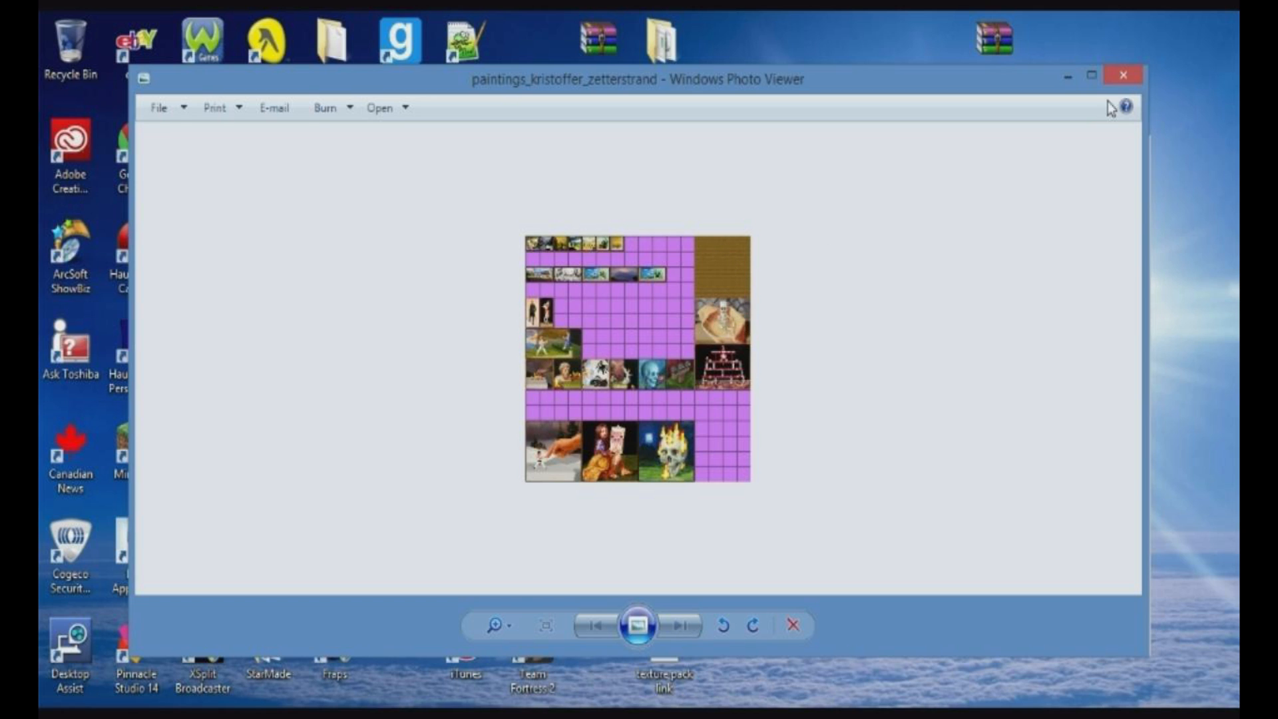
{"action": "left_click", "coordinate": [1124, 76]}
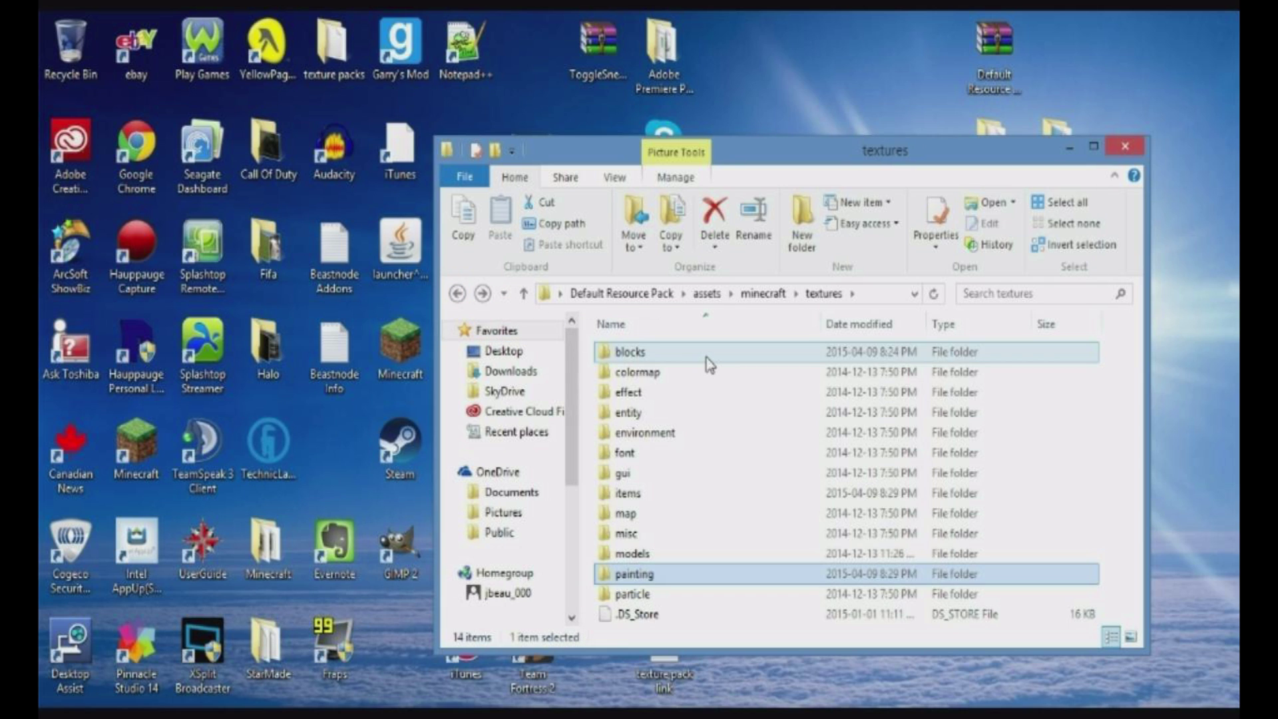
Browse the blocks folder, inspecting bed_feet_top and beacon, then close File Explorer
{"action": "double_click", "coordinate": [630, 351]}
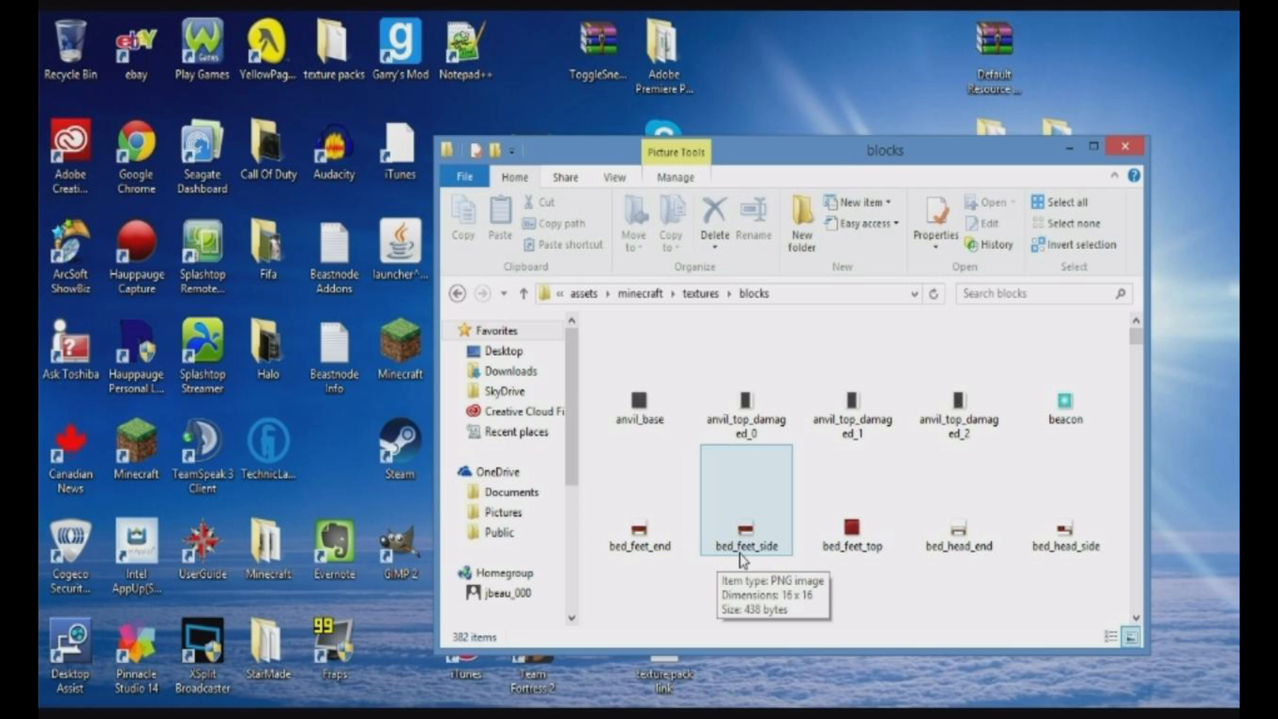
{"action": "left_click", "coordinate": [851, 534]}
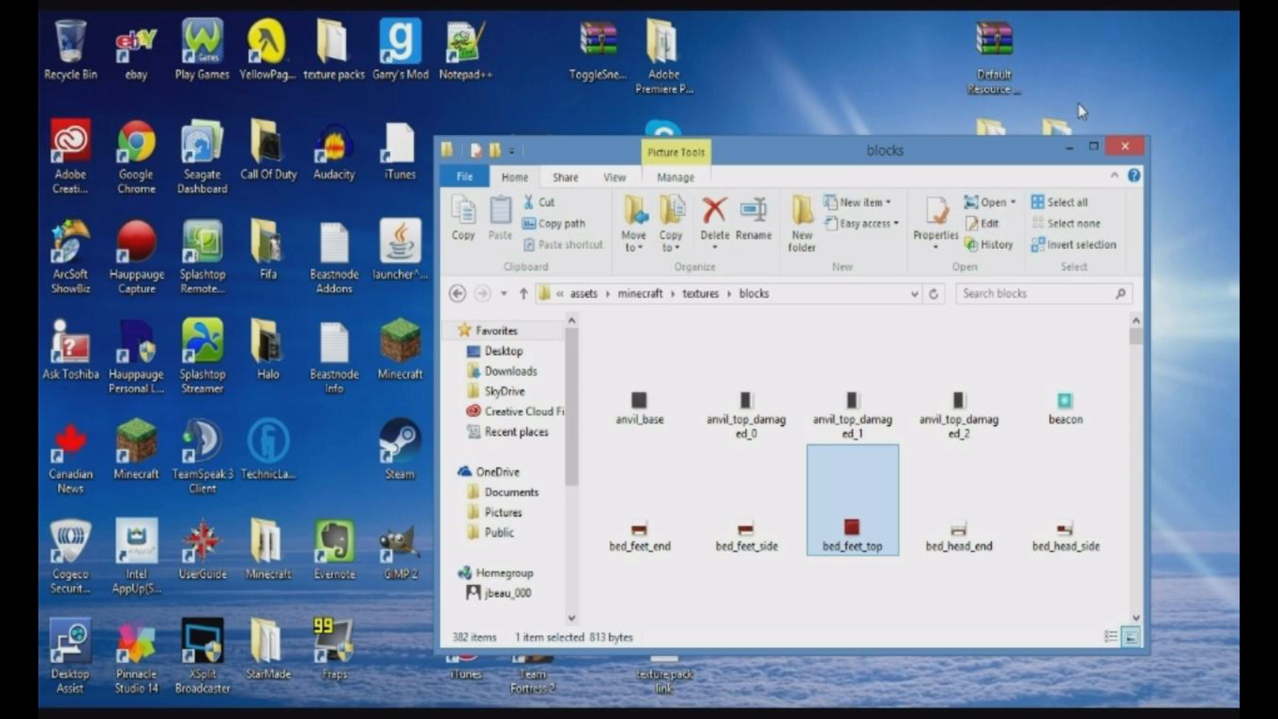
{"action": "mouse_move", "coordinate": [1140, 343]}
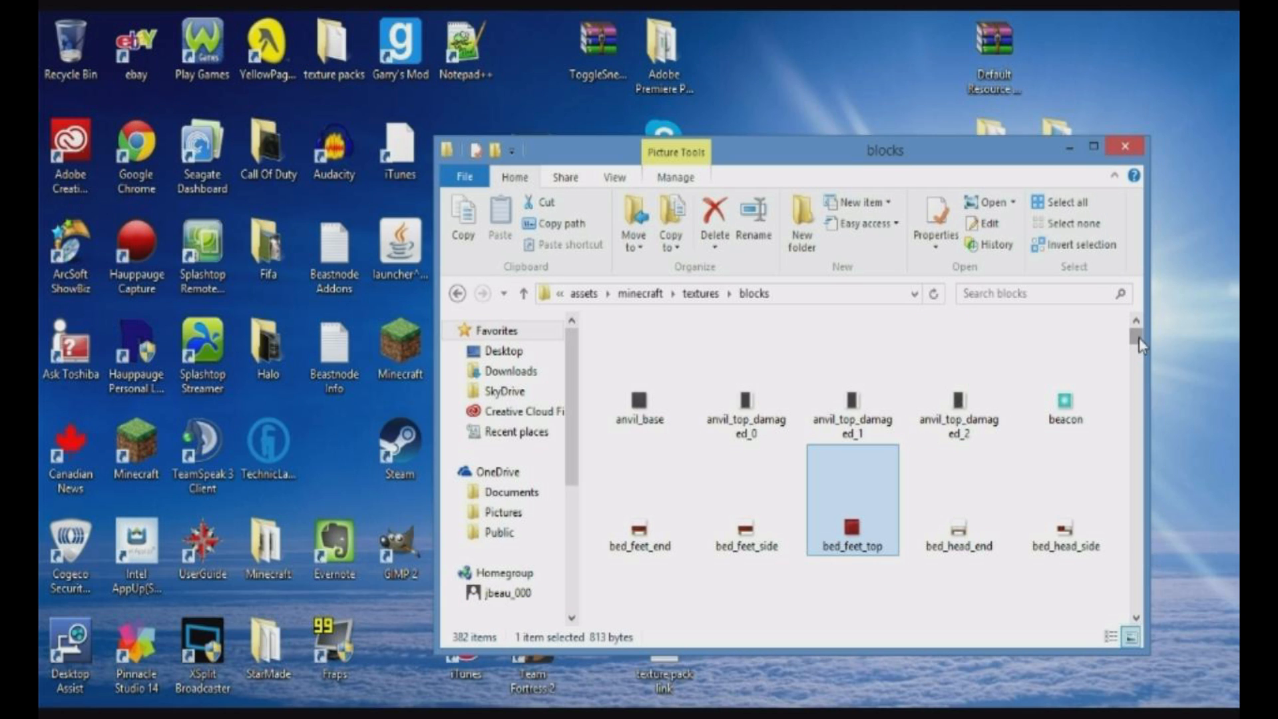
{"action": "left_click", "coordinate": [1064, 403]}
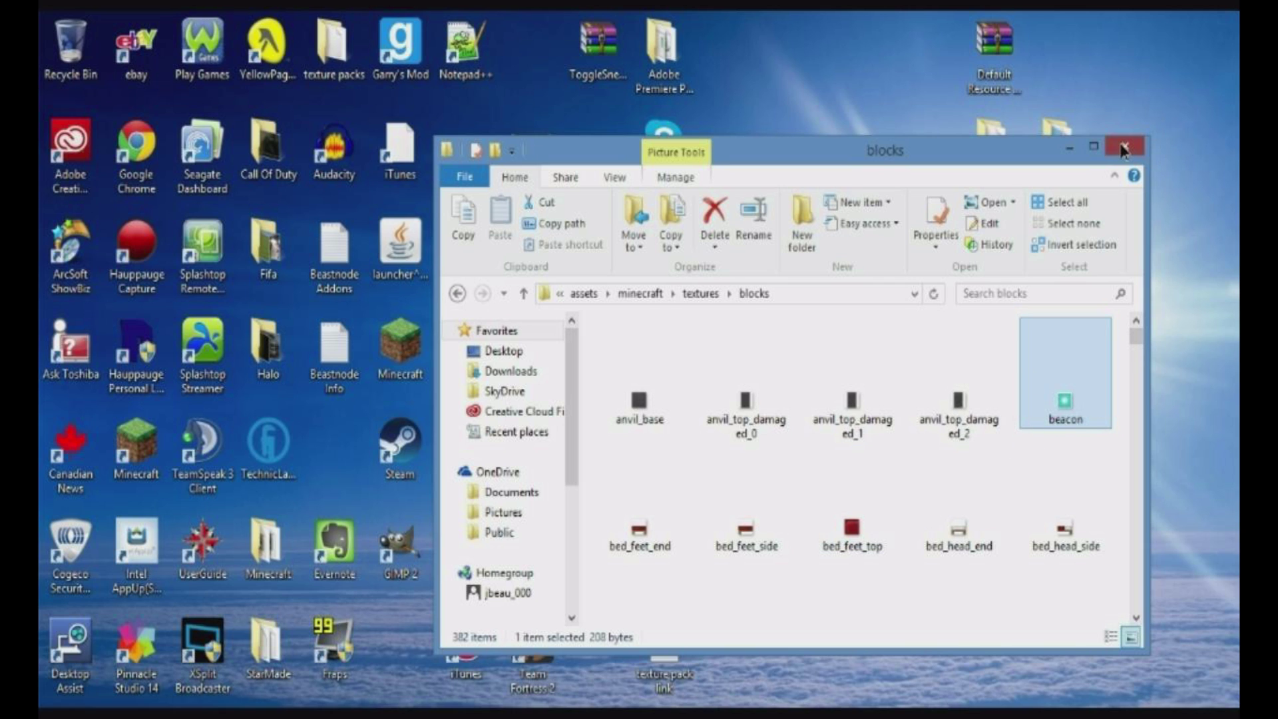
{"action": "left_click", "coordinate": [1125, 148]}
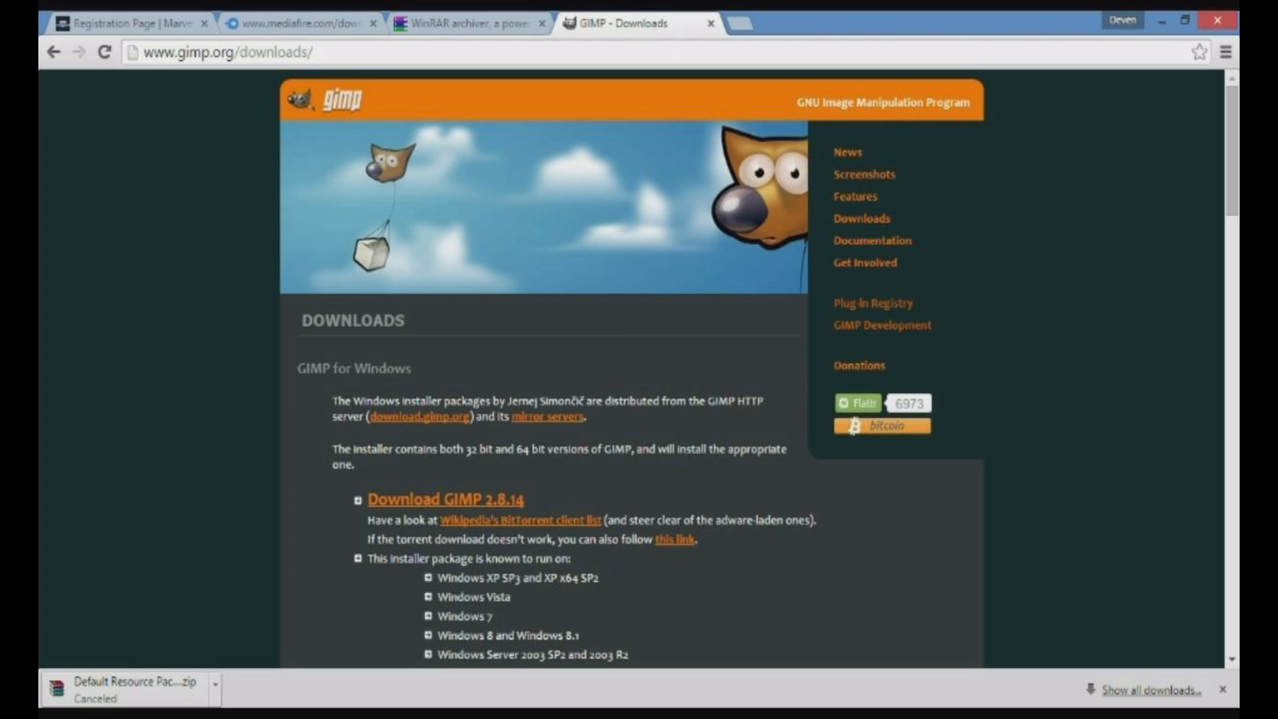
{"action": "left_click", "coordinate": [229, 51]}
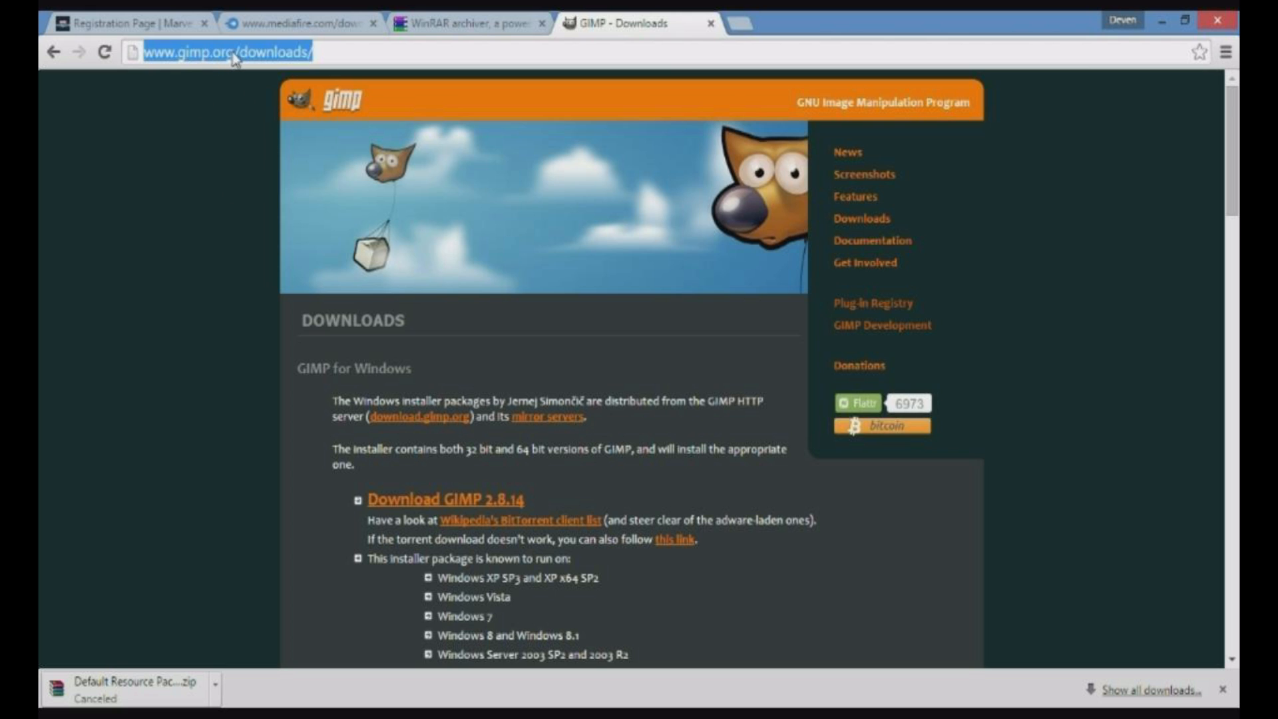
{"action": "scroll", "scroll_direction": "down", "scroll_amount": 3}
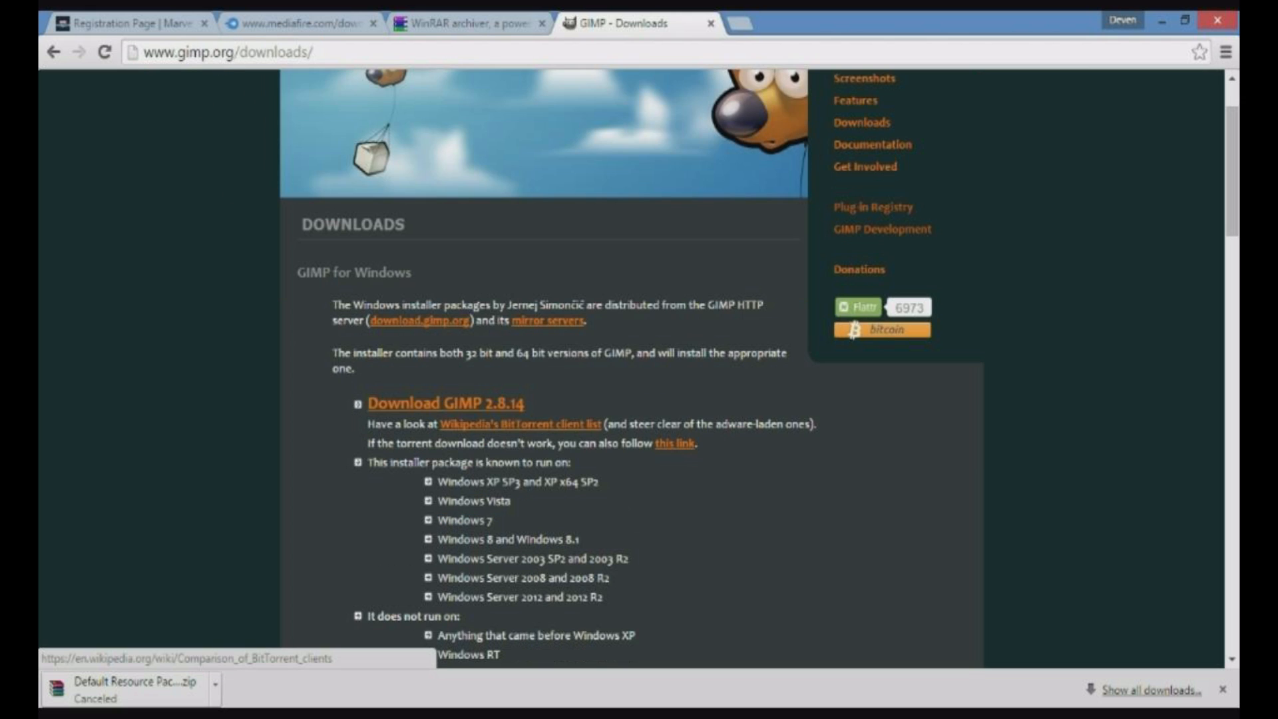
{"action": "scroll", "scroll_direction": "down", "scroll_amount": 3}
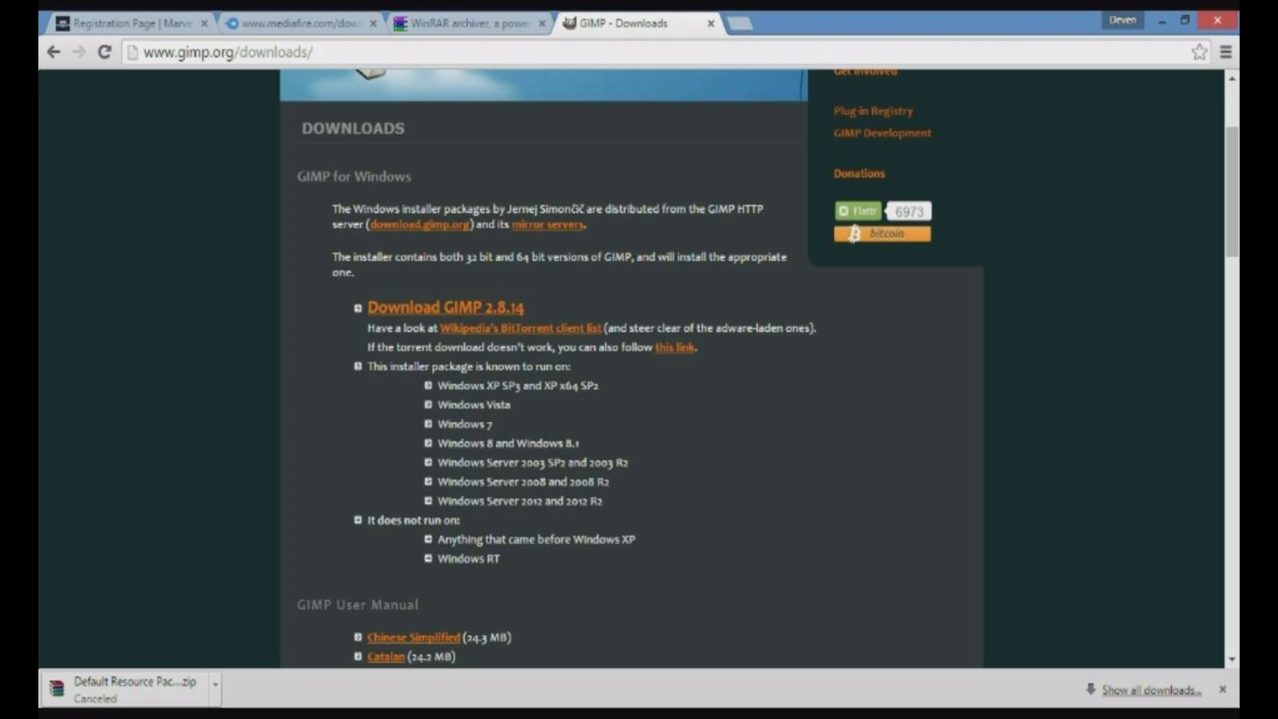
{"action": "scroll", "scroll_direction": "down", "scroll_amount": 3}
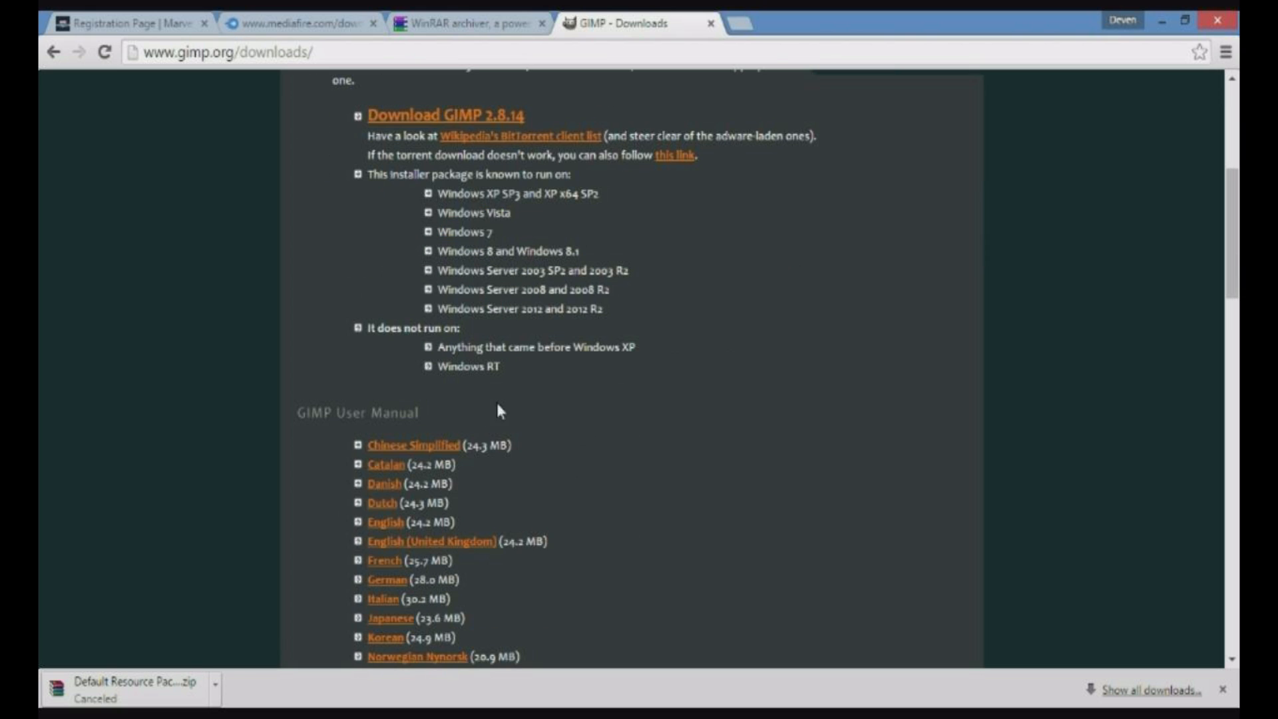
{"action": "mouse_move", "coordinate": [438, 134]}
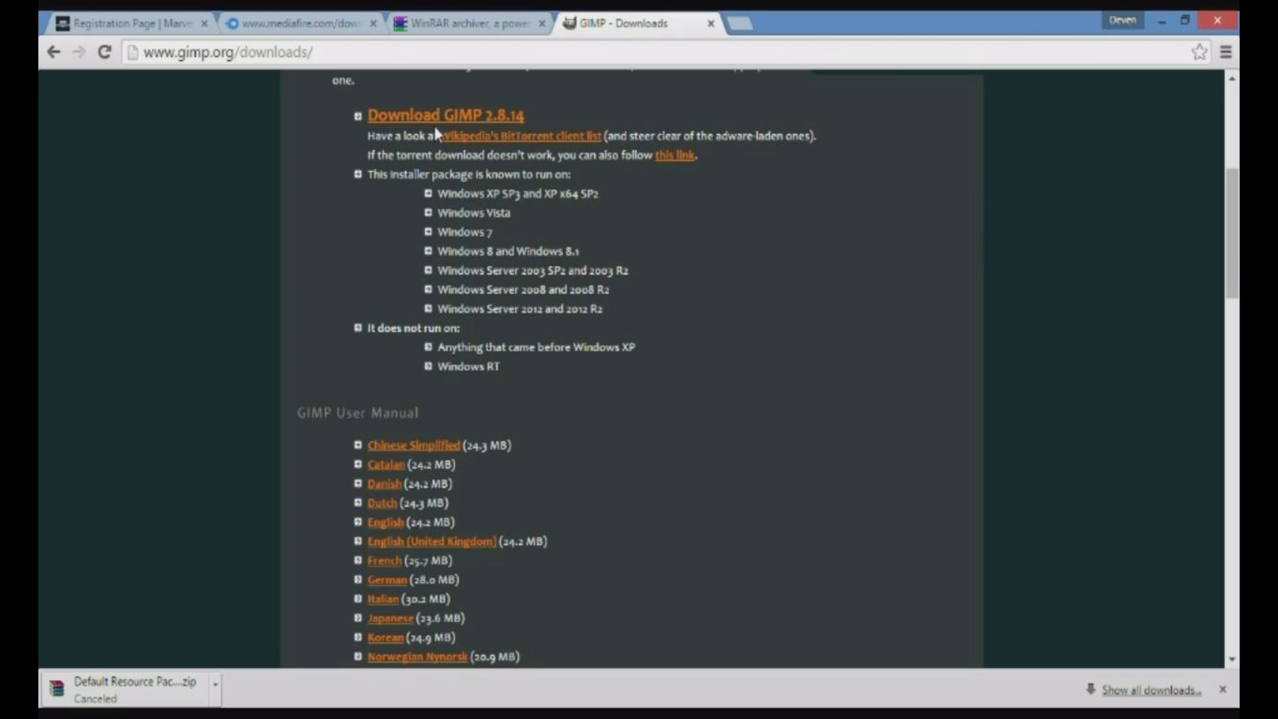
{"action": "mouse_move", "coordinate": [1159, 22]}
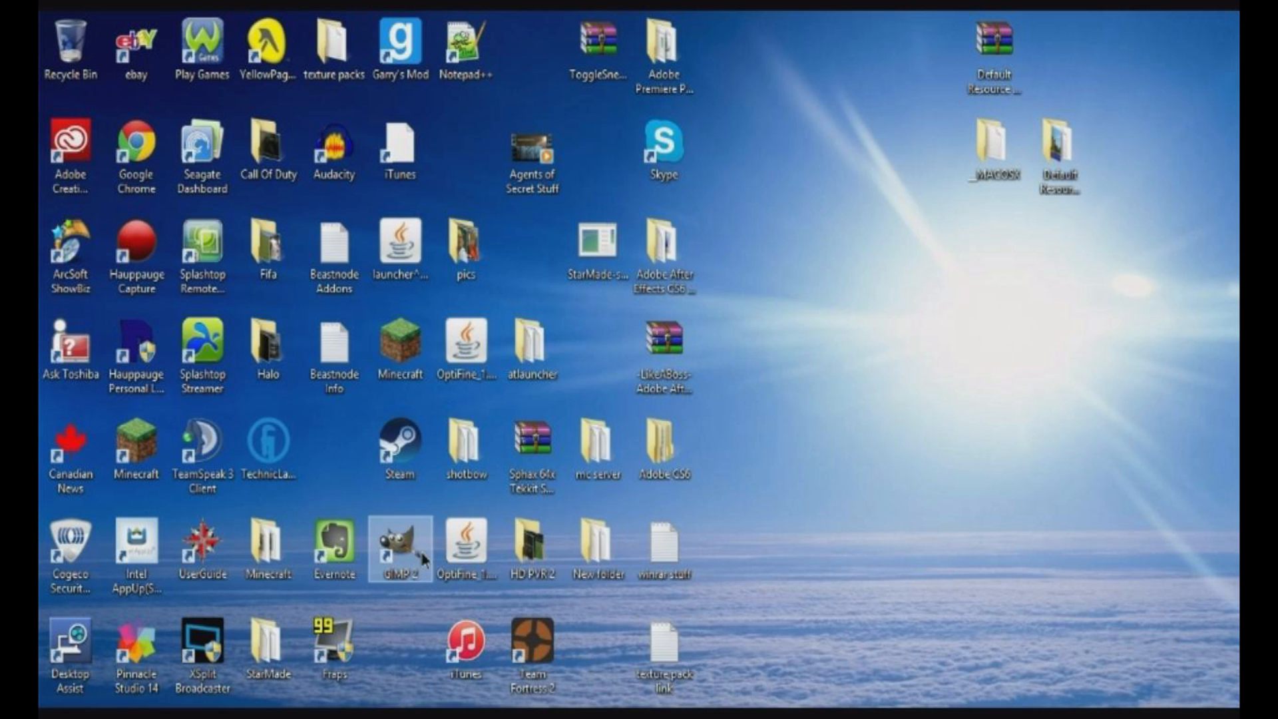
Launch GIMP and create a new 640×400 px image via File > New
{"action": "double_click", "coordinate": [399, 545]}
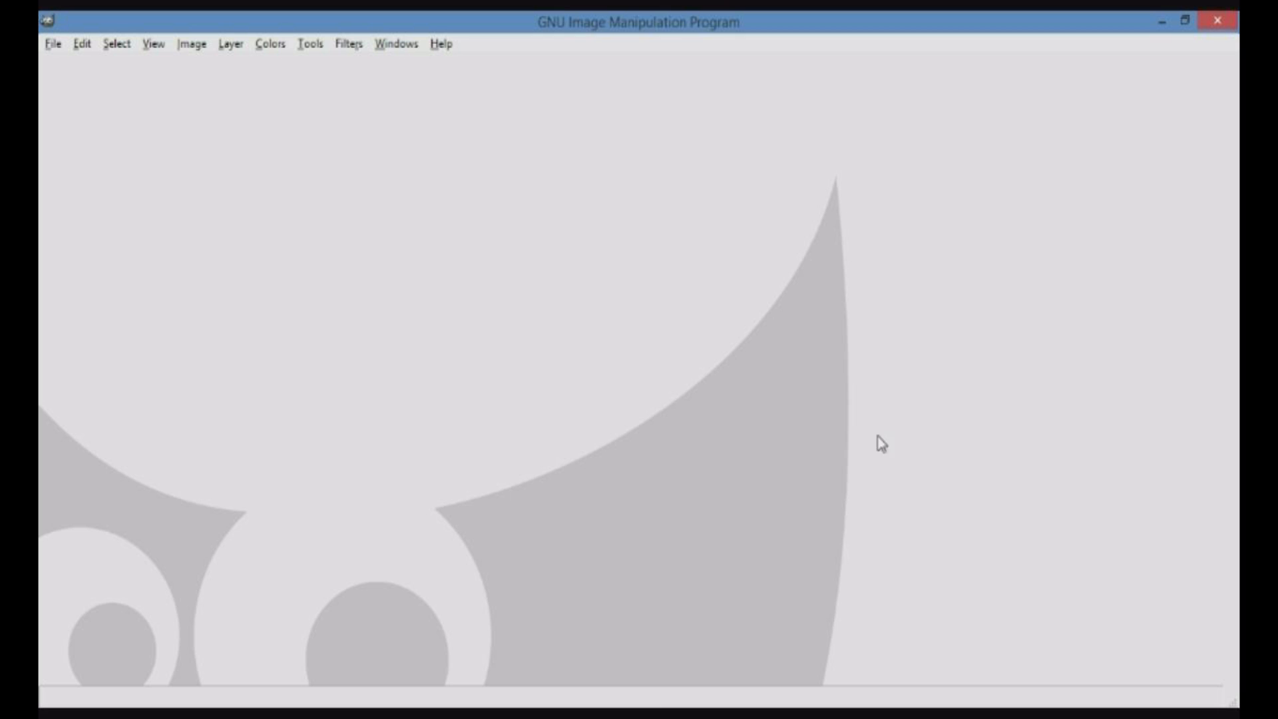
{"action": "mouse_move", "coordinate": [394, 51]}
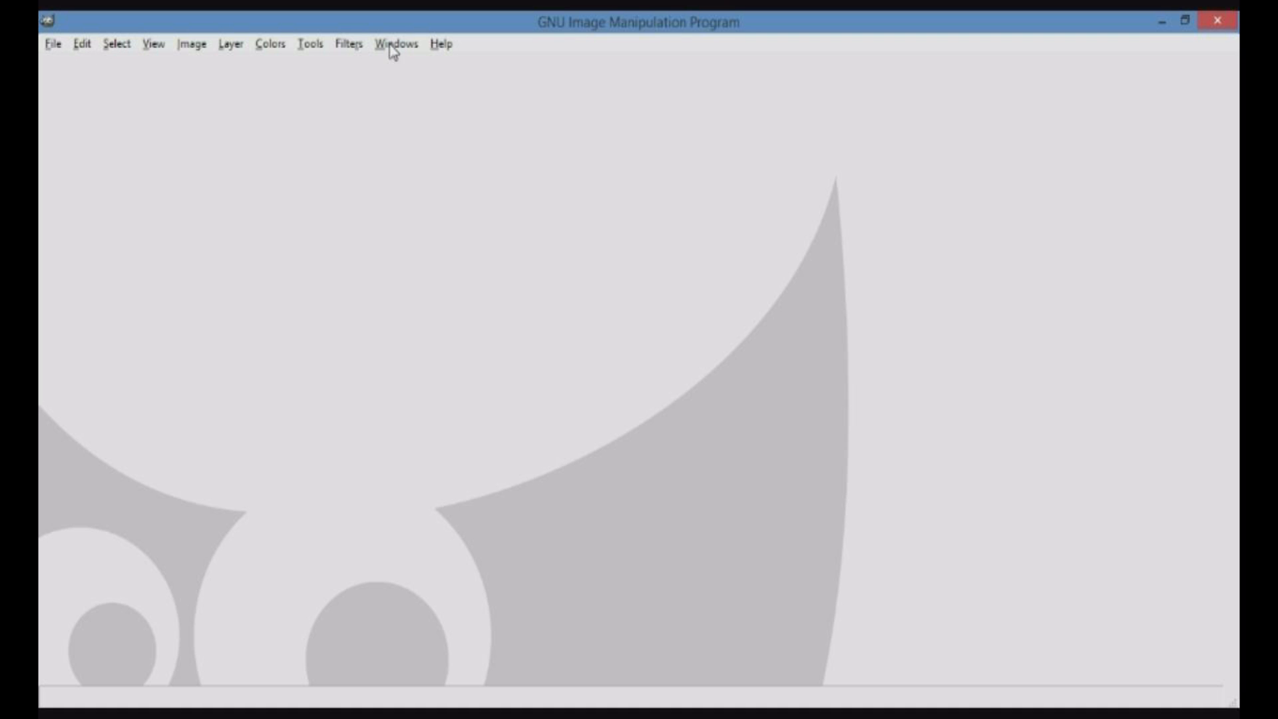
{"action": "mouse_move", "coordinate": [49, 56]}
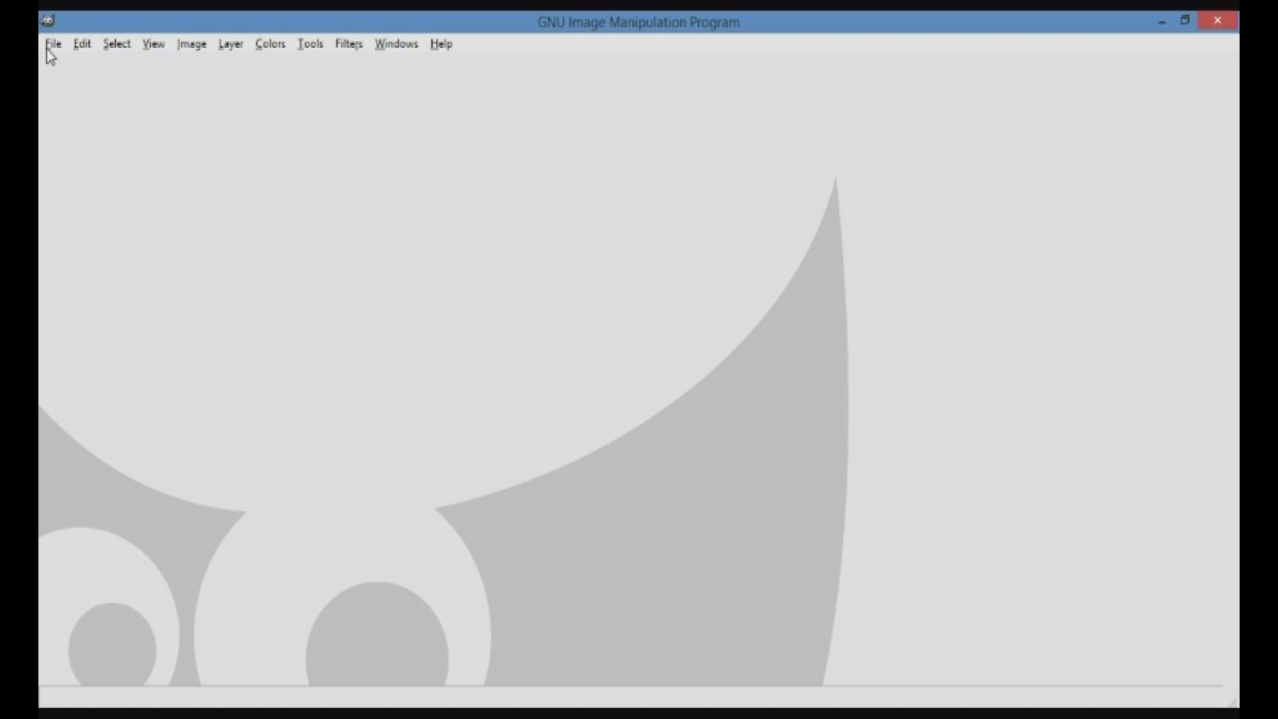
{"action": "left_click", "coordinate": [53, 43]}
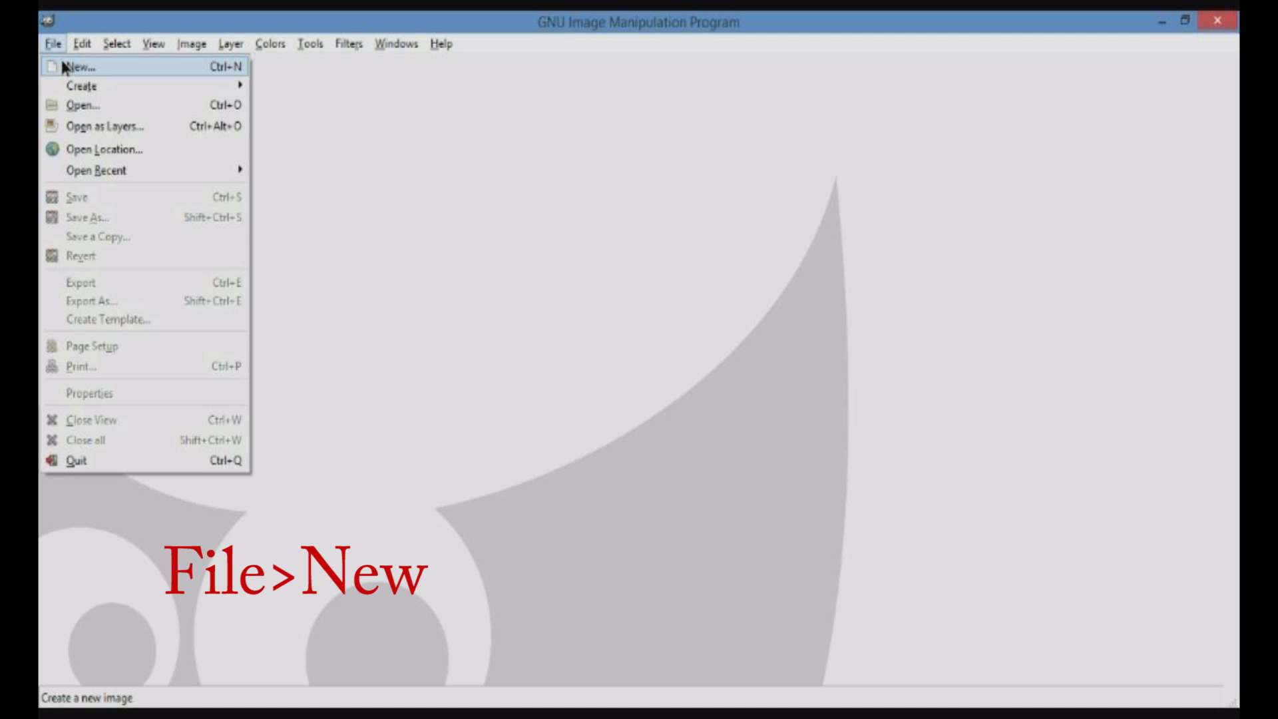
{"action": "left_click", "coordinate": [59, 61]}
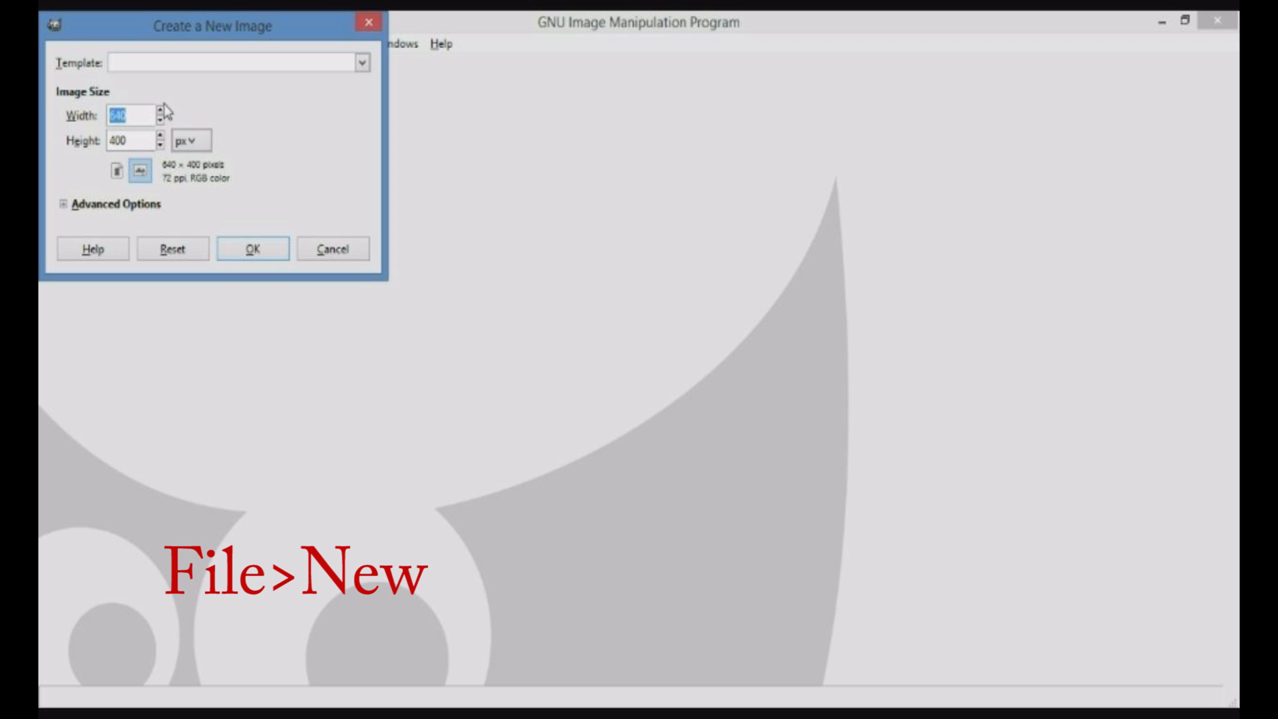
{"action": "mouse_move", "coordinate": [161, 135]}
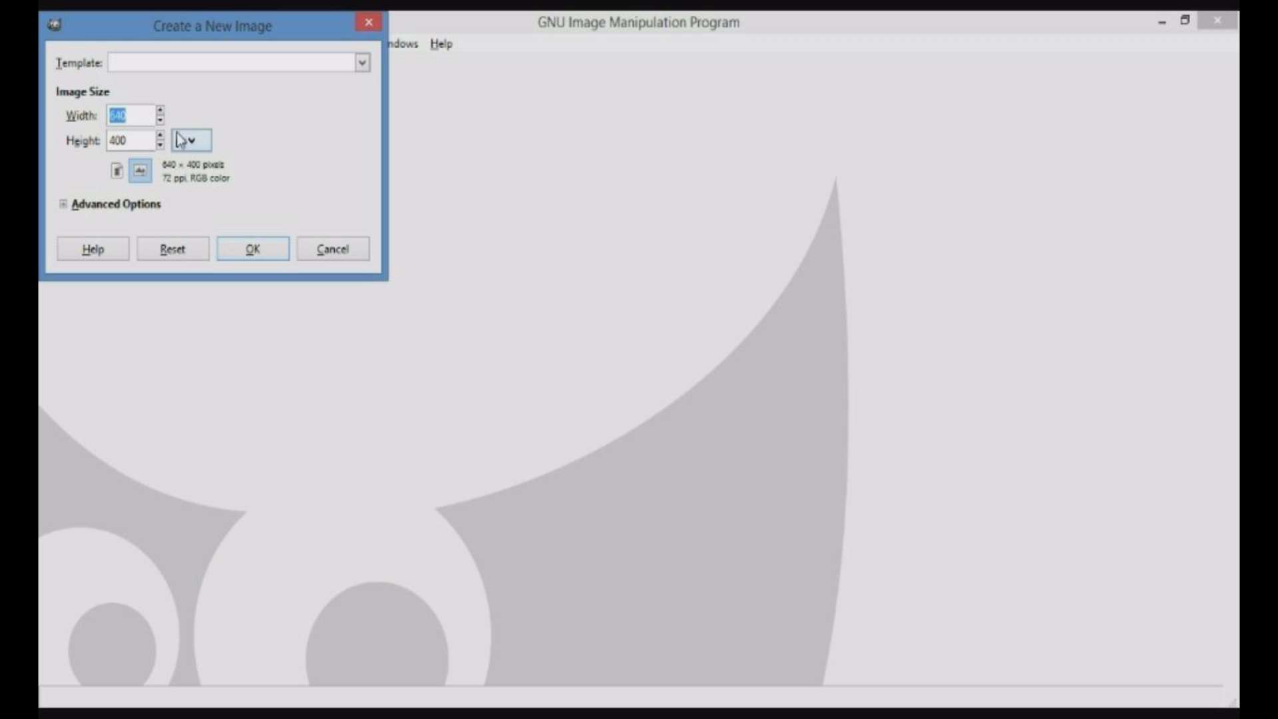
{"action": "left_click", "coordinate": [252, 248]}
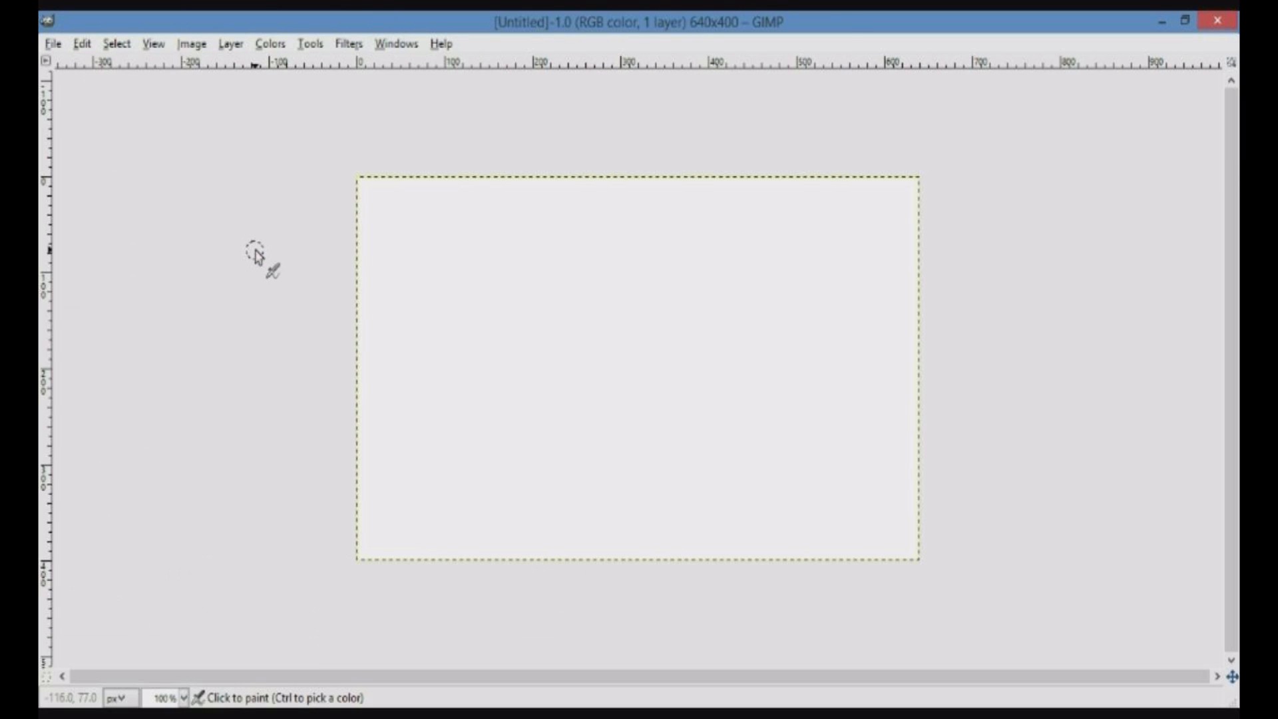
{"action": "left_click", "coordinate": [81, 44]}
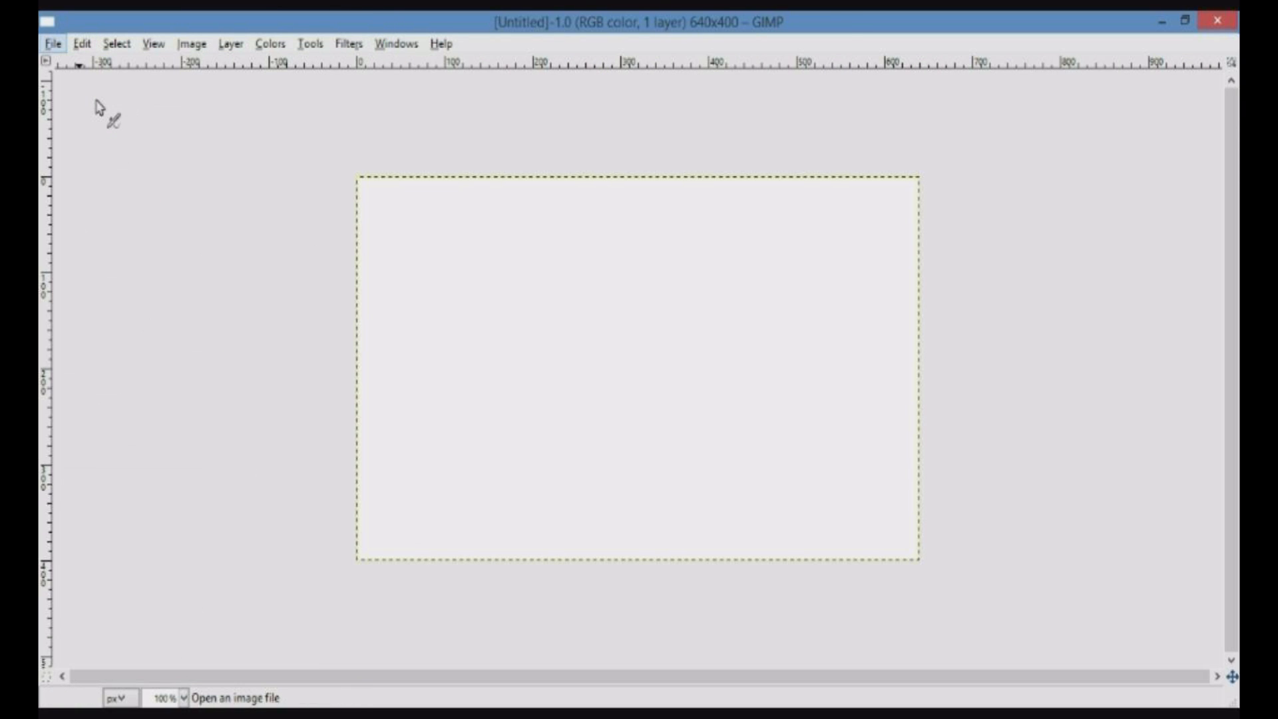
Open brick.png from Desktop > Default Resource Pack > assets > minecraft > textures > blocks
{"action": "left_click", "coordinate": [52, 44]}
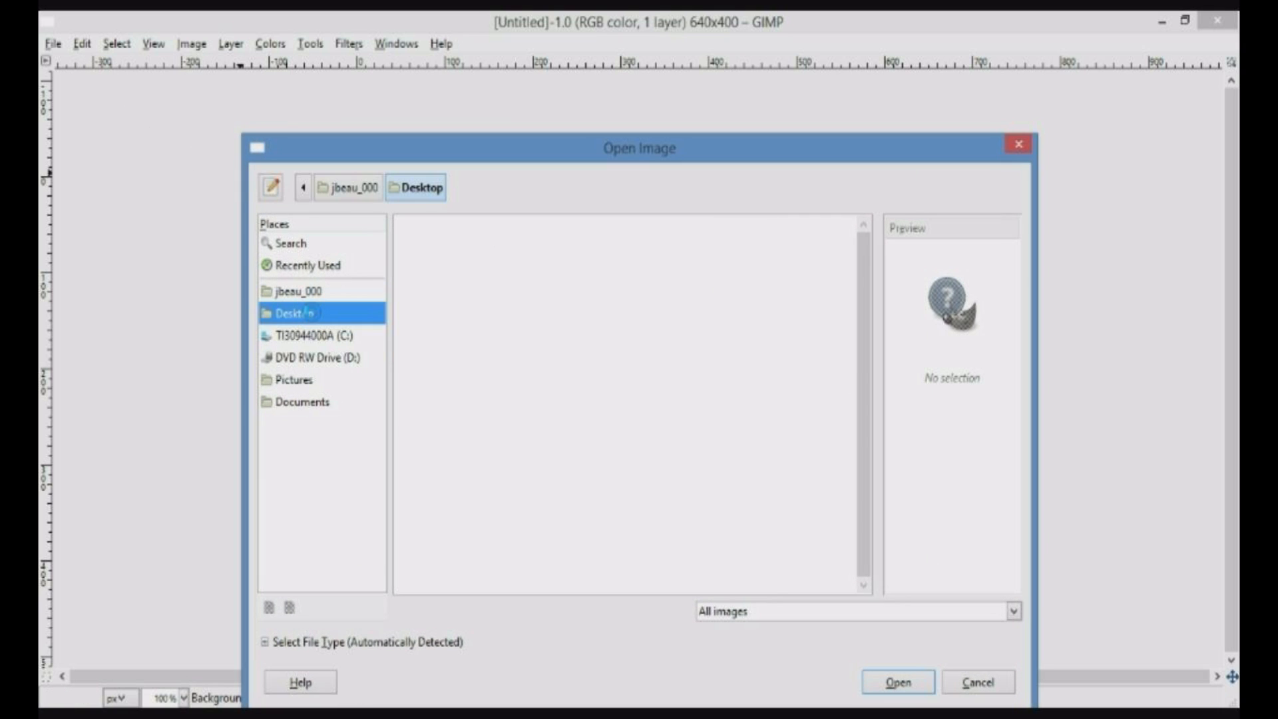
{"action": "left_click", "coordinate": [294, 312]}
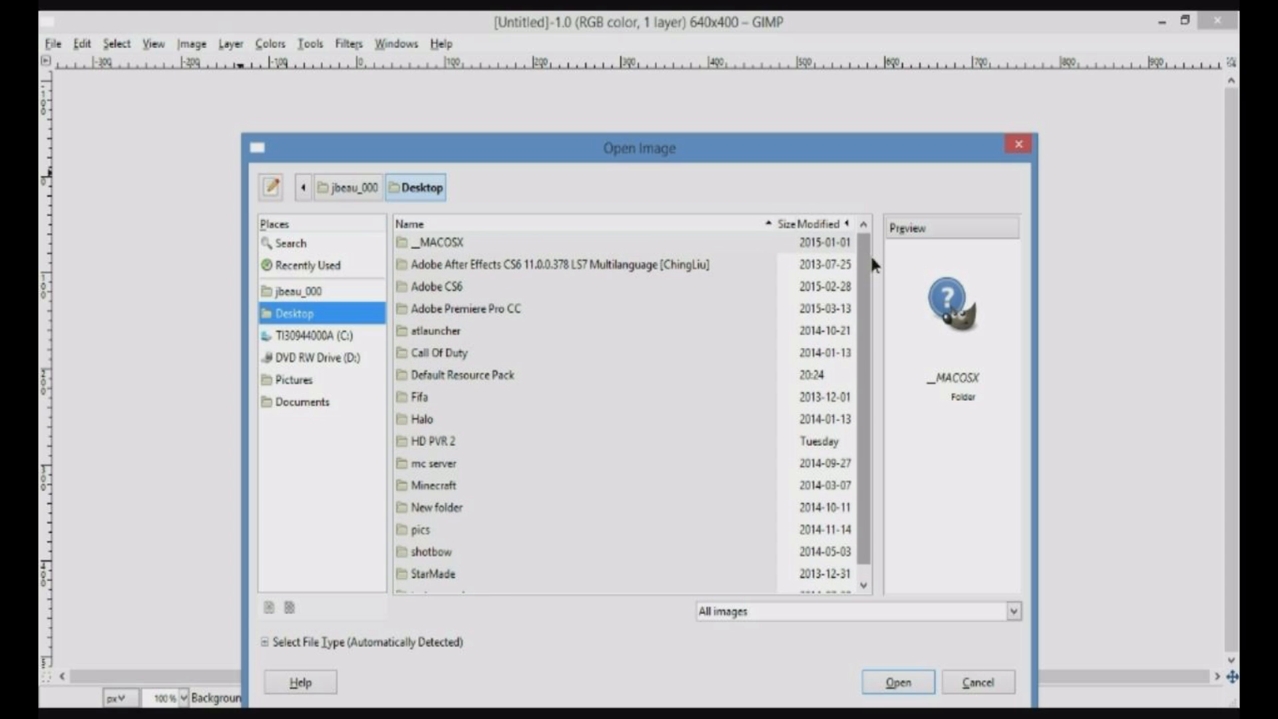
{"action": "left_click", "coordinate": [462, 375]}
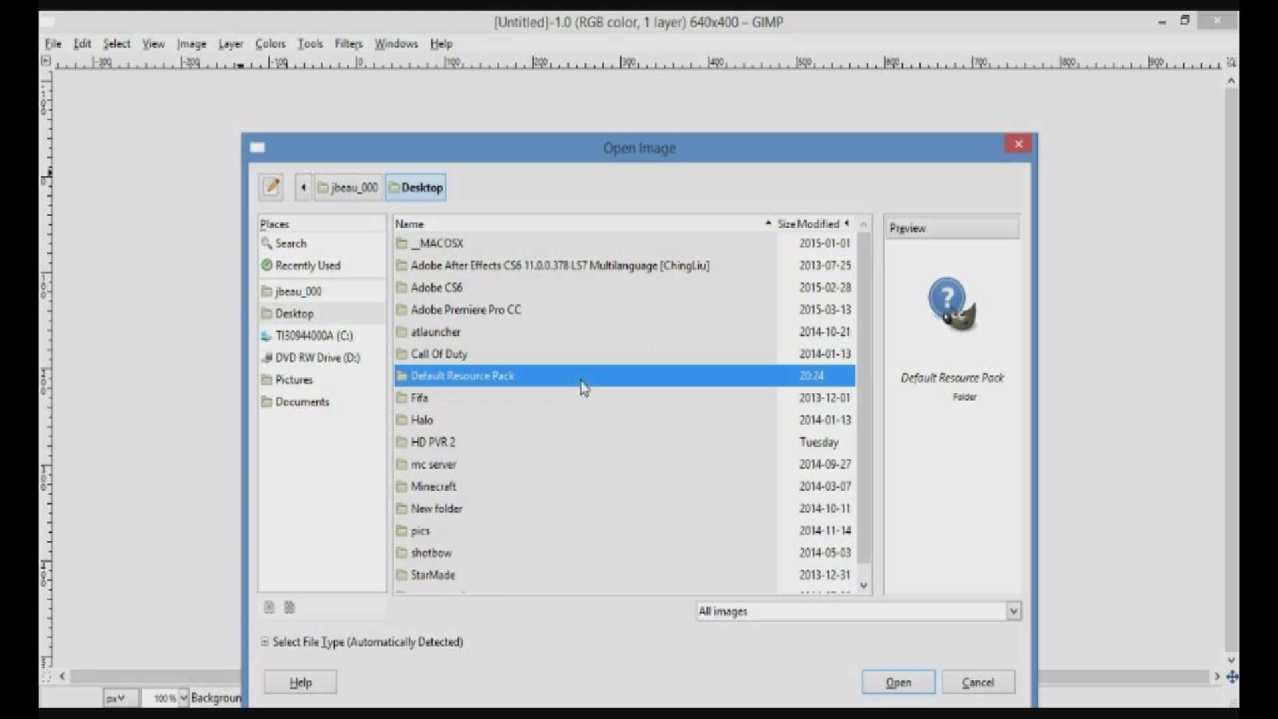
{"action": "mouse_move", "coordinate": [657, 385]}
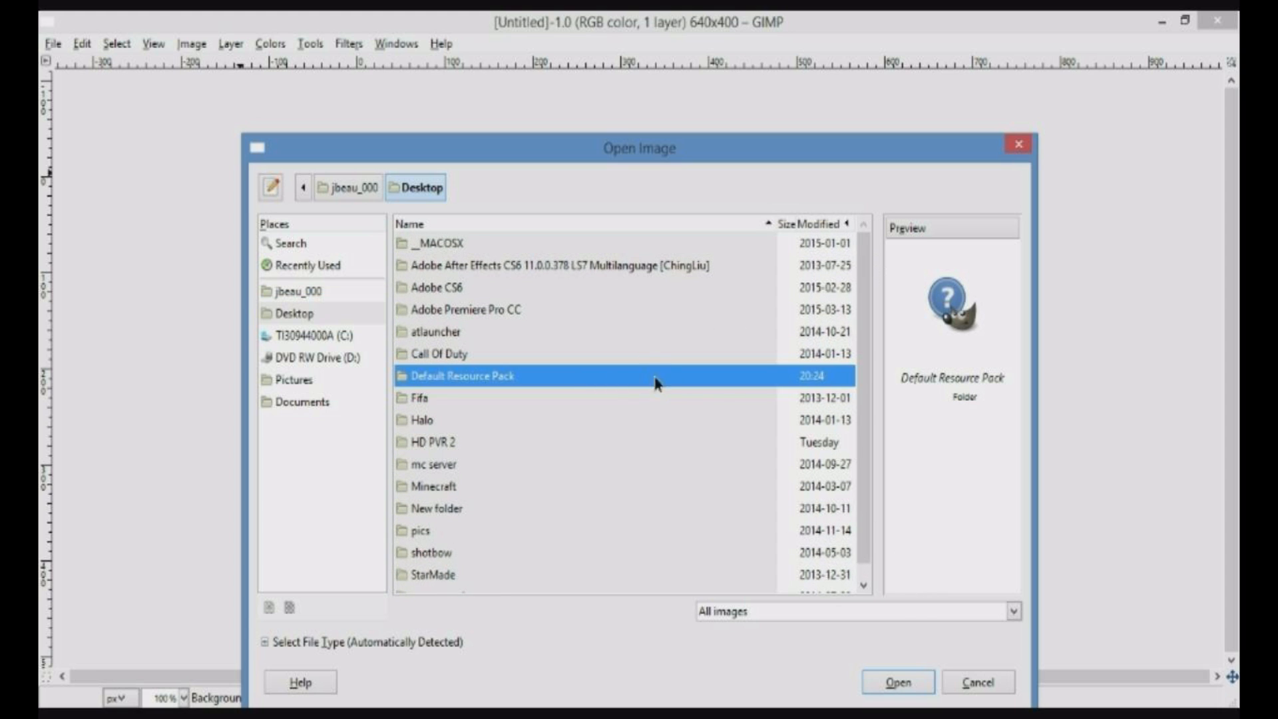
{"action": "double_click", "coordinate": [465, 375]}
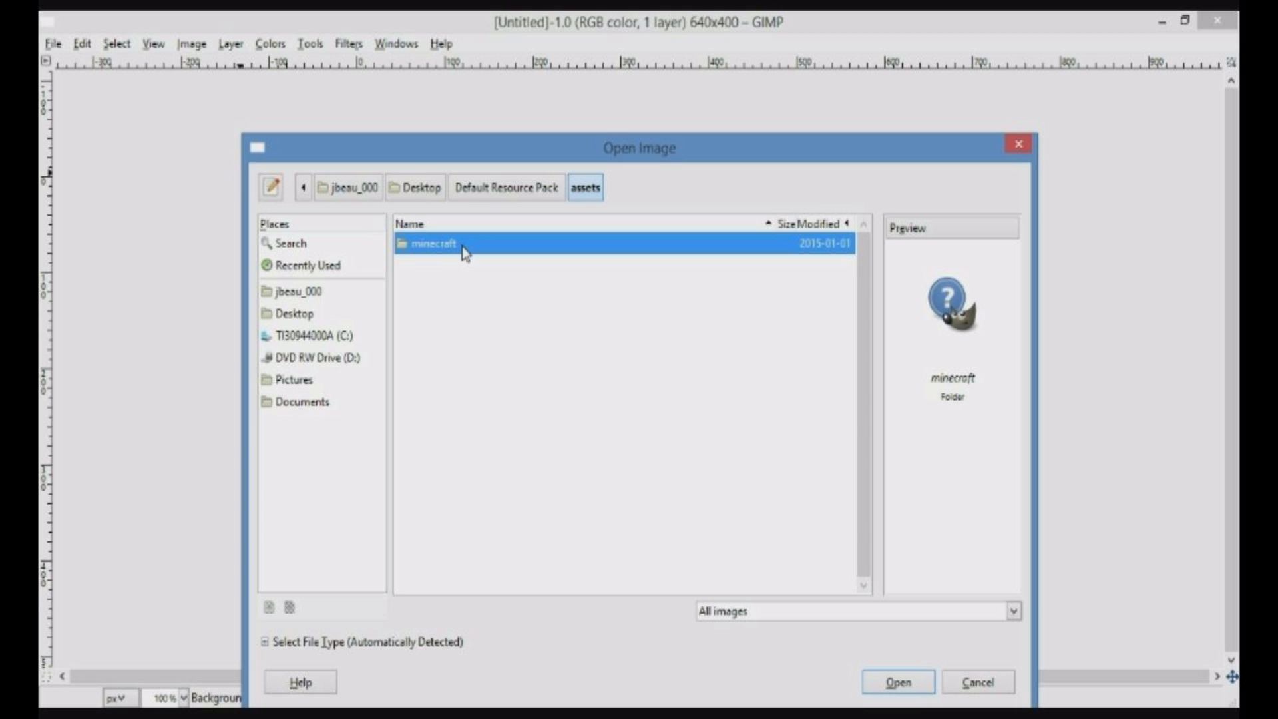
{"action": "double_click", "coordinate": [434, 243]}
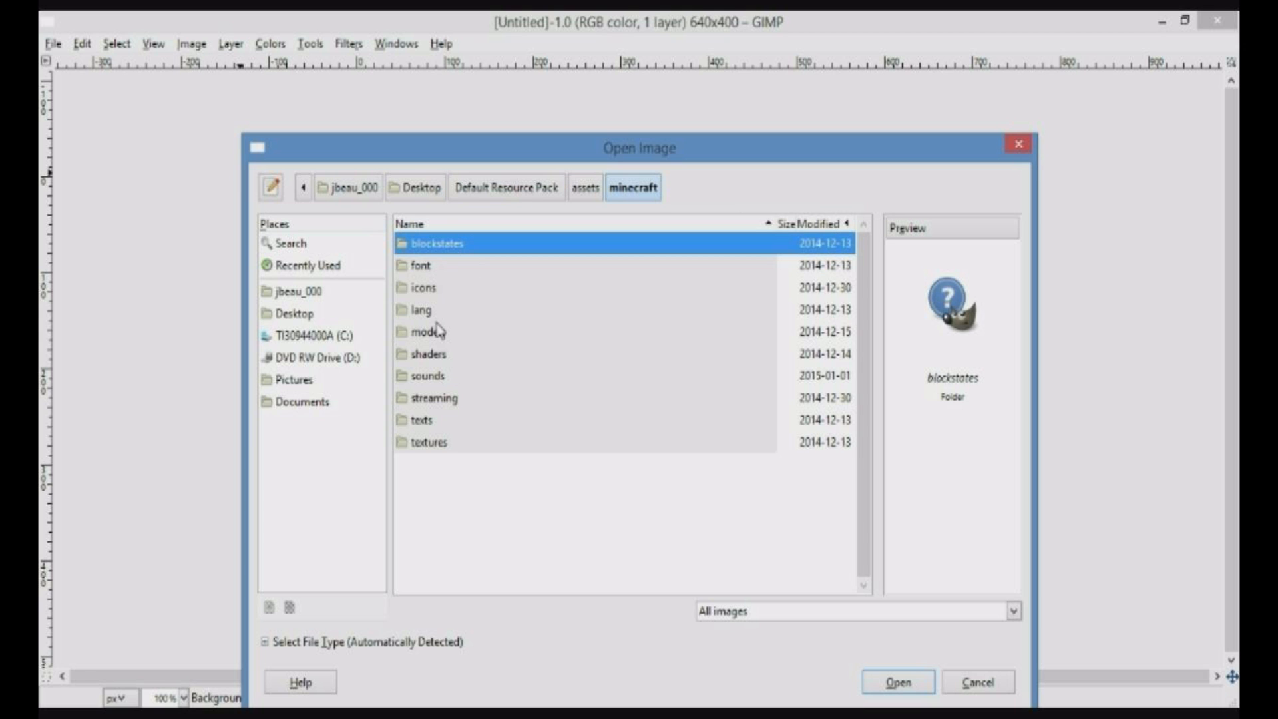
{"action": "left_click", "coordinate": [428, 442]}
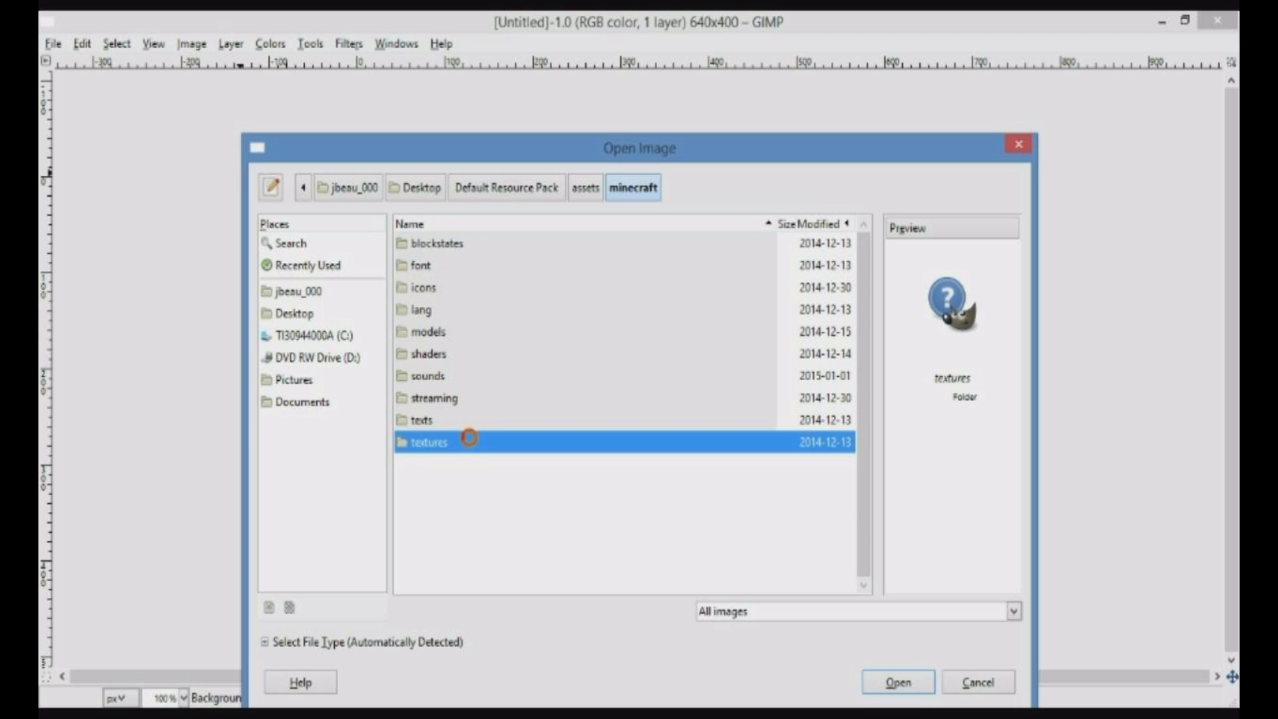
{"action": "double_click", "coordinate": [430, 442]}
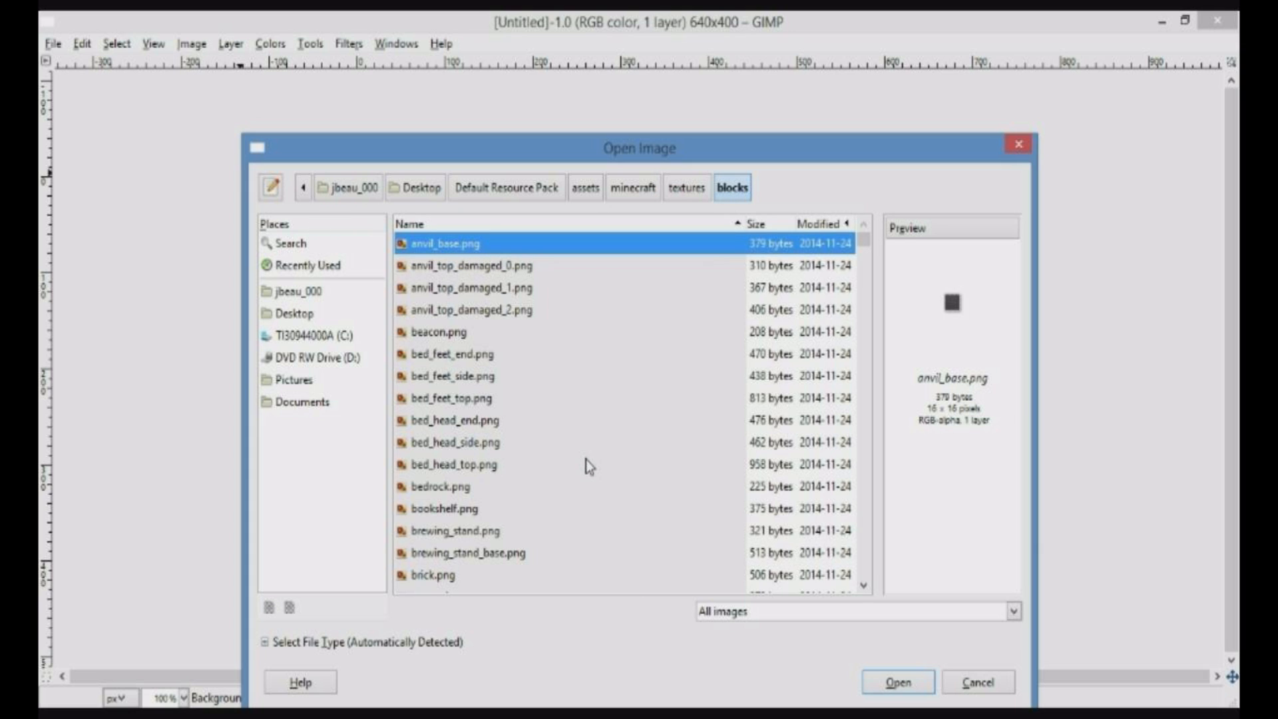
{"action": "scroll", "scroll_direction": "down", "scroll_amount": 3}
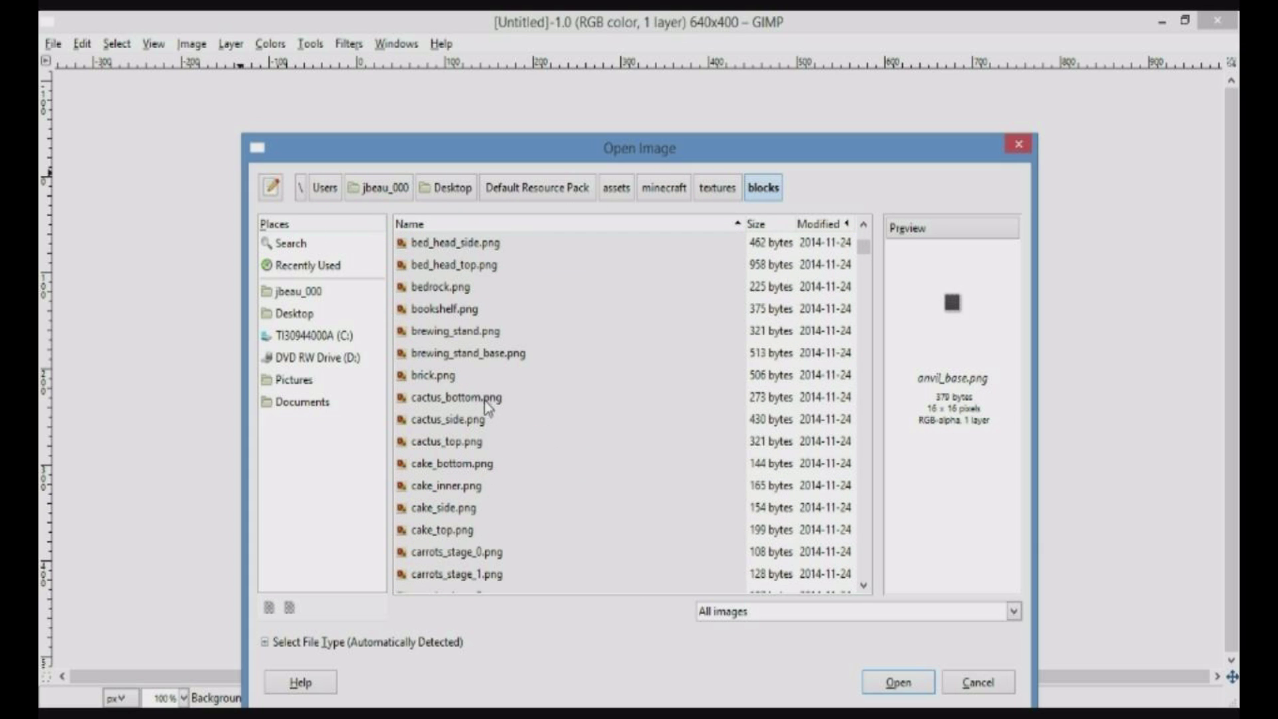
{"action": "left_click", "coordinate": [897, 681]}
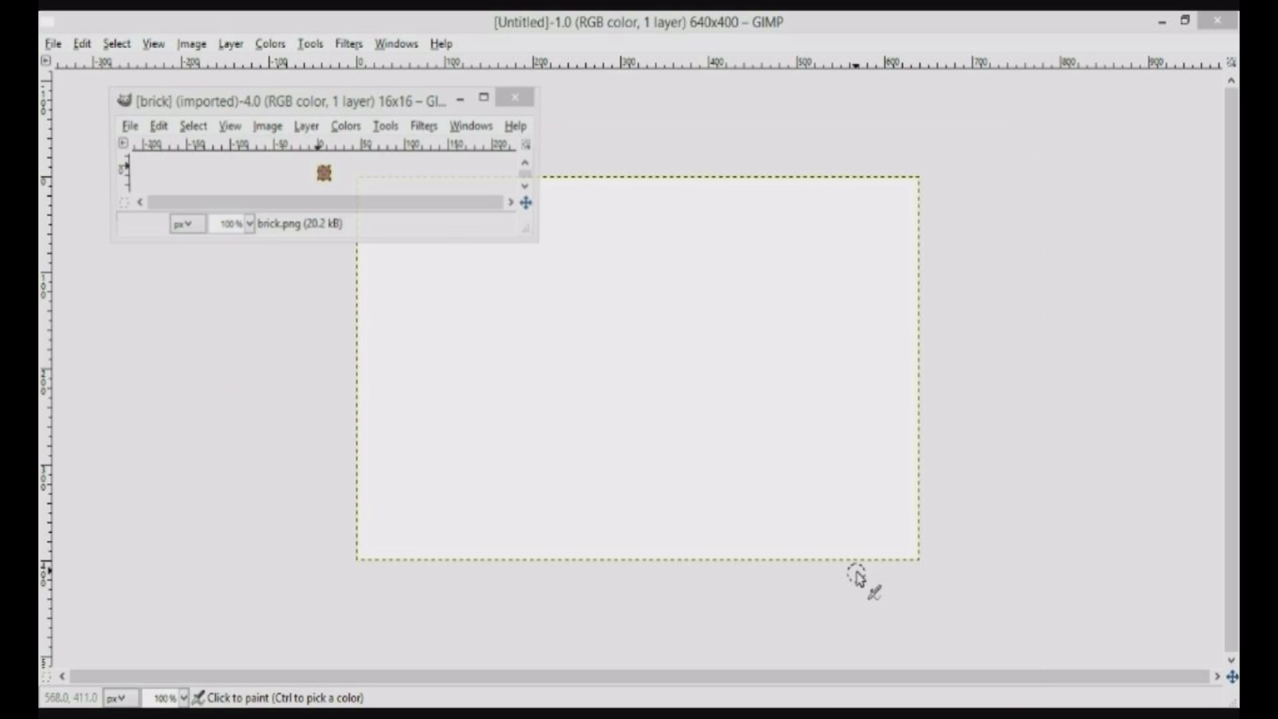
Maximize the brick image window and show the Toolbox and Layers - Brushes docks
{"action": "left_click", "coordinate": [483, 97]}
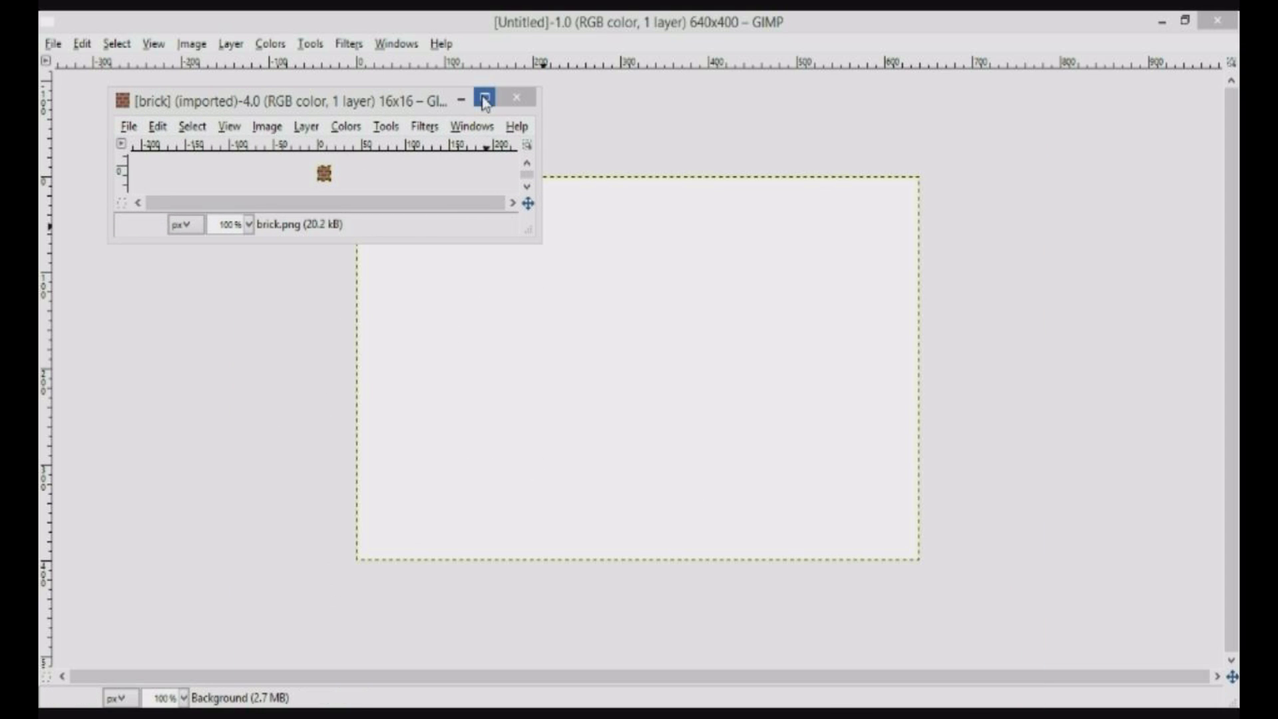
{"action": "left_click", "coordinate": [484, 98]}
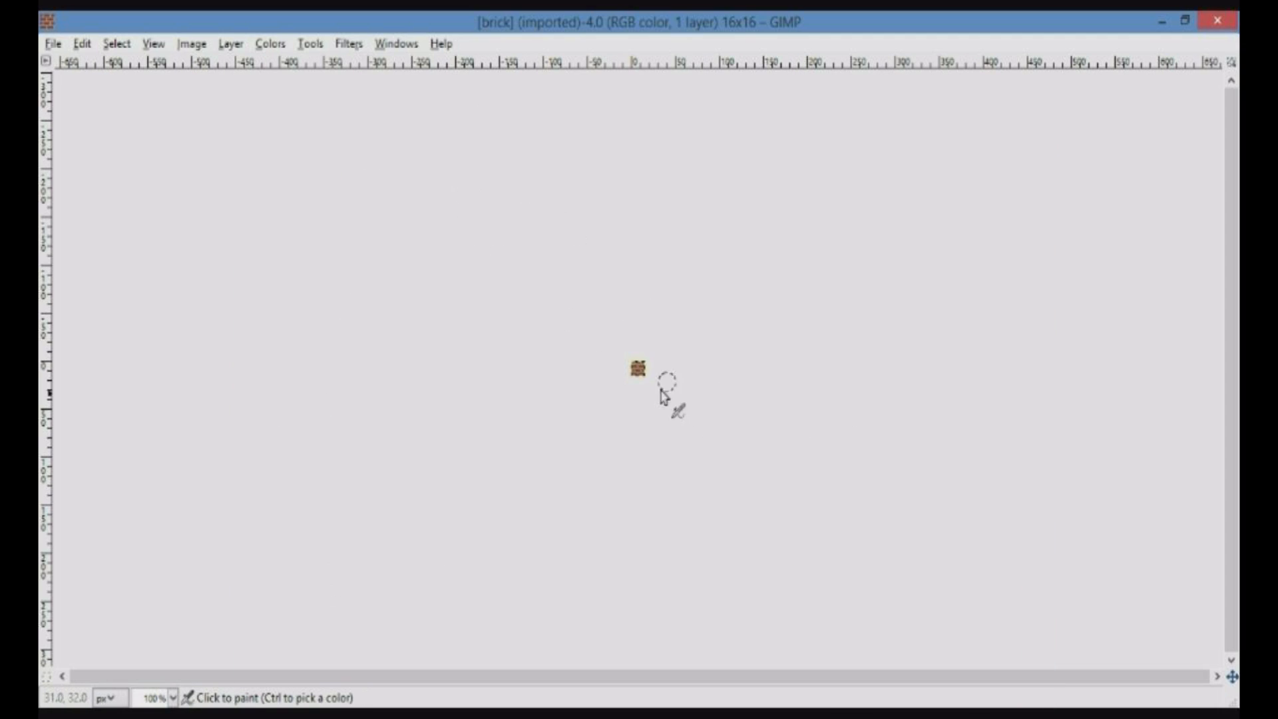
{"action": "mouse_move", "coordinate": [824, 339]}
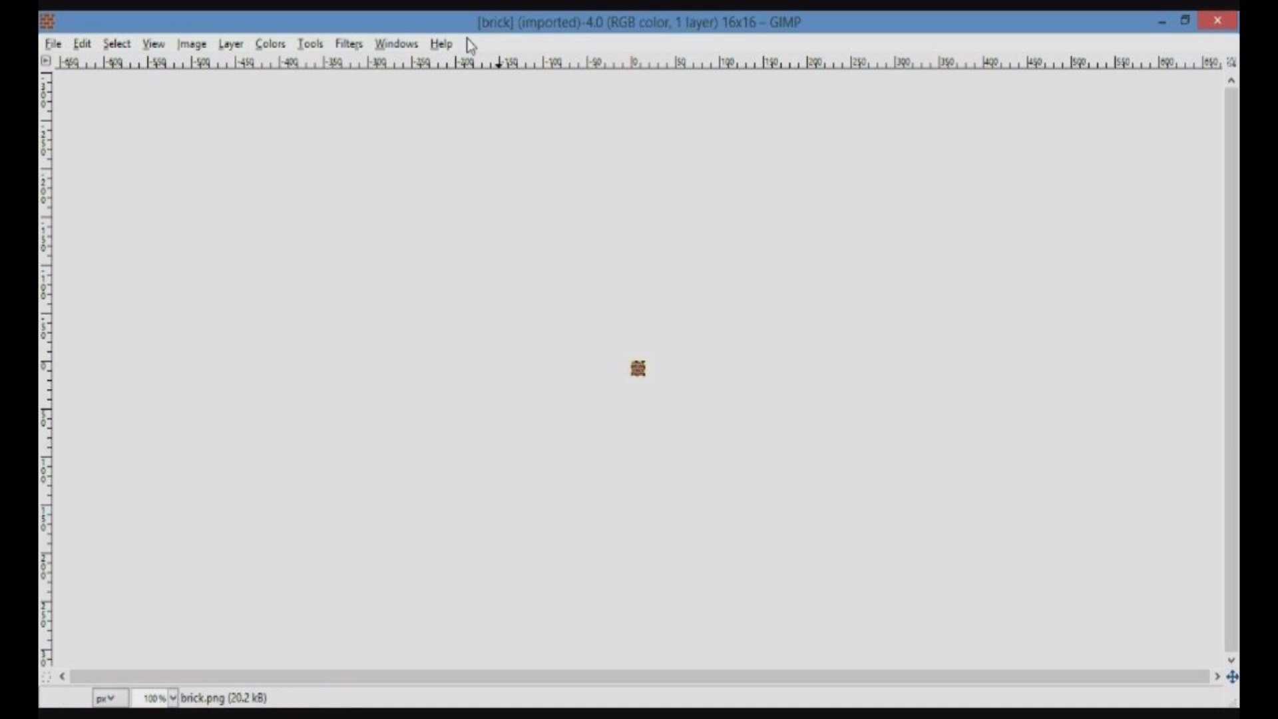
{"action": "left_click", "coordinate": [396, 43]}
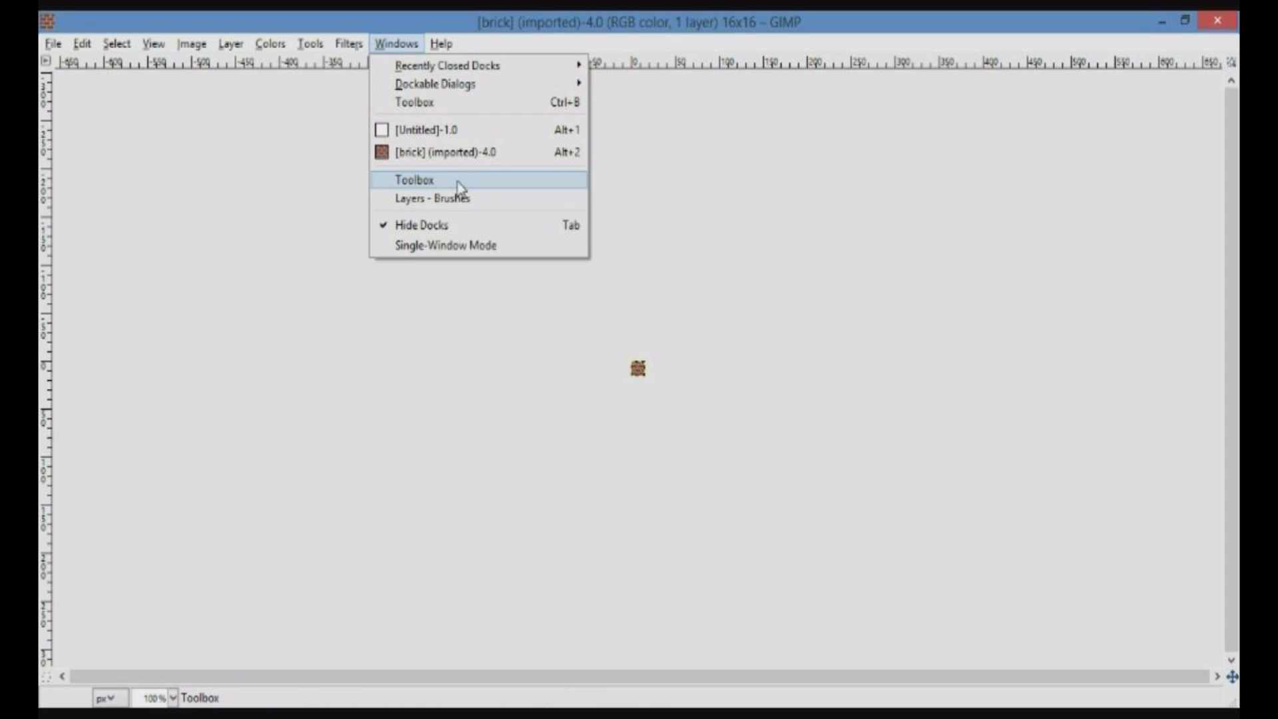
{"action": "left_click", "coordinate": [414, 179]}
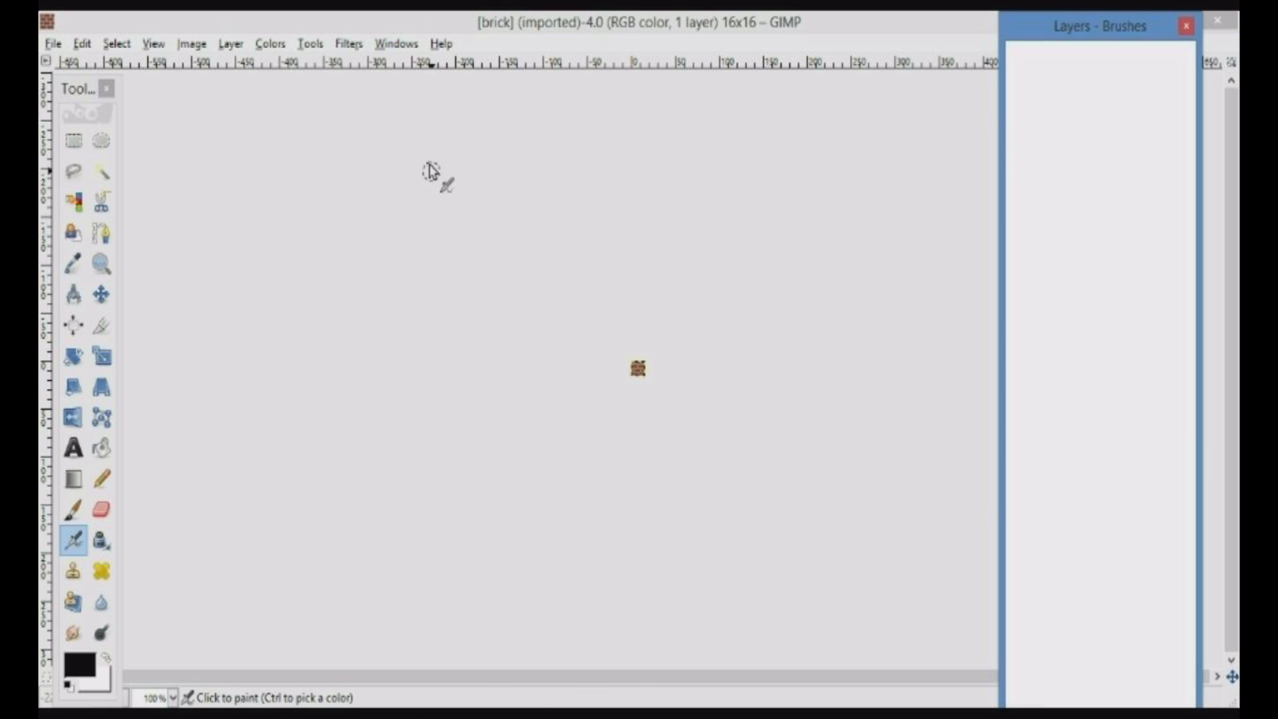
Look through the Tools, Layer, Image and Windows menus without changing anything
{"action": "left_click", "coordinate": [310, 44]}
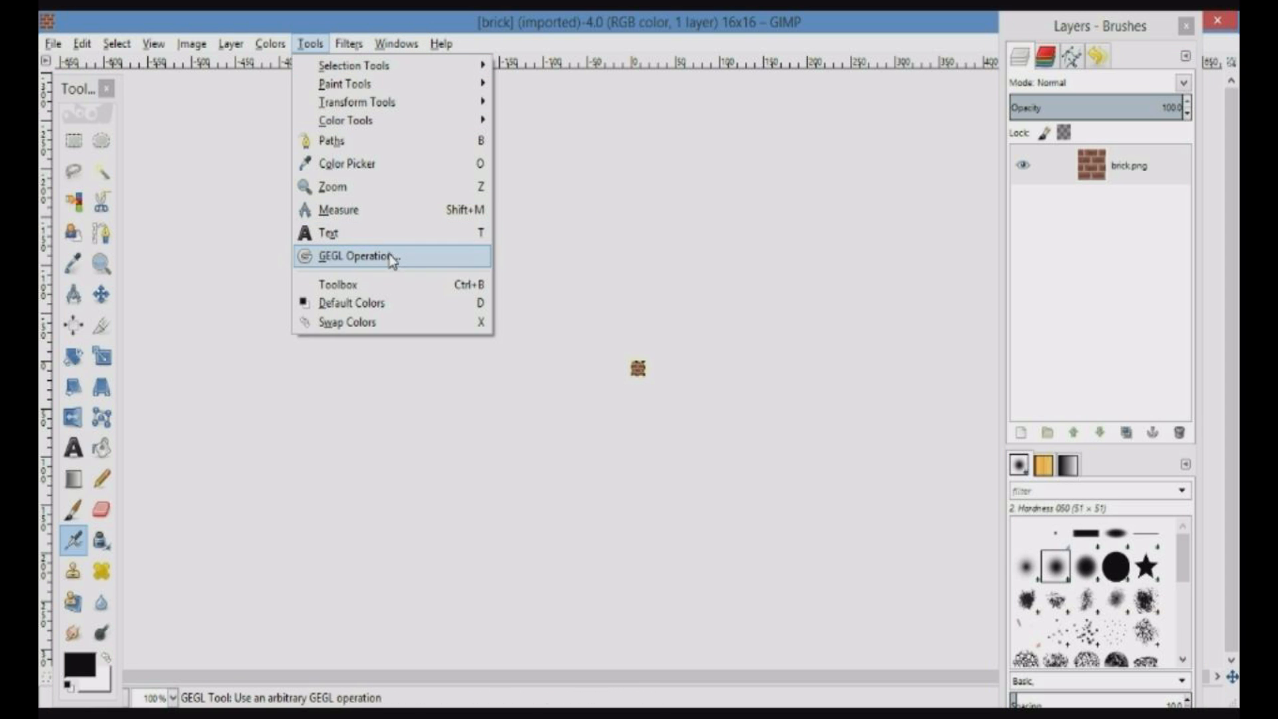
{"action": "mouse_move", "coordinate": [396, 284]}
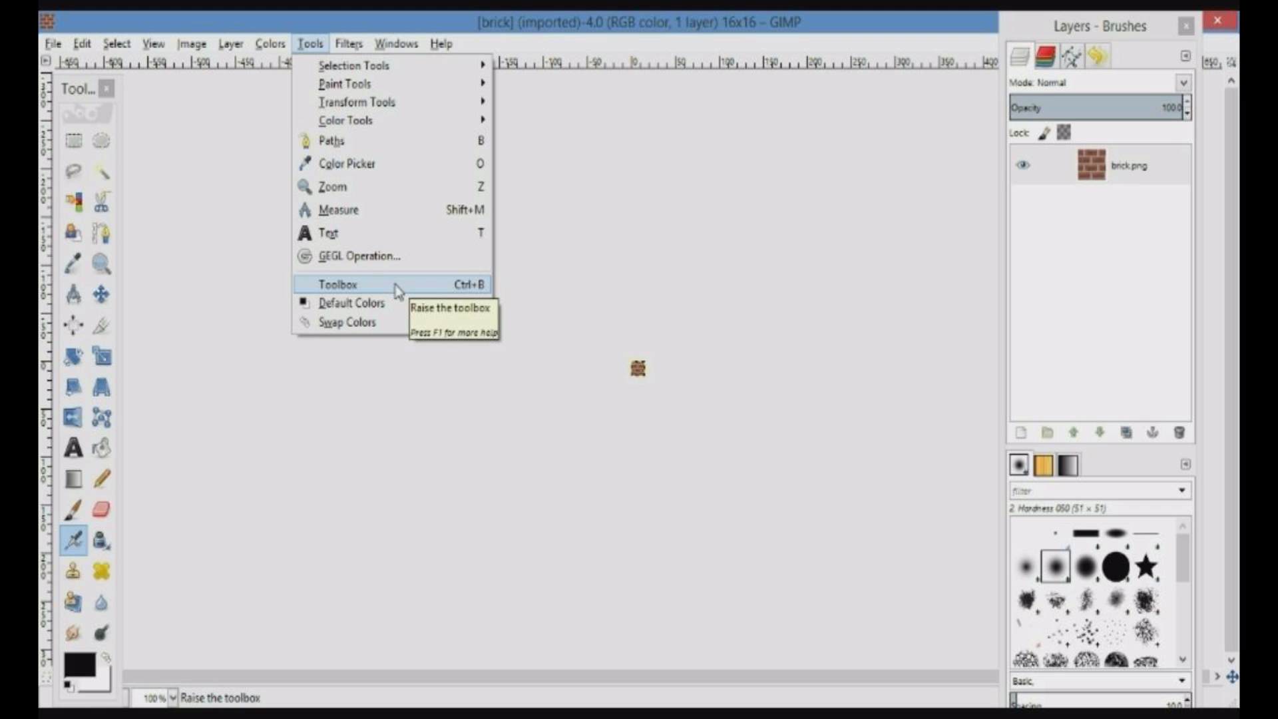
{"action": "left_click", "coordinate": [231, 43]}
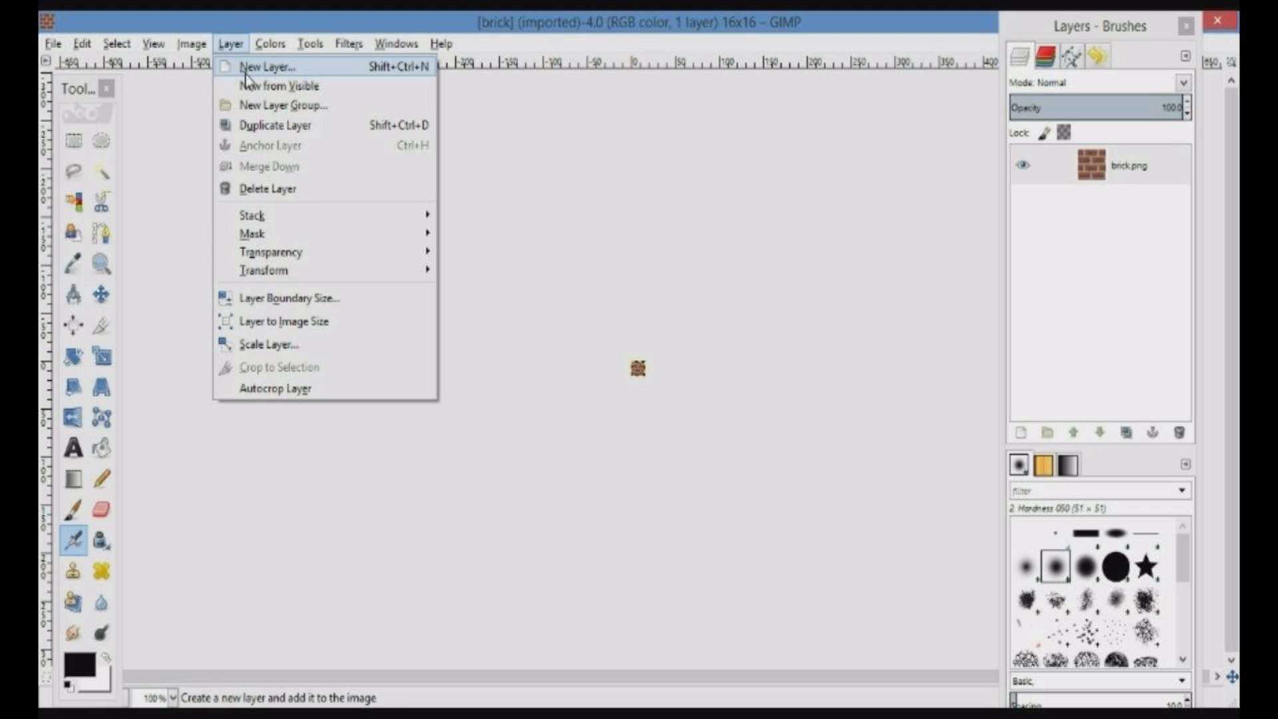
{"action": "mouse_move", "coordinate": [318, 188]}
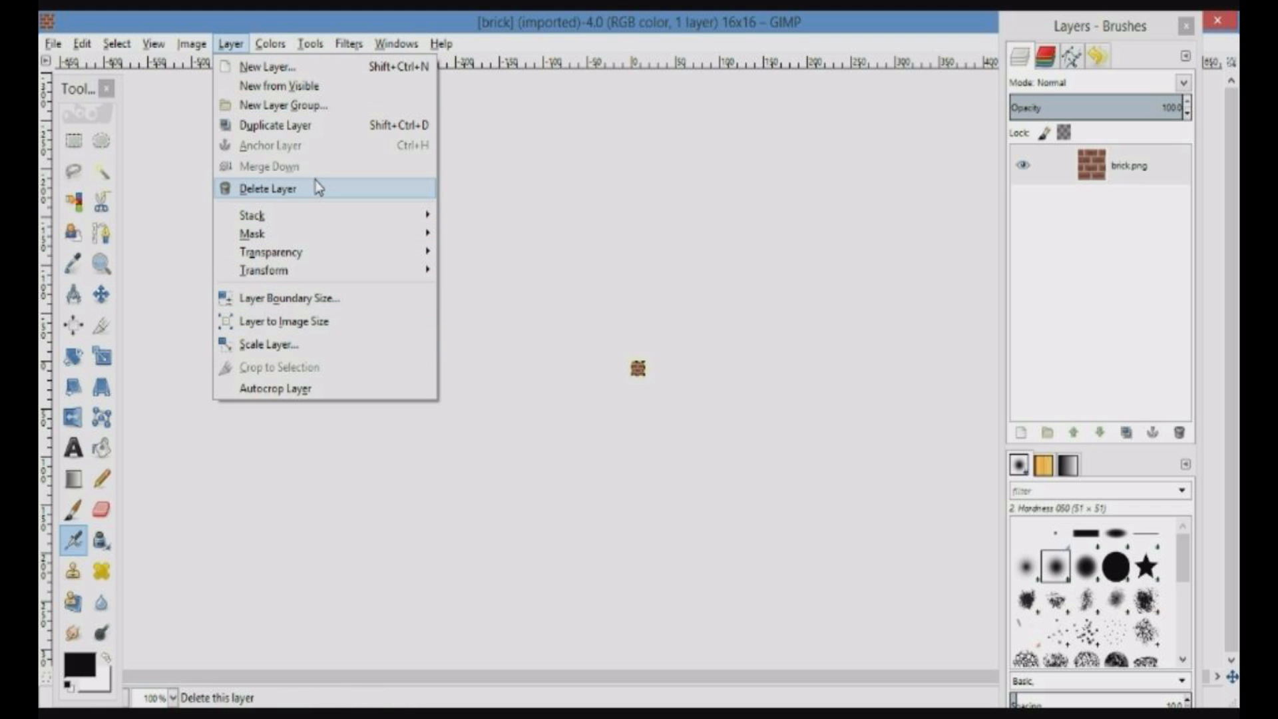
{"action": "left_click", "coordinate": [397, 43]}
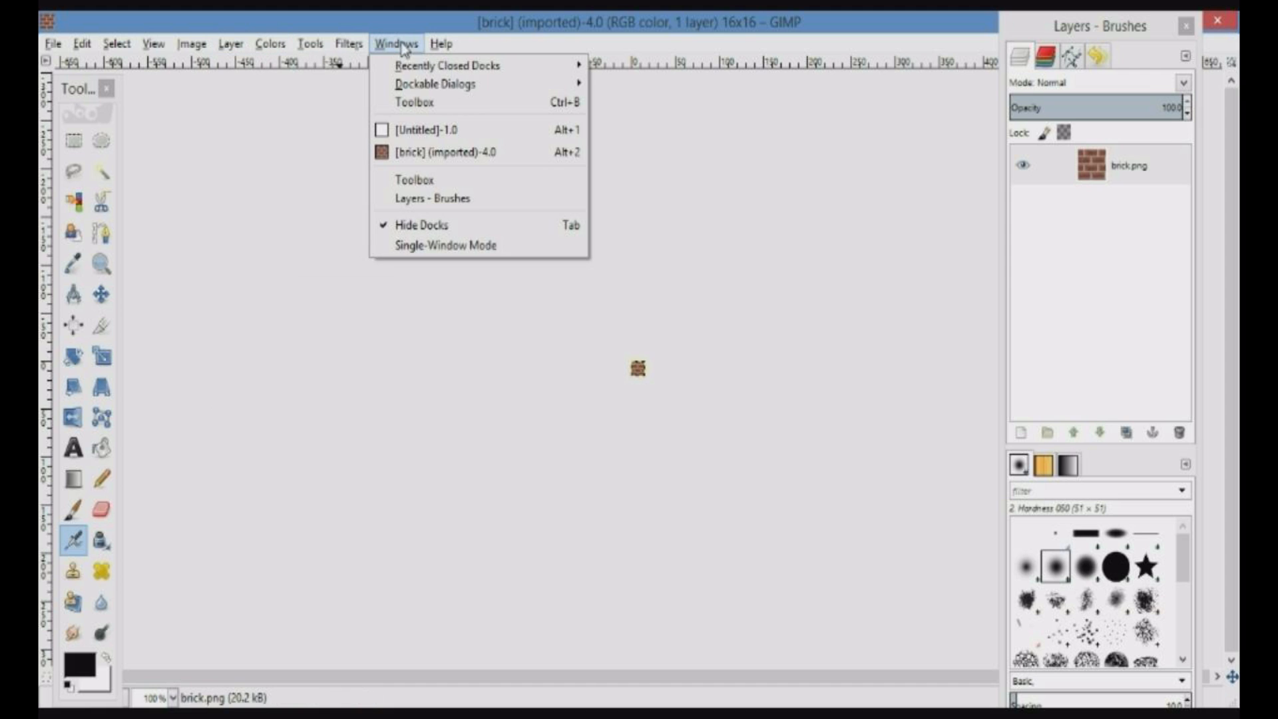
{"action": "mouse_move", "coordinate": [444, 65]}
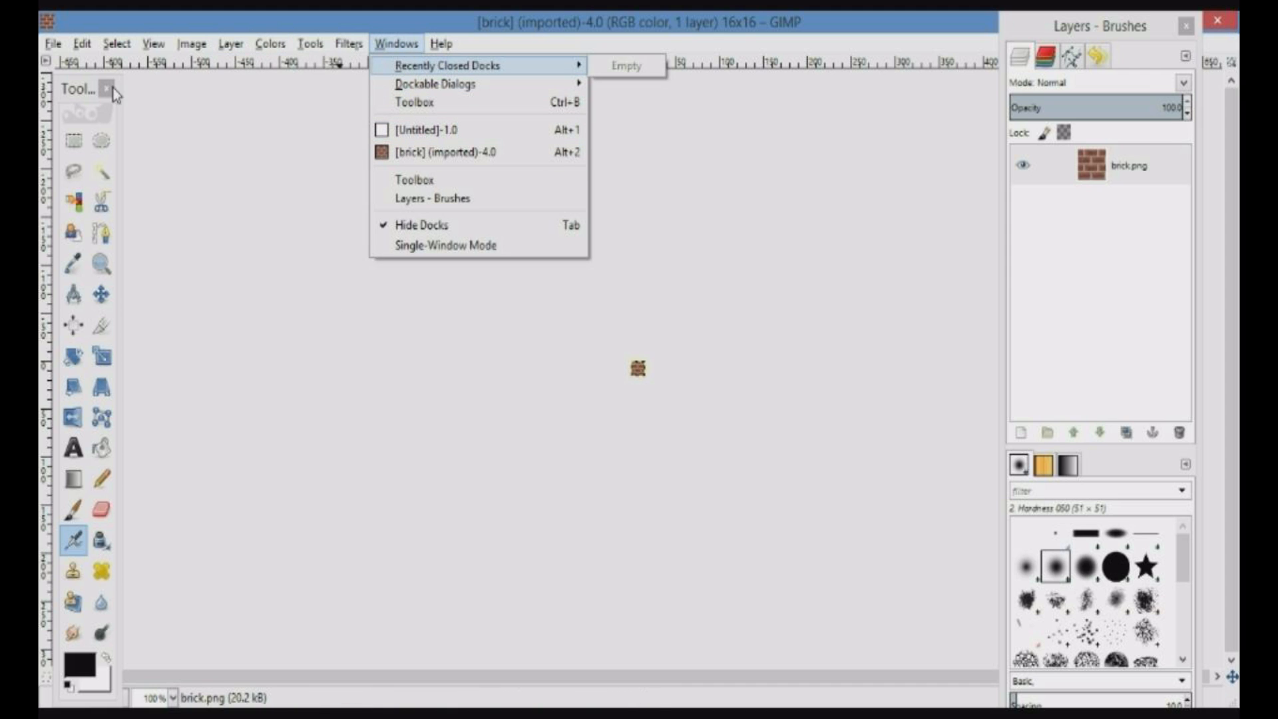
{"action": "left_click", "coordinate": [191, 44]}
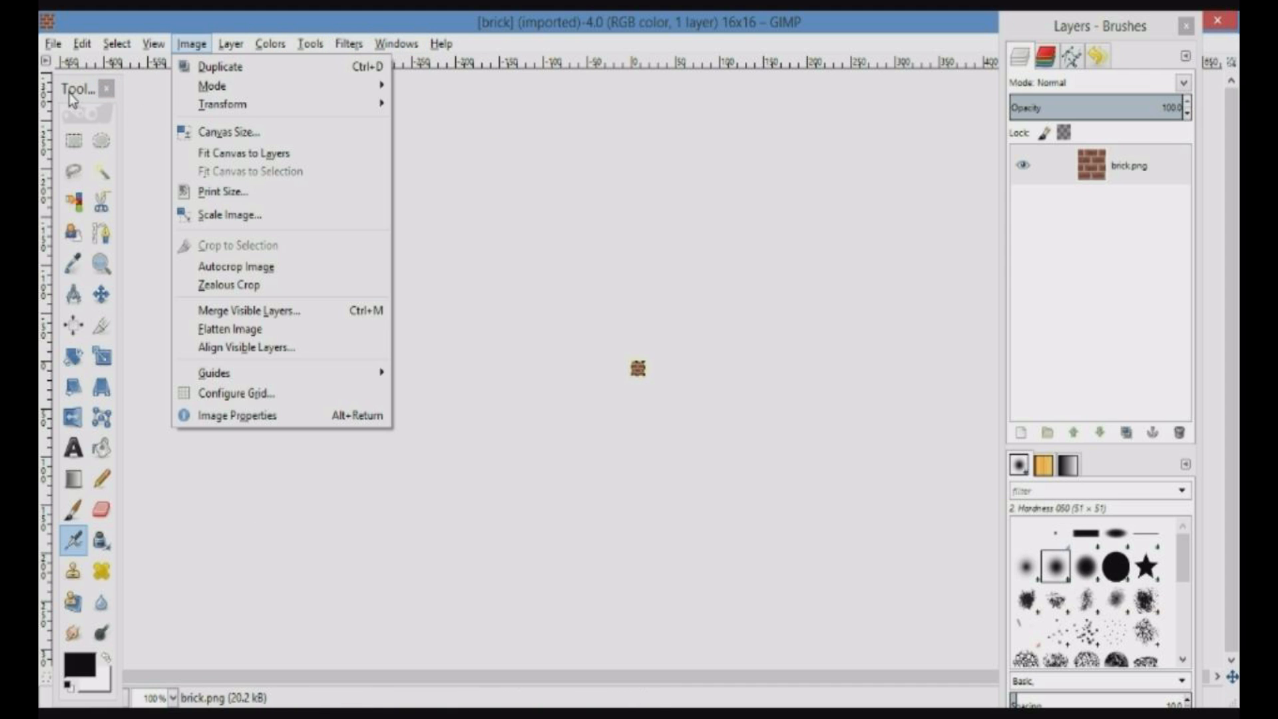
{"action": "left_click", "coordinate": [397, 43]}
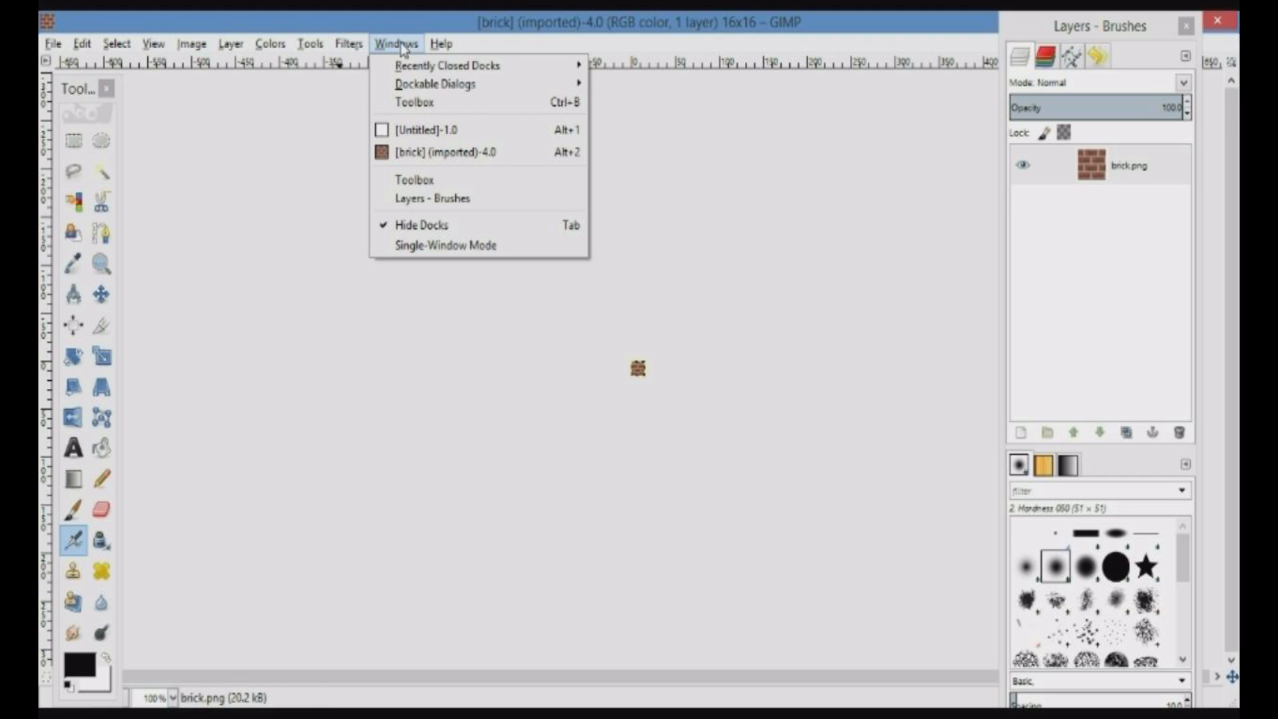
{"action": "mouse_move", "coordinate": [448, 66]}
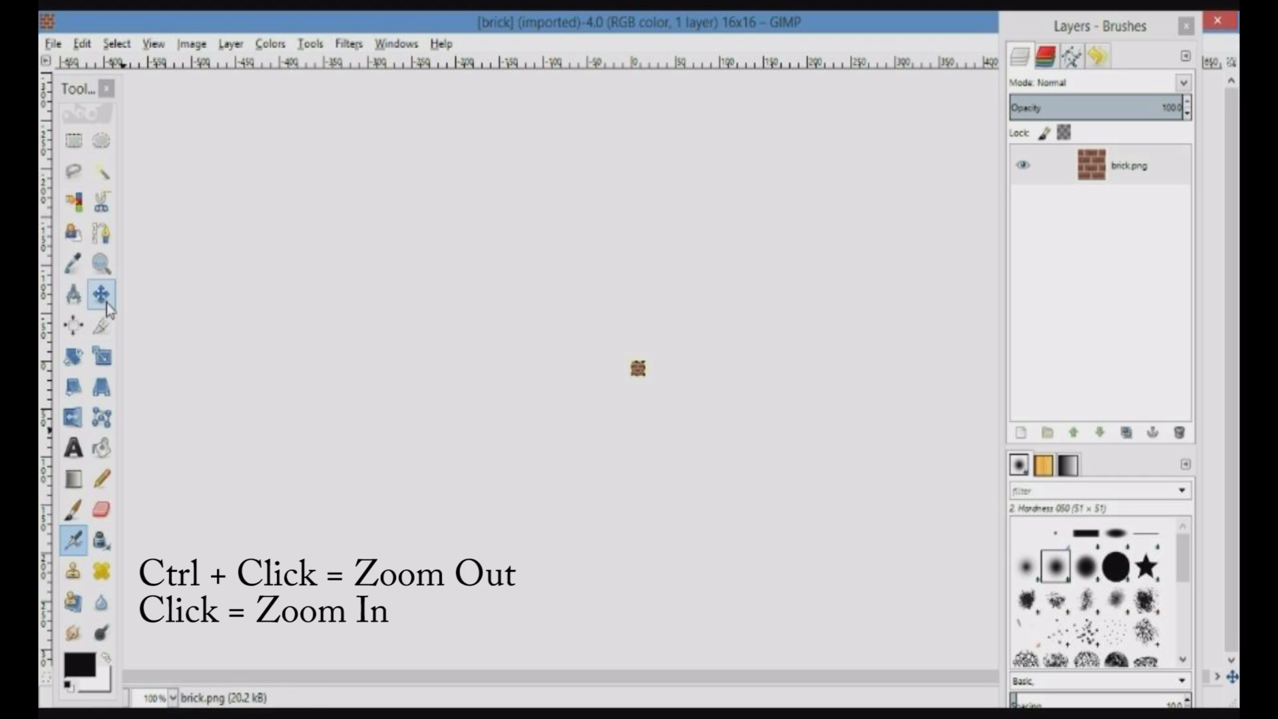
Zoom in on the brick texture, then undo a test black pencil stroke
{"action": "left_click", "coordinate": [636, 368]}
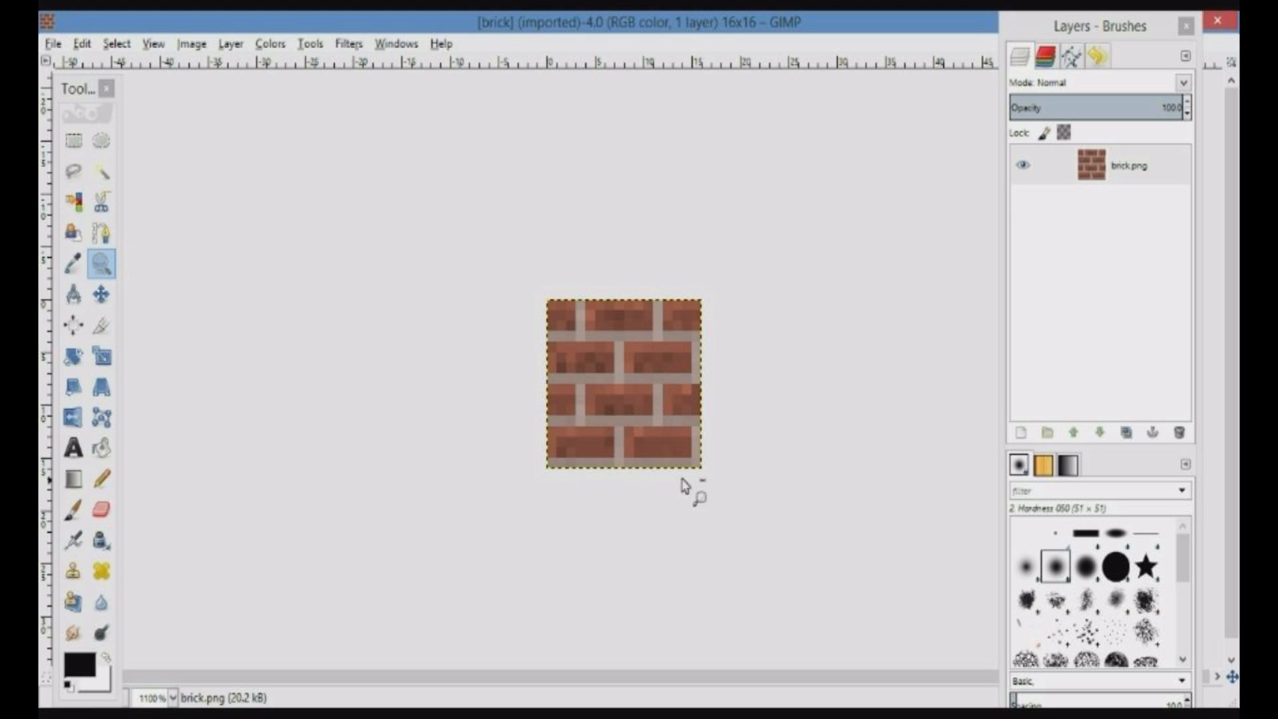
{"action": "mouse_move", "coordinate": [573, 389]}
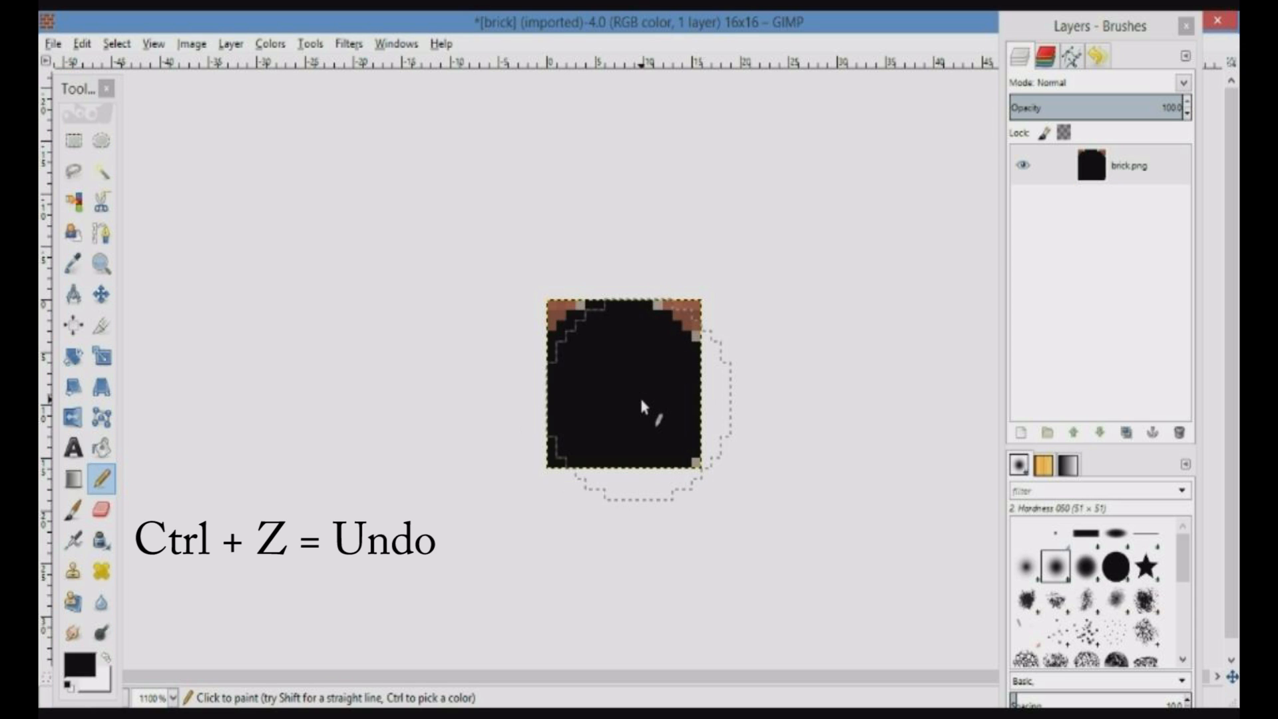
{"action": "key", "text": "ctrl+z"}
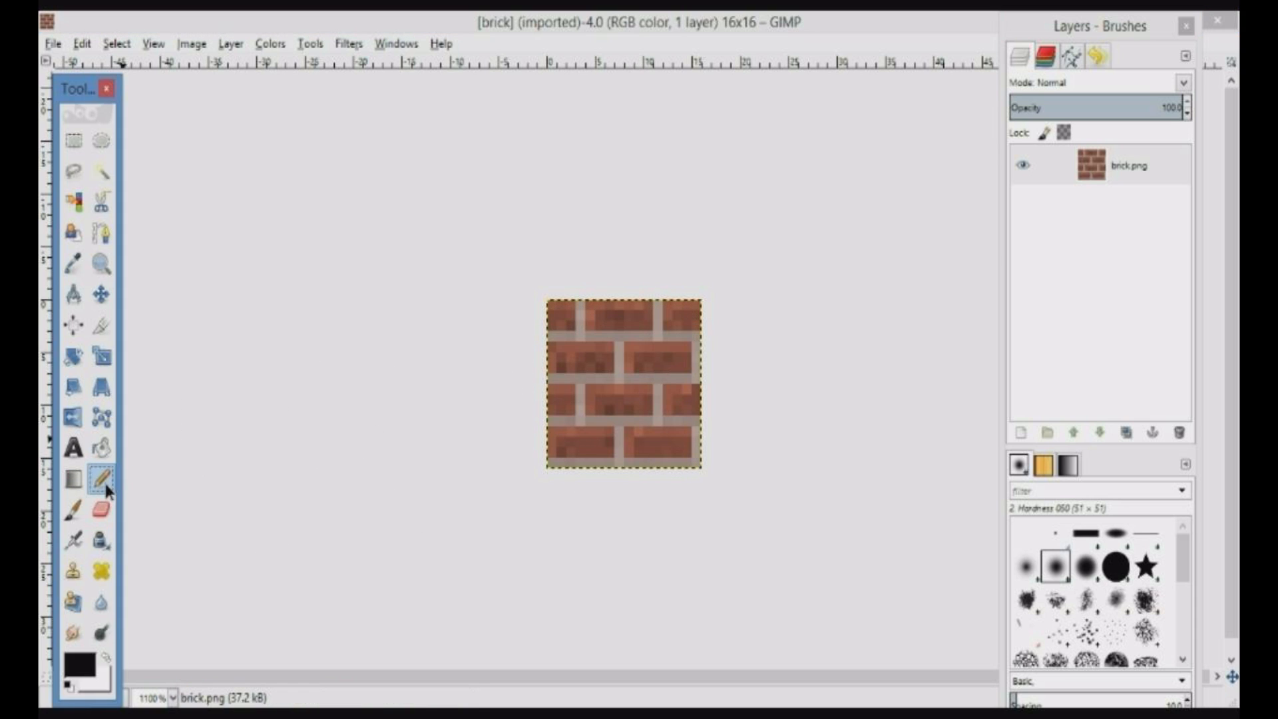
Set a 1-pixel Pencil with foreground colour b11717, undoing a red test scribble
{"action": "left_click", "coordinate": [101, 478]}
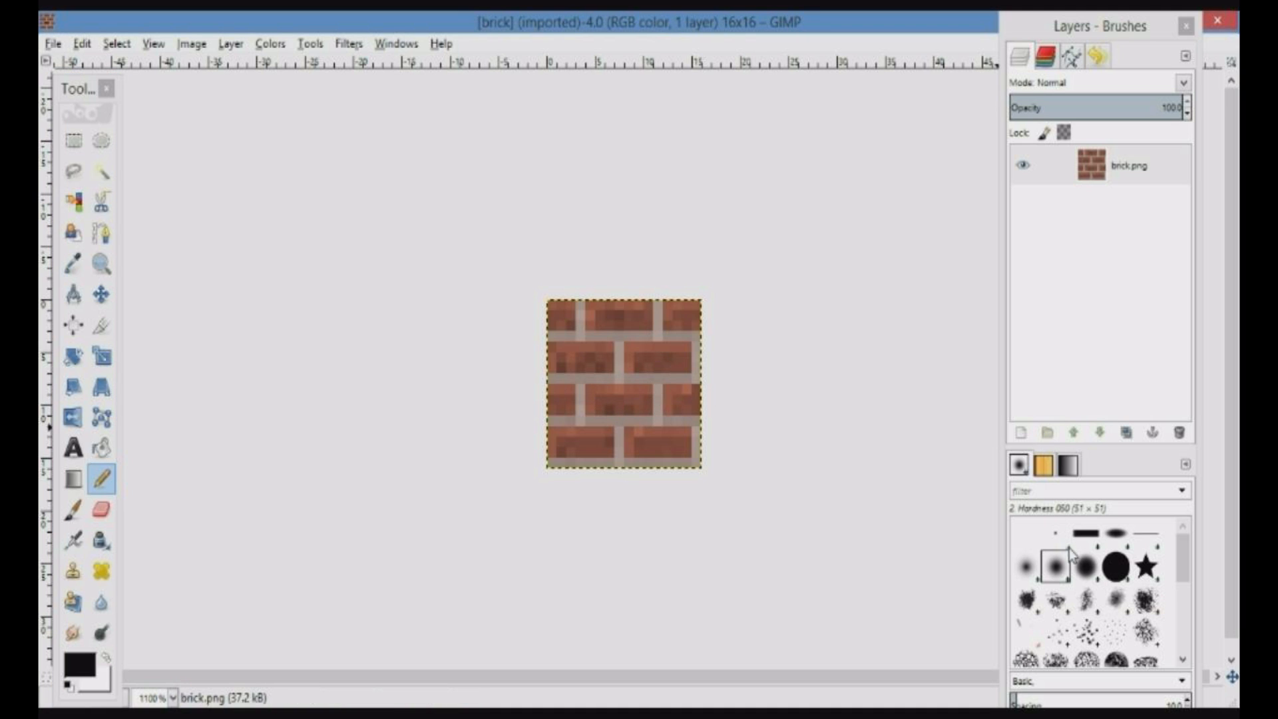
{"action": "mouse_move", "coordinate": [1064, 546]}
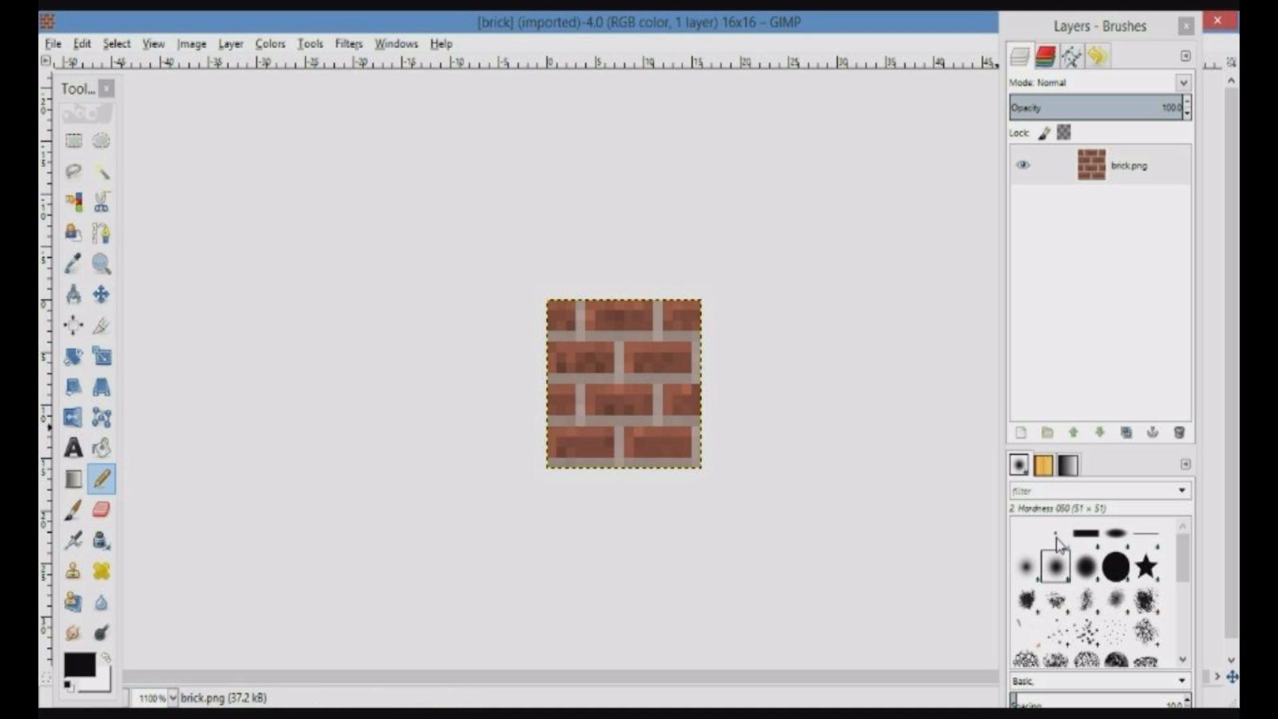
{"action": "mouse_move", "coordinate": [1063, 546]}
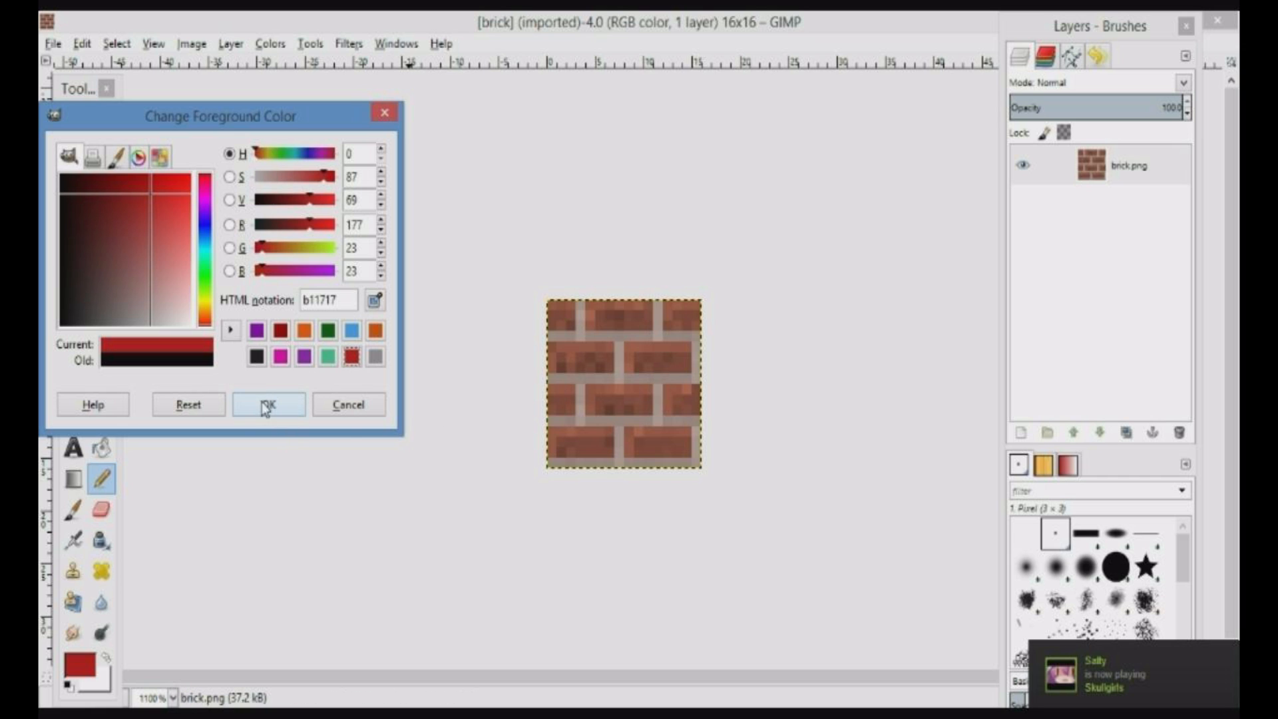
{"action": "left_click", "coordinate": [268, 404]}
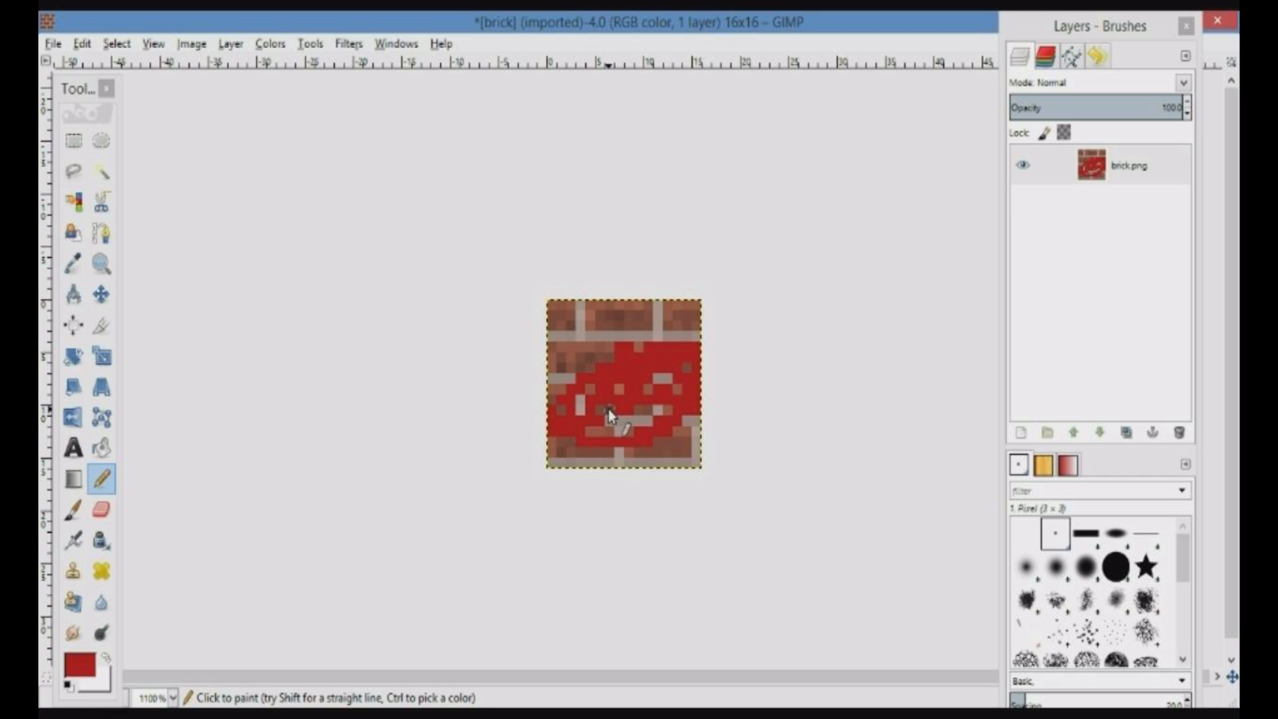
{"action": "key", "text": "Ctrl+Z"}
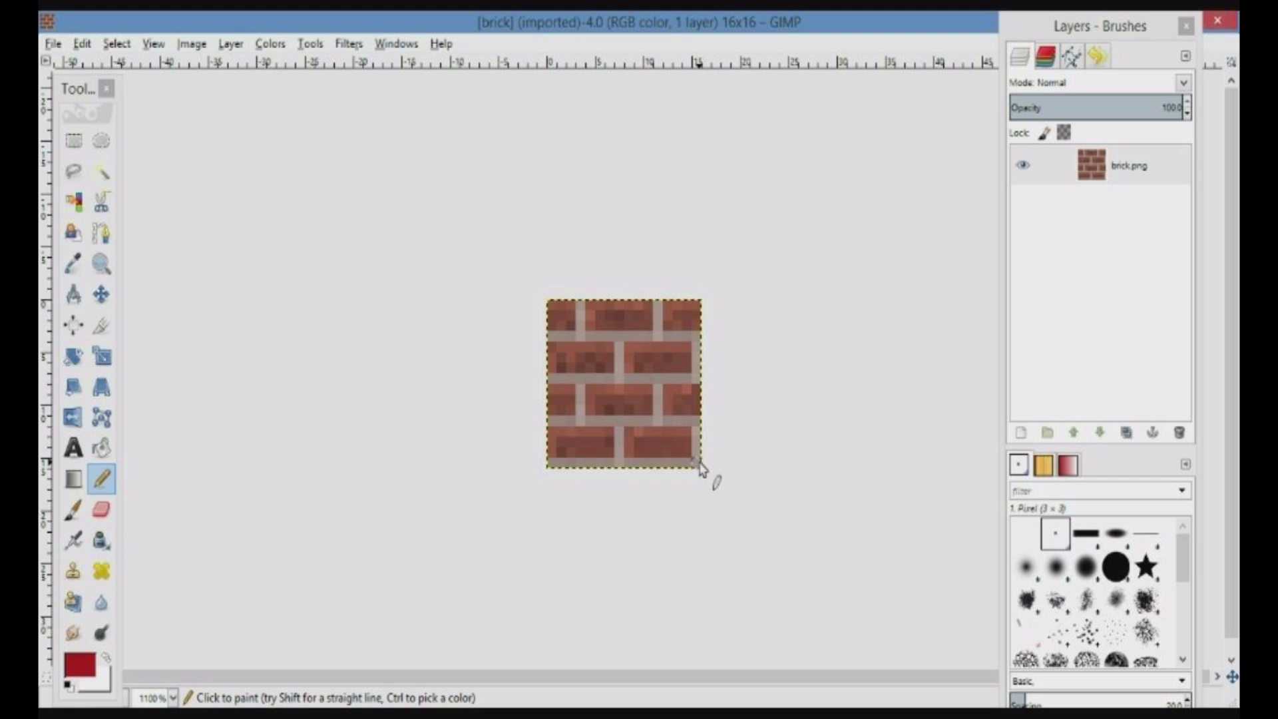
{"action": "mouse_move", "coordinate": [541, 311]}
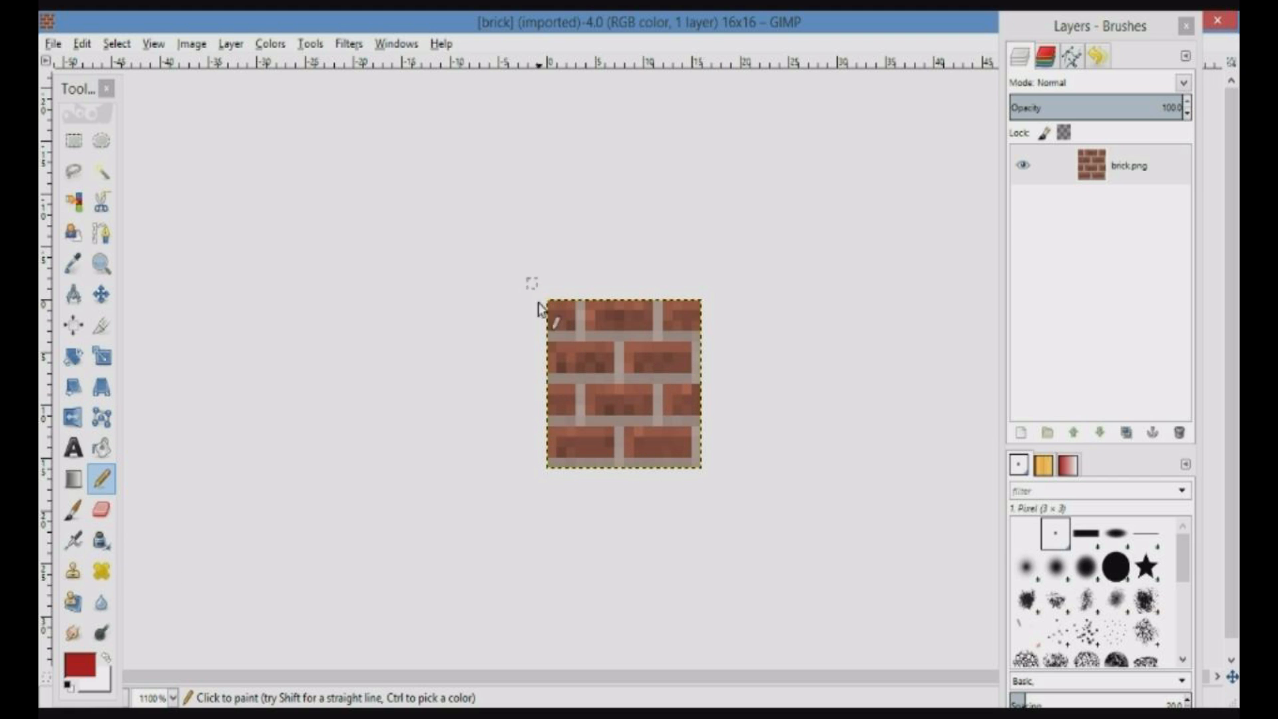
{"action": "left_click", "coordinate": [101, 294]}
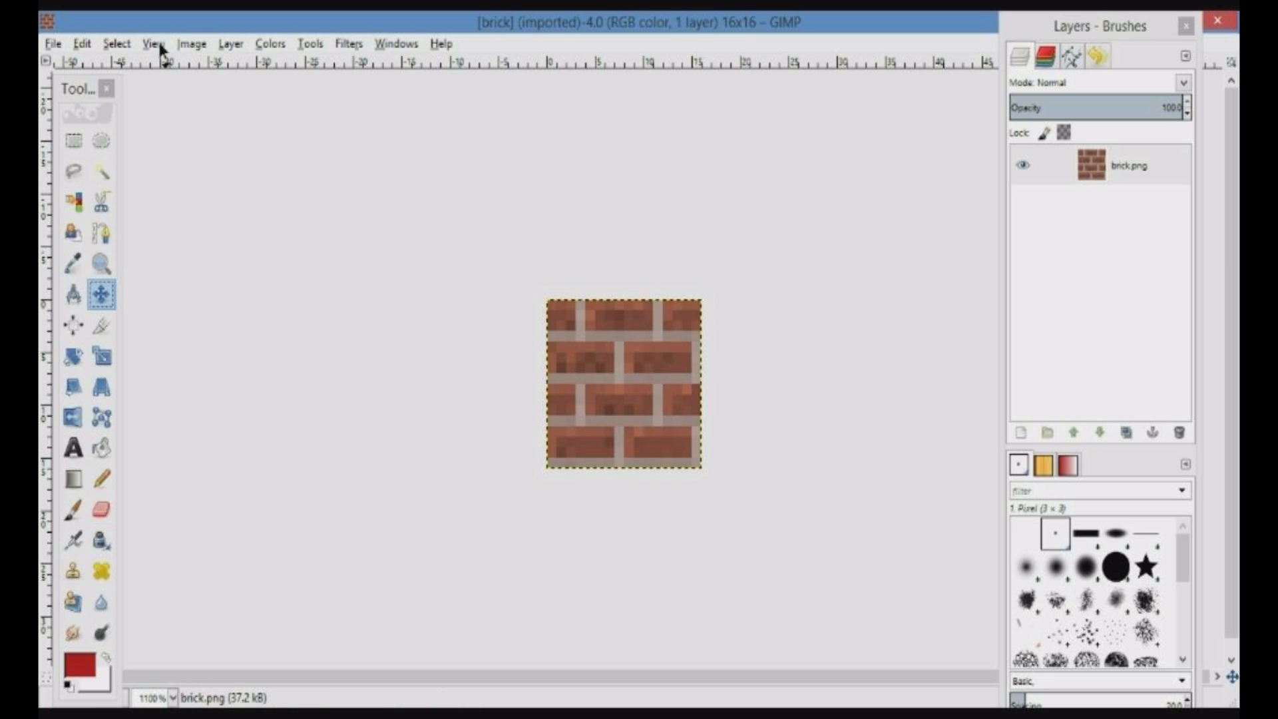
Resize the canvas to 64×64 px, keeping the original bricks top-left
{"action": "left_click", "coordinate": [192, 44]}
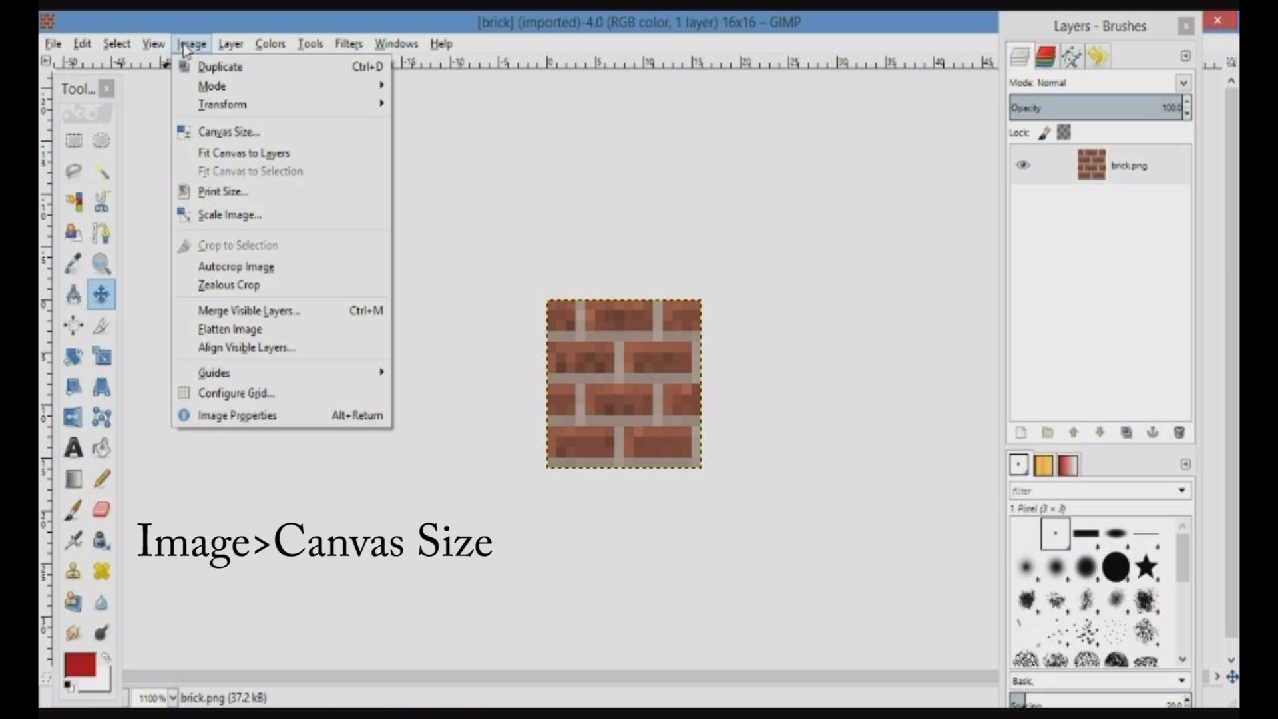
{"action": "left_click", "coordinate": [231, 132]}
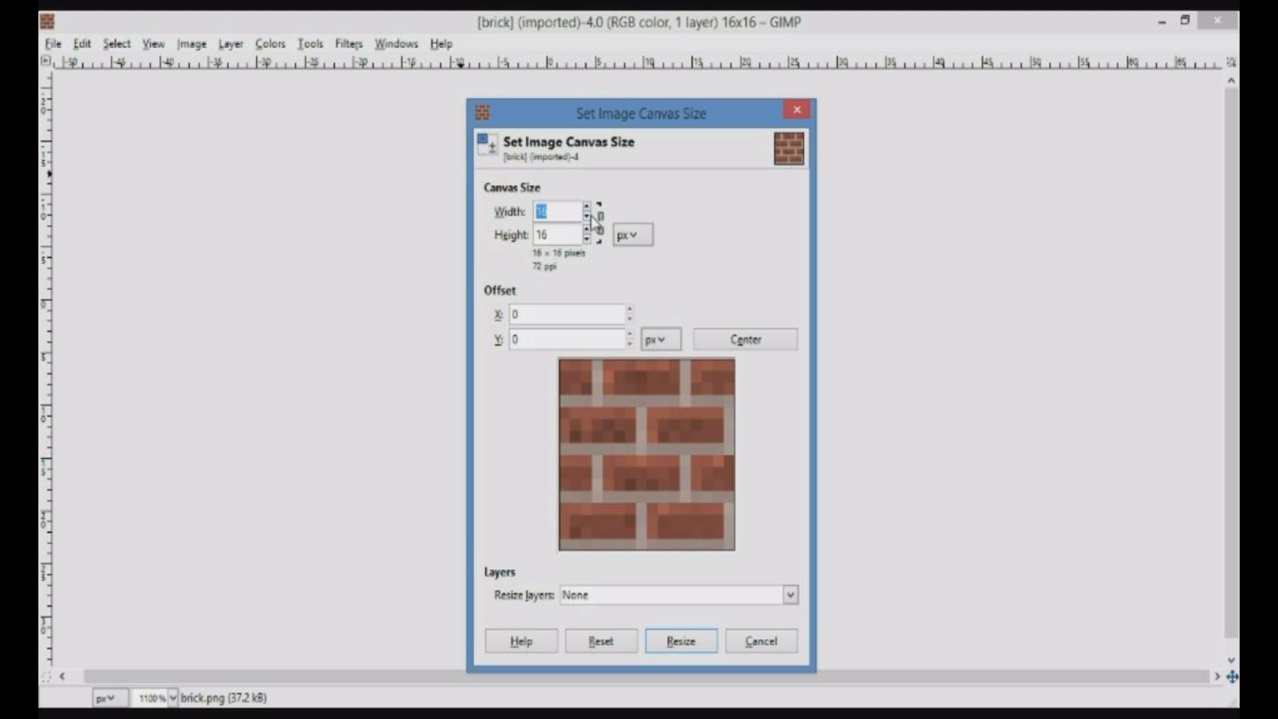
{"action": "mouse_move", "coordinate": [591, 228]}
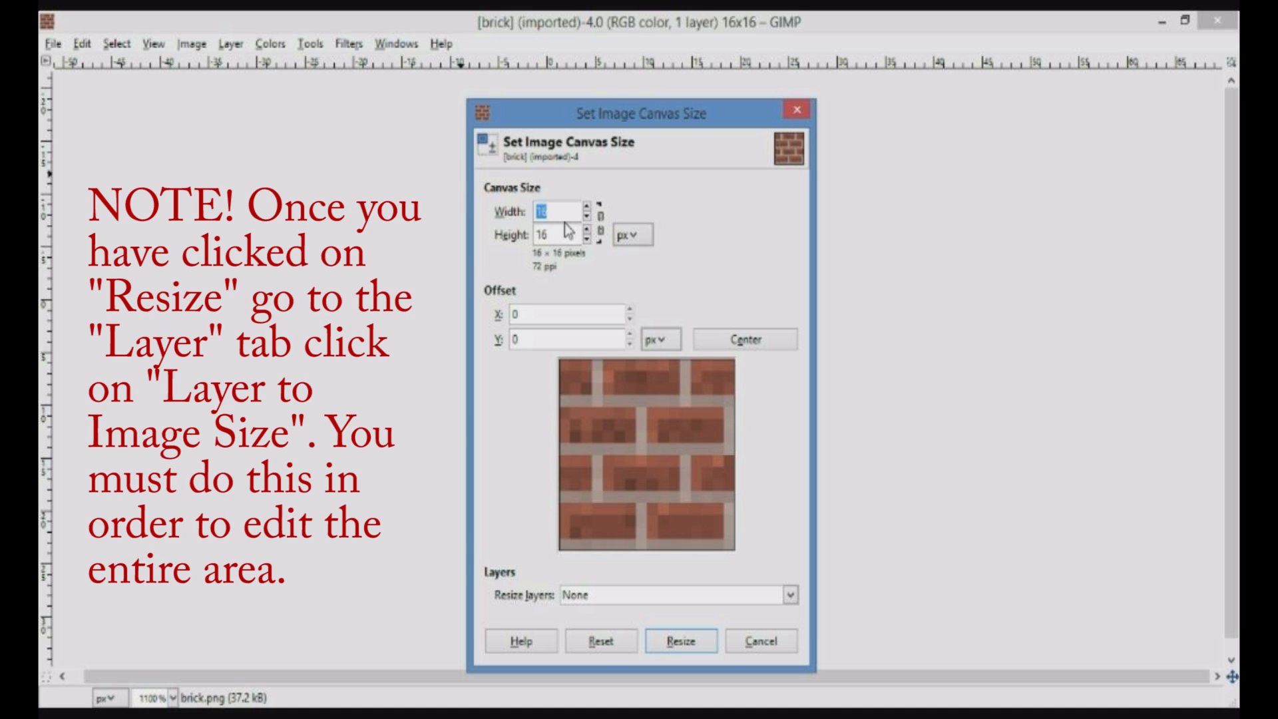
{"action": "type", "text": "64"}
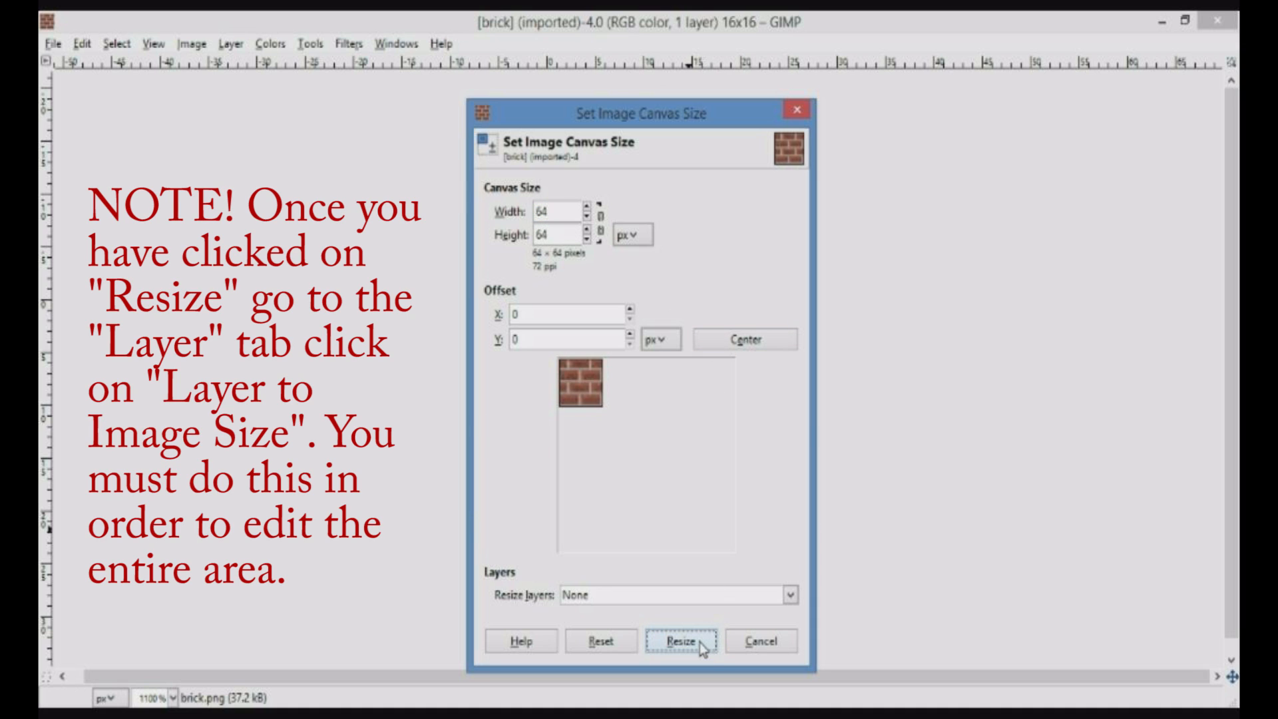
{"action": "mouse_move", "coordinate": [638, 363]}
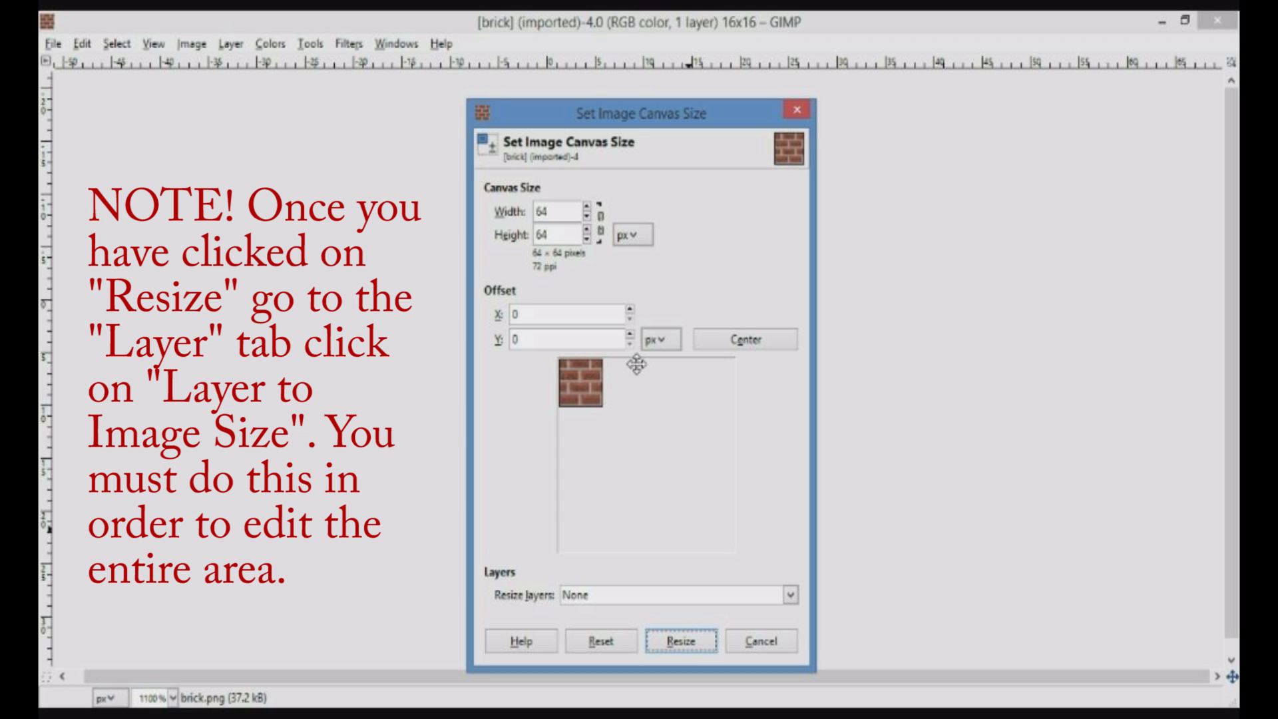
{"action": "left_click", "coordinate": [682, 640]}
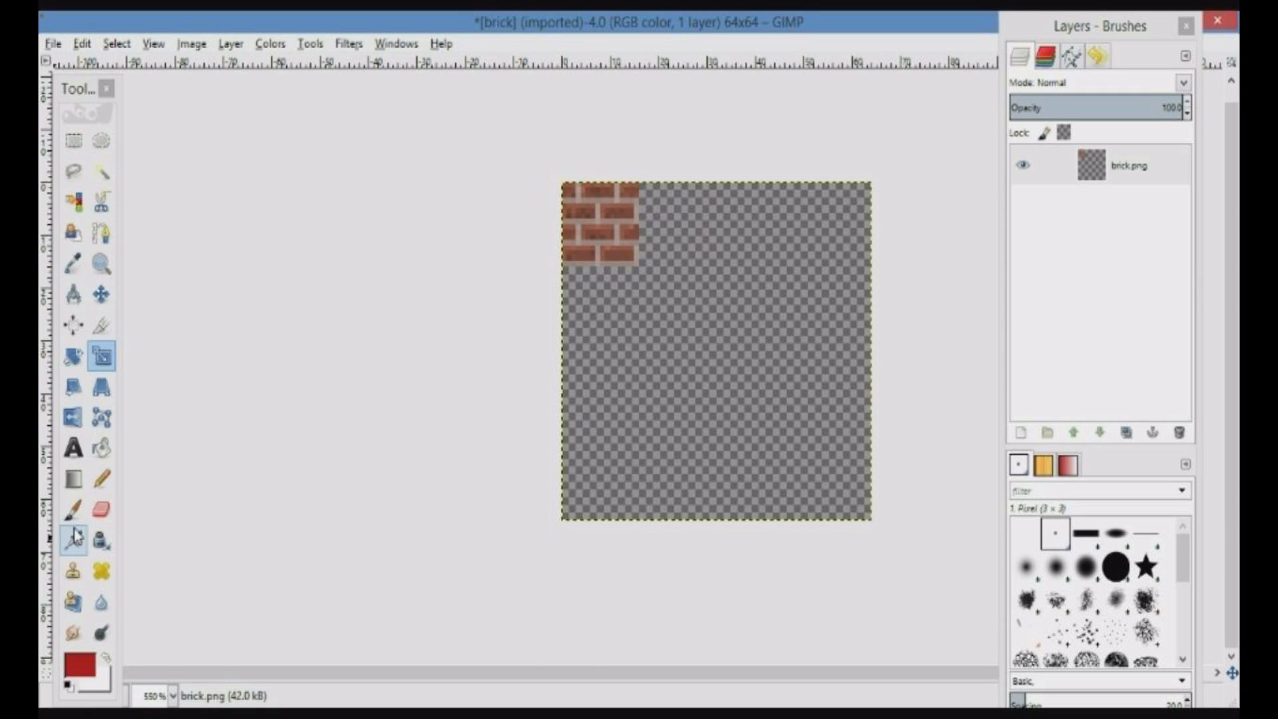
Erase the brick pattern with a size-22 eraser and open the foreground colour picker
{"action": "left_click", "coordinate": [102, 510]}
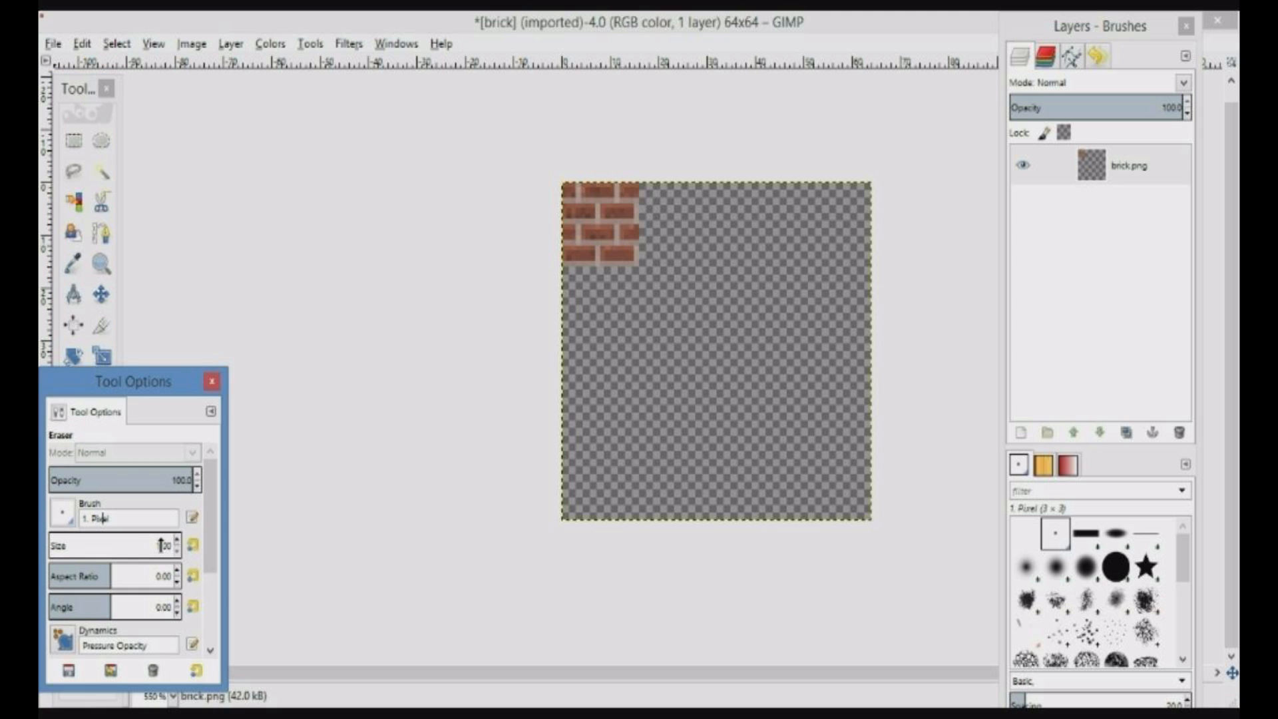
{"action": "left_click", "coordinate": [628, 257]}
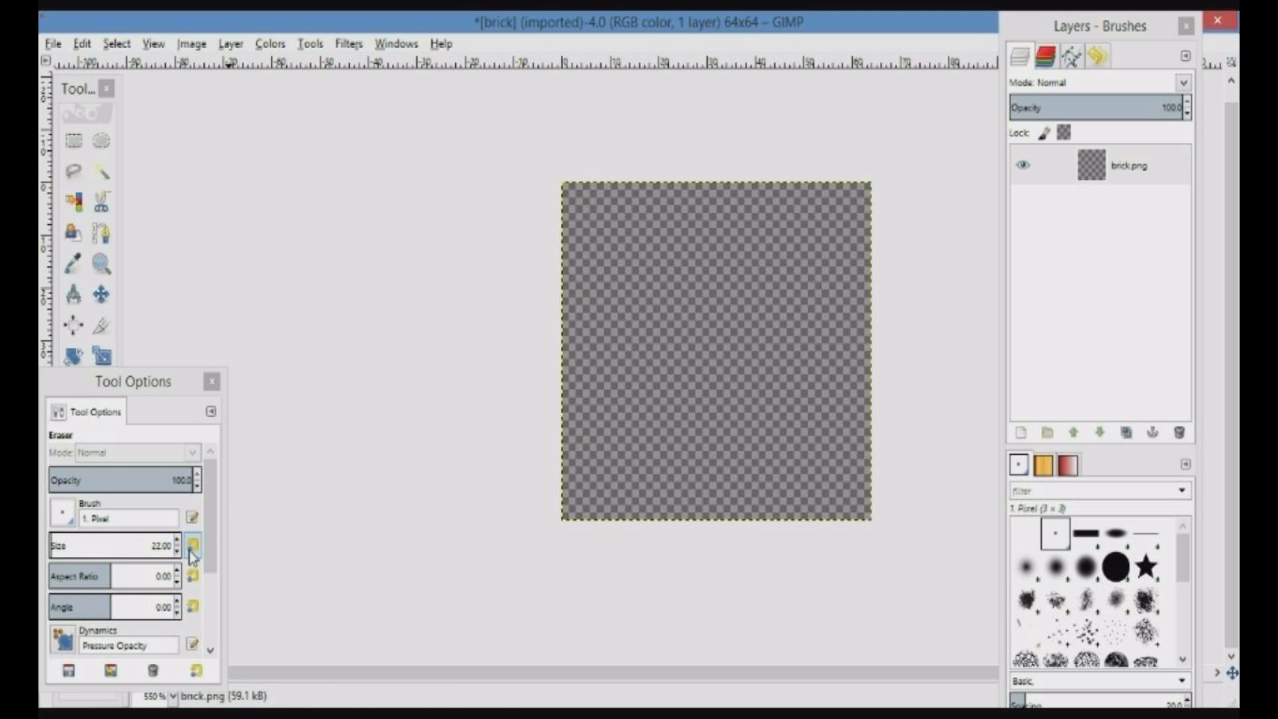
{"action": "left_click", "coordinate": [212, 381]}
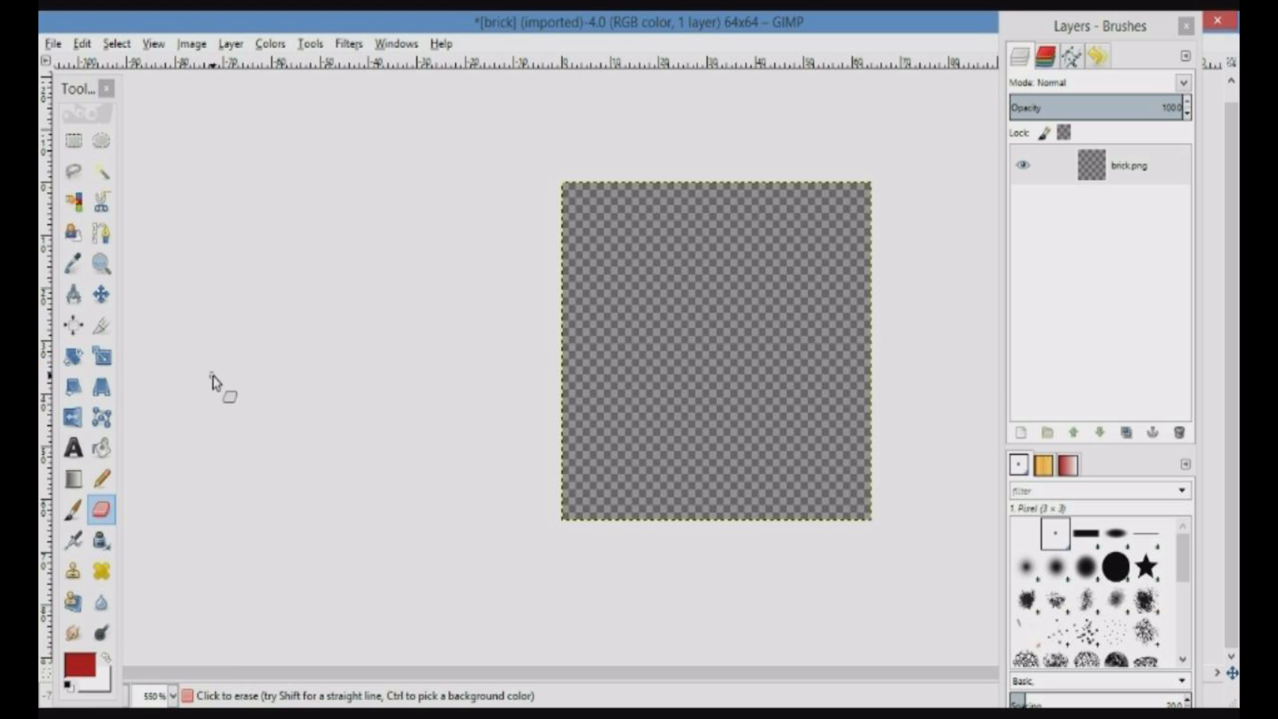
{"action": "left_click", "coordinate": [101, 479]}
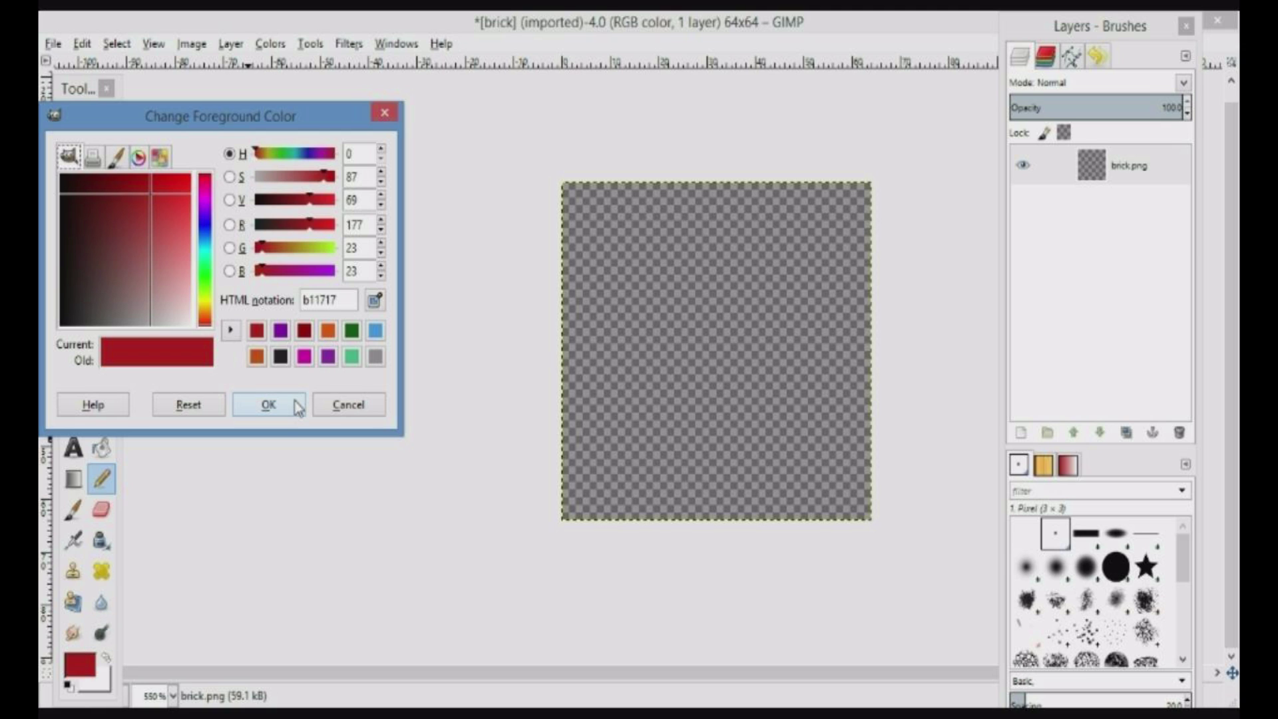
Confirm dark red b11717, bucket-fill the canvas red, then switch the foreground to grey
{"action": "left_click", "coordinate": [268, 404]}
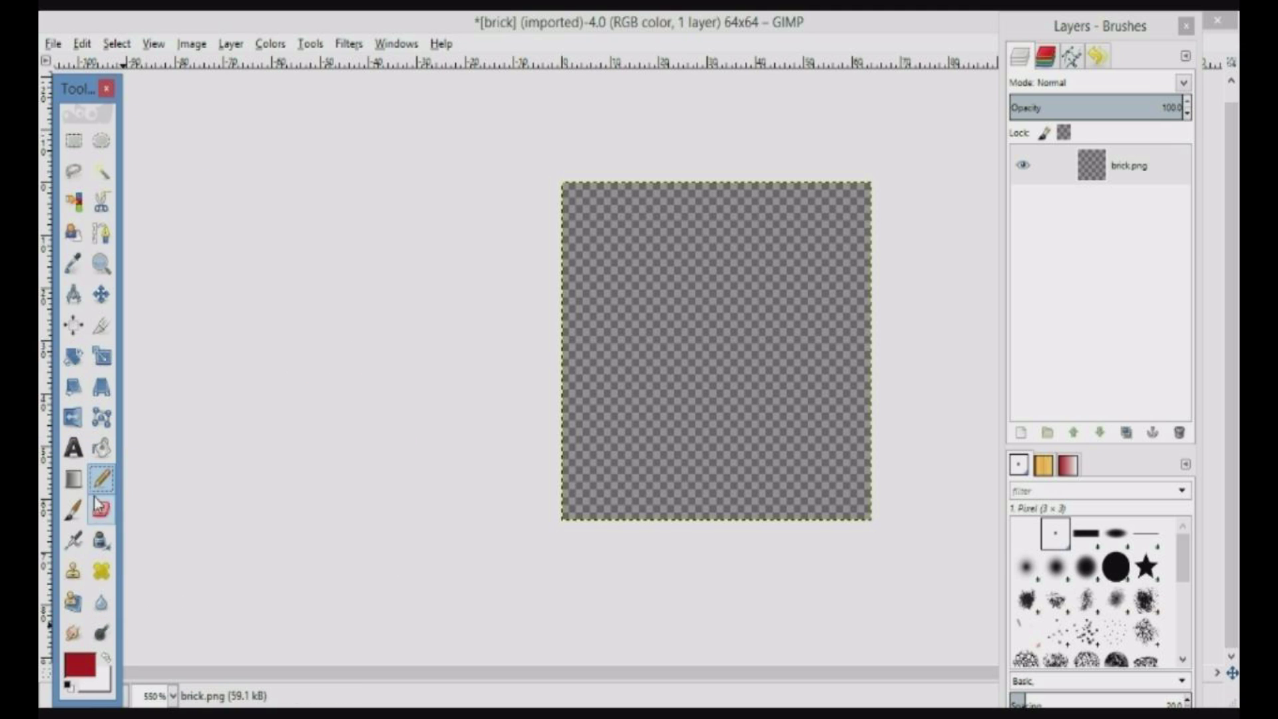
{"action": "left_click", "coordinate": [101, 478]}
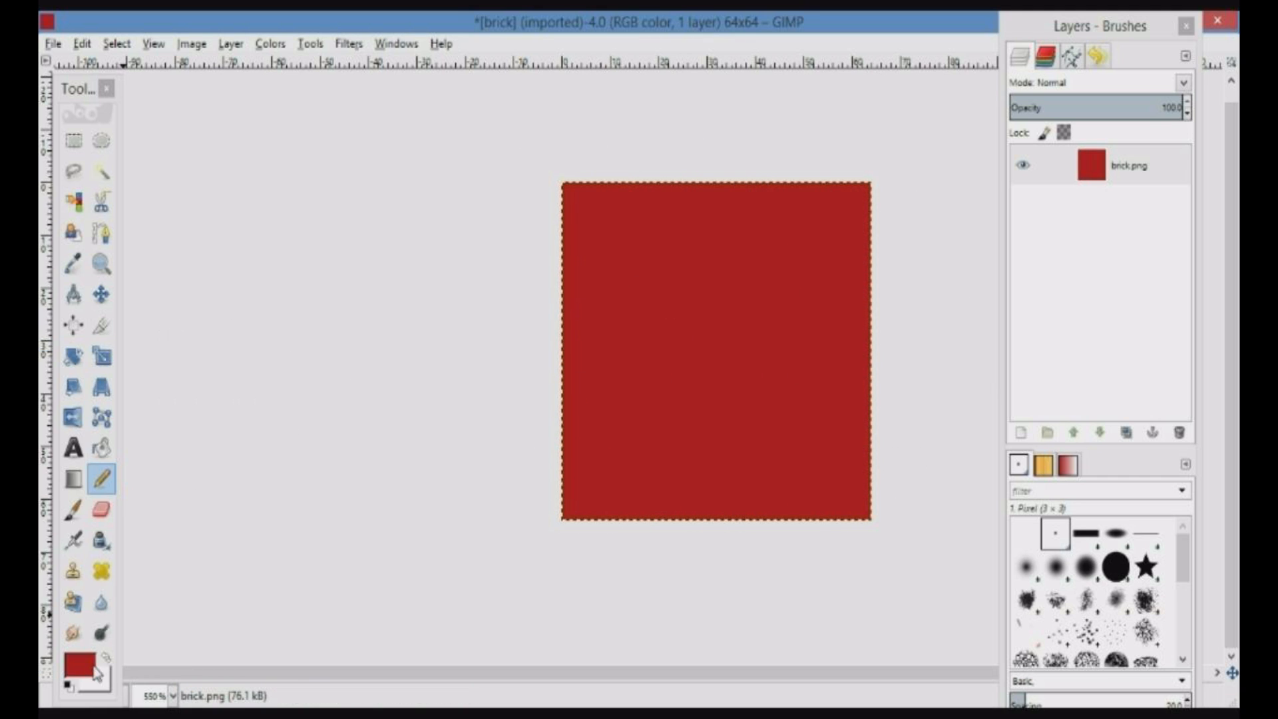
{"action": "left_click", "coordinate": [101, 480]}
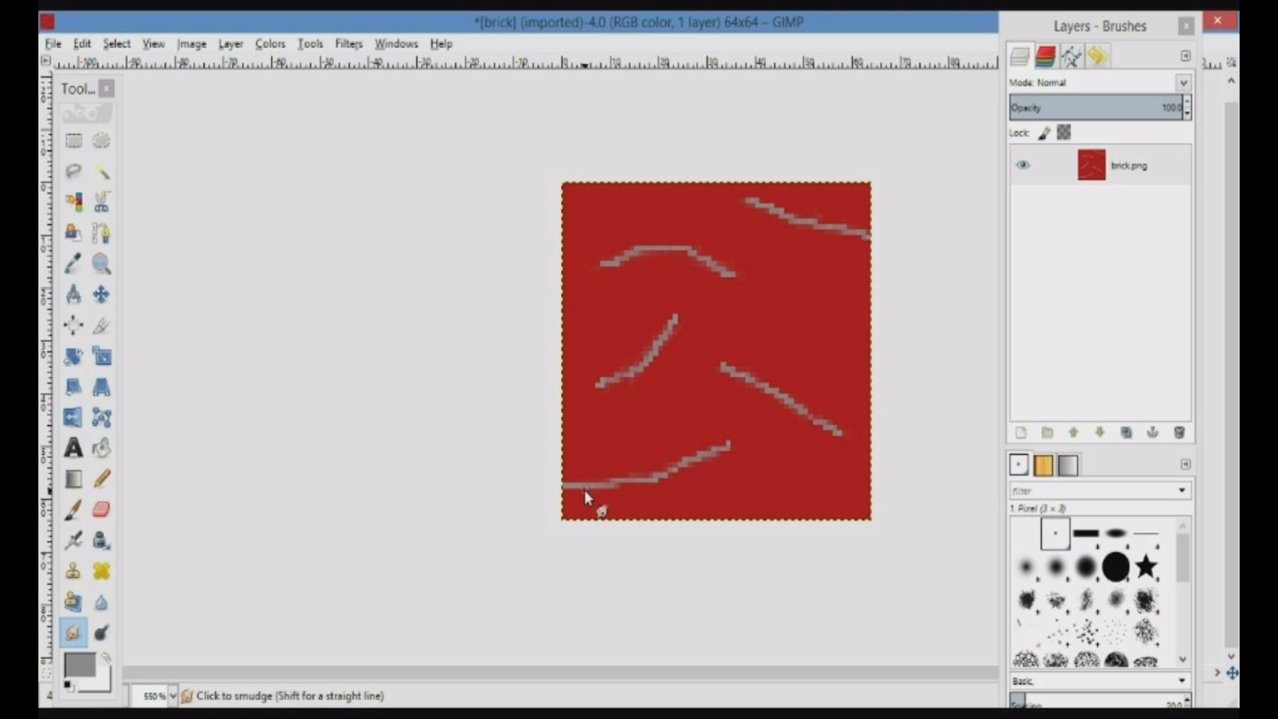
Pick the Dodge/Burn tool to lighten the red around the grey streaks
{"action": "left_click", "coordinate": [101, 632]}
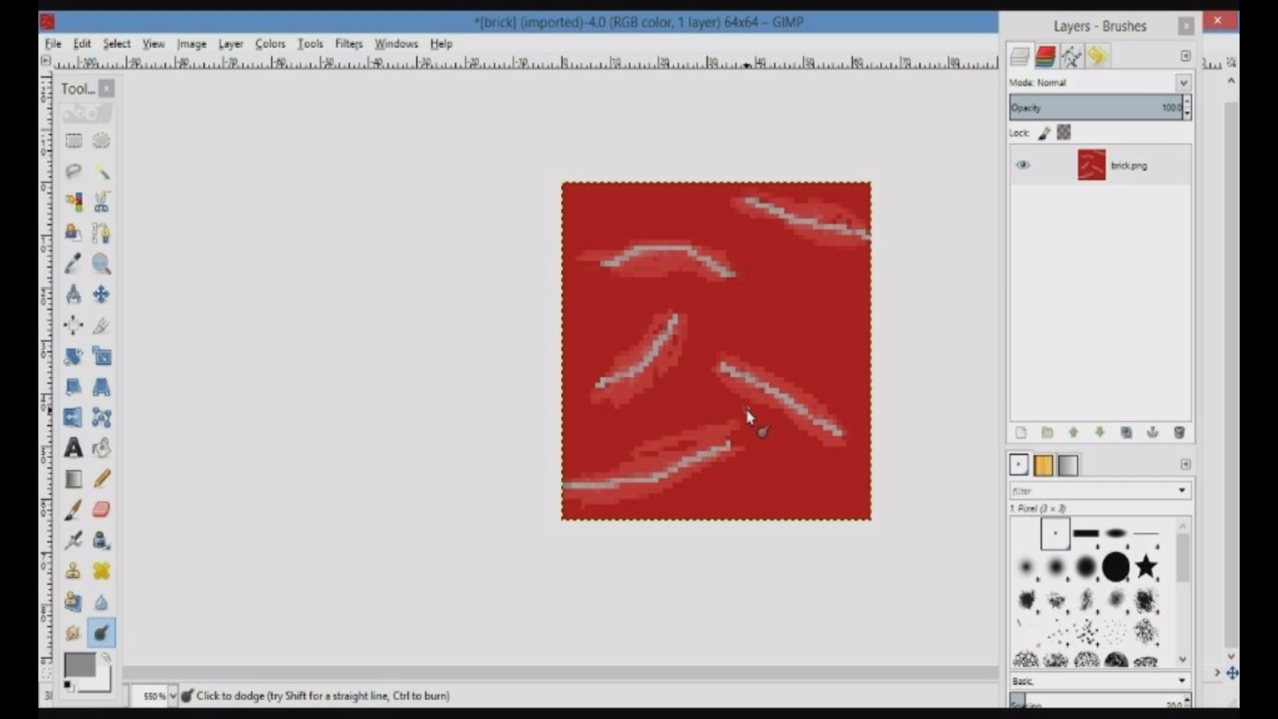
{"action": "mouse_move", "coordinate": [145, 477]}
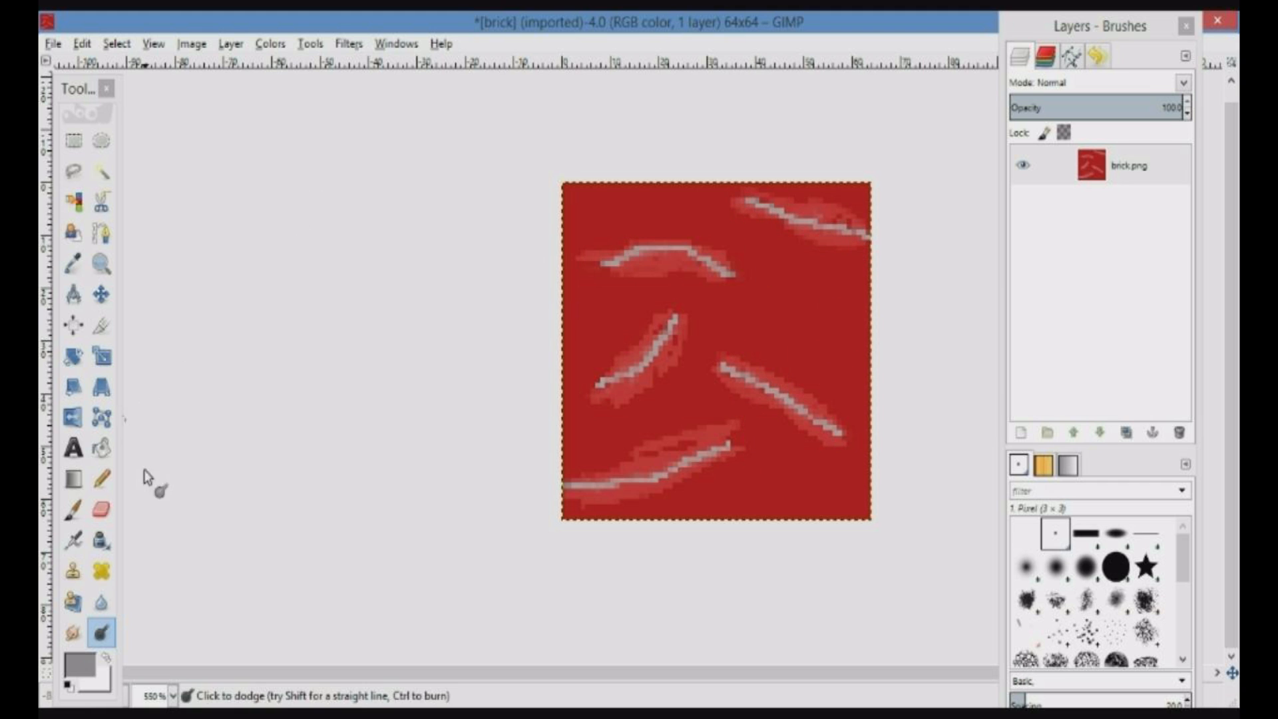
Save the texture as brick.xcf in the resource pack's blocks folder
{"action": "left_click", "coordinate": [52, 43]}
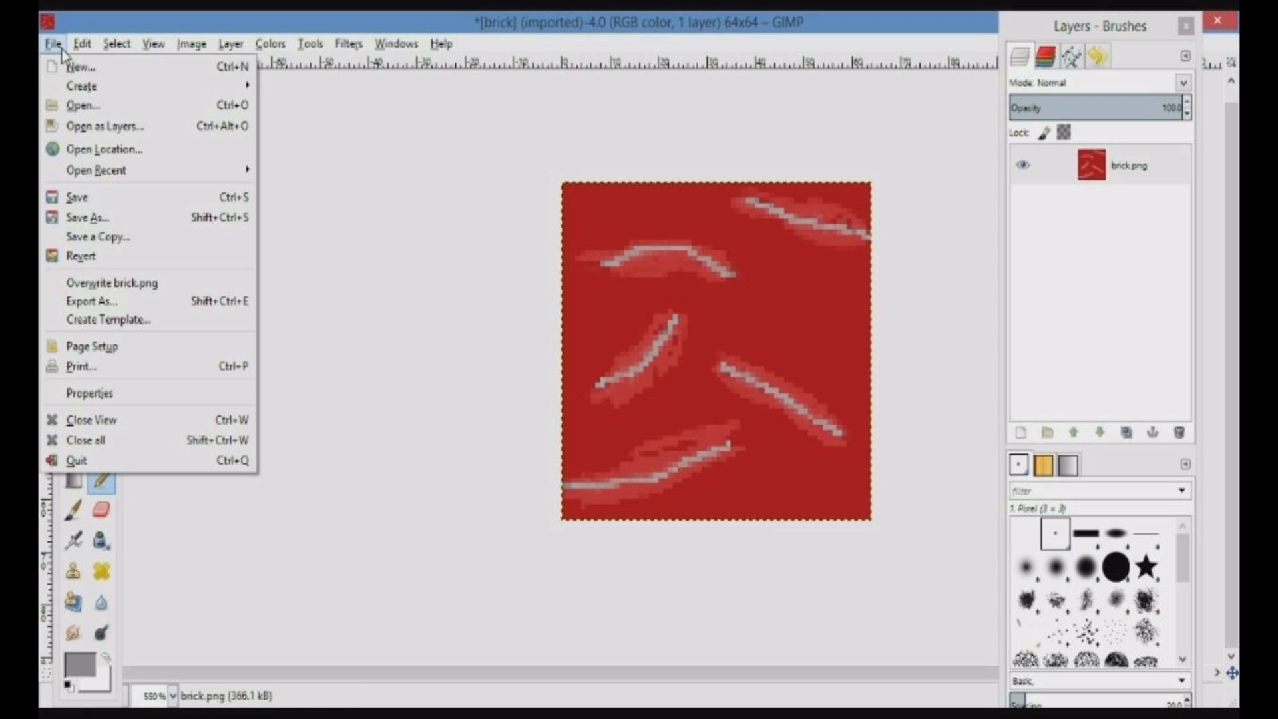
{"action": "mouse_move", "coordinate": [159, 255]}
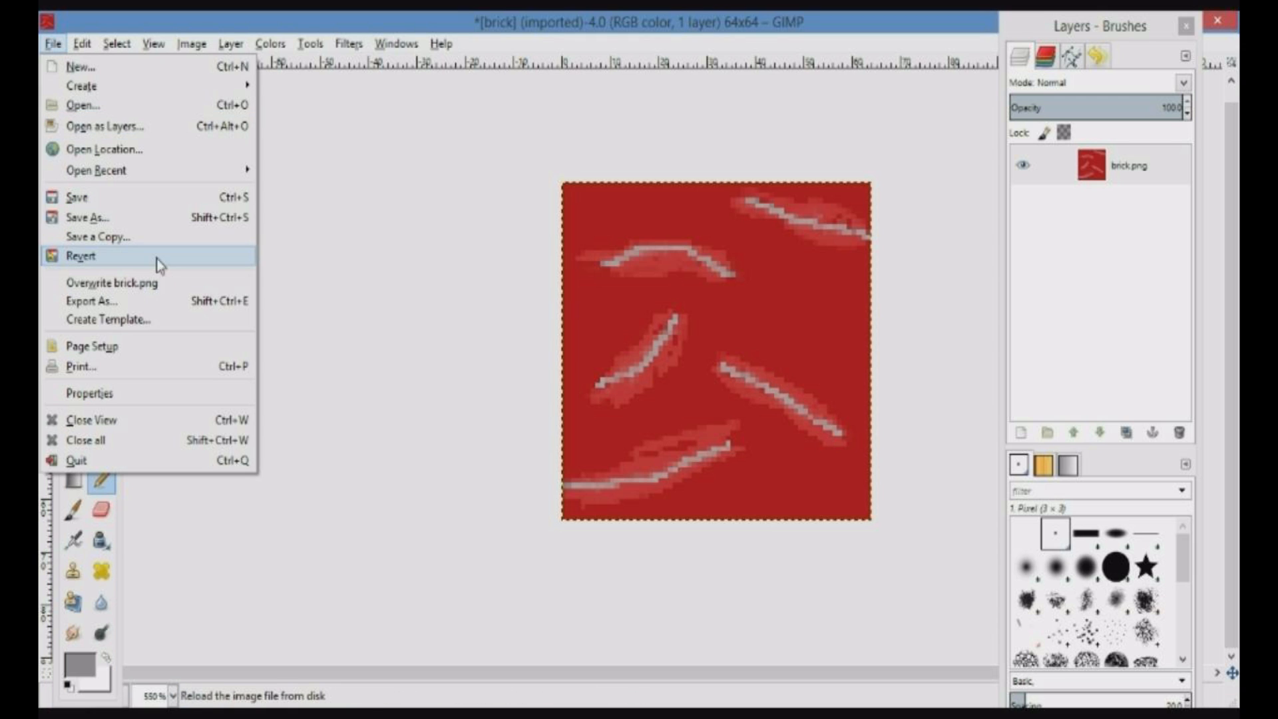
{"action": "left_click", "coordinate": [84, 217]}
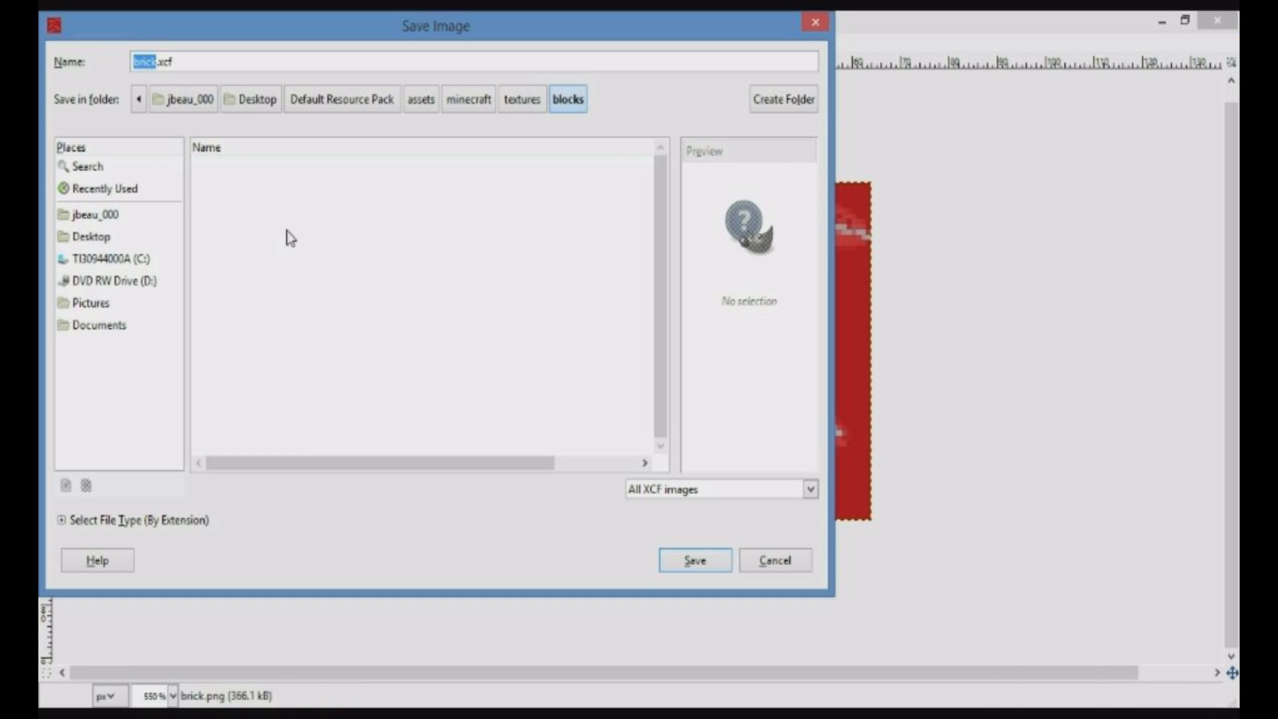
{"action": "mouse_move", "coordinate": [363, 259]}
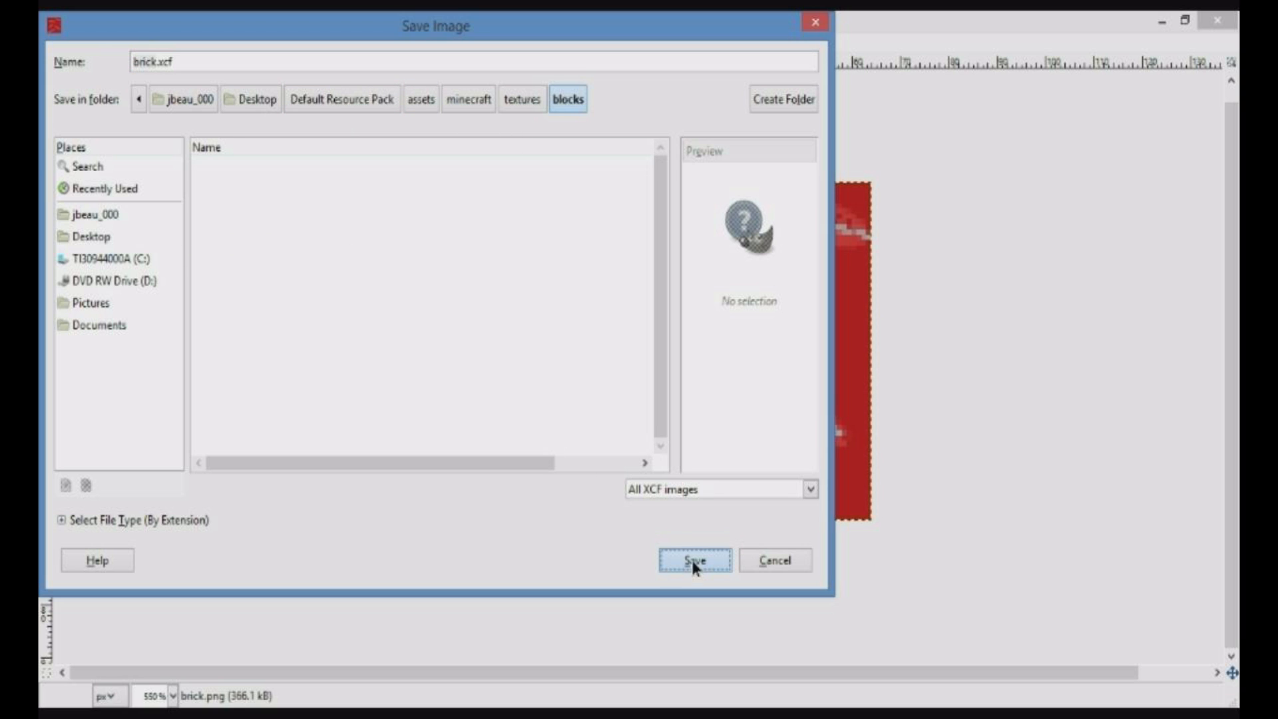
{"action": "left_click", "coordinate": [695, 561]}
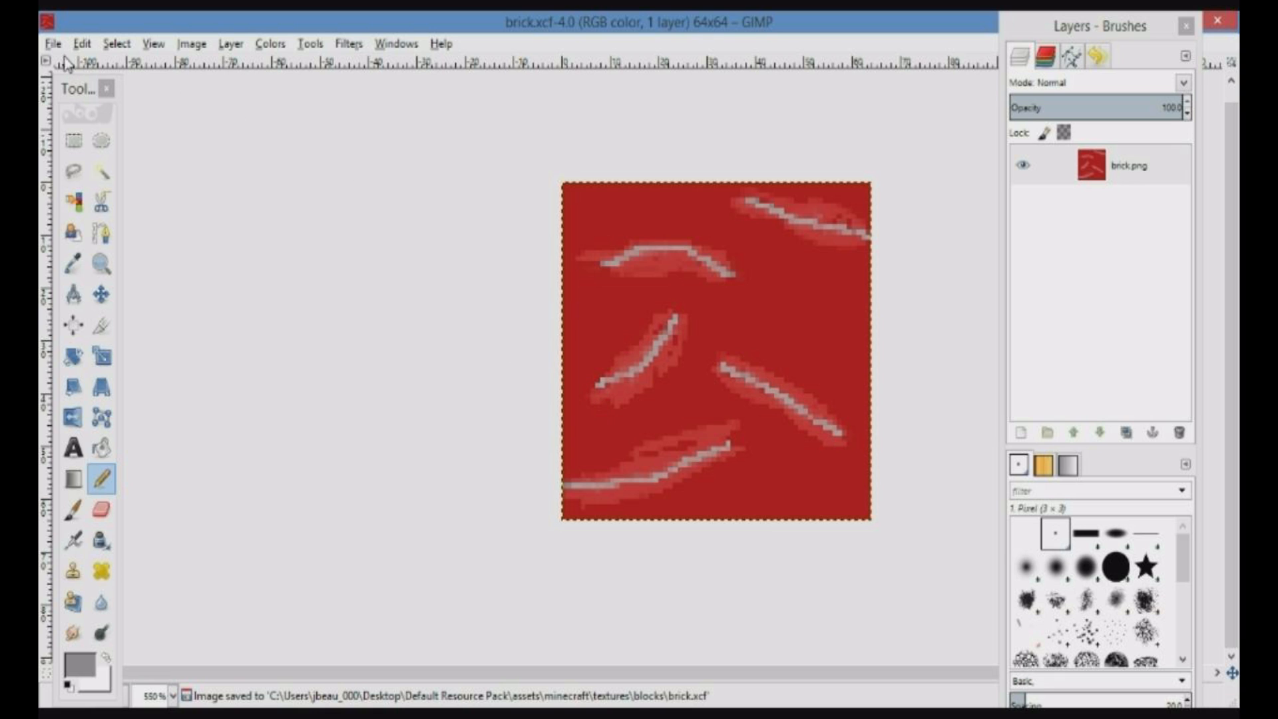
{"action": "left_click", "coordinate": [54, 43]}
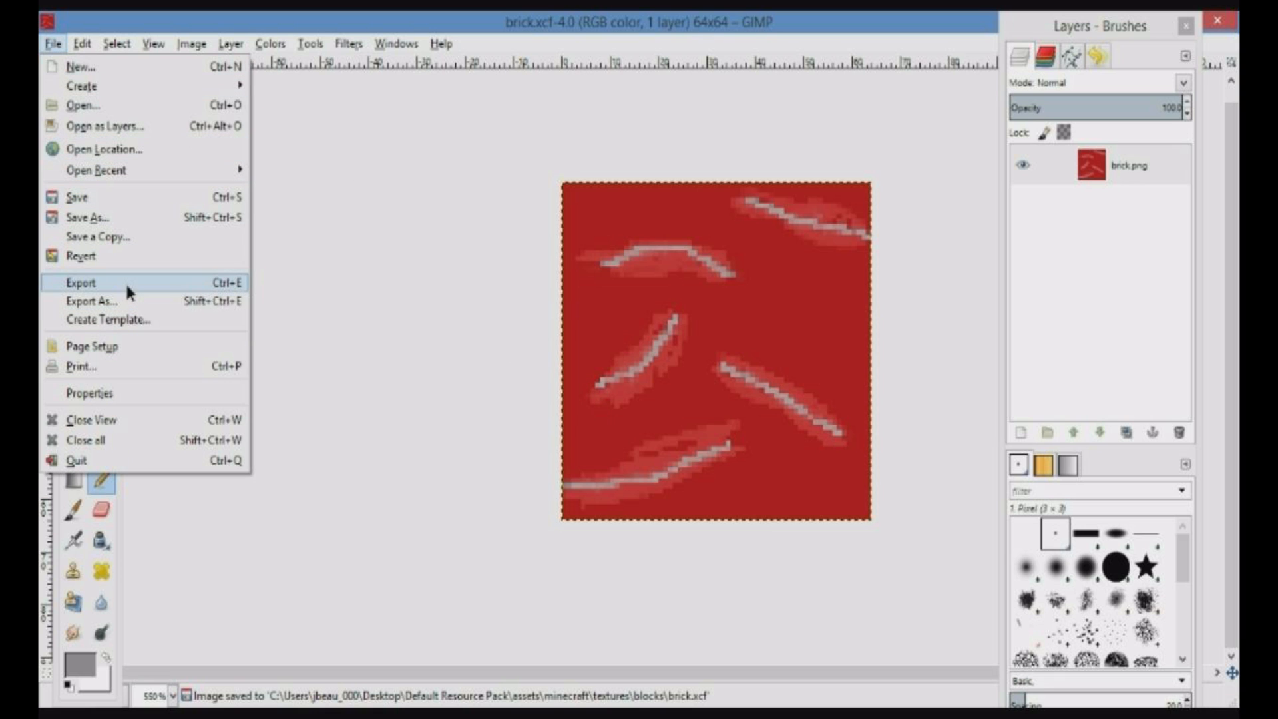
Export the texture as brick.png, replacing the existing file in the blocks folder
{"action": "left_click", "coordinate": [81, 283]}
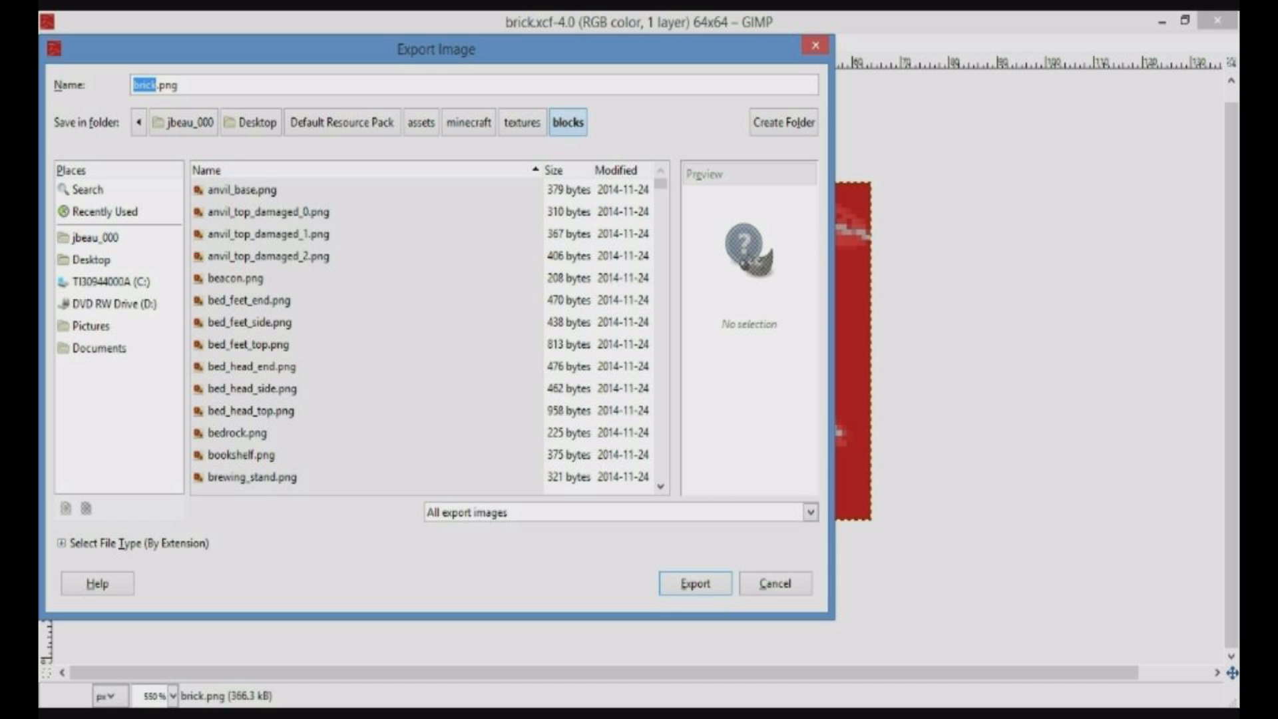
{"action": "left_click", "coordinate": [694, 584]}
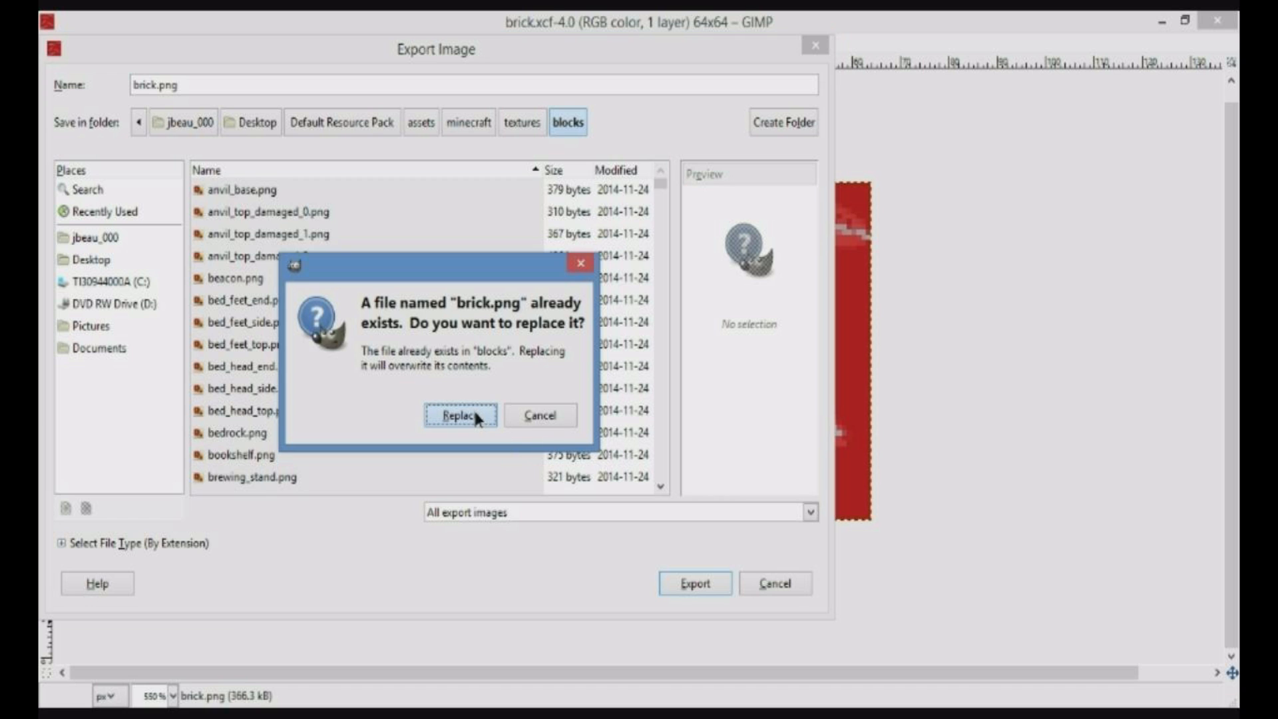
{"action": "left_click", "coordinate": [461, 416]}
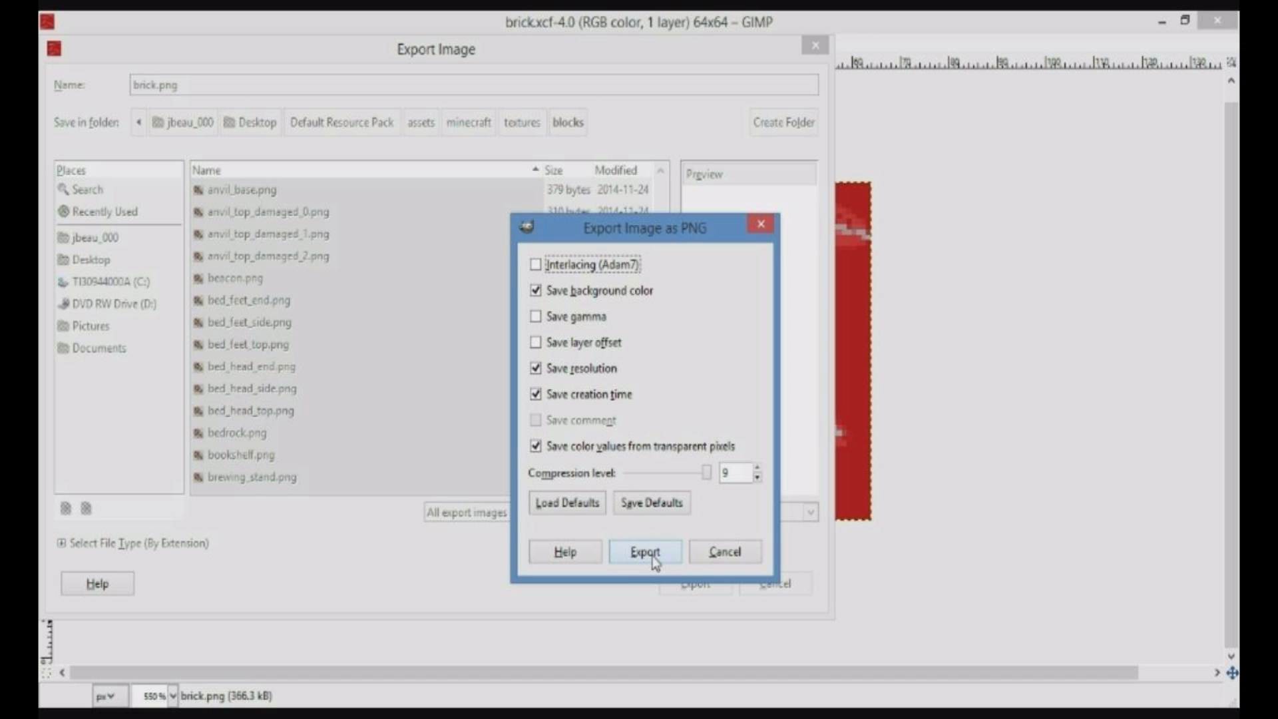
{"action": "left_click", "coordinate": [646, 551]}
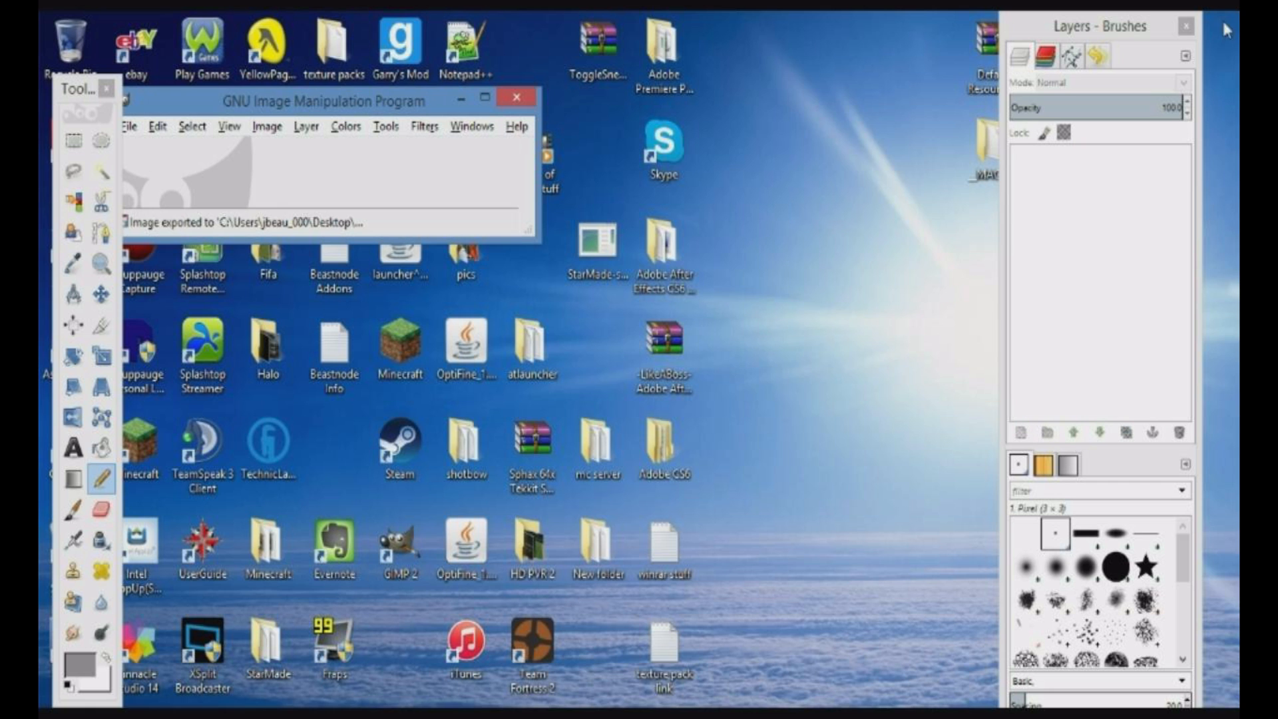
{"action": "mouse_move", "coordinate": [514, 98]}
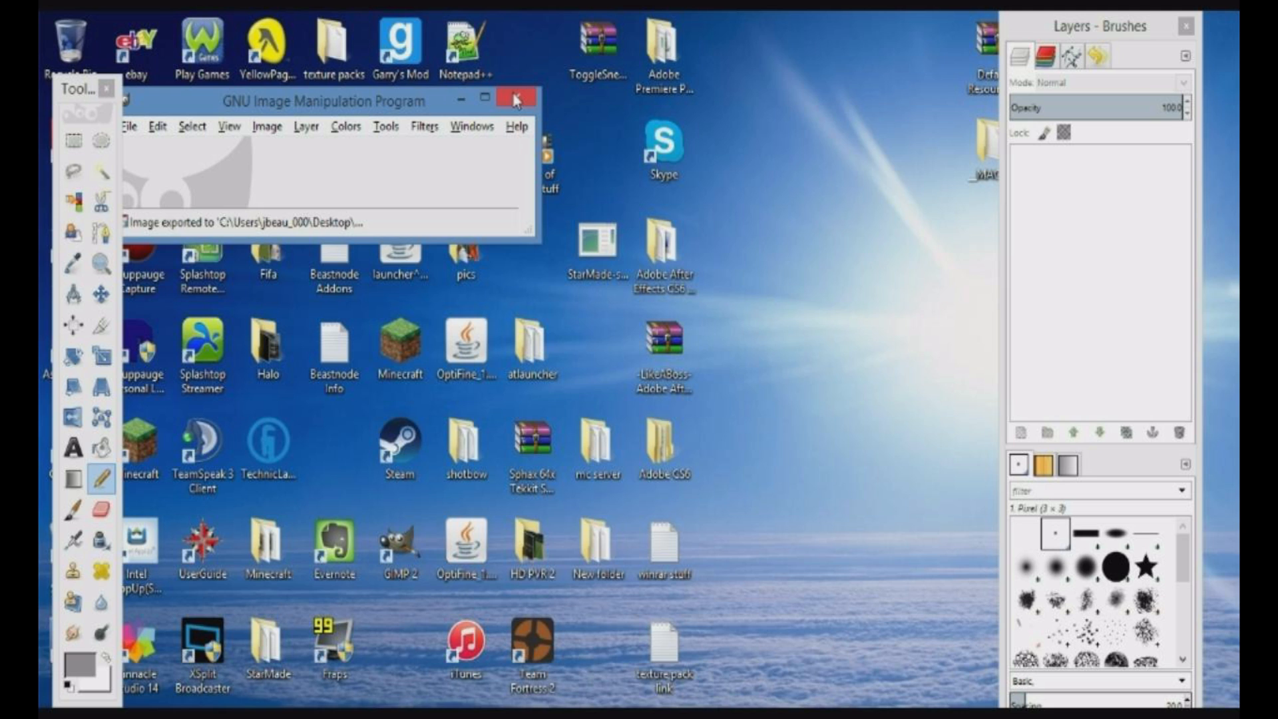
Close the GIMP window
{"action": "left_click", "coordinate": [513, 98]}
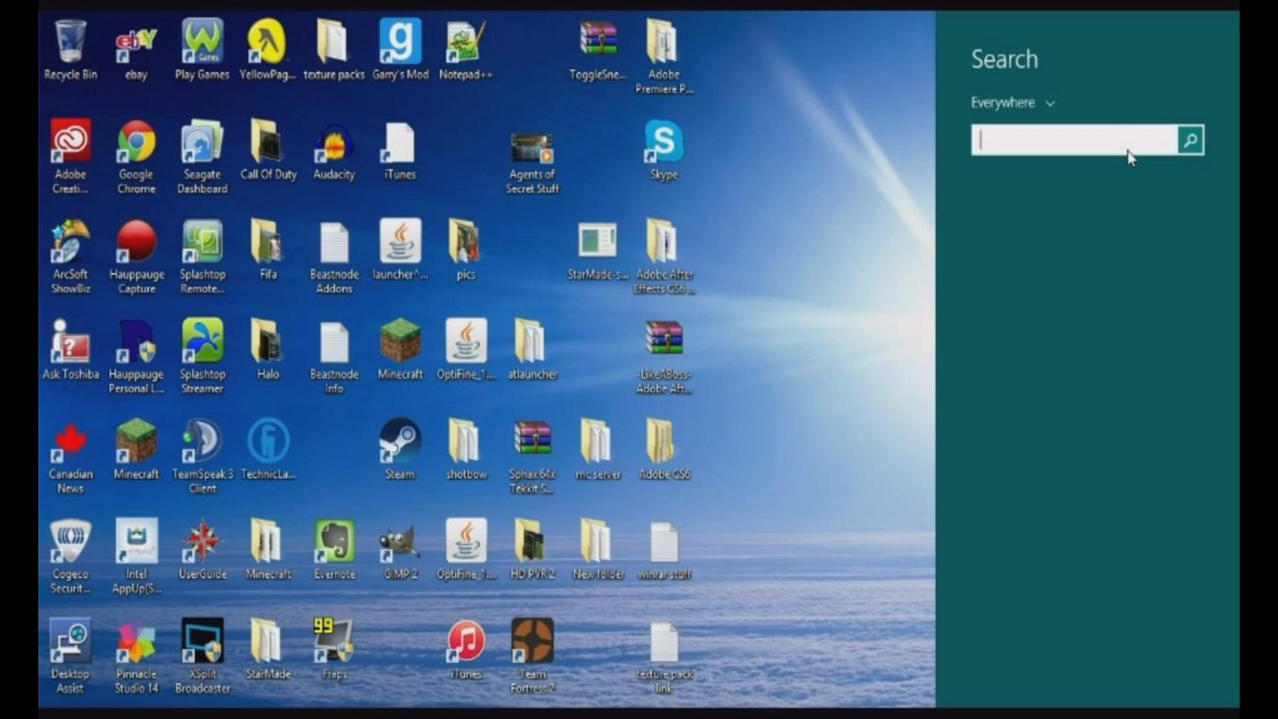
Search %appdata% and open the Roaming folder in File Explorer
{"action": "type", "text": "%p"}
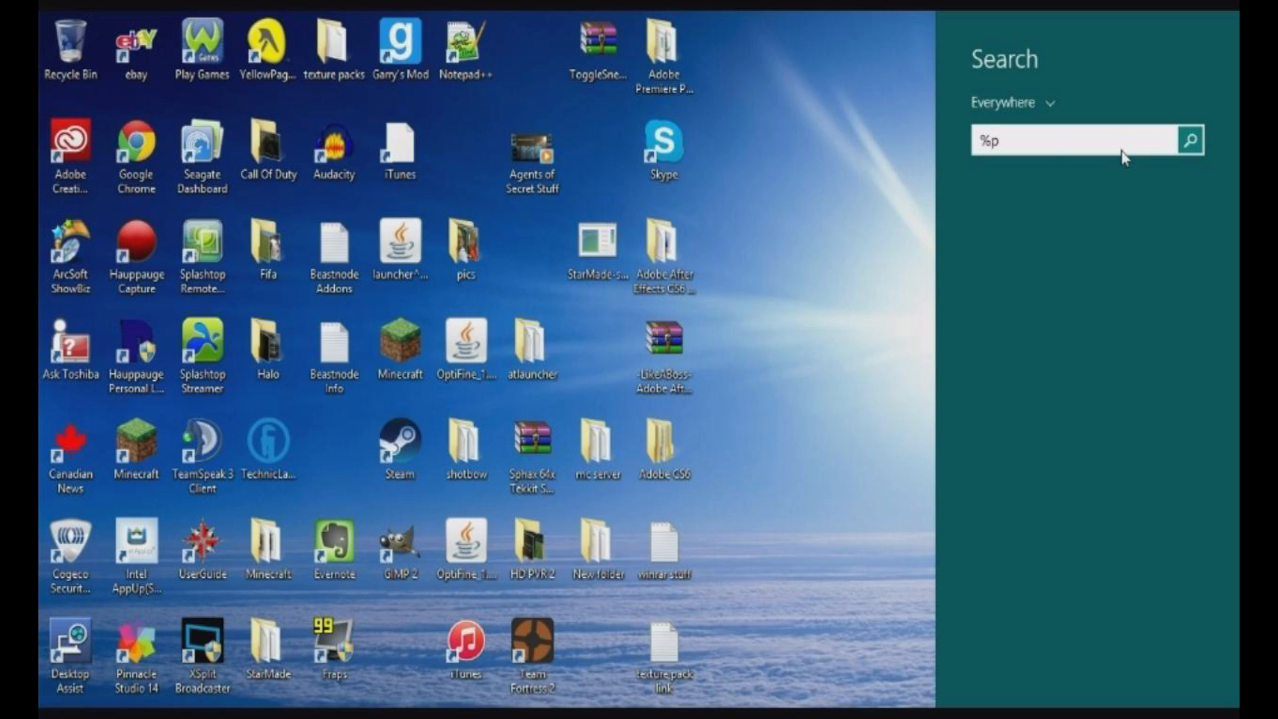
{"action": "type", "text": "appdata%"}
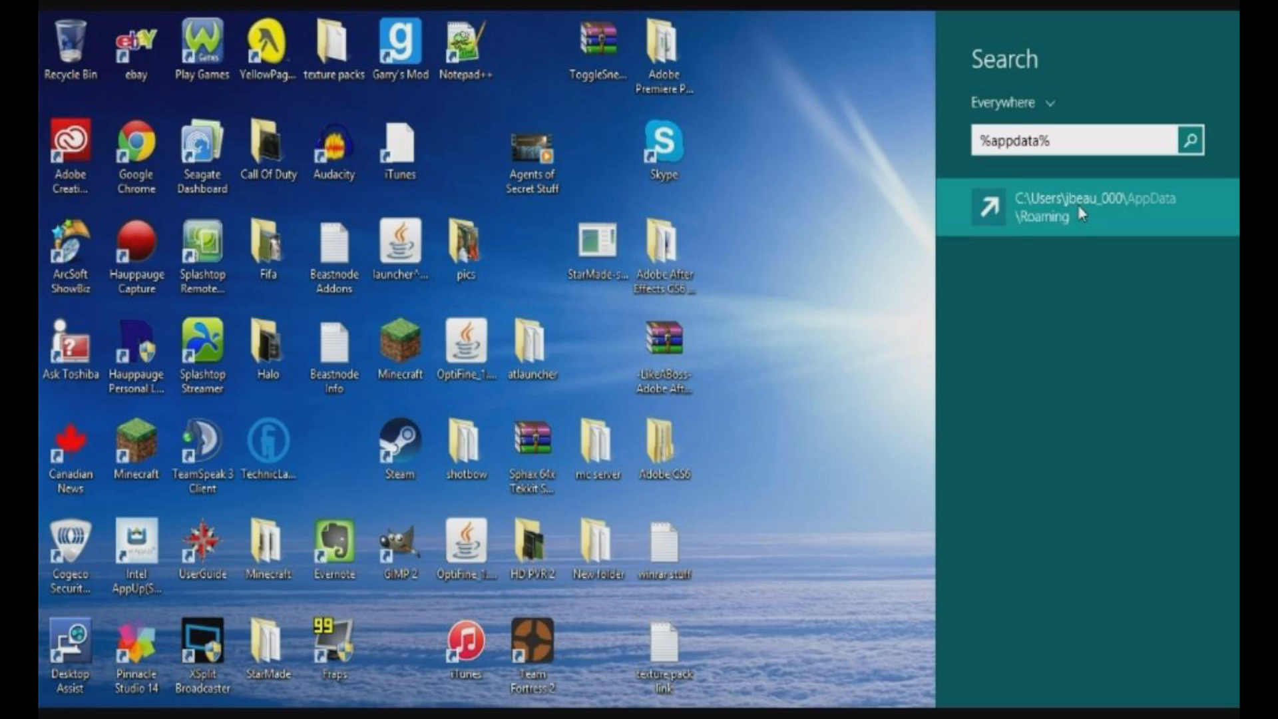
{"action": "left_click", "coordinate": [1085, 208]}
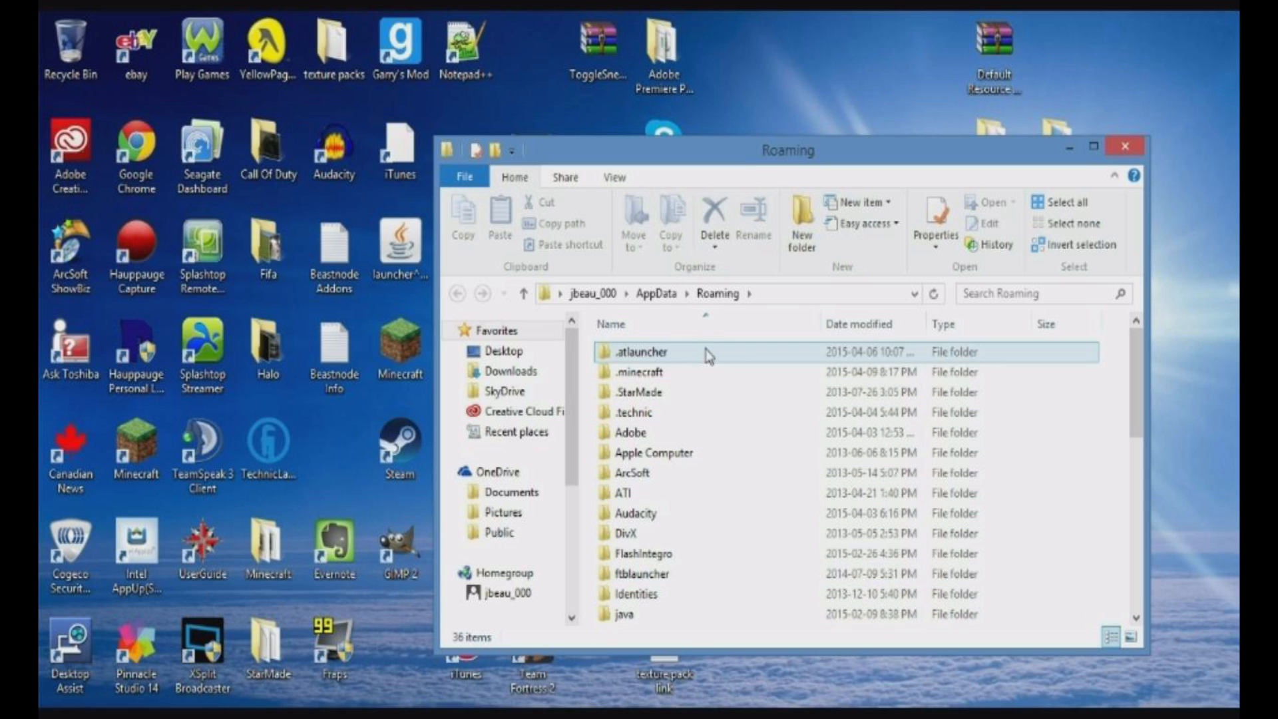
{"action": "double_click", "coordinate": [641, 372]}
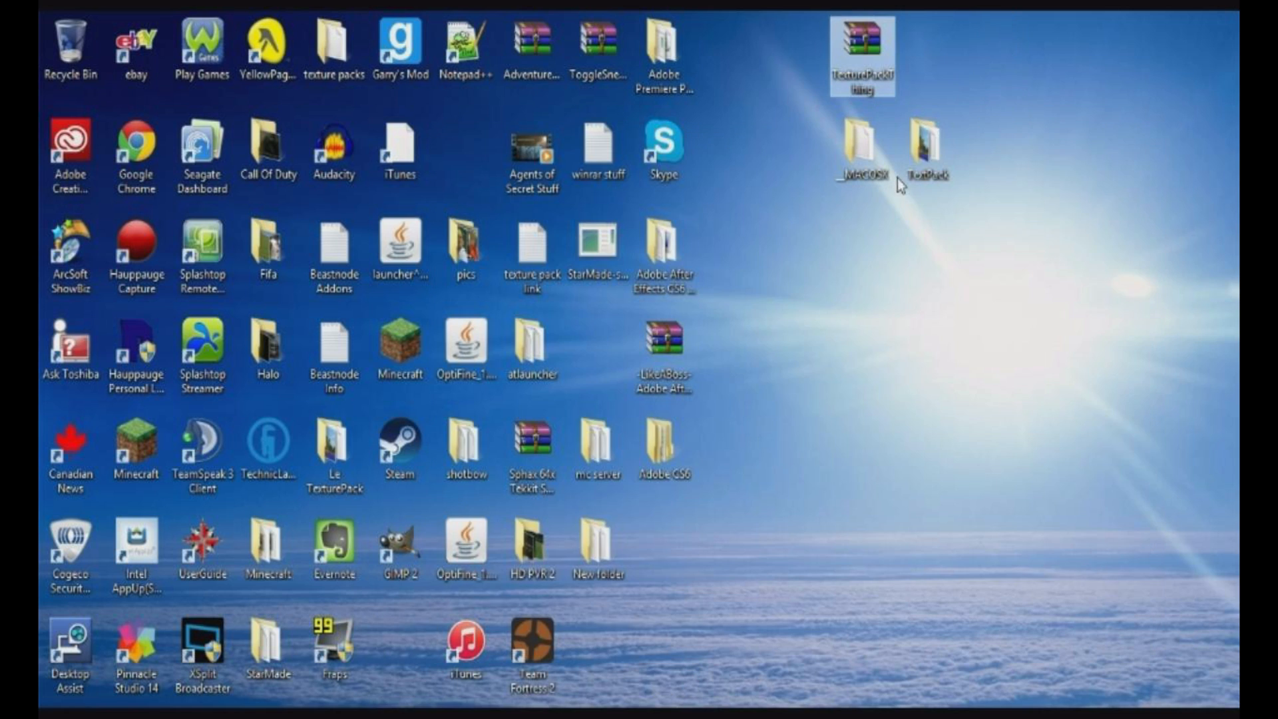
{"action": "mouse_move", "coordinate": [789, 459]}
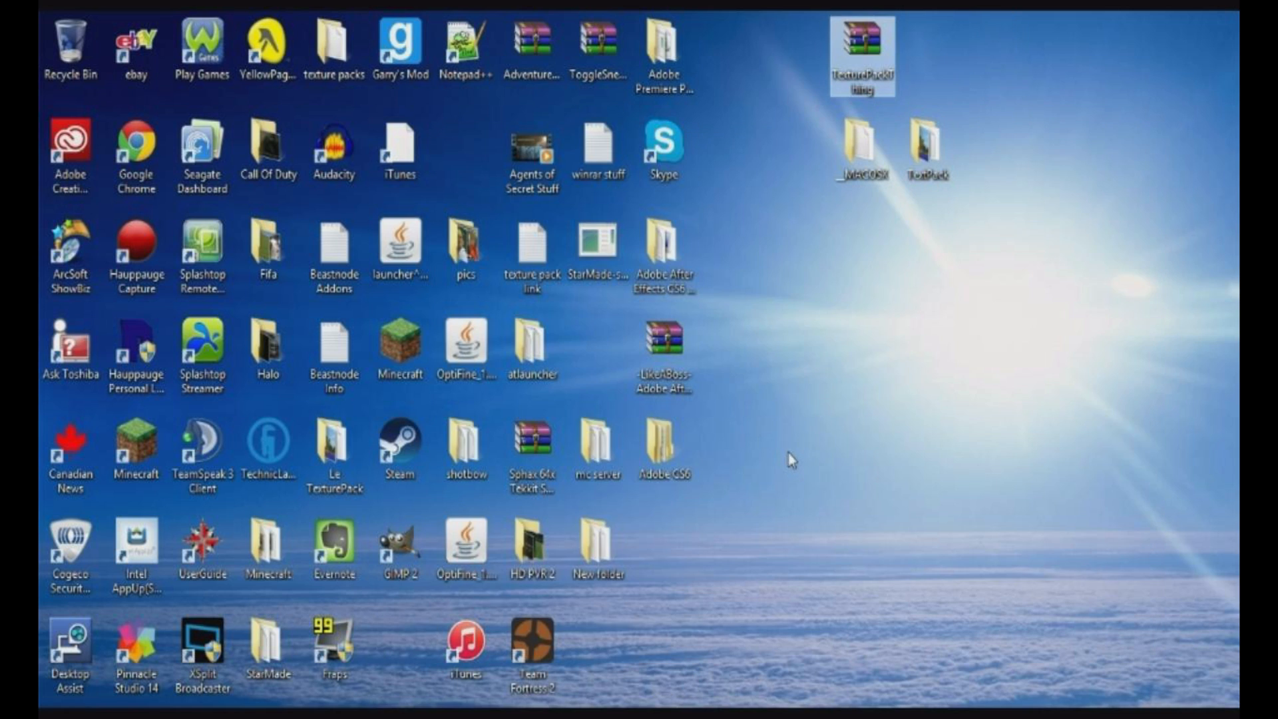
Select the TextPack folder on the desktop to copy it
{"action": "left_click", "coordinate": [926, 151]}
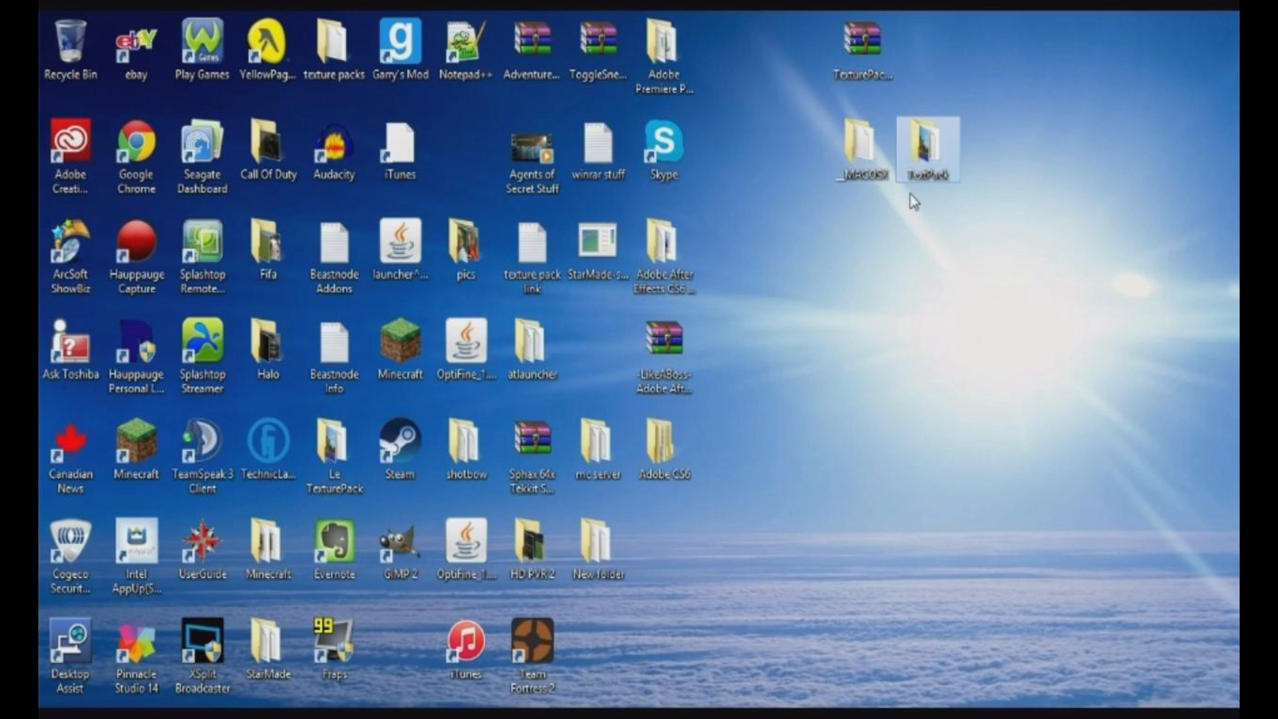
{"action": "mouse_move", "coordinate": [853, 311]}
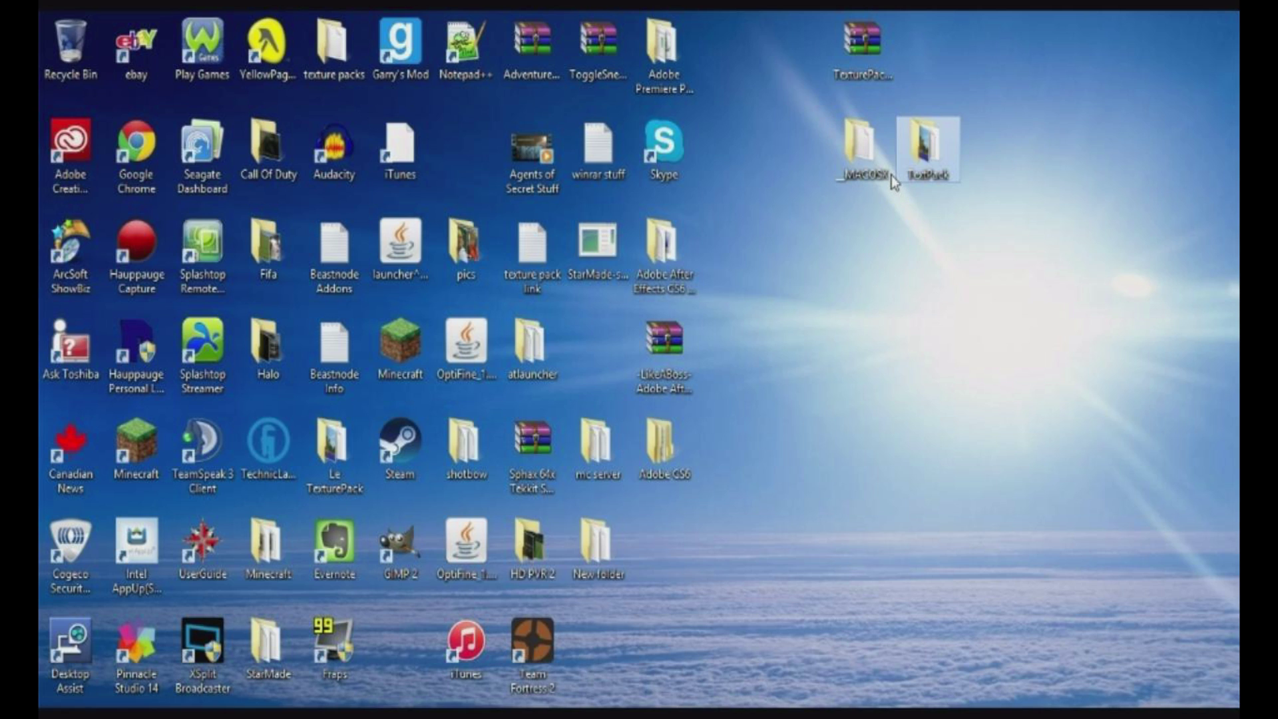
{"action": "mouse_move", "coordinate": [863, 155]}
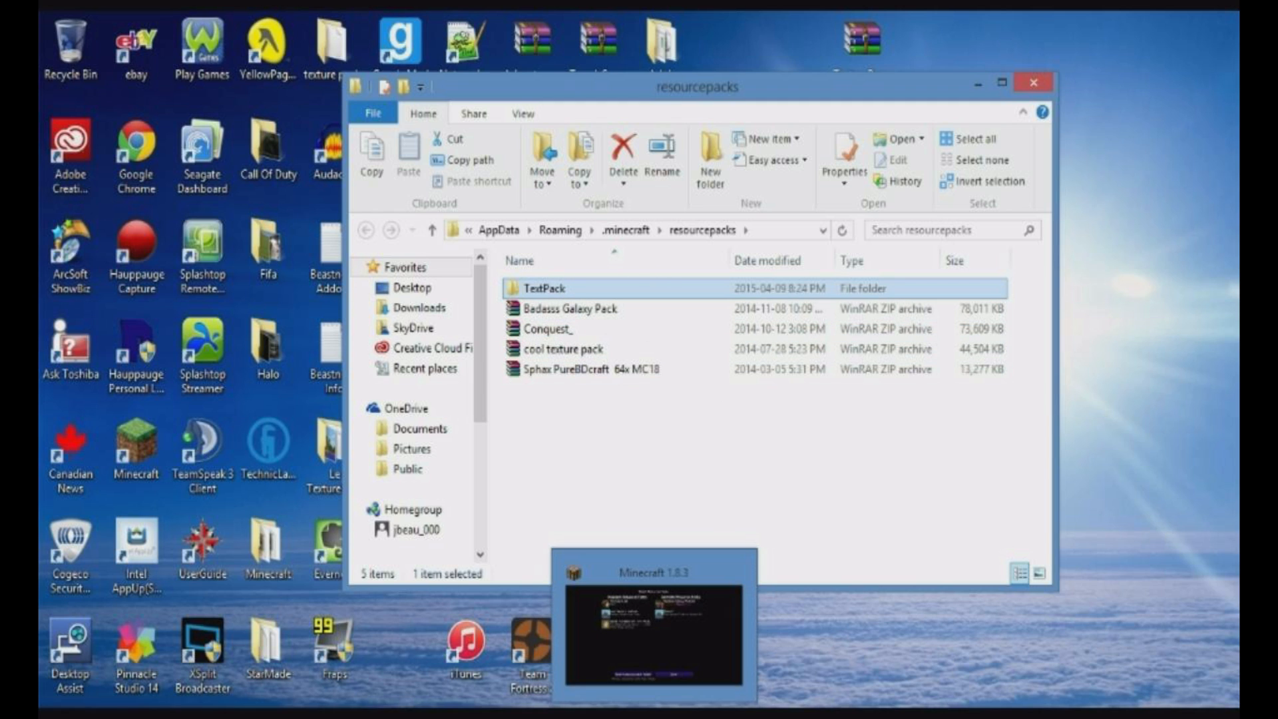
Enable TextPack in Minecraft's Resource Packs and return to the title screen
{"action": "left_click", "coordinate": [653, 628]}
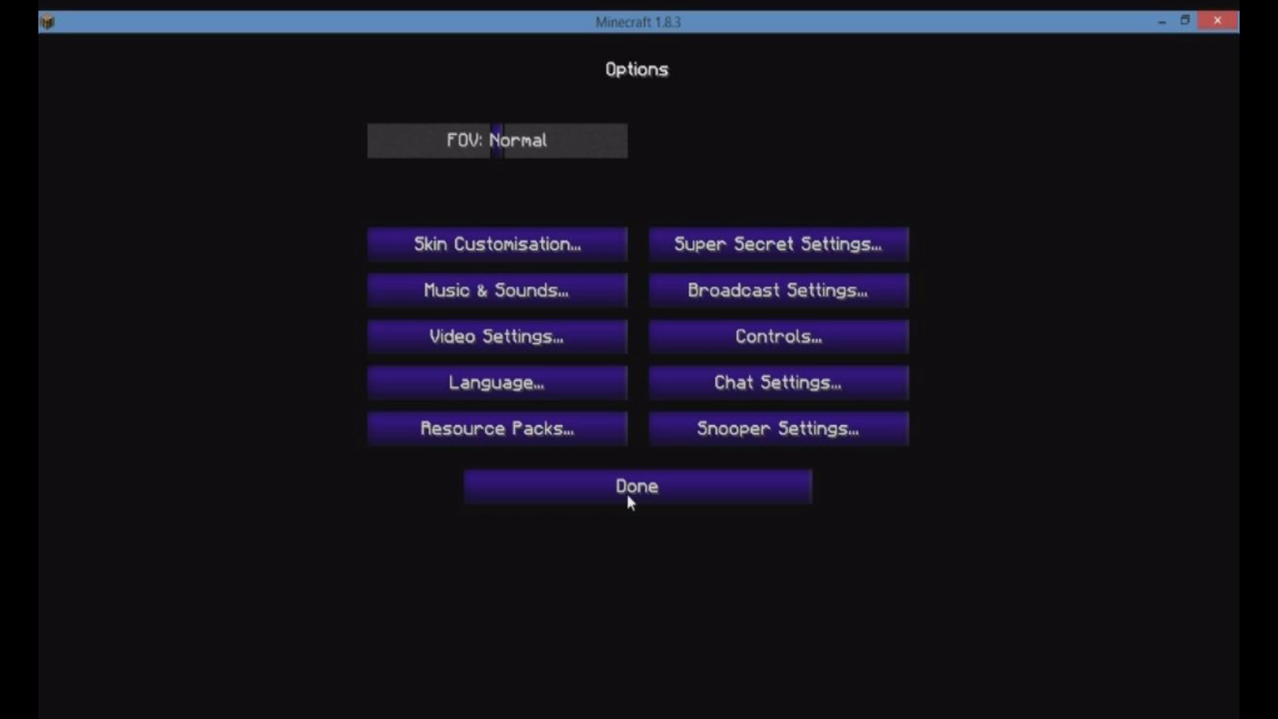
{"action": "left_click", "coordinate": [495, 430]}
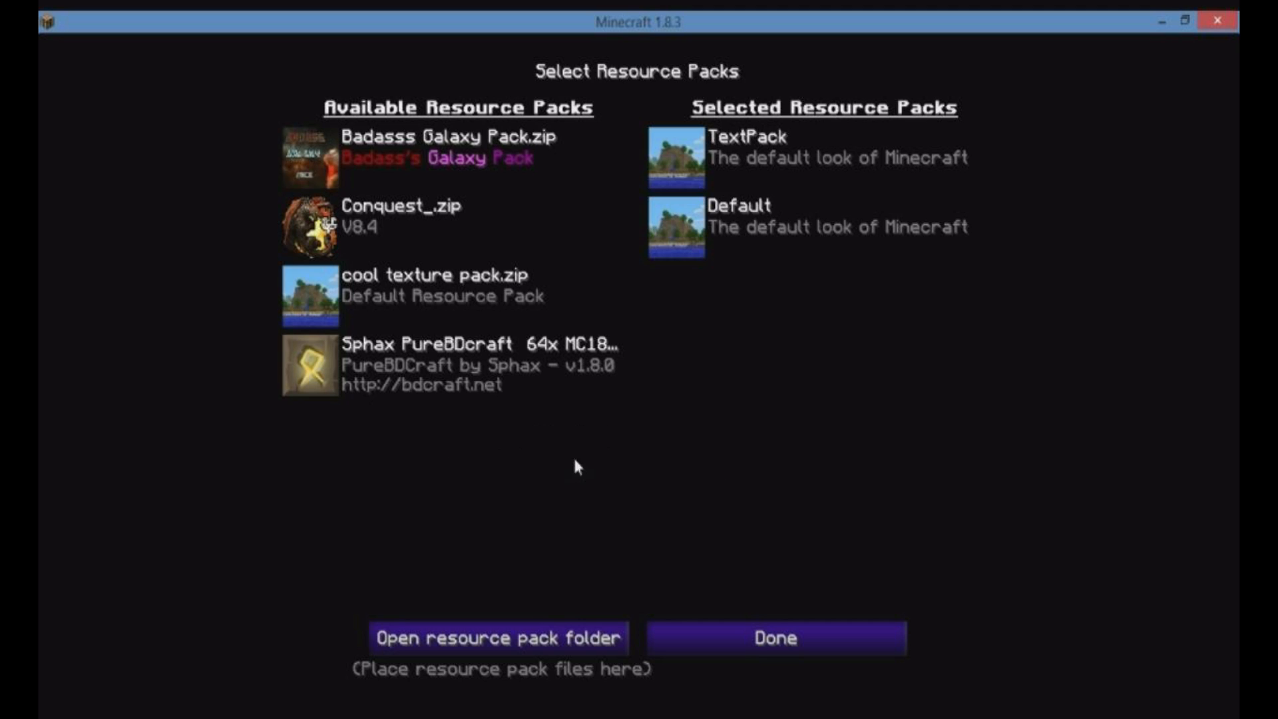
{"action": "mouse_move", "coordinate": [774, 639]}
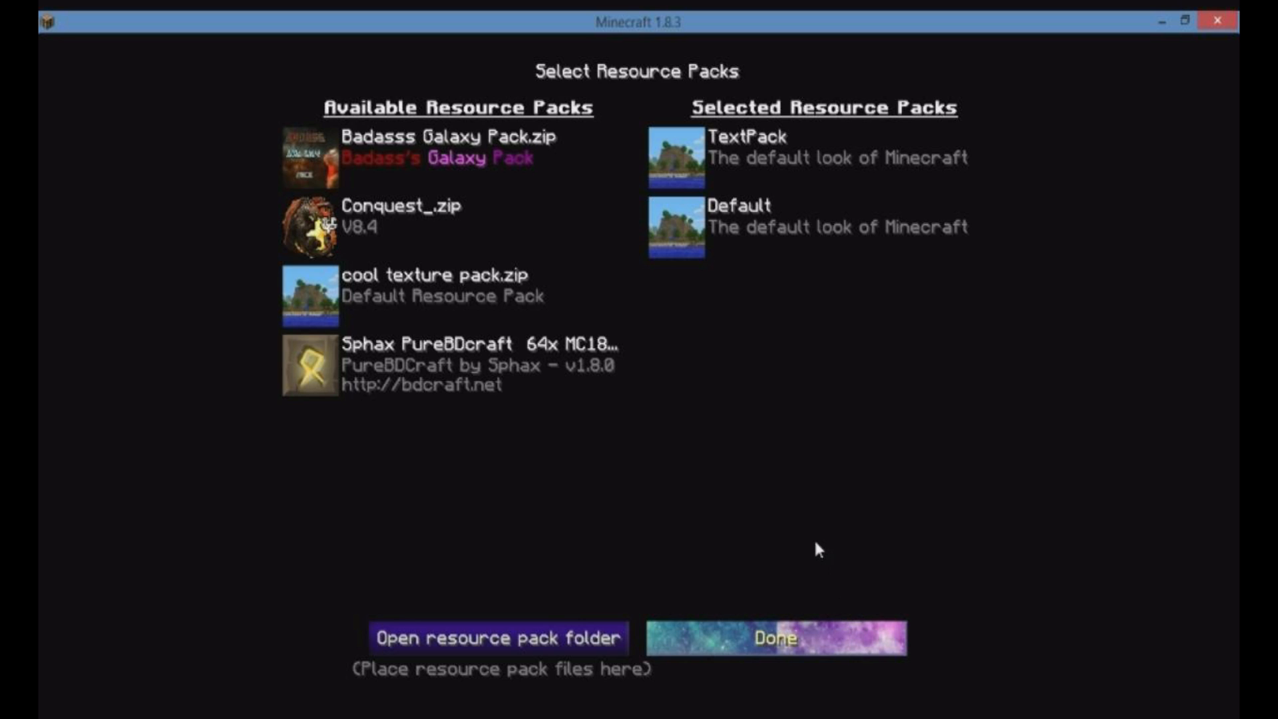
{"action": "mouse_move", "coordinate": [775, 333]}
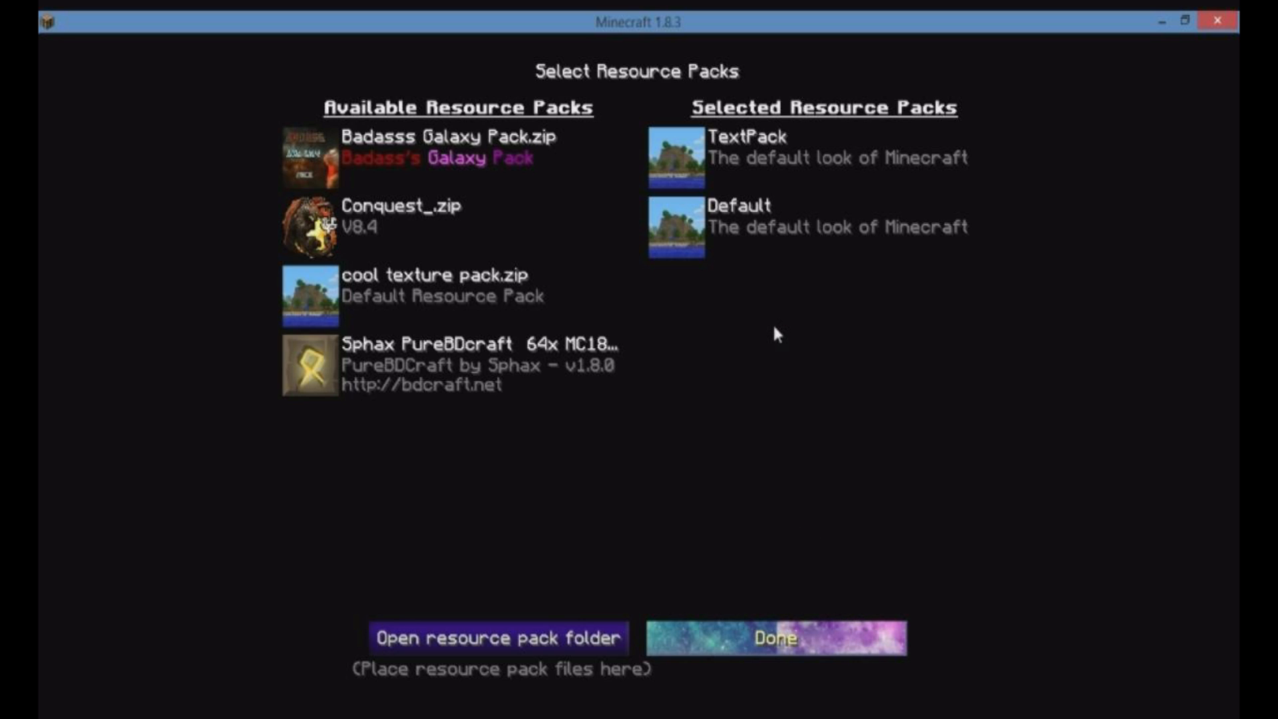
{"action": "left_click", "coordinate": [774, 638]}
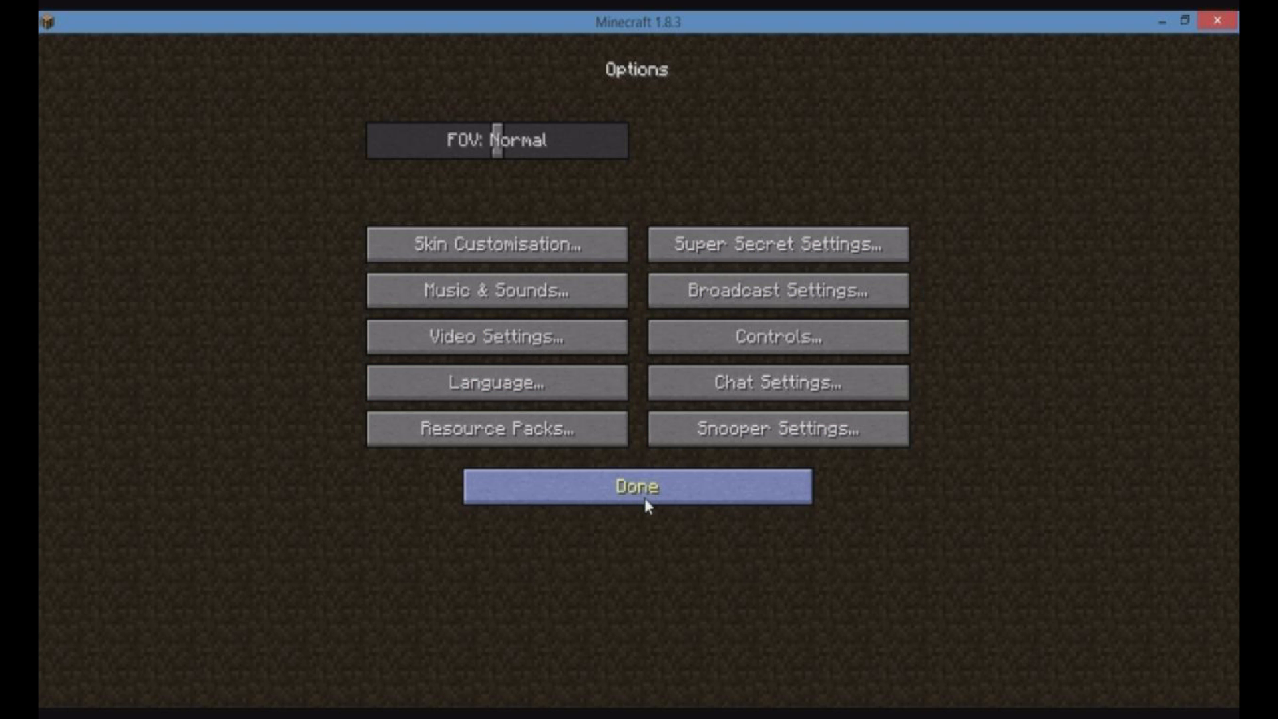
{"action": "left_click", "coordinate": [638, 487]}
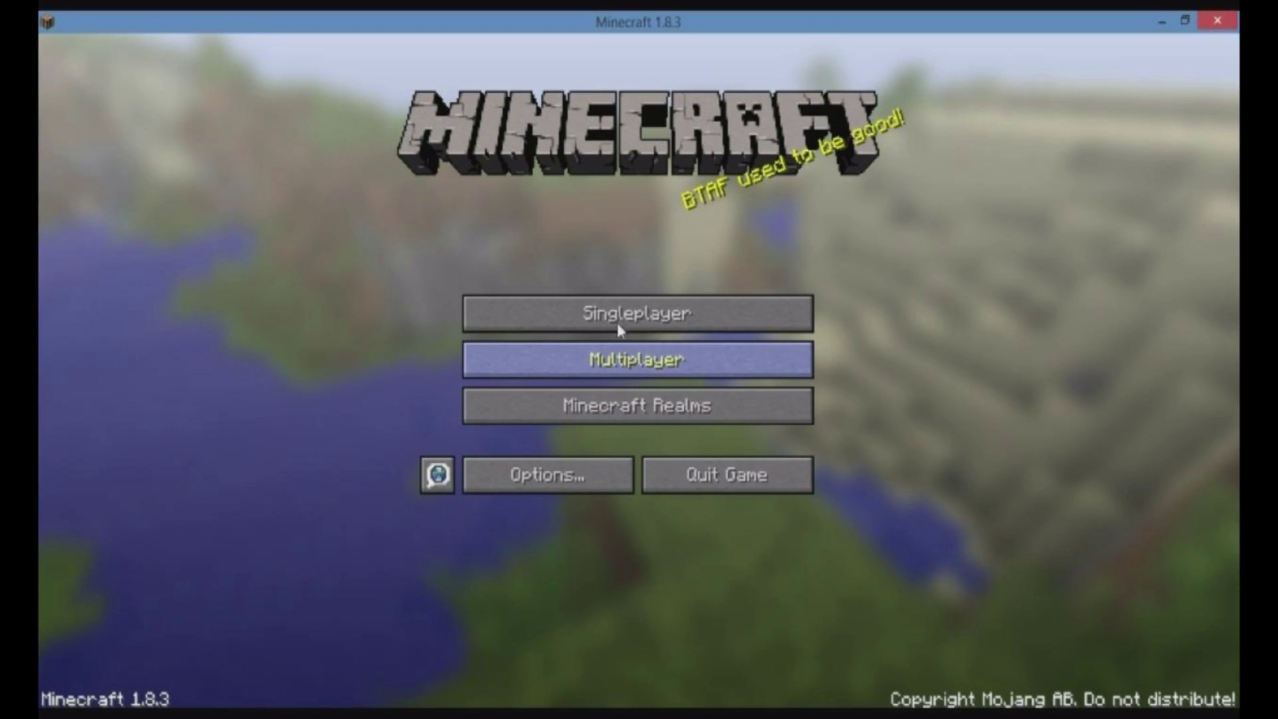
Load a singleplayer world and find brick blocks through the creative inventory search 'brick'
{"action": "left_click", "coordinate": [636, 312]}
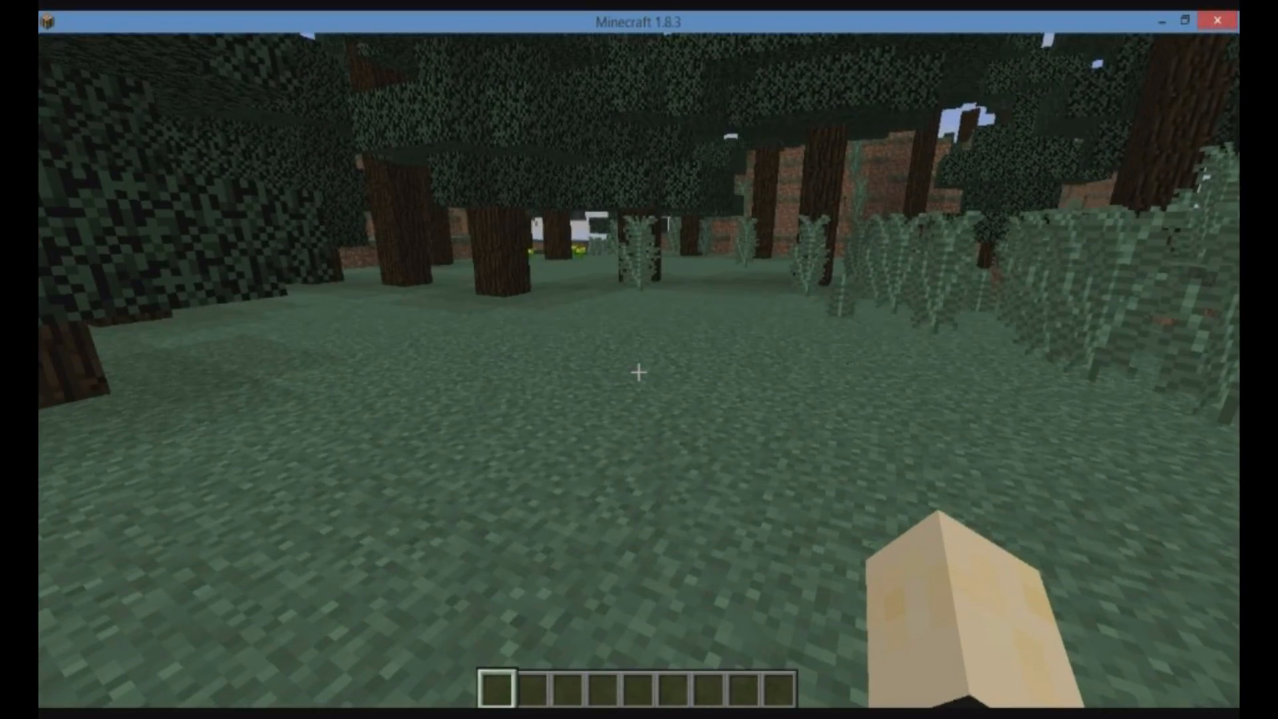
{"action": "mouse_move", "coordinate": [640, 374]}
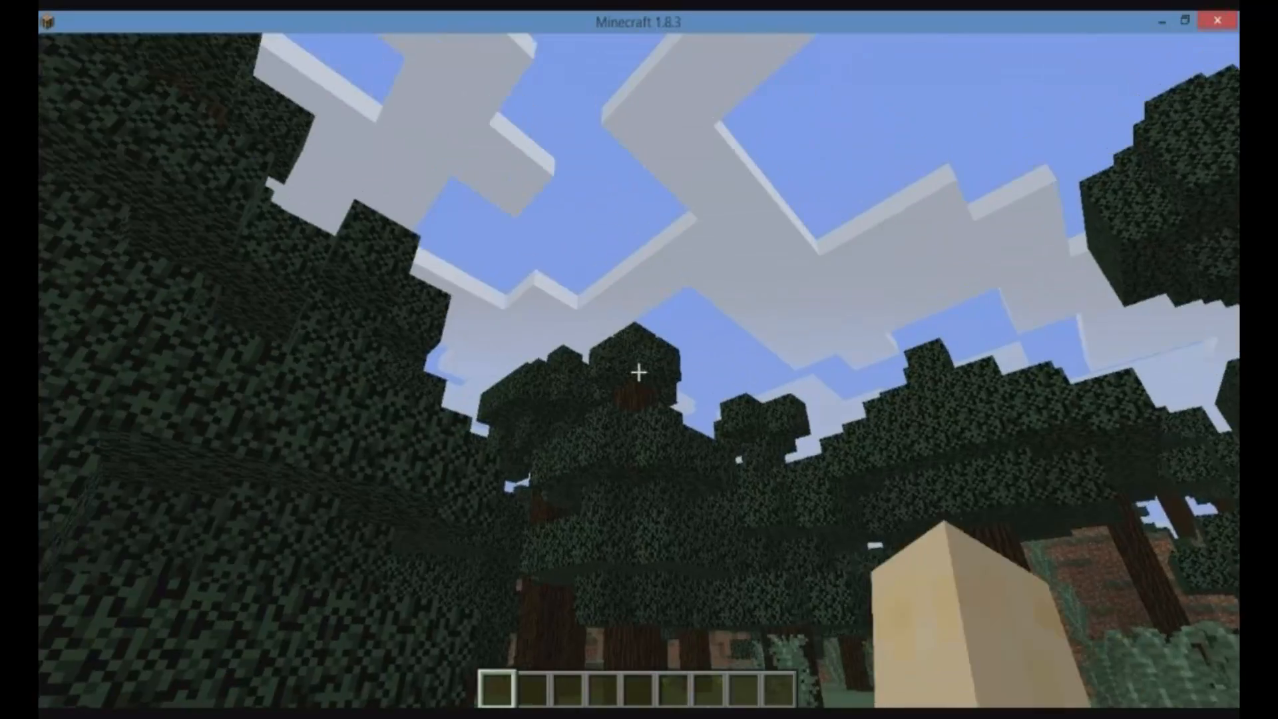
{"action": "mouse_move", "coordinate": [639, 374]}
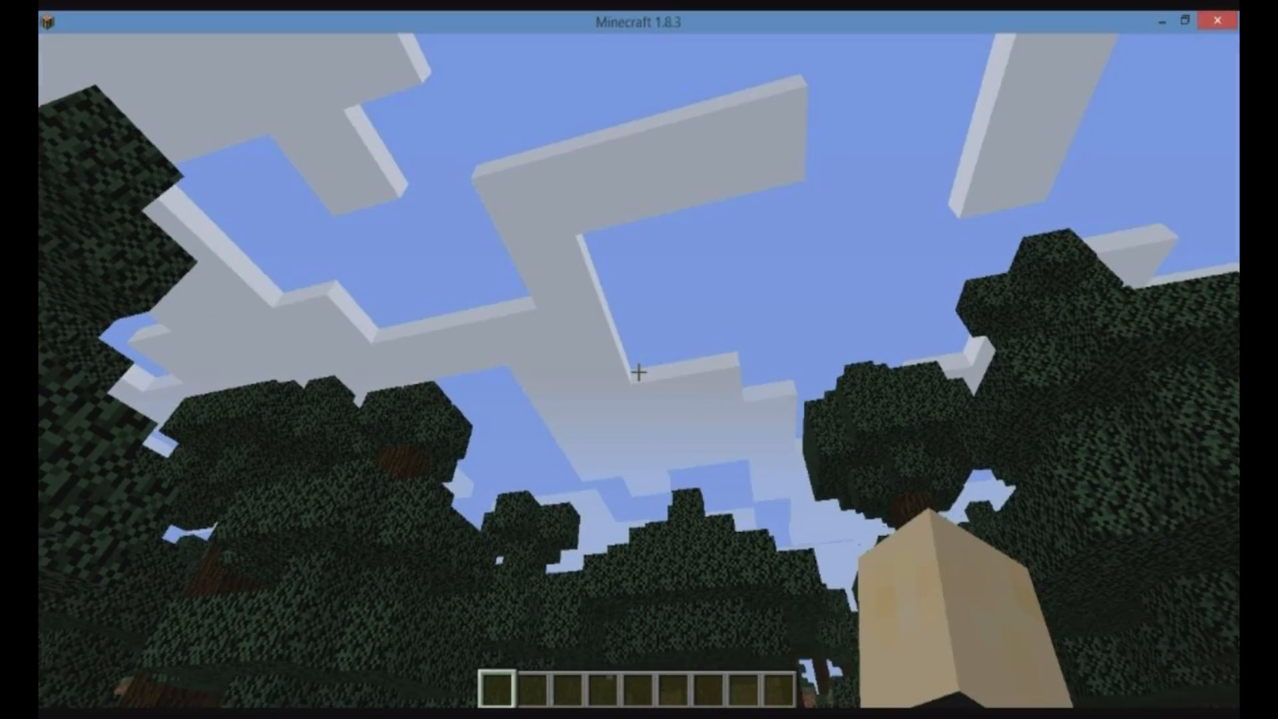
{"action": "mouse_move", "coordinate": [639, 373]}
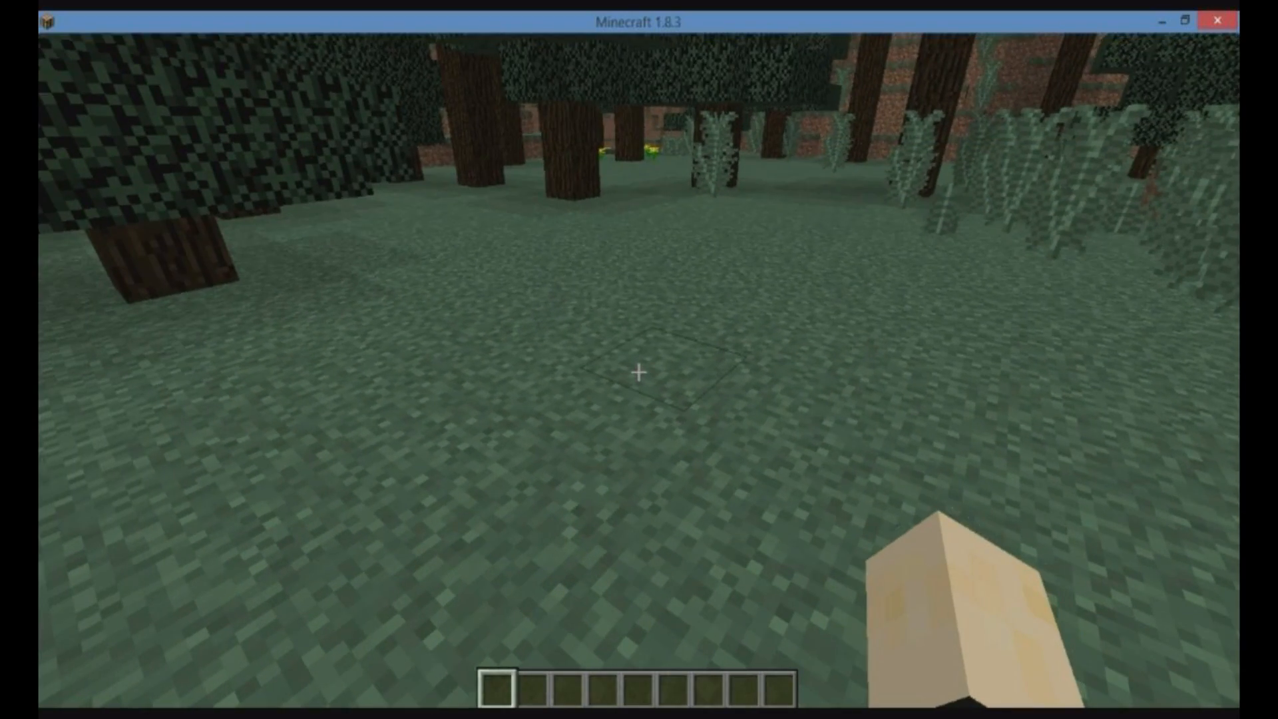
{"action": "key", "text": "e"}
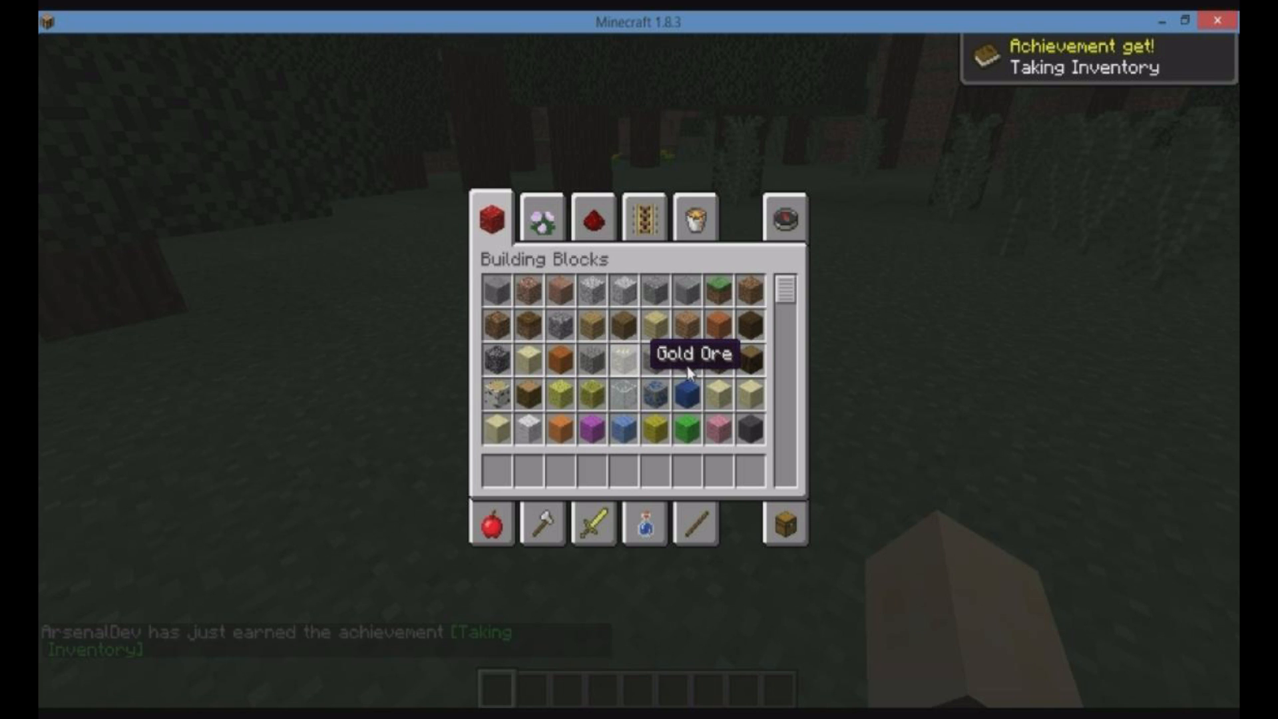
{"action": "left_click", "coordinate": [784, 219]}
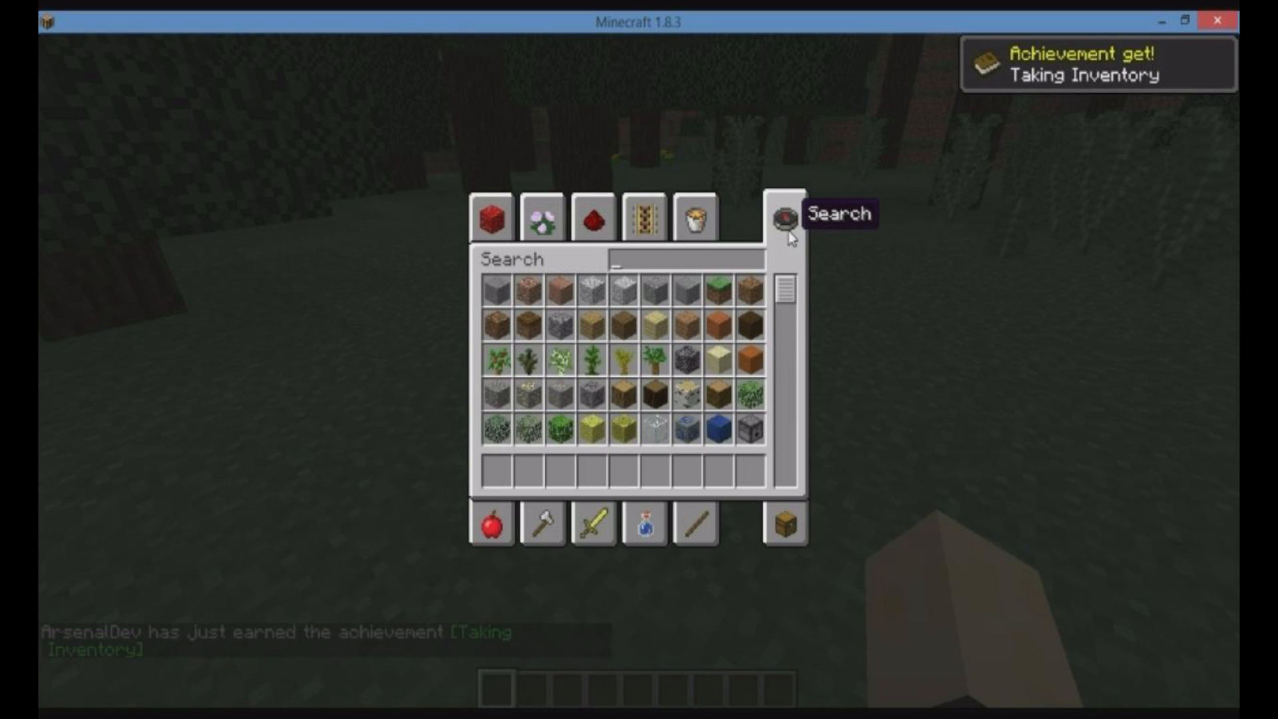
{"action": "type", "text": "brick"}
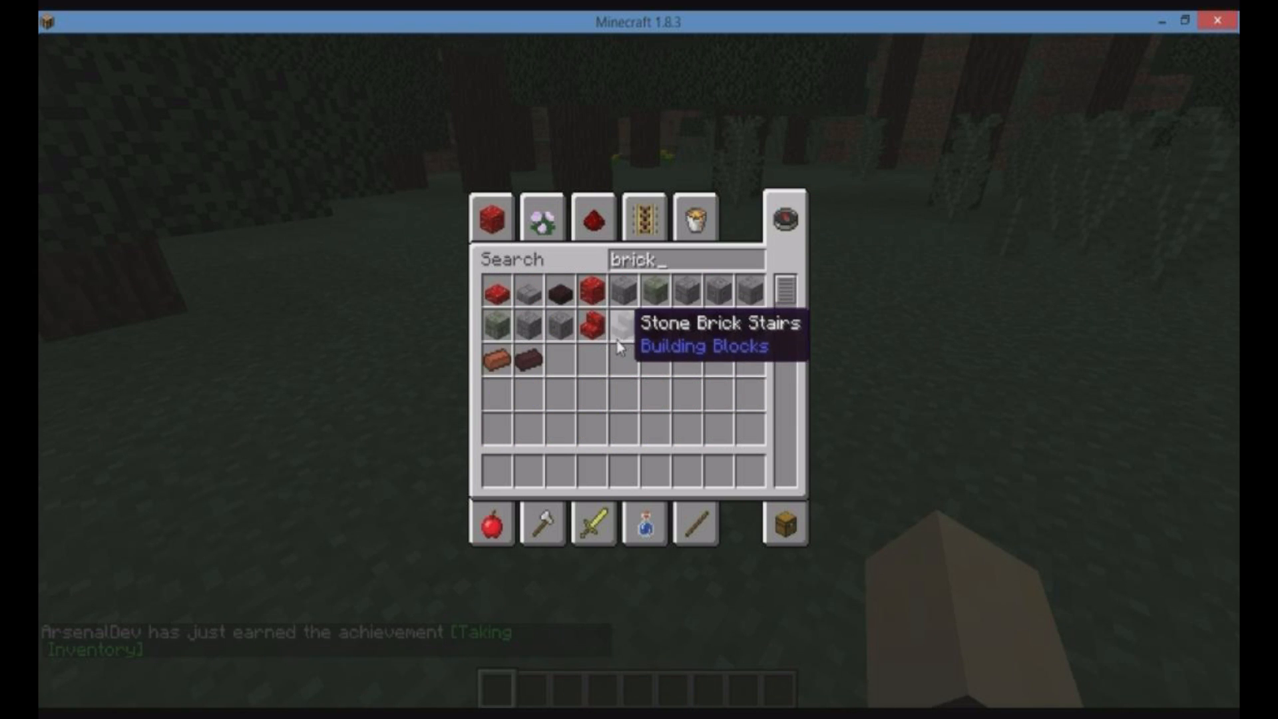
{"action": "mouse_move", "coordinate": [592, 326]}
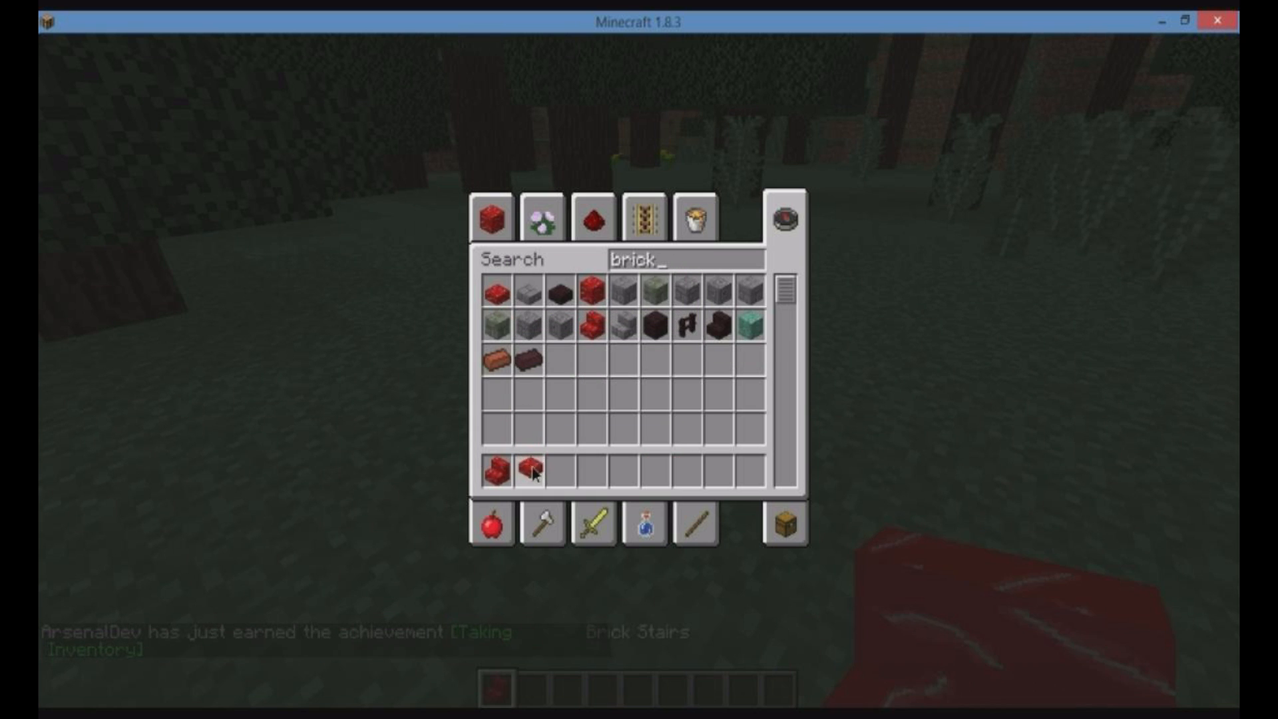
{"action": "key", "text": "Escape"}
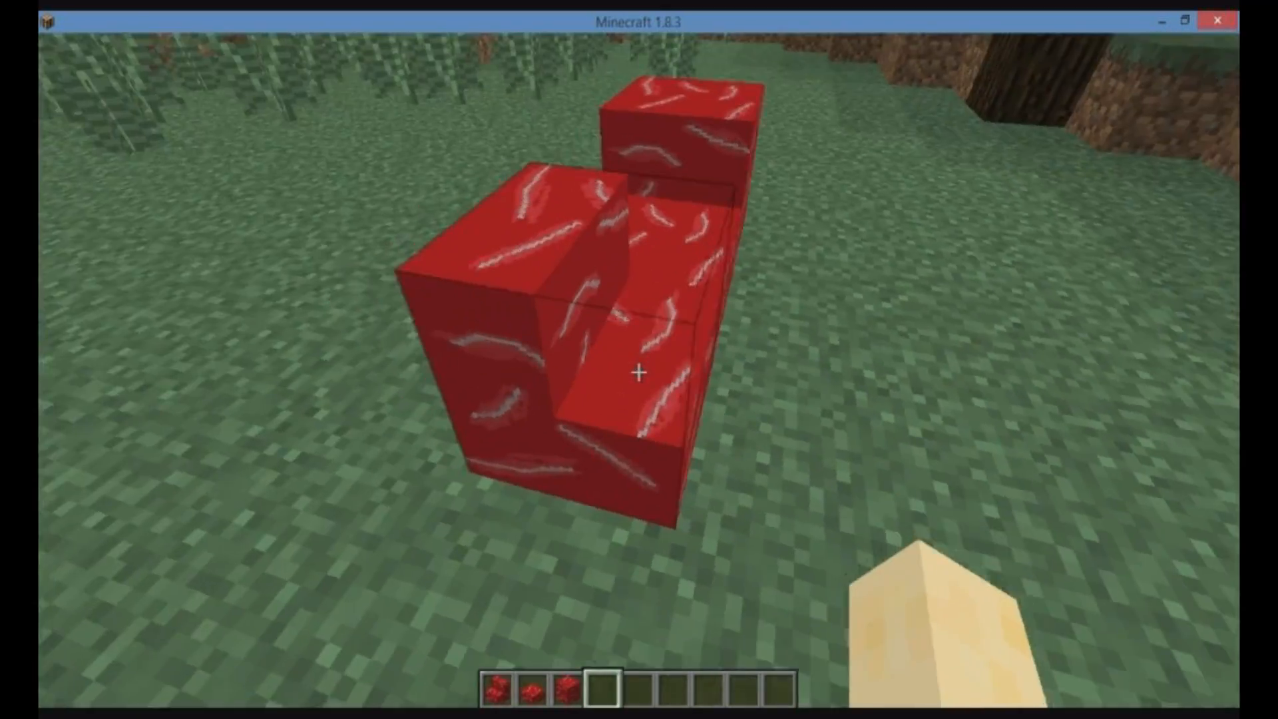
{"action": "mouse_move", "coordinate": [639, 373]}
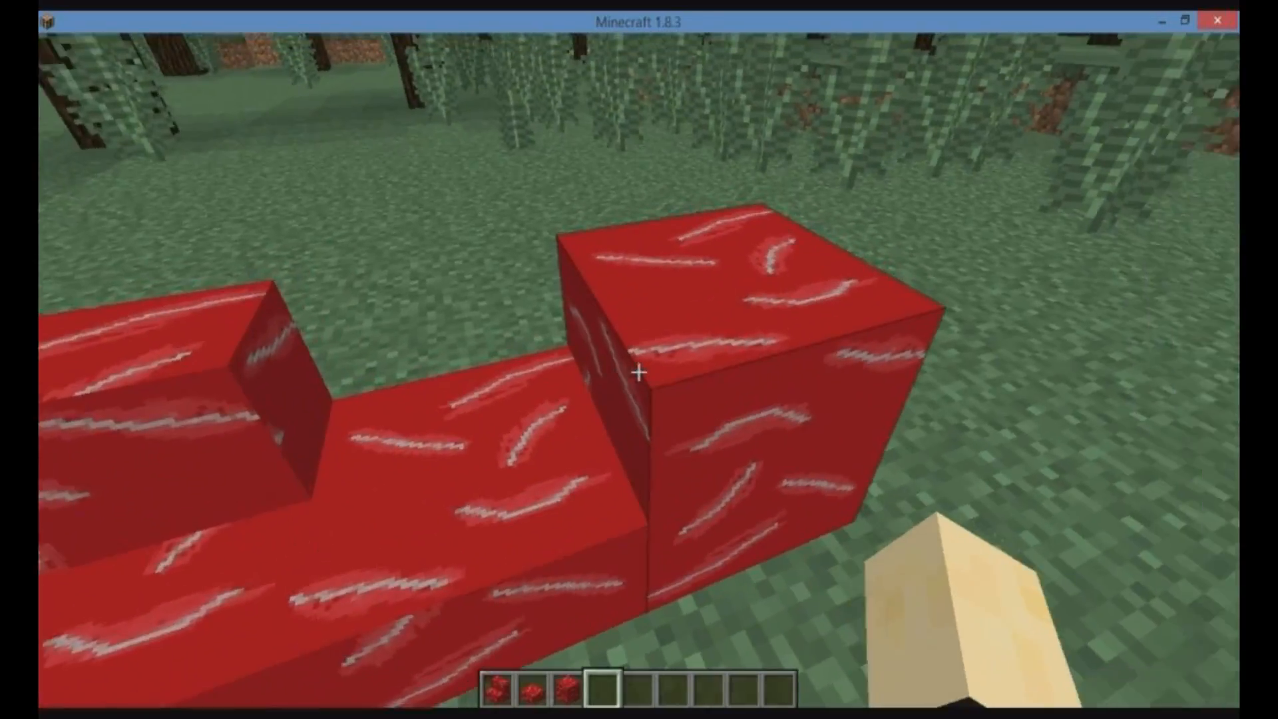
{"action": "mouse_move", "coordinate": [639, 374]}
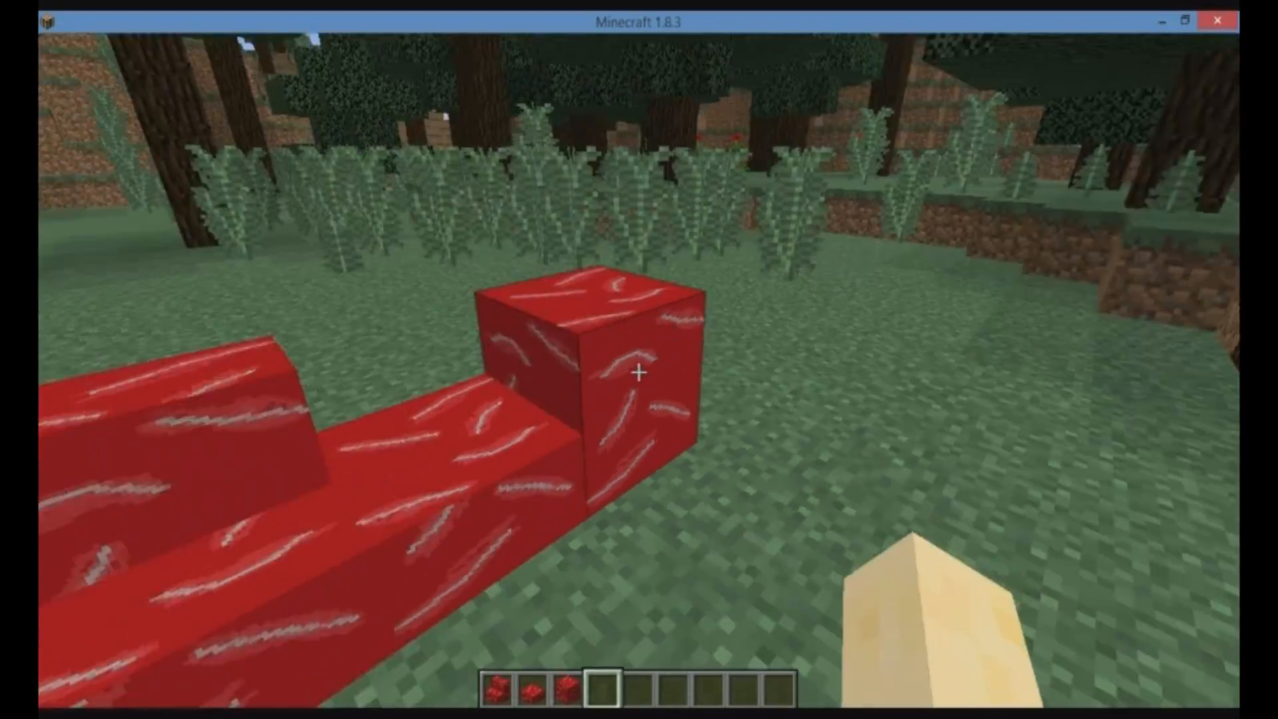
{"action": "mouse_move", "coordinate": [639, 374]}
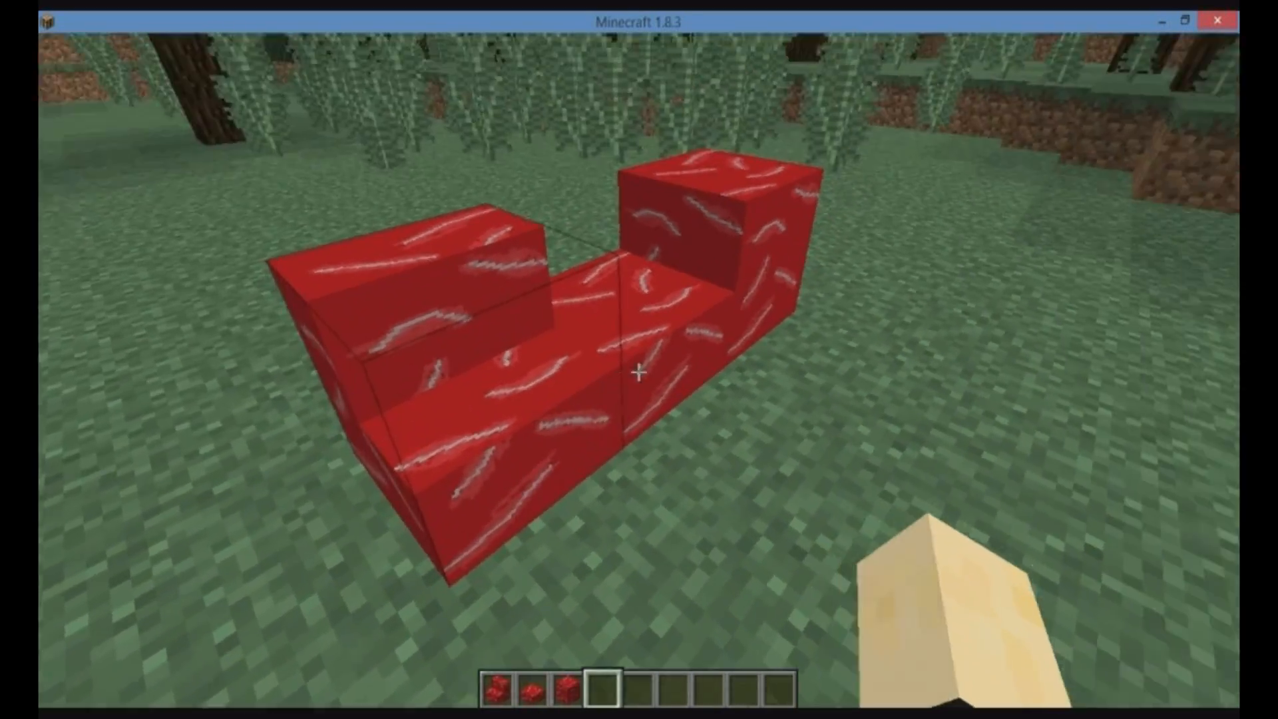
{"action": "mouse_move", "coordinate": [640, 373]}
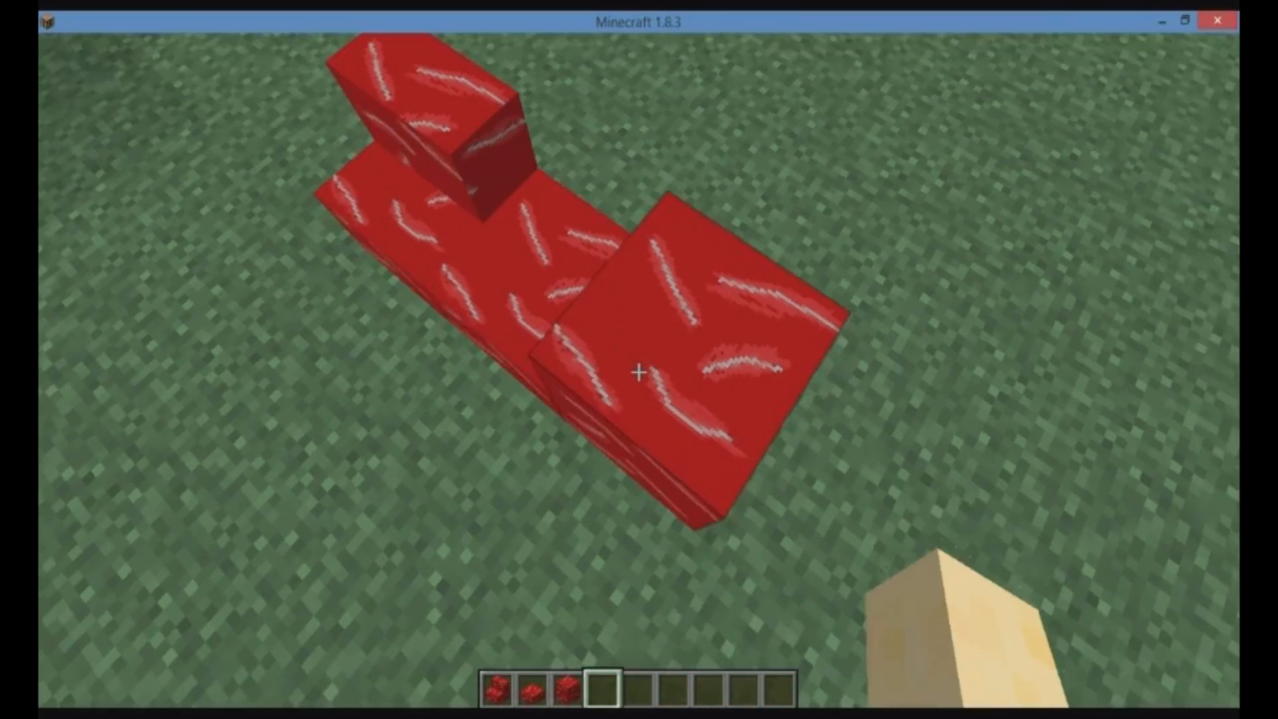
Pause the game to bring up the game menu after viewing the placed bricks
{"action": "key", "text": "Escape"}
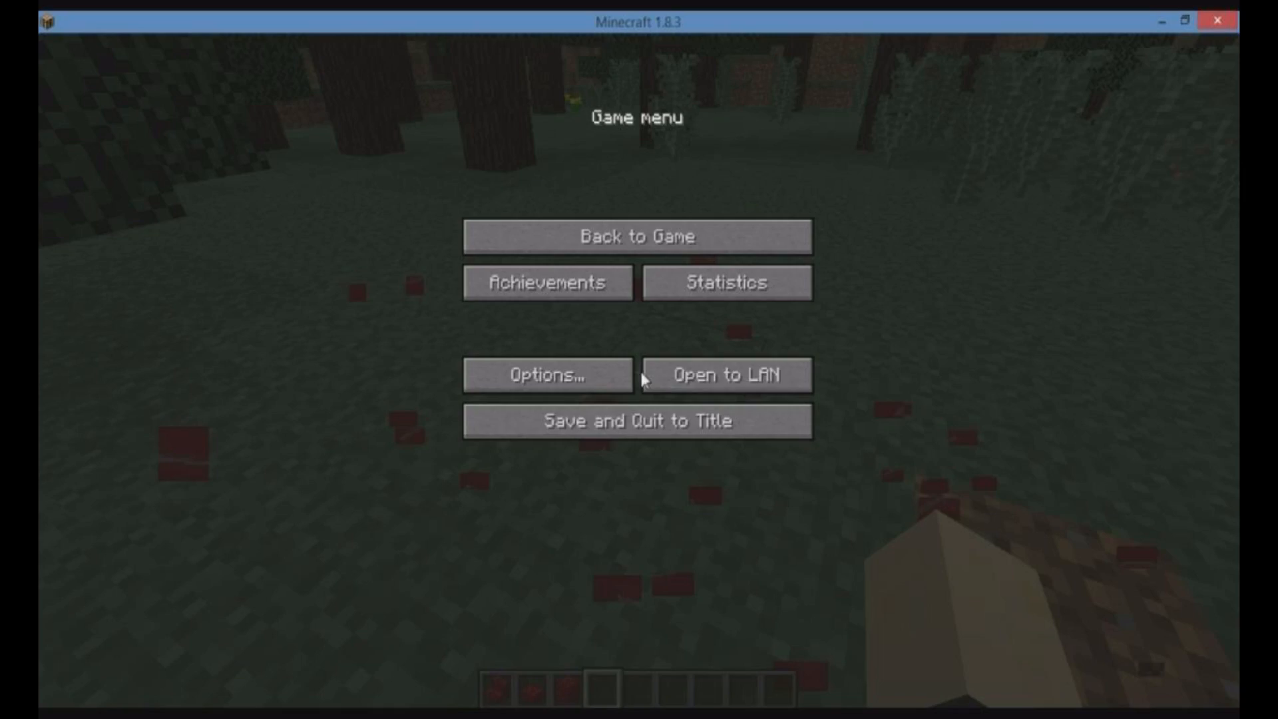
Save the world and quit to the Minecraft title screen
{"action": "left_click", "coordinate": [637, 422]}
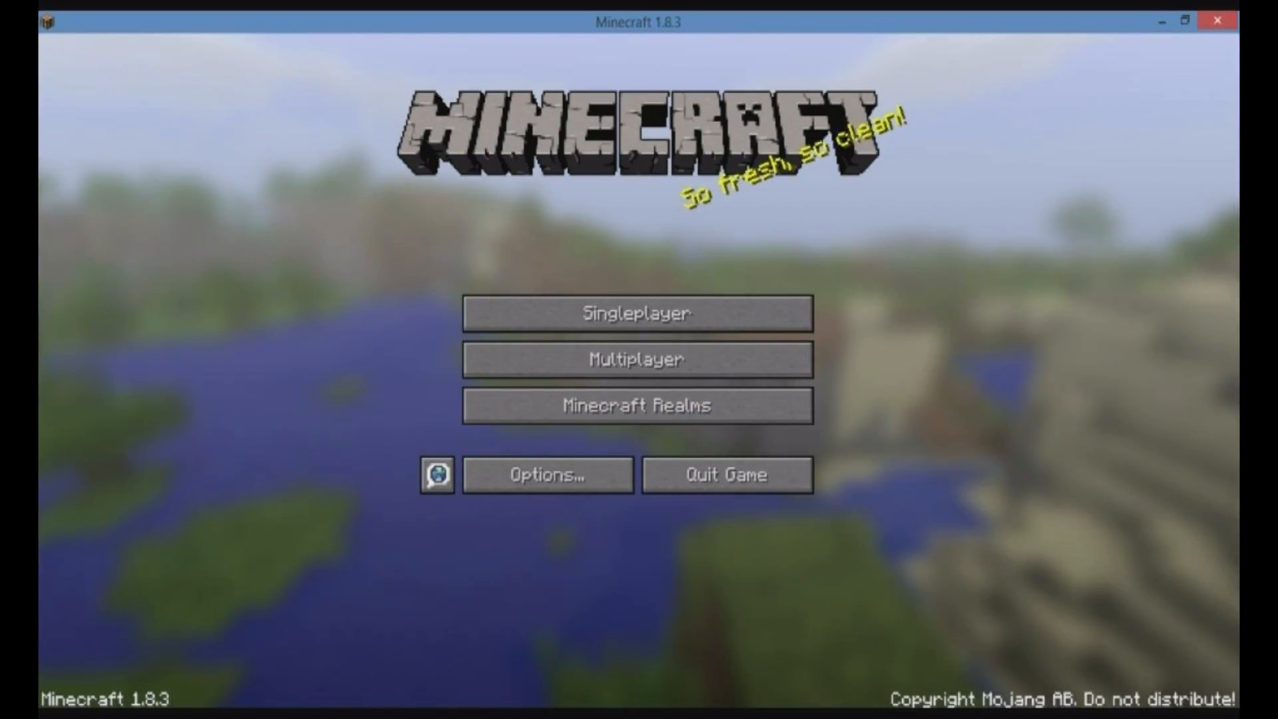
{"action": "mouse_move", "coordinate": [1162, 22]}
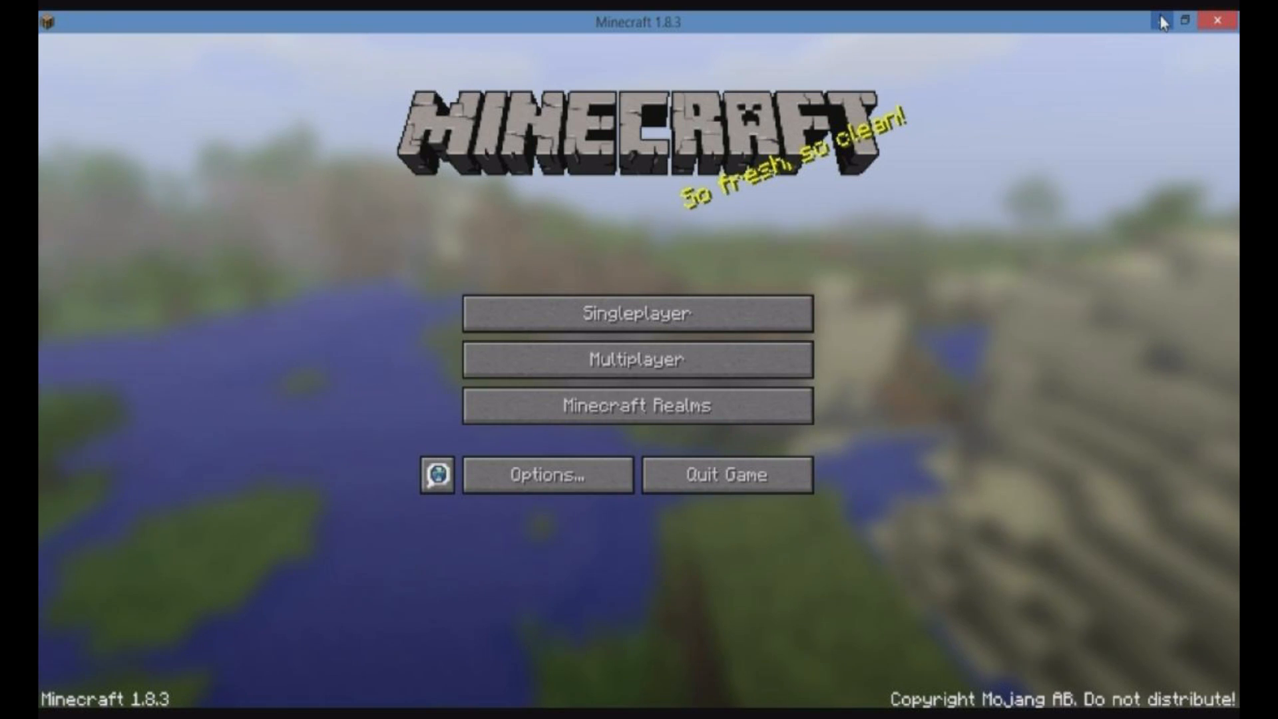
{"action": "mouse_move", "coordinate": [724, 475]}
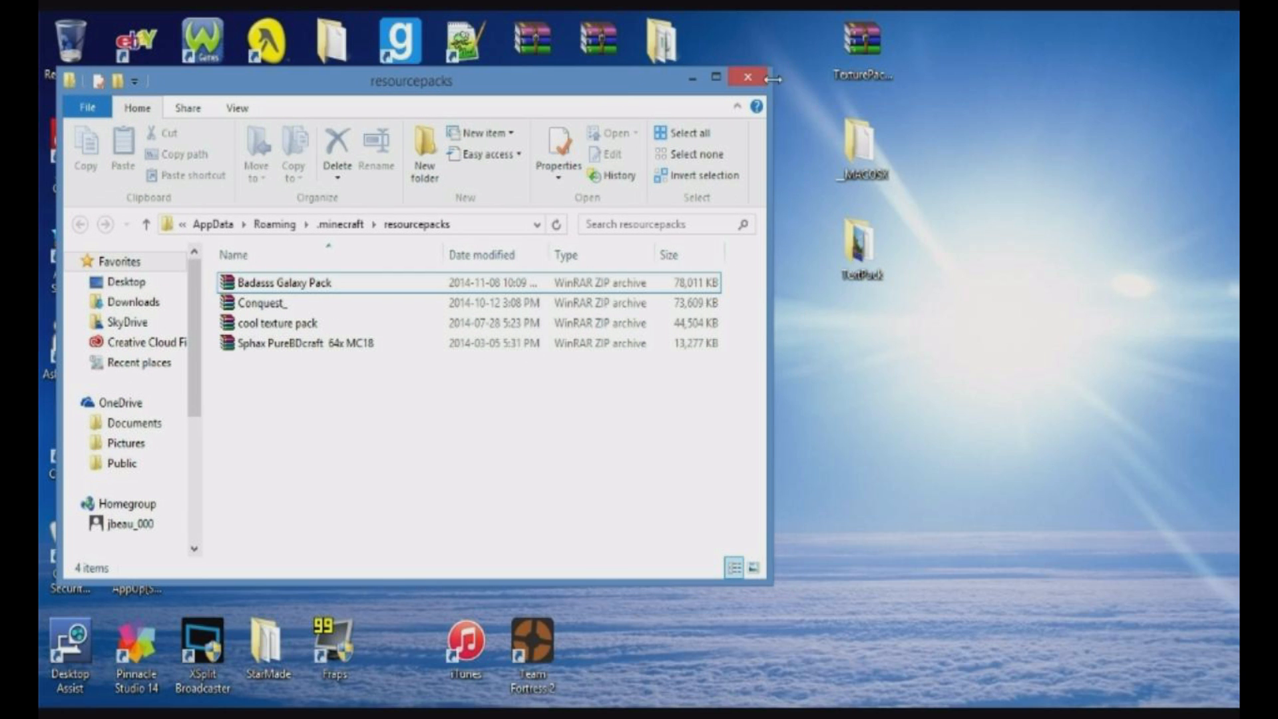
{"action": "mouse_move", "coordinate": [745, 79]}
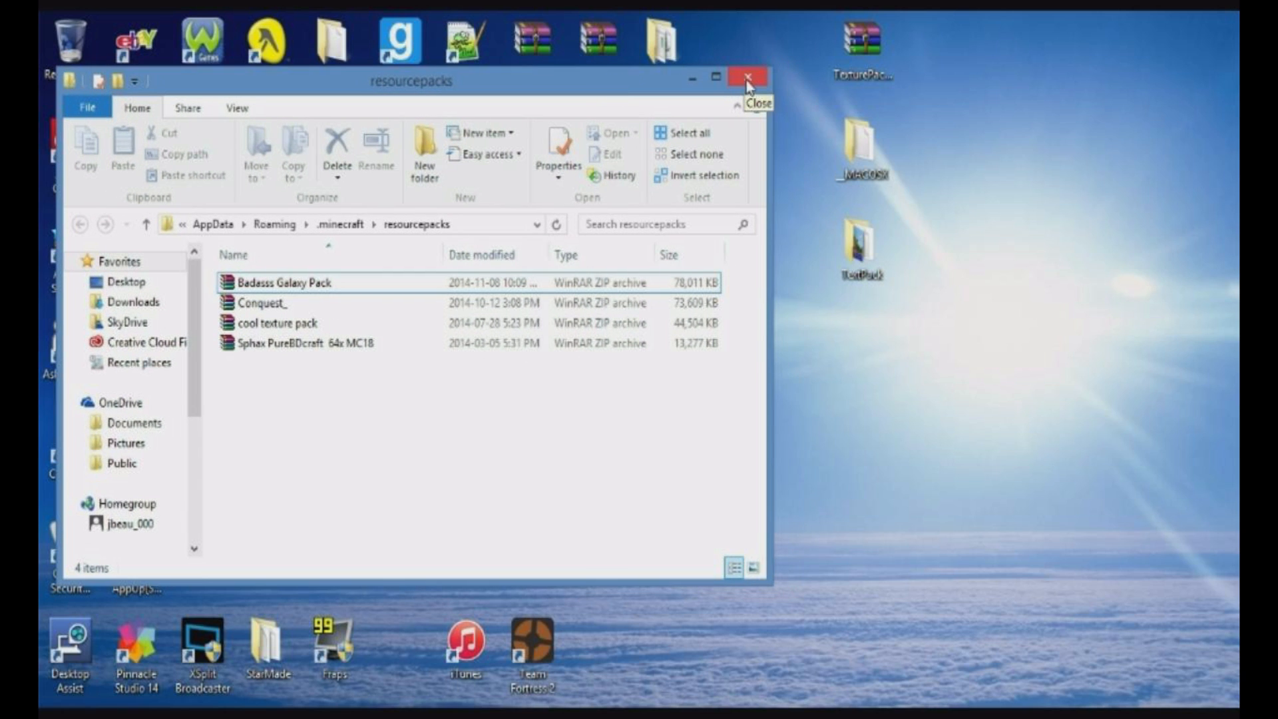
Close the resourcepacks File Explorer window
{"action": "left_click", "coordinate": [745, 79]}
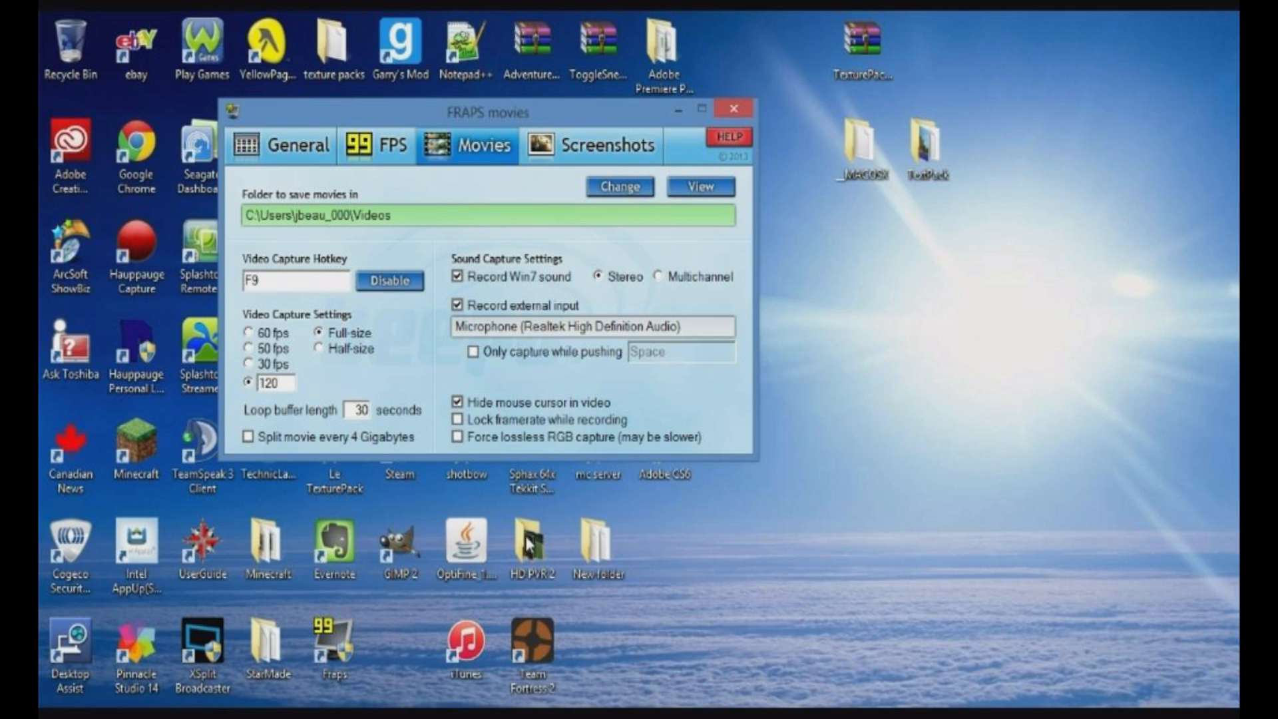
{"action": "mouse_move", "coordinate": [507, 377]}
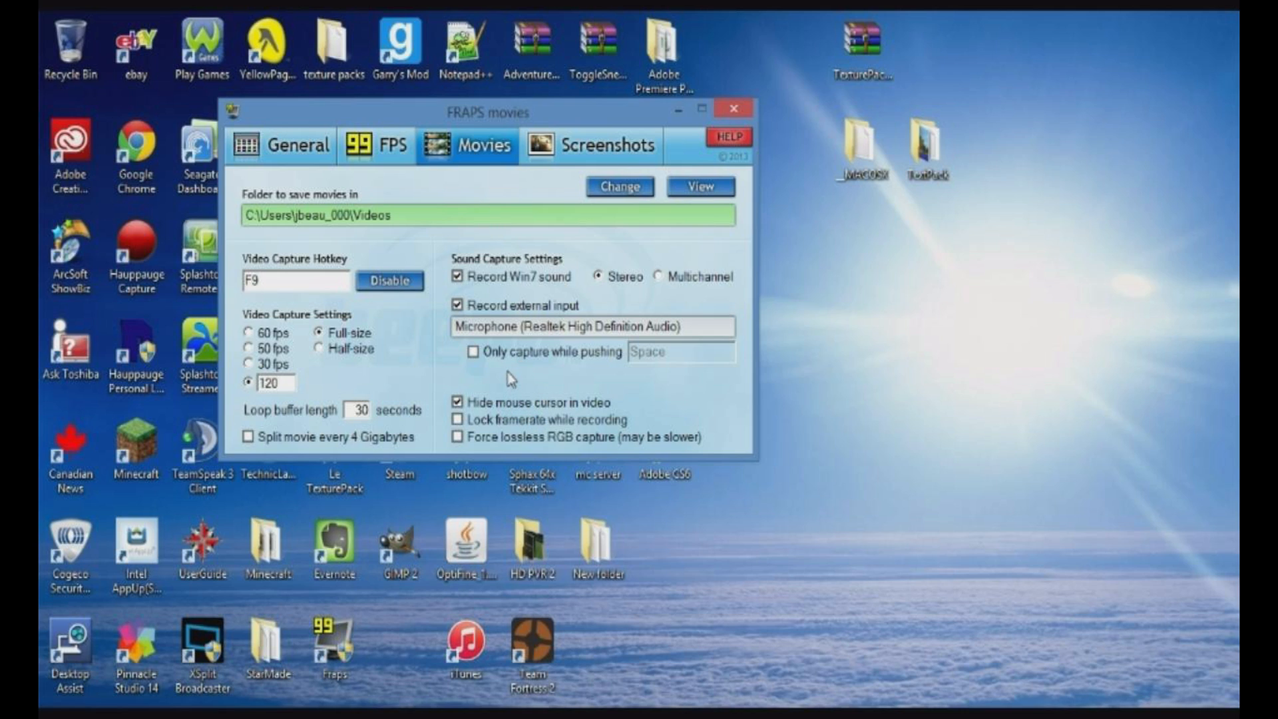
{"action": "mouse_move", "coordinate": [679, 128]}
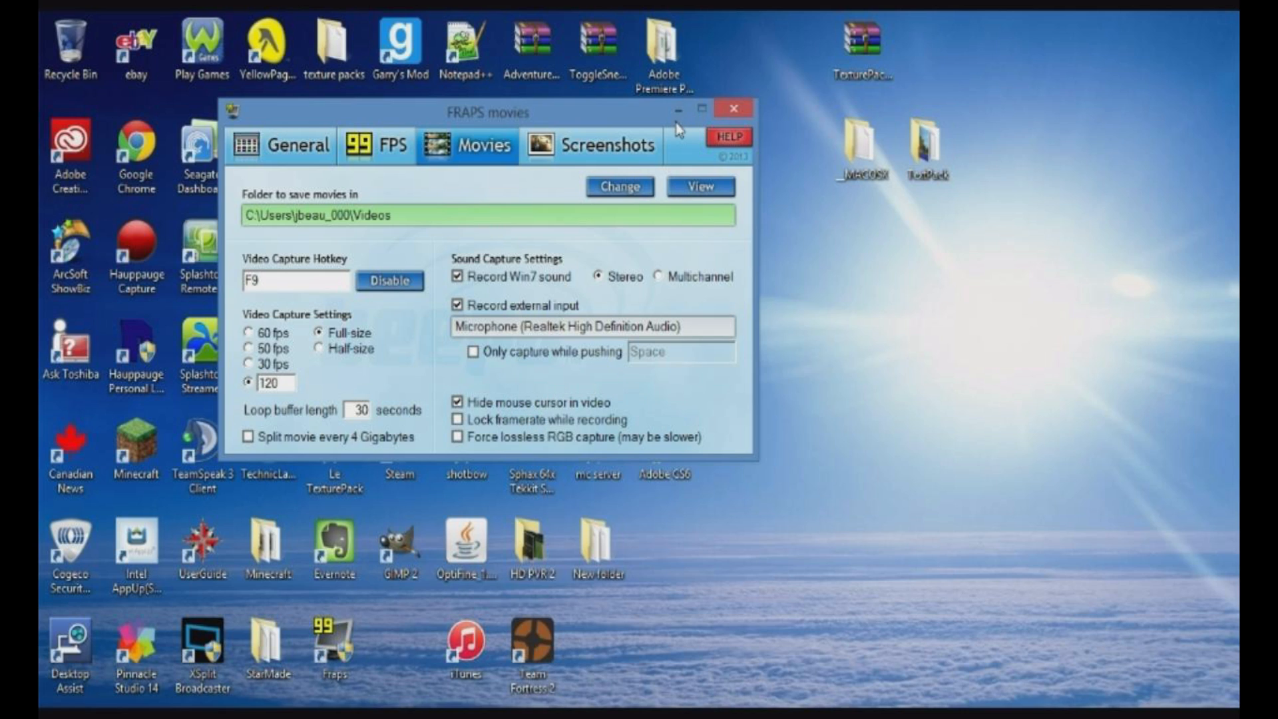